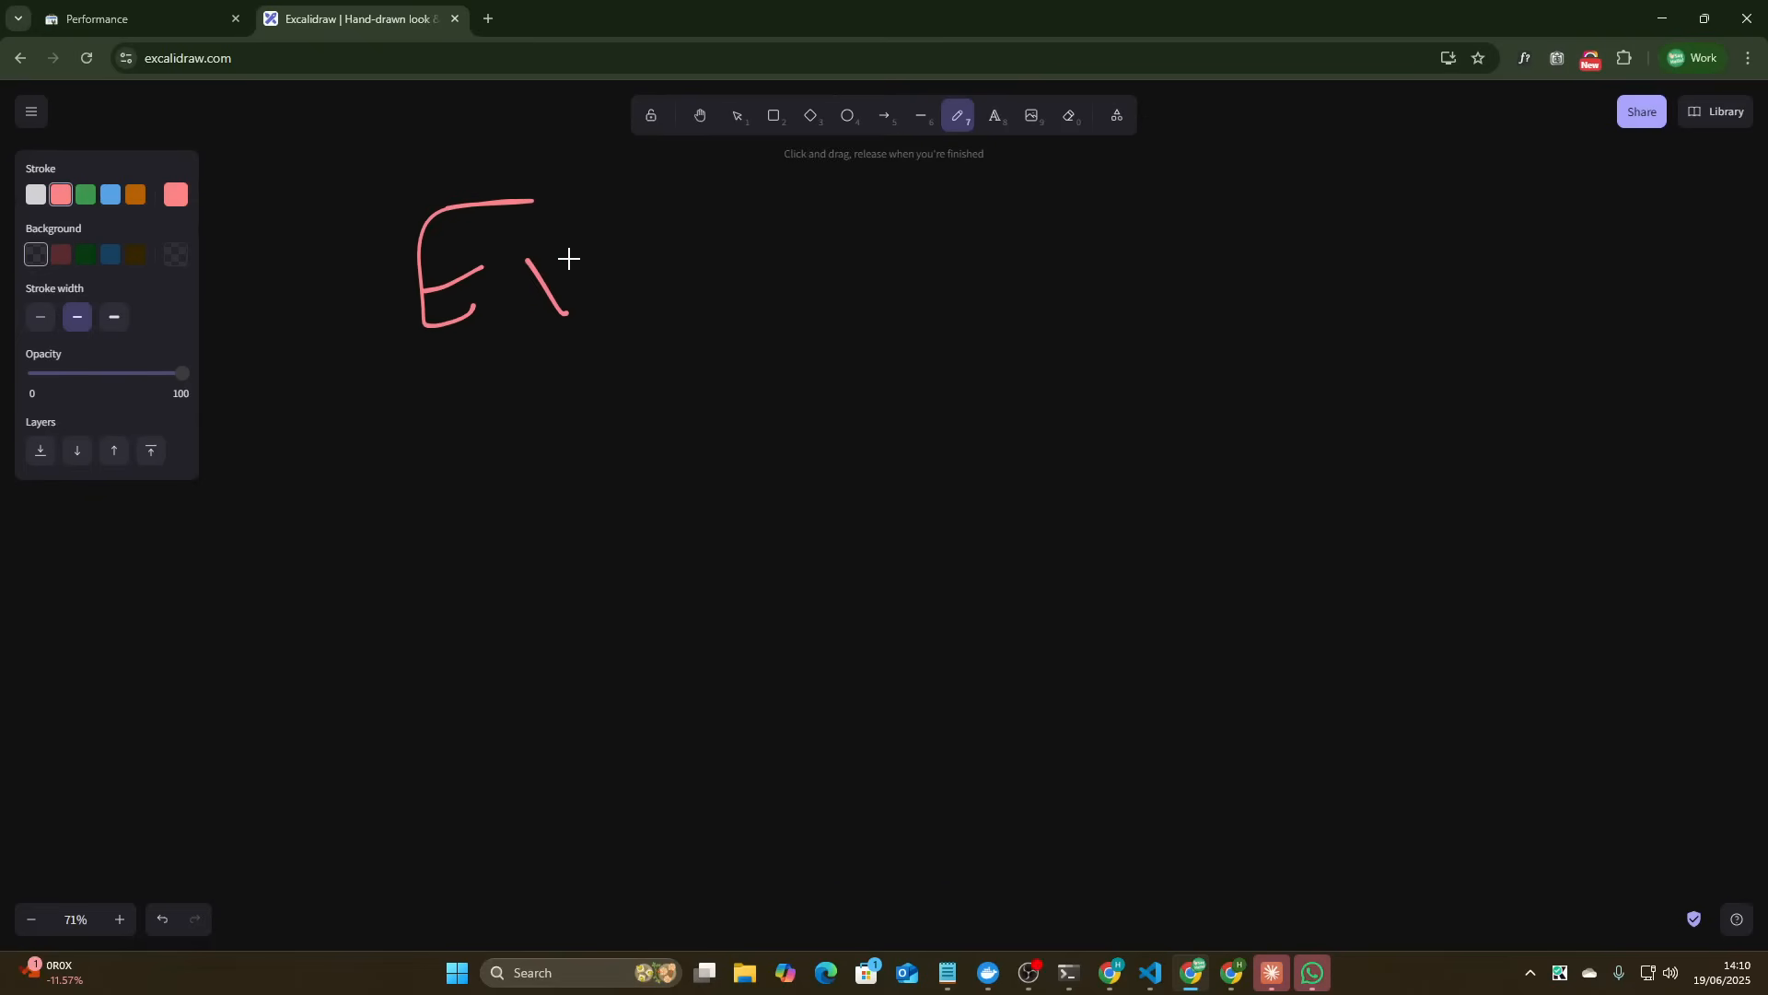
# Step: Write the underlined heading Excuses, then GPT Pilot with an arrow and its underline
pyautogui.moveTo(541, 259); pyautogui.dragTo(779, 316)
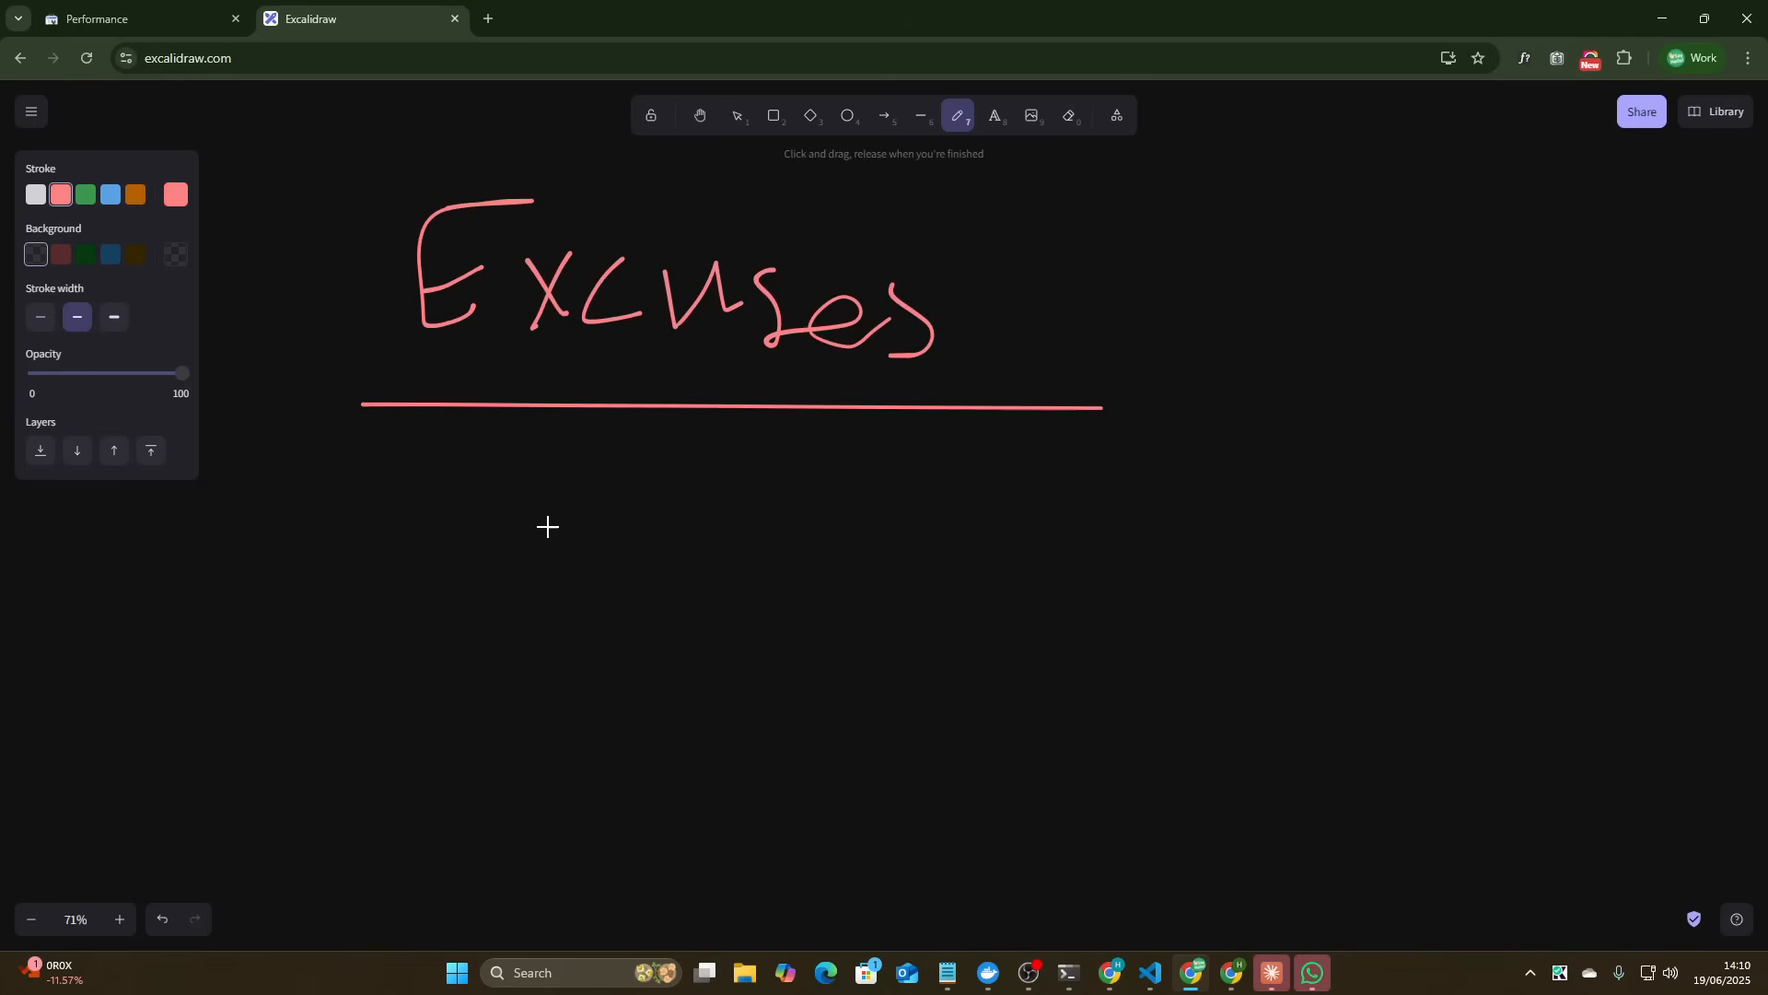
pyautogui.moveTo(500, 517)
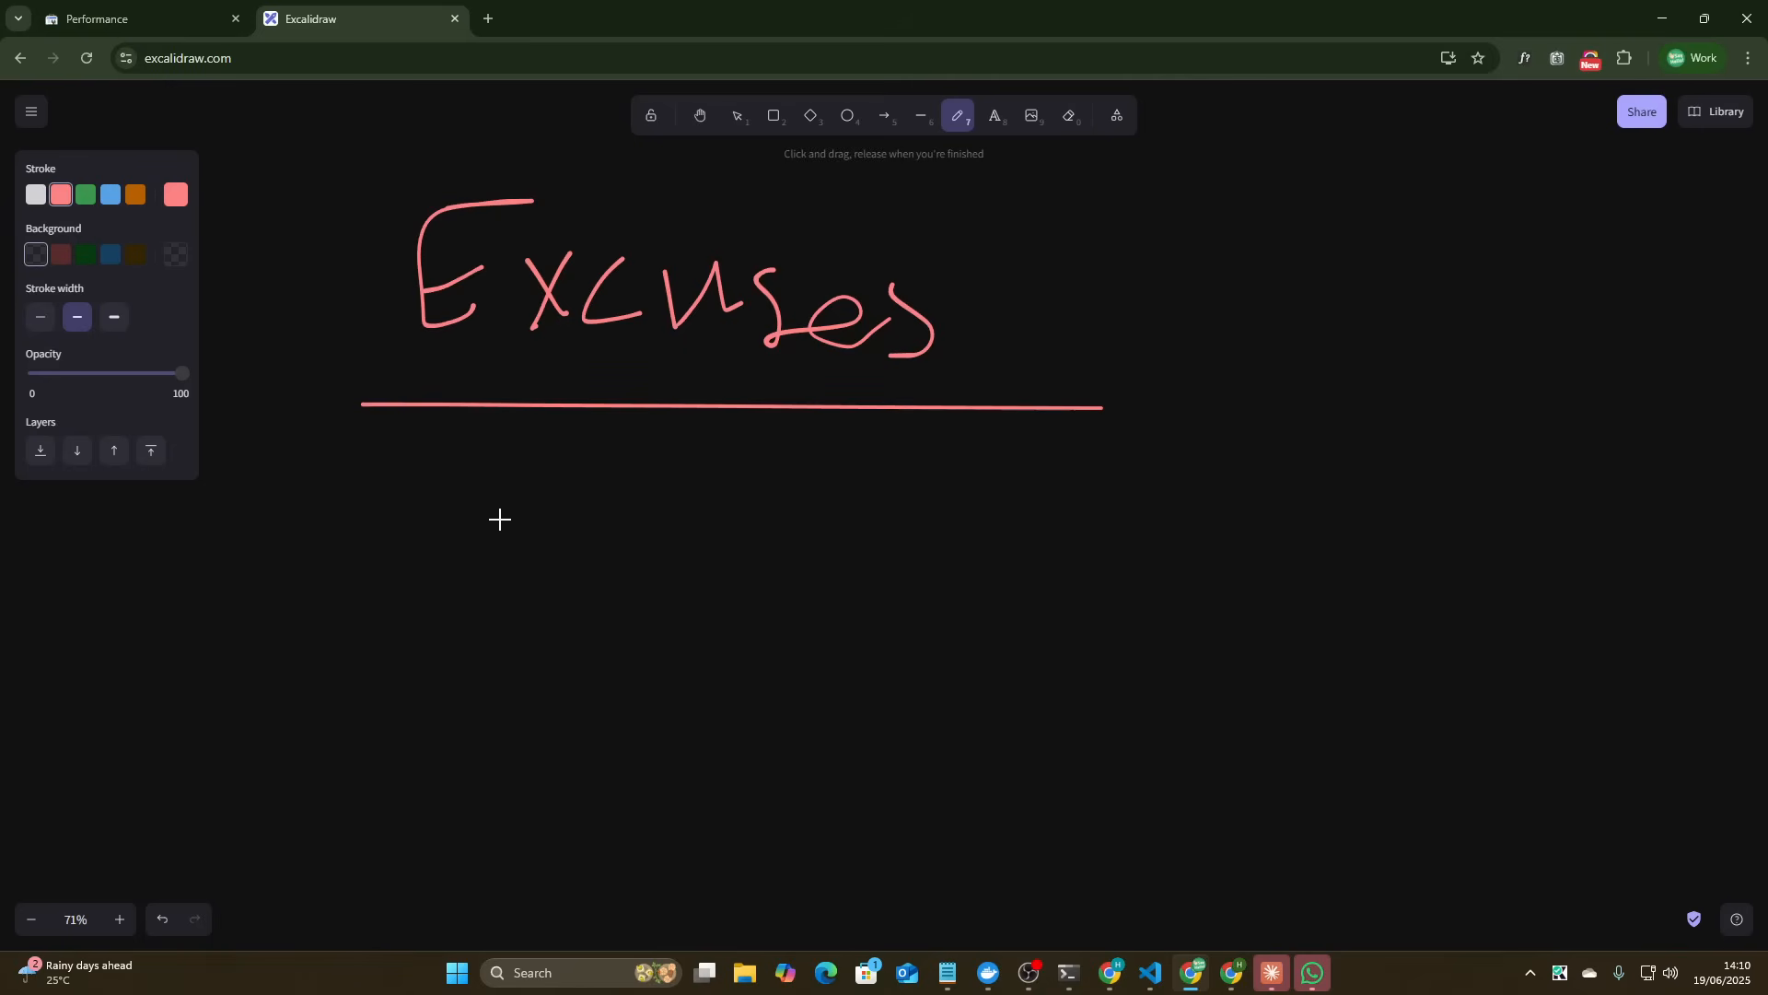
pyautogui.moveTo(454, 544)
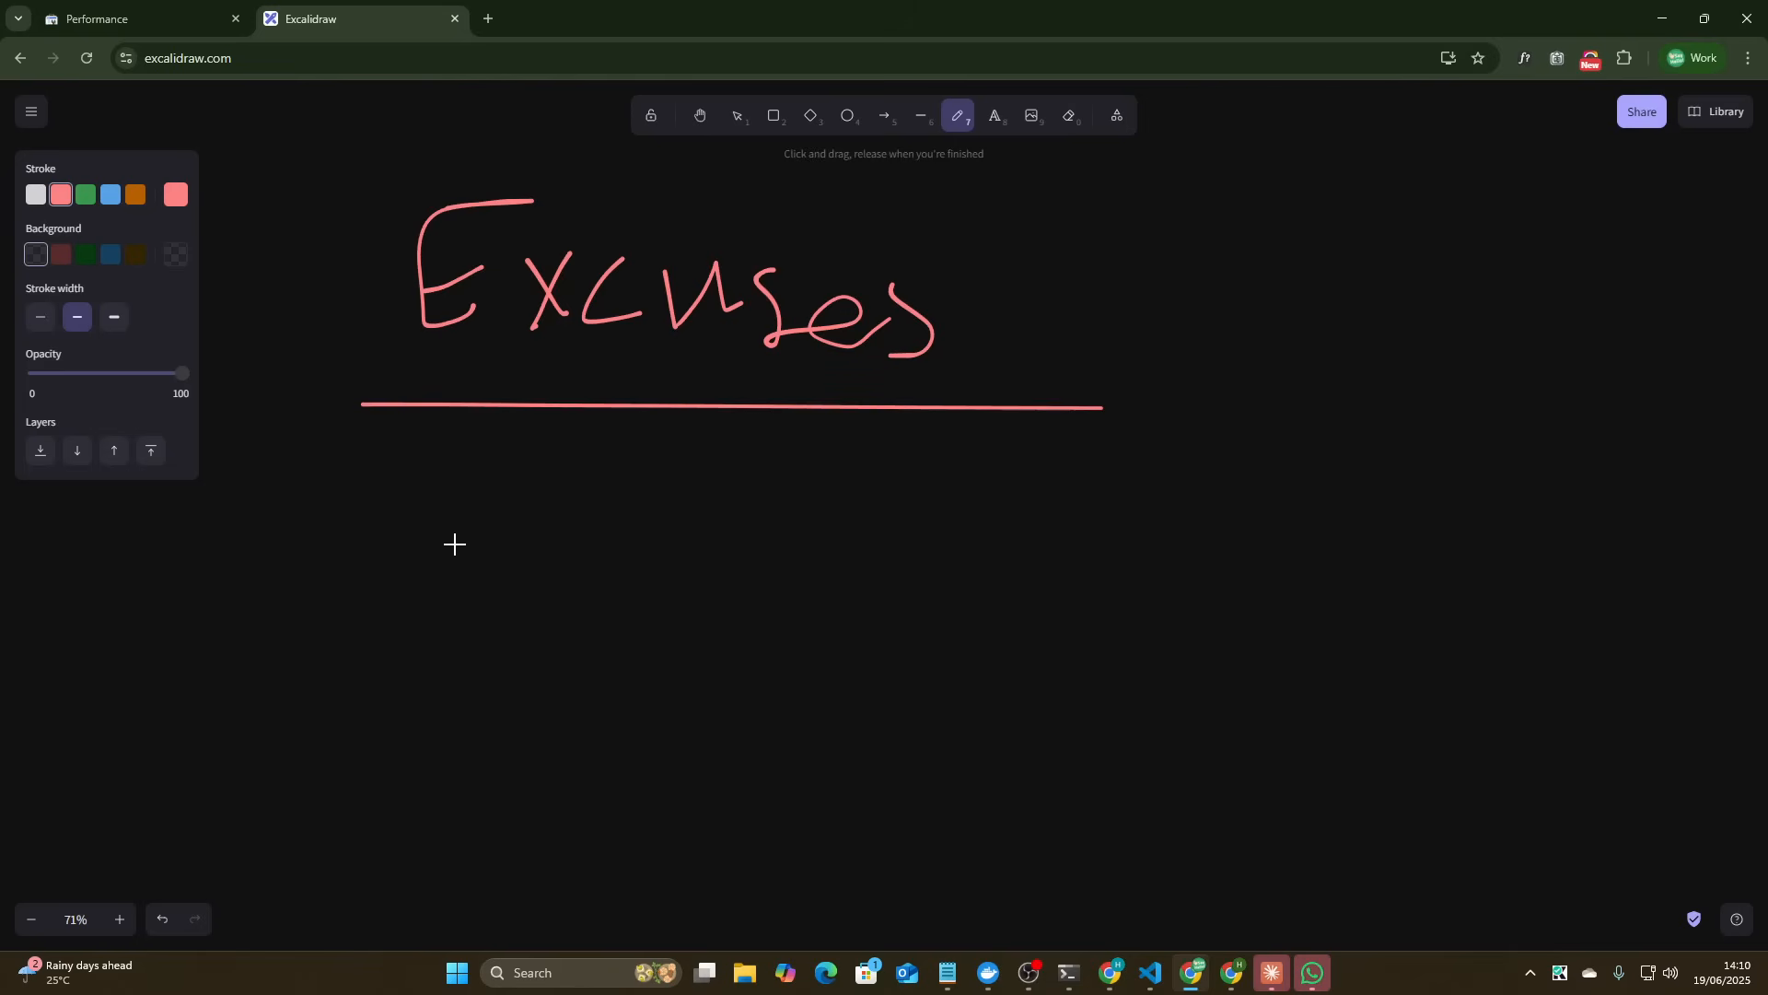
pyautogui.moveTo(352, 488)
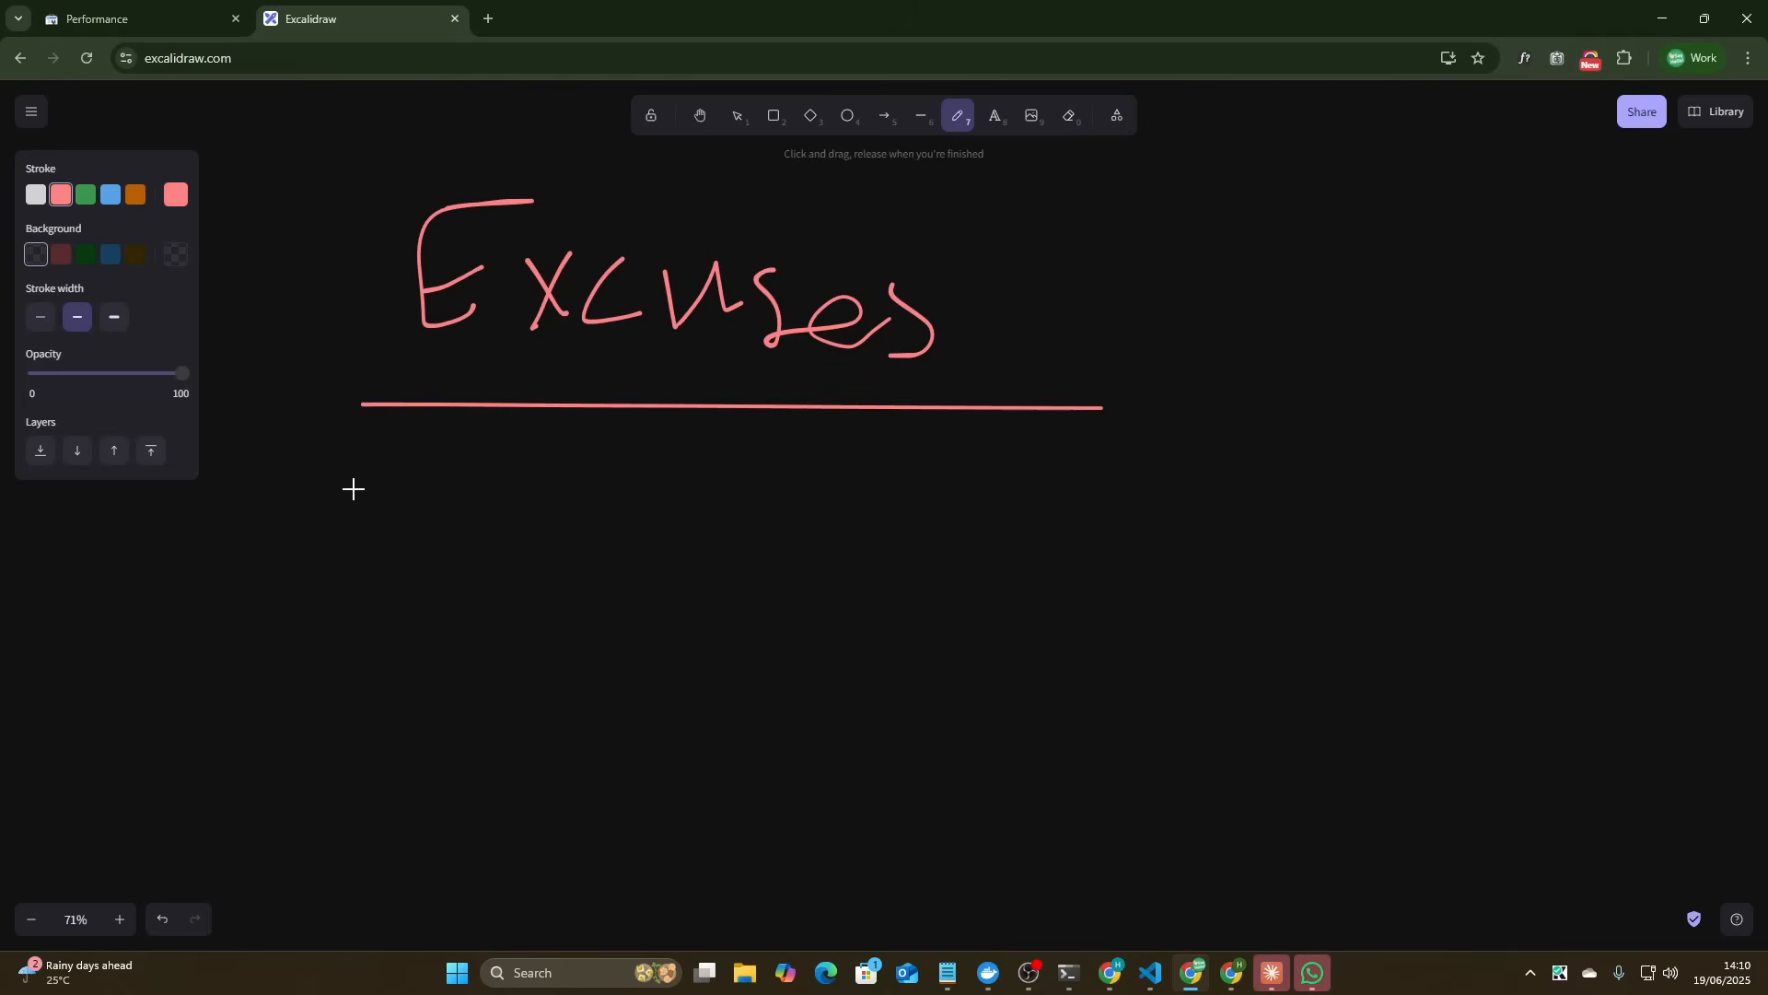
pyautogui.moveTo(287, 463); pyautogui.dragTo(389, 575)
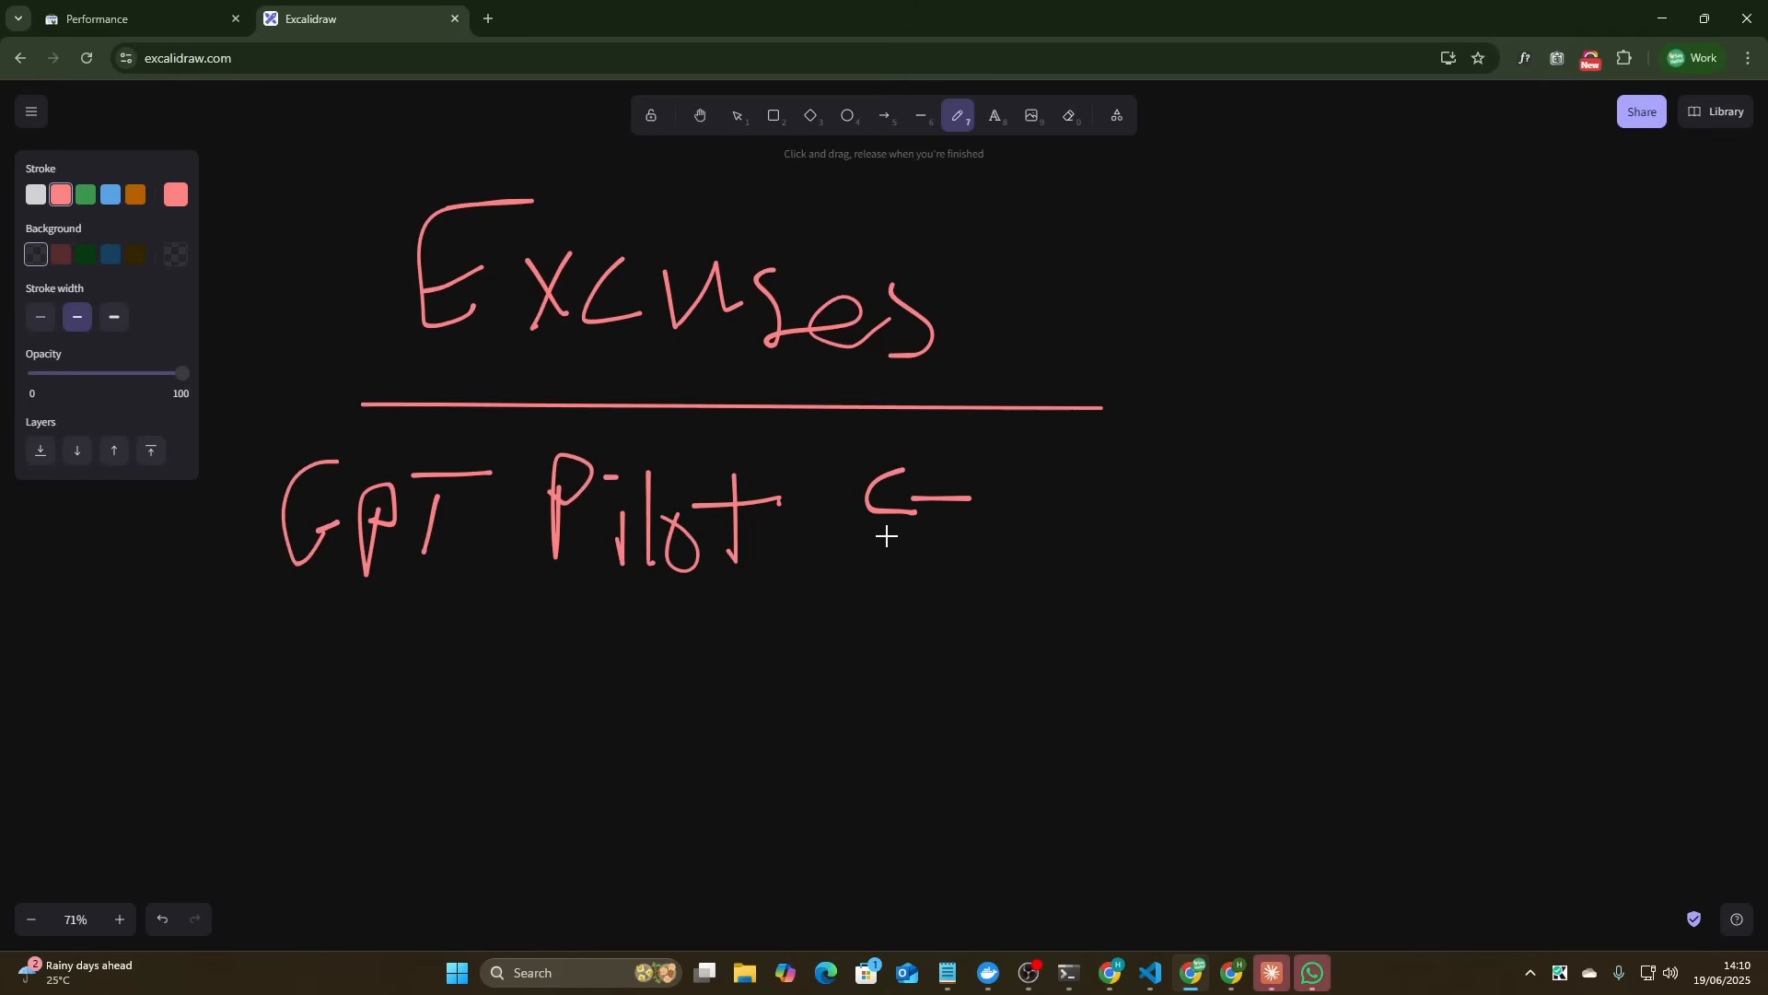
pyautogui.moveTo(257, 601); pyautogui.dragTo(724, 589)
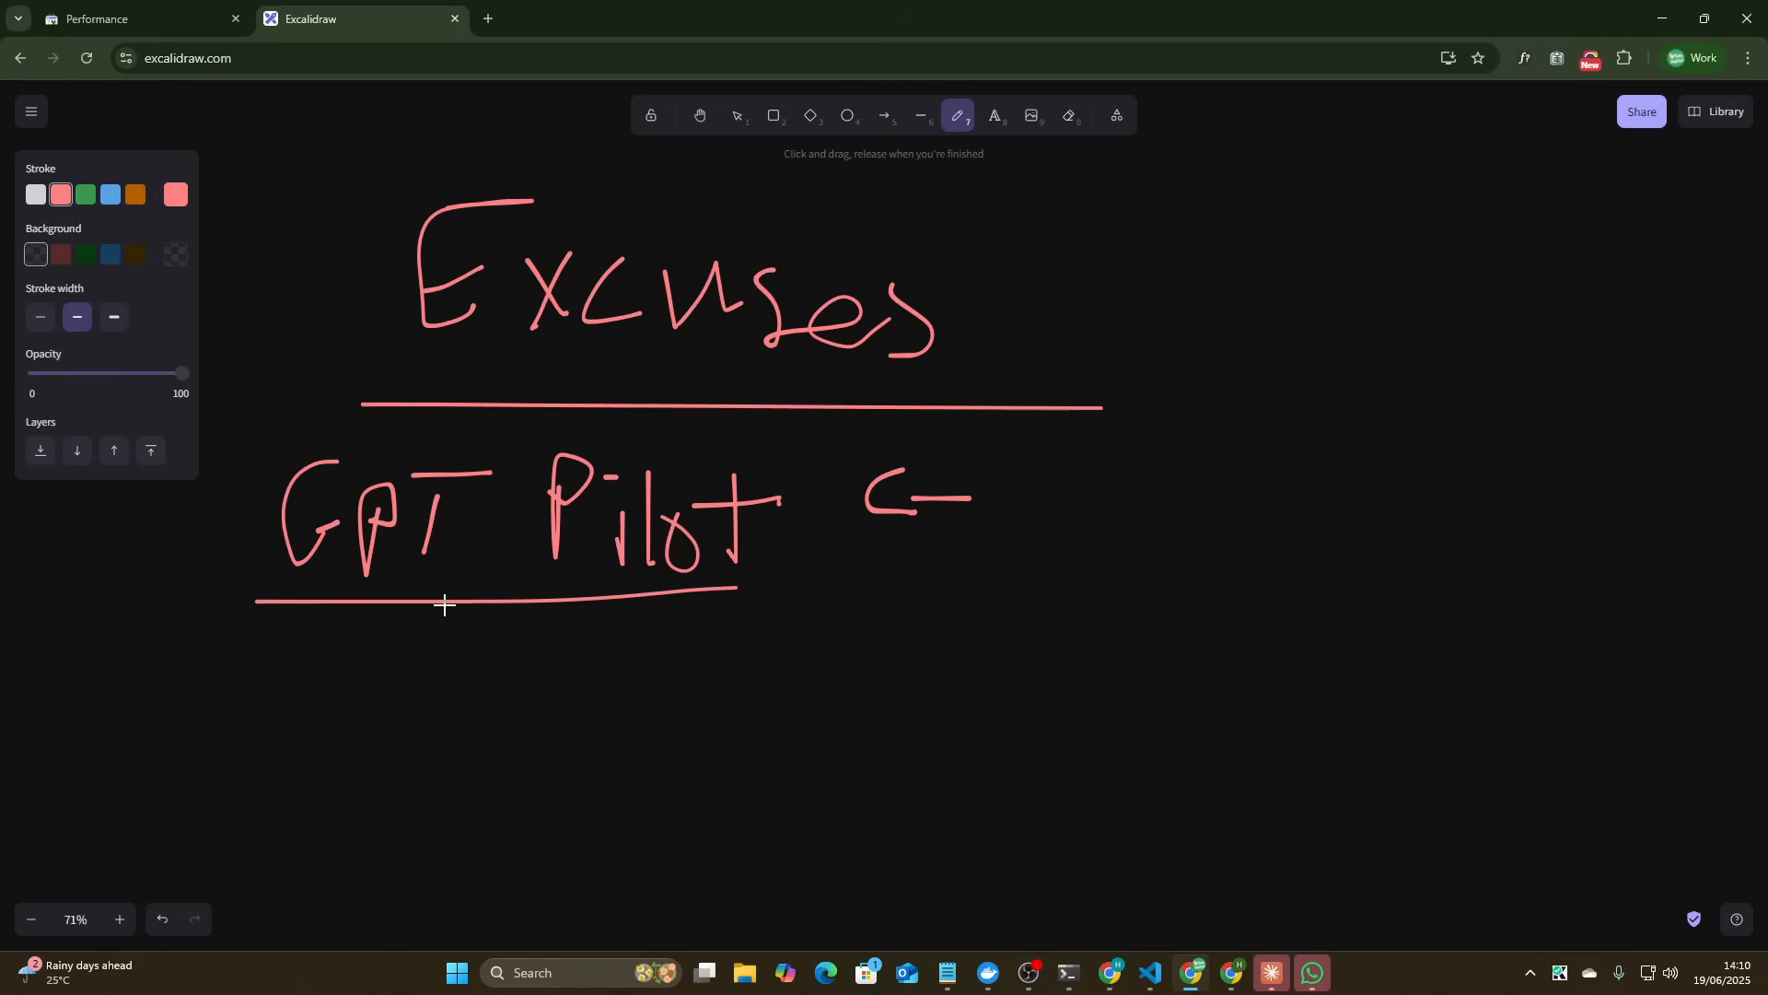
pyautogui.moveTo(786, 566)
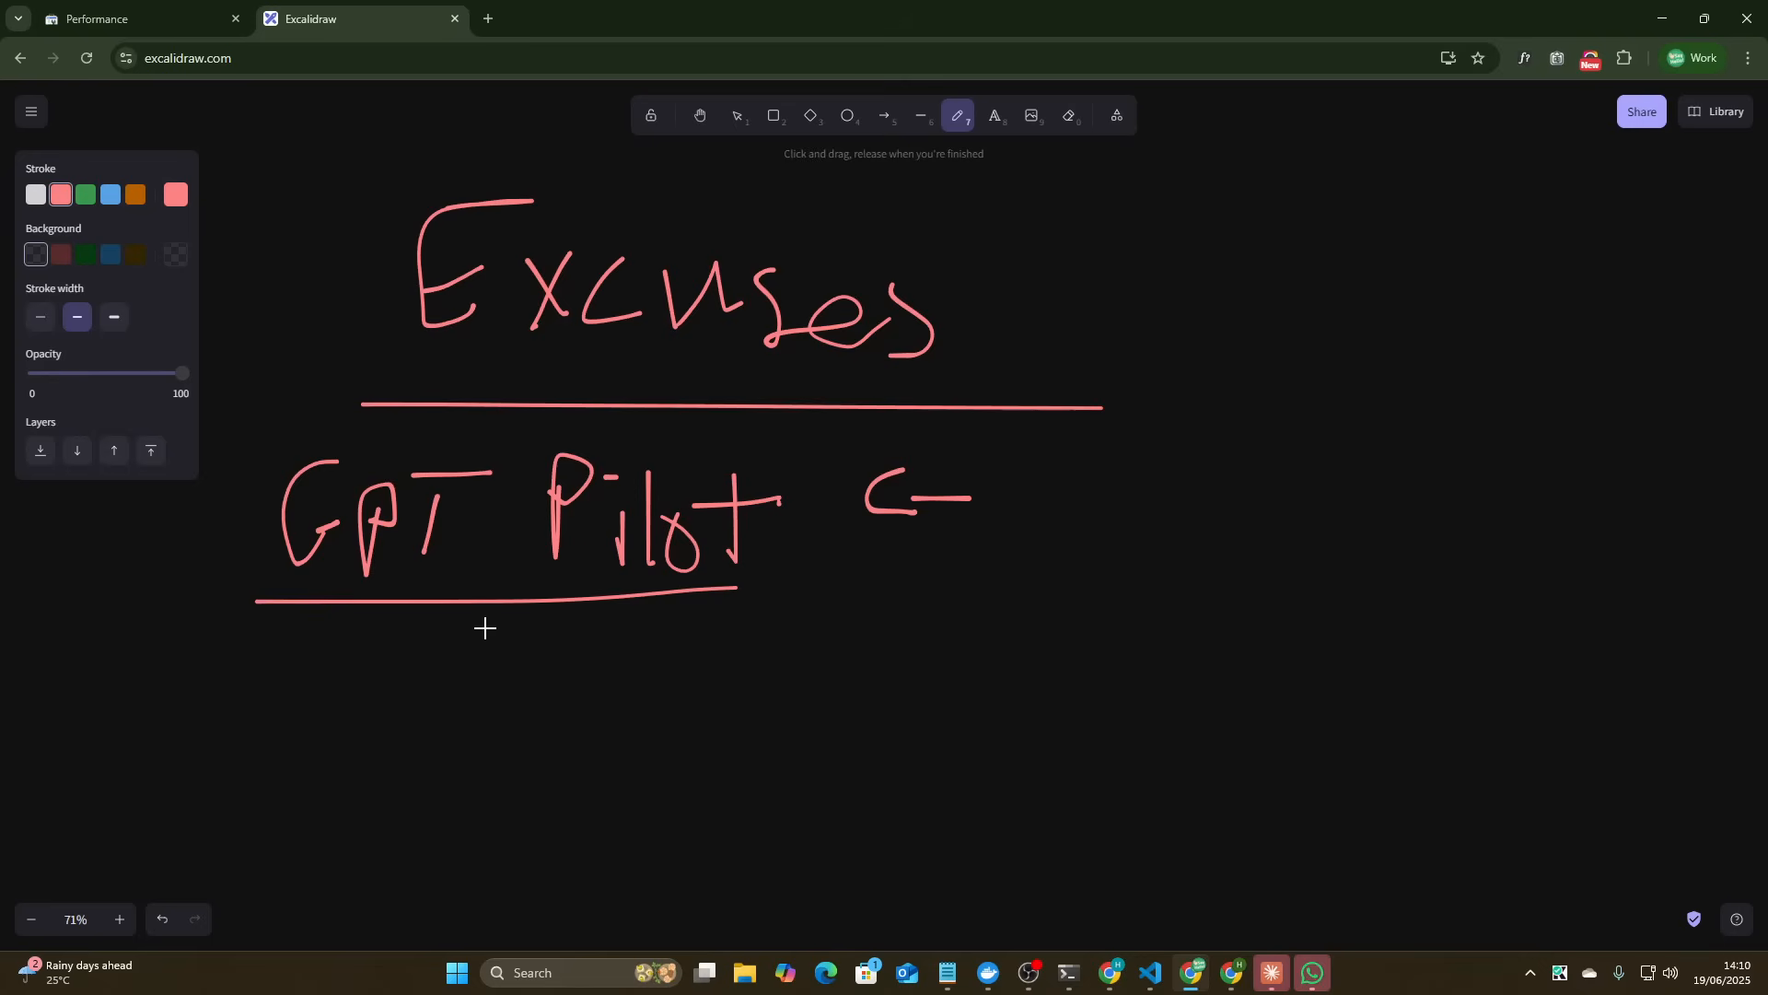
pyautogui.moveTo(540, 549)
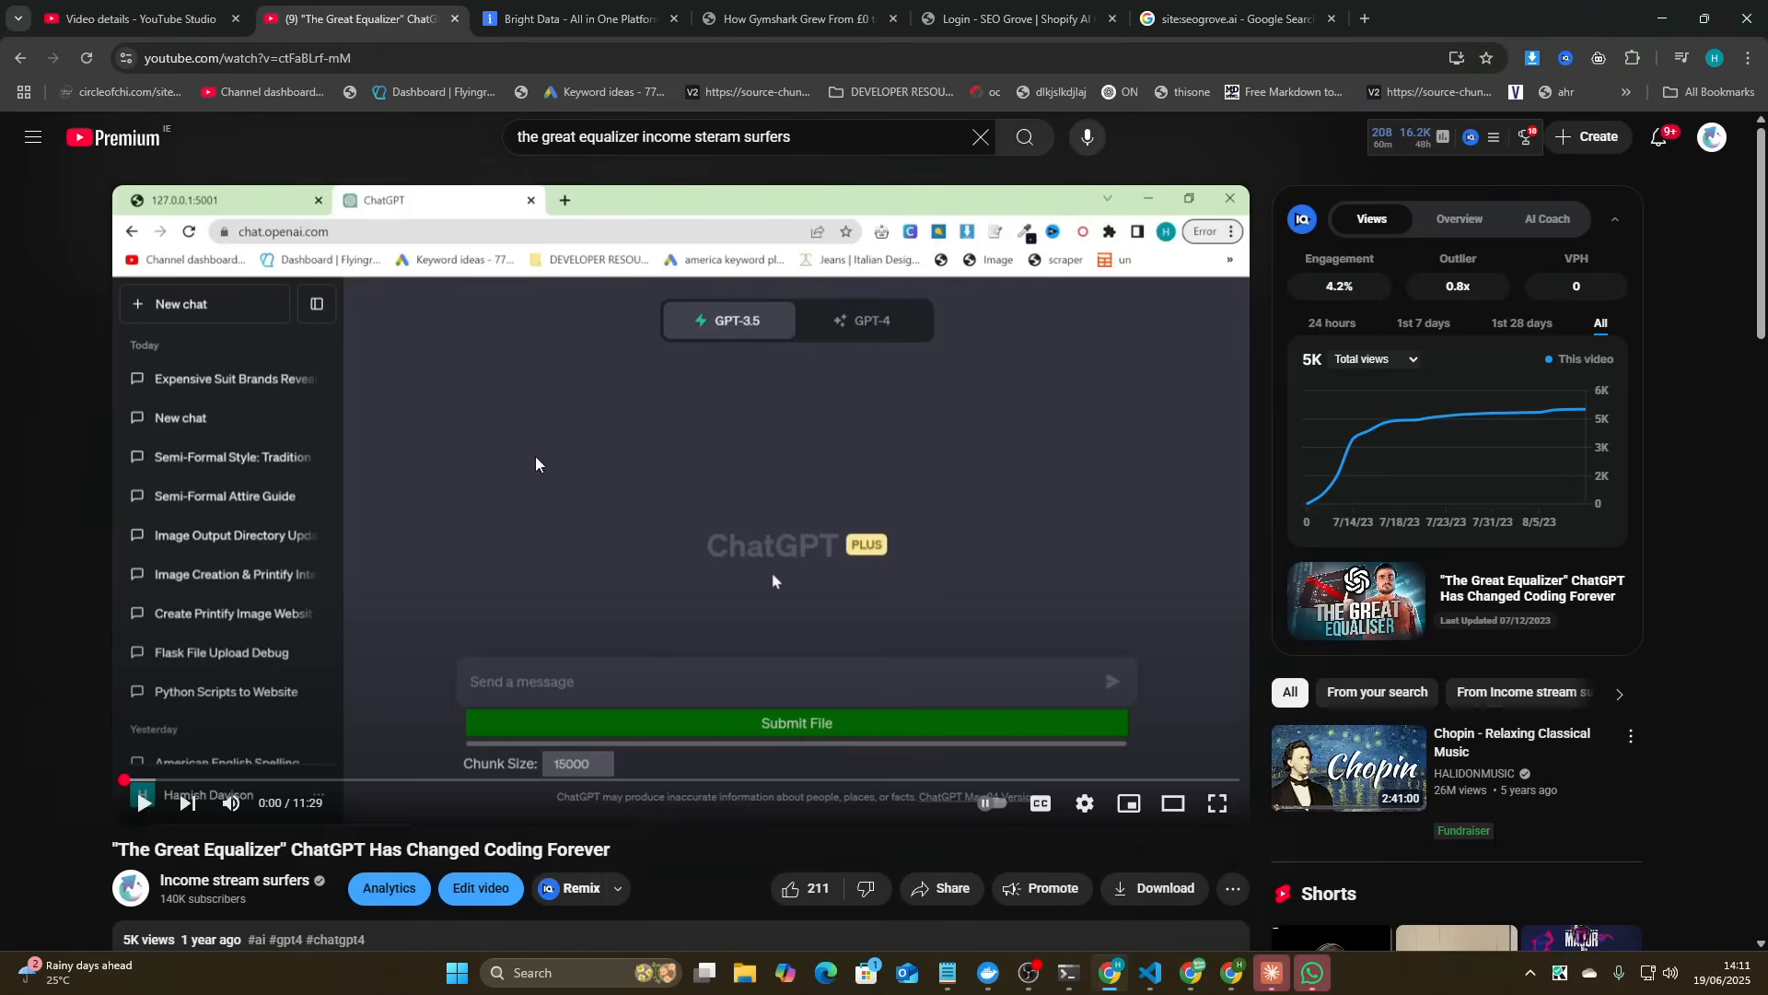
# Step: Scroll down the YouTube page of 'The Great Equalizer' video to its description
pyautogui.scroll(-3)
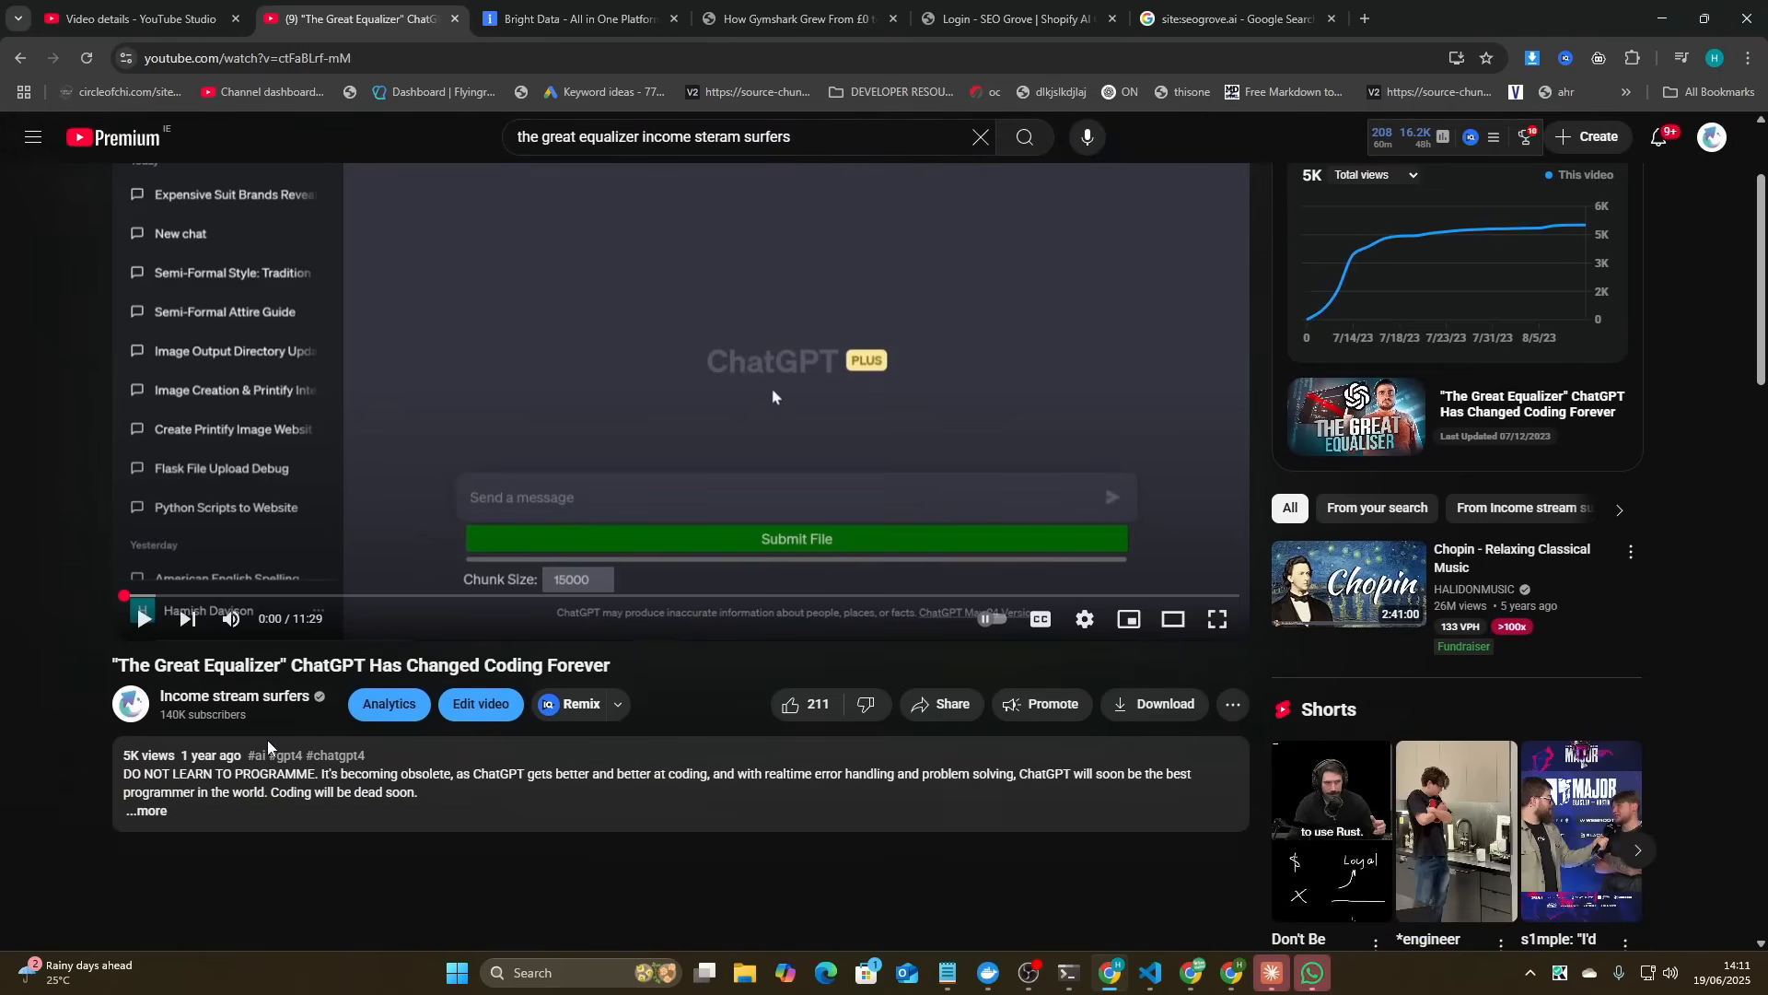
pyautogui.scroll(-3)
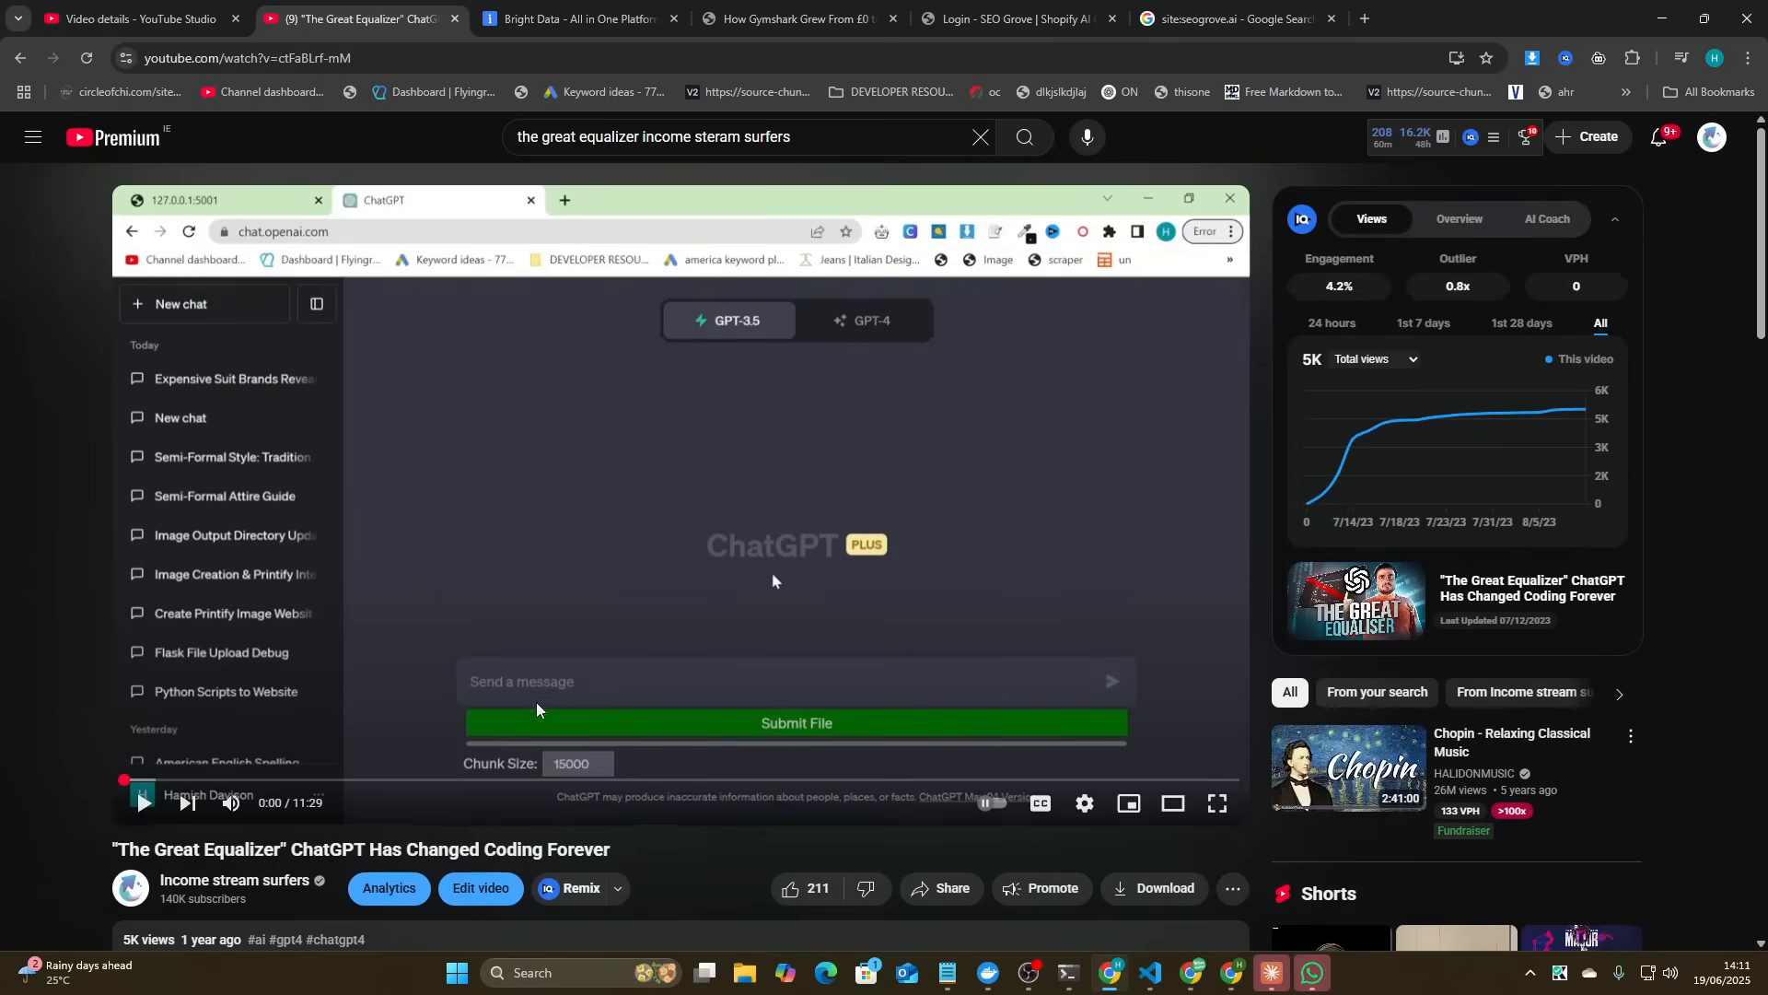
pyautogui.scroll(-3)
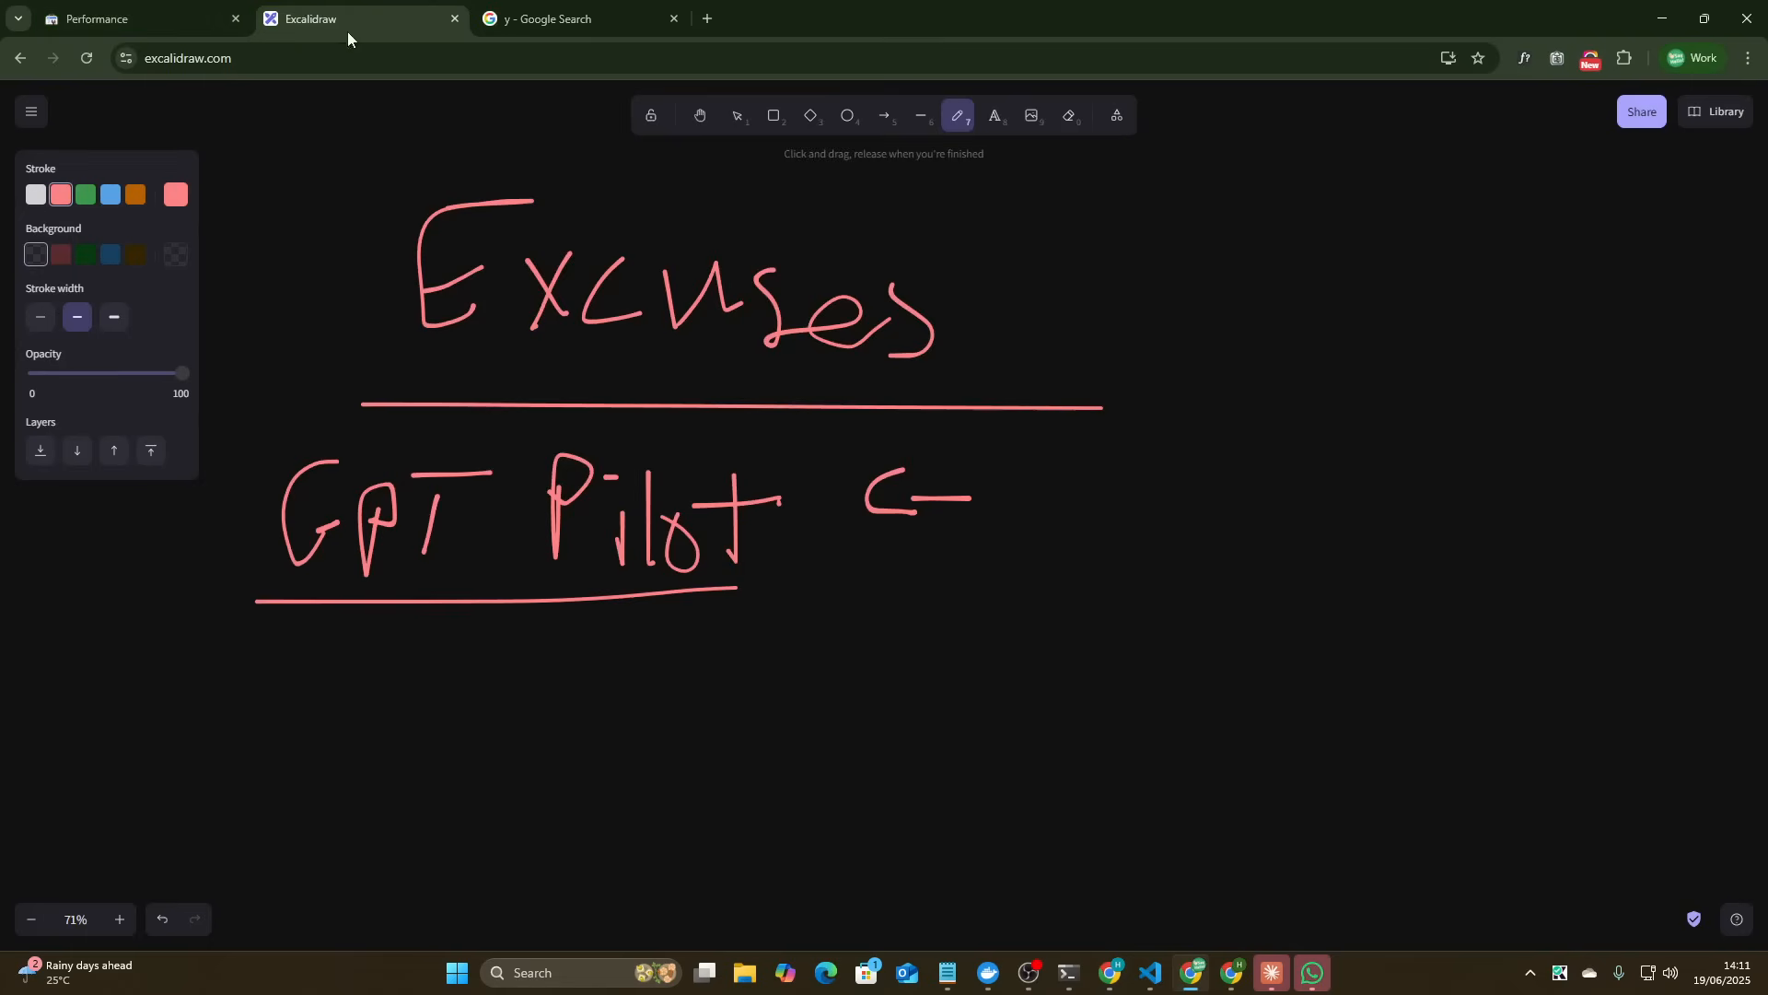
# Step: Write Claude code below GPT Pilot, then an underlined 0 exp. with a dash and the name
pyautogui.moveTo(242, 619); pyautogui.dragTo(383, 733)
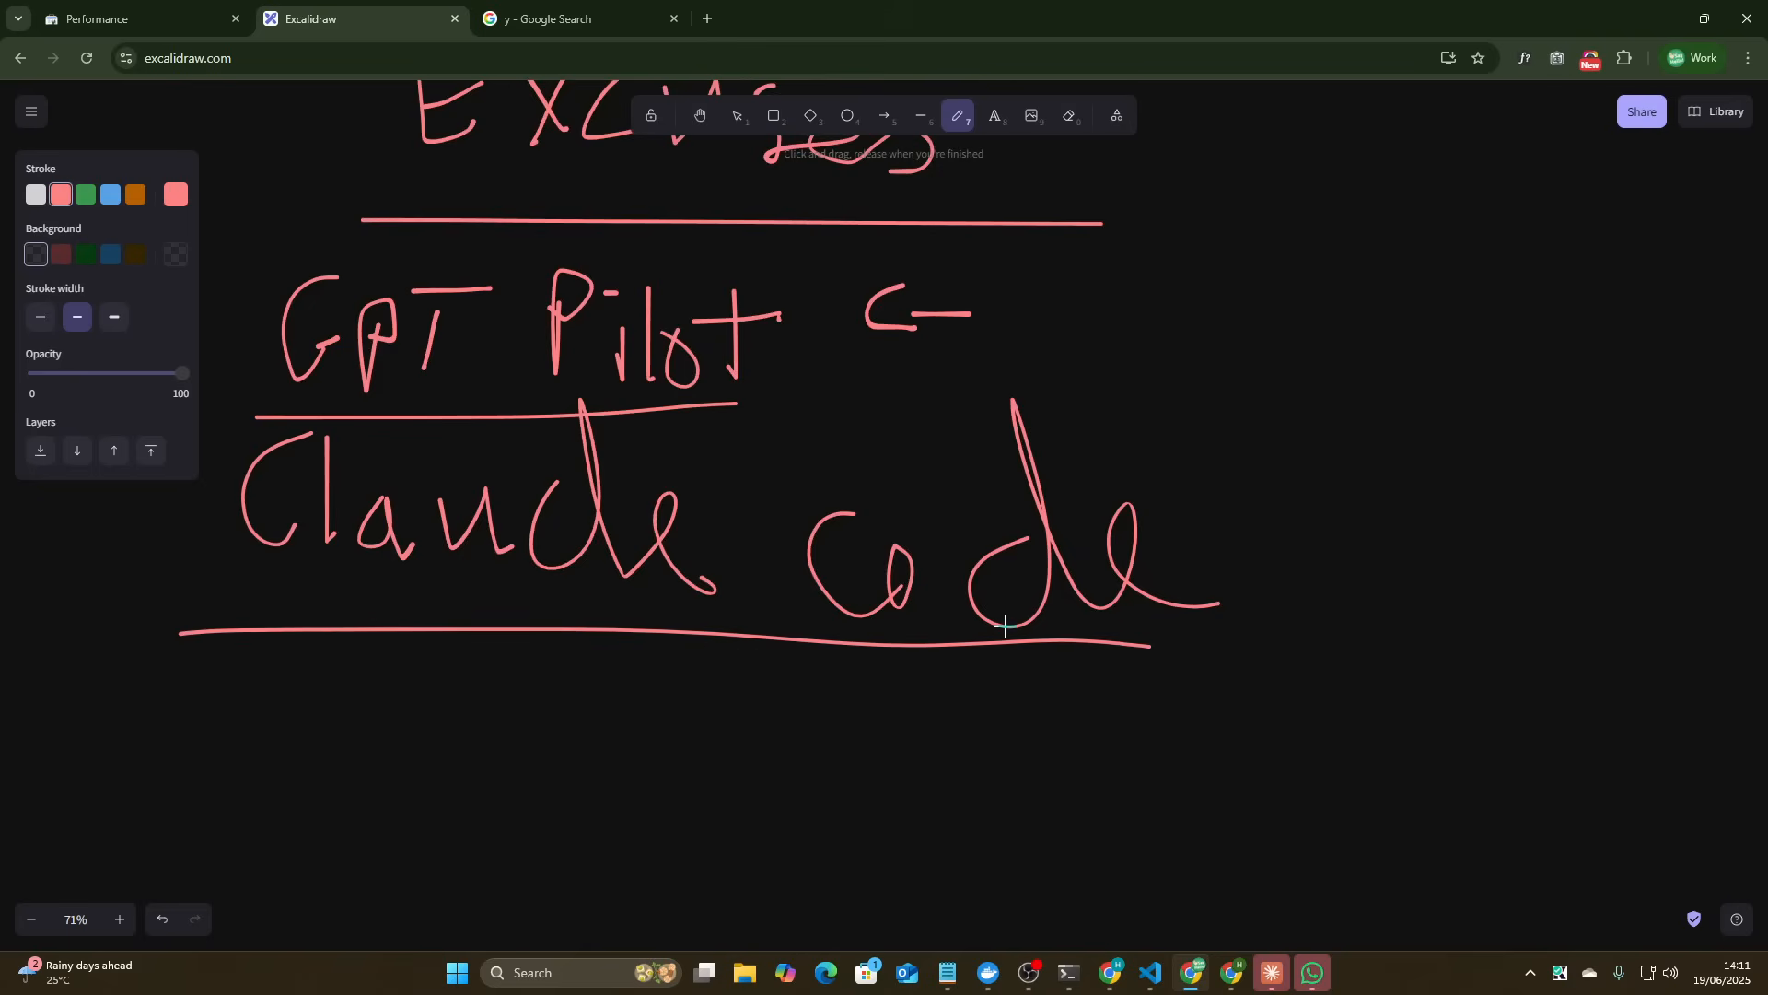
pyautogui.scroll(-3)
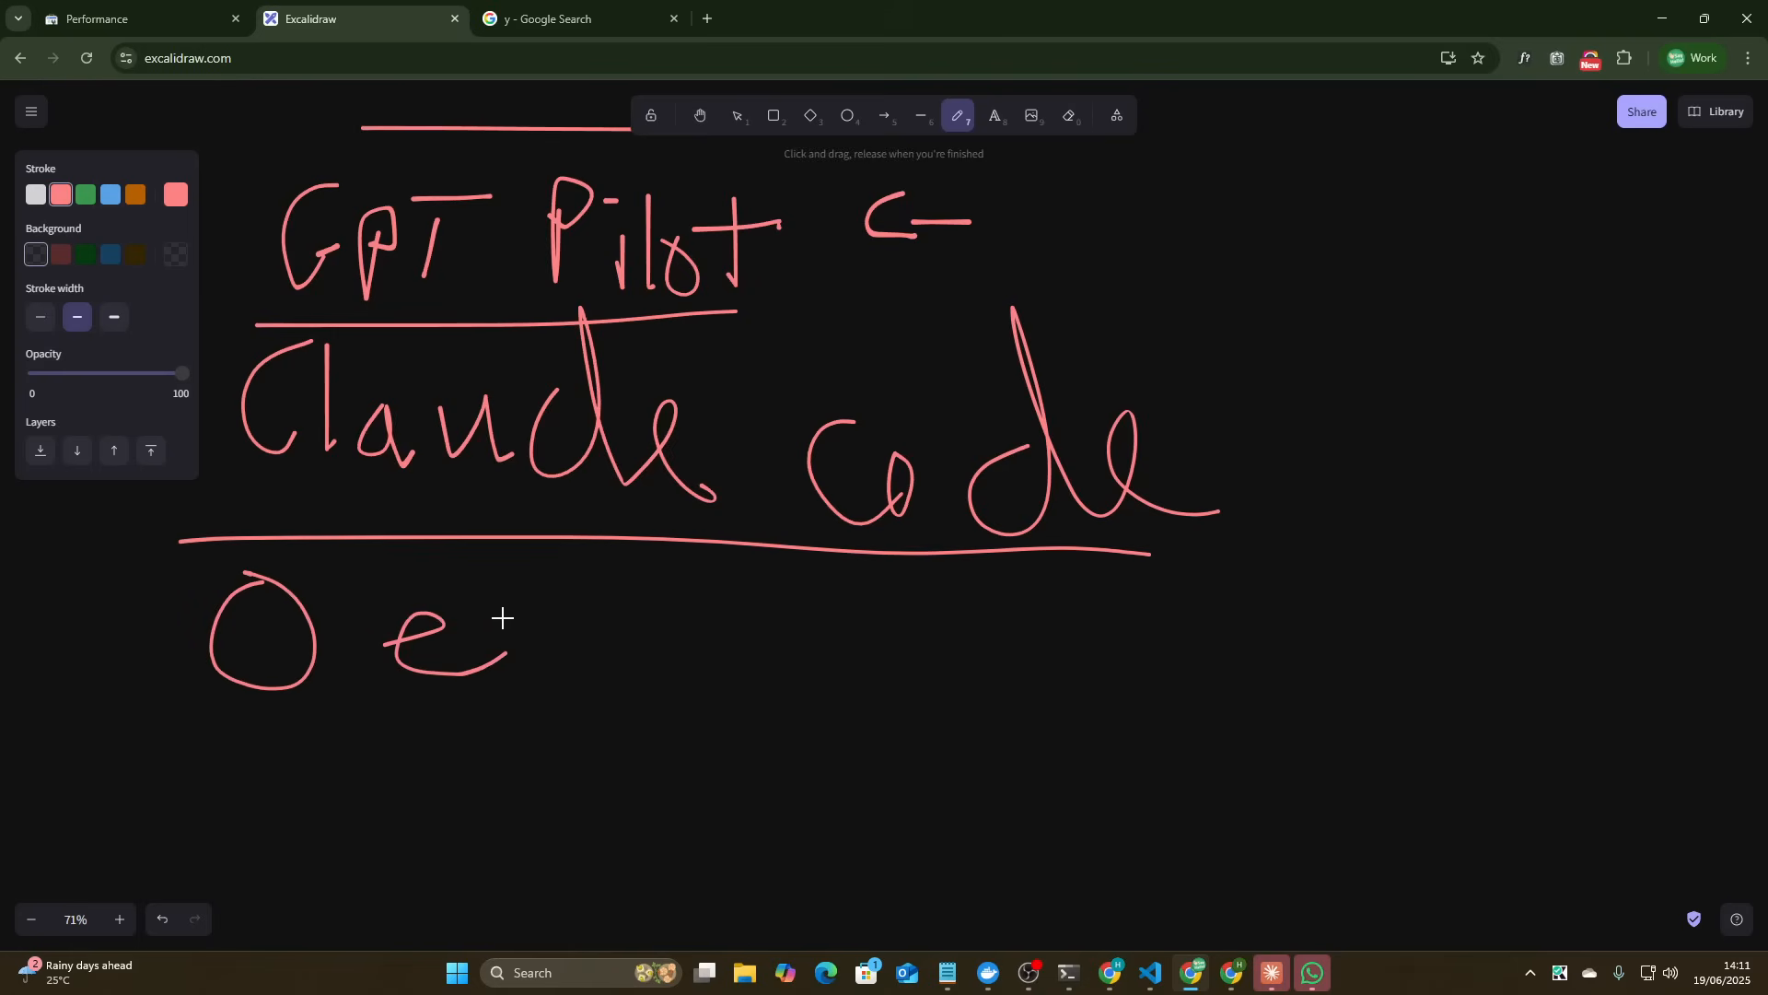
pyautogui.moveTo(508, 631); pyautogui.dragTo(637, 677)
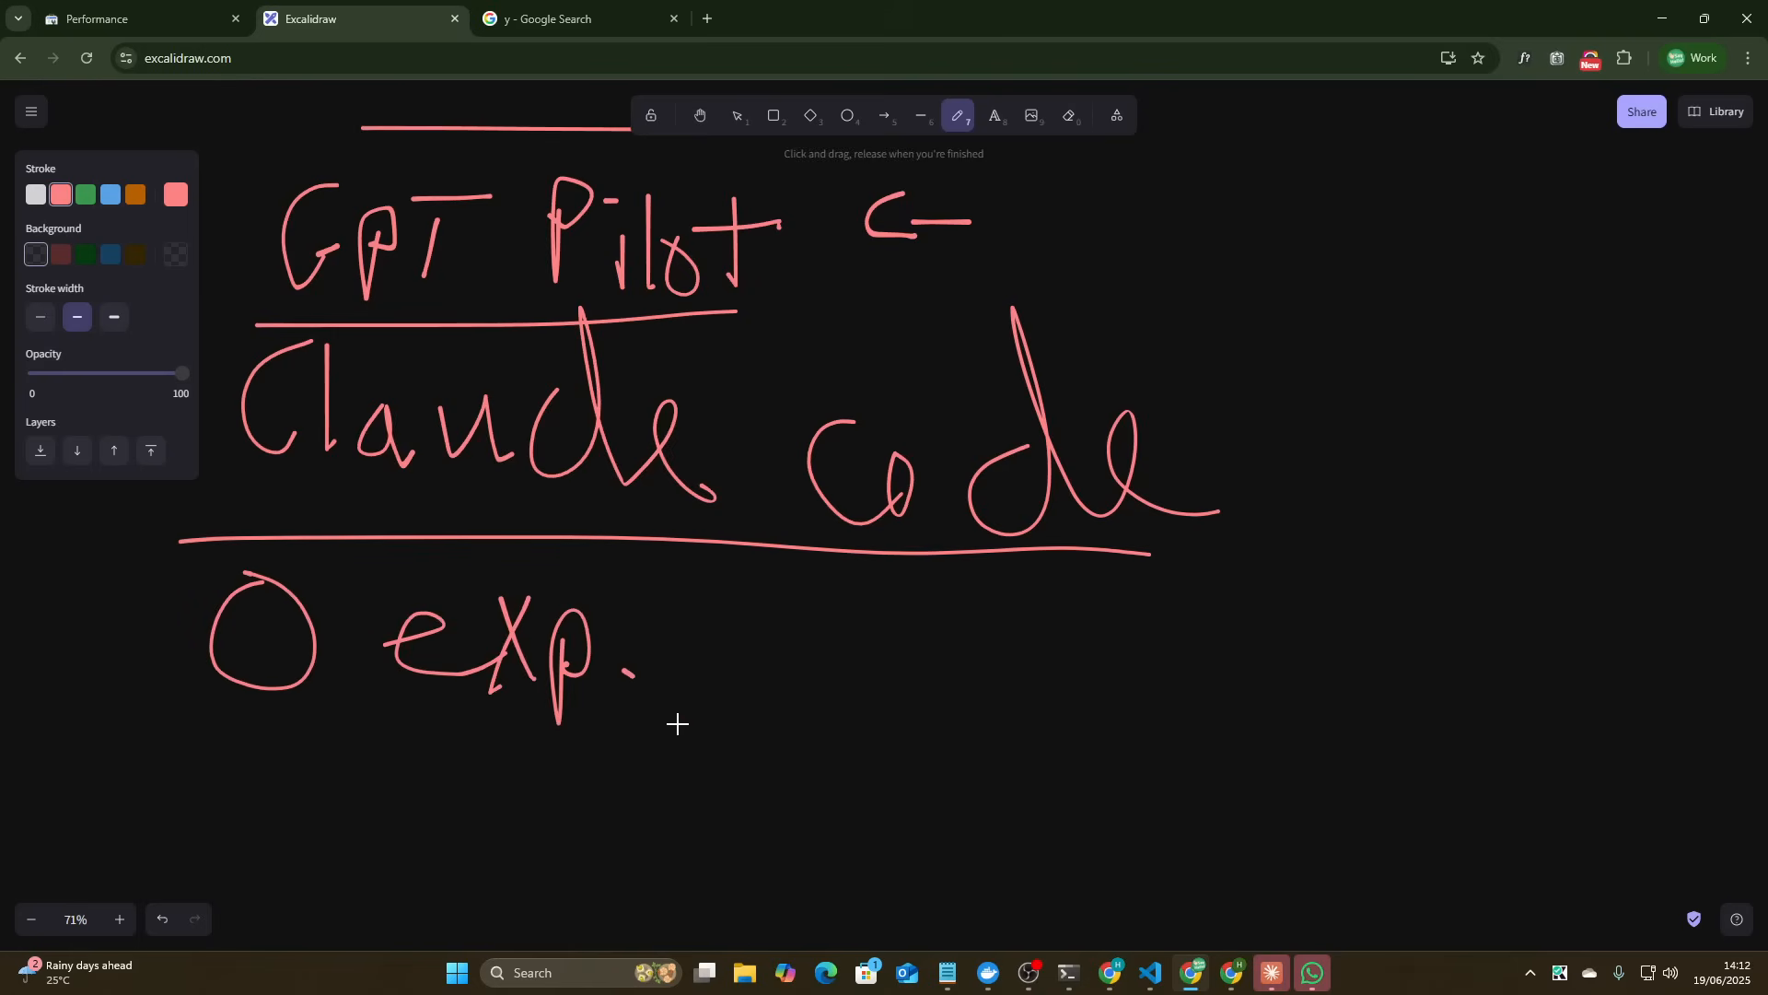
pyautogui.moveTo(773, 665)
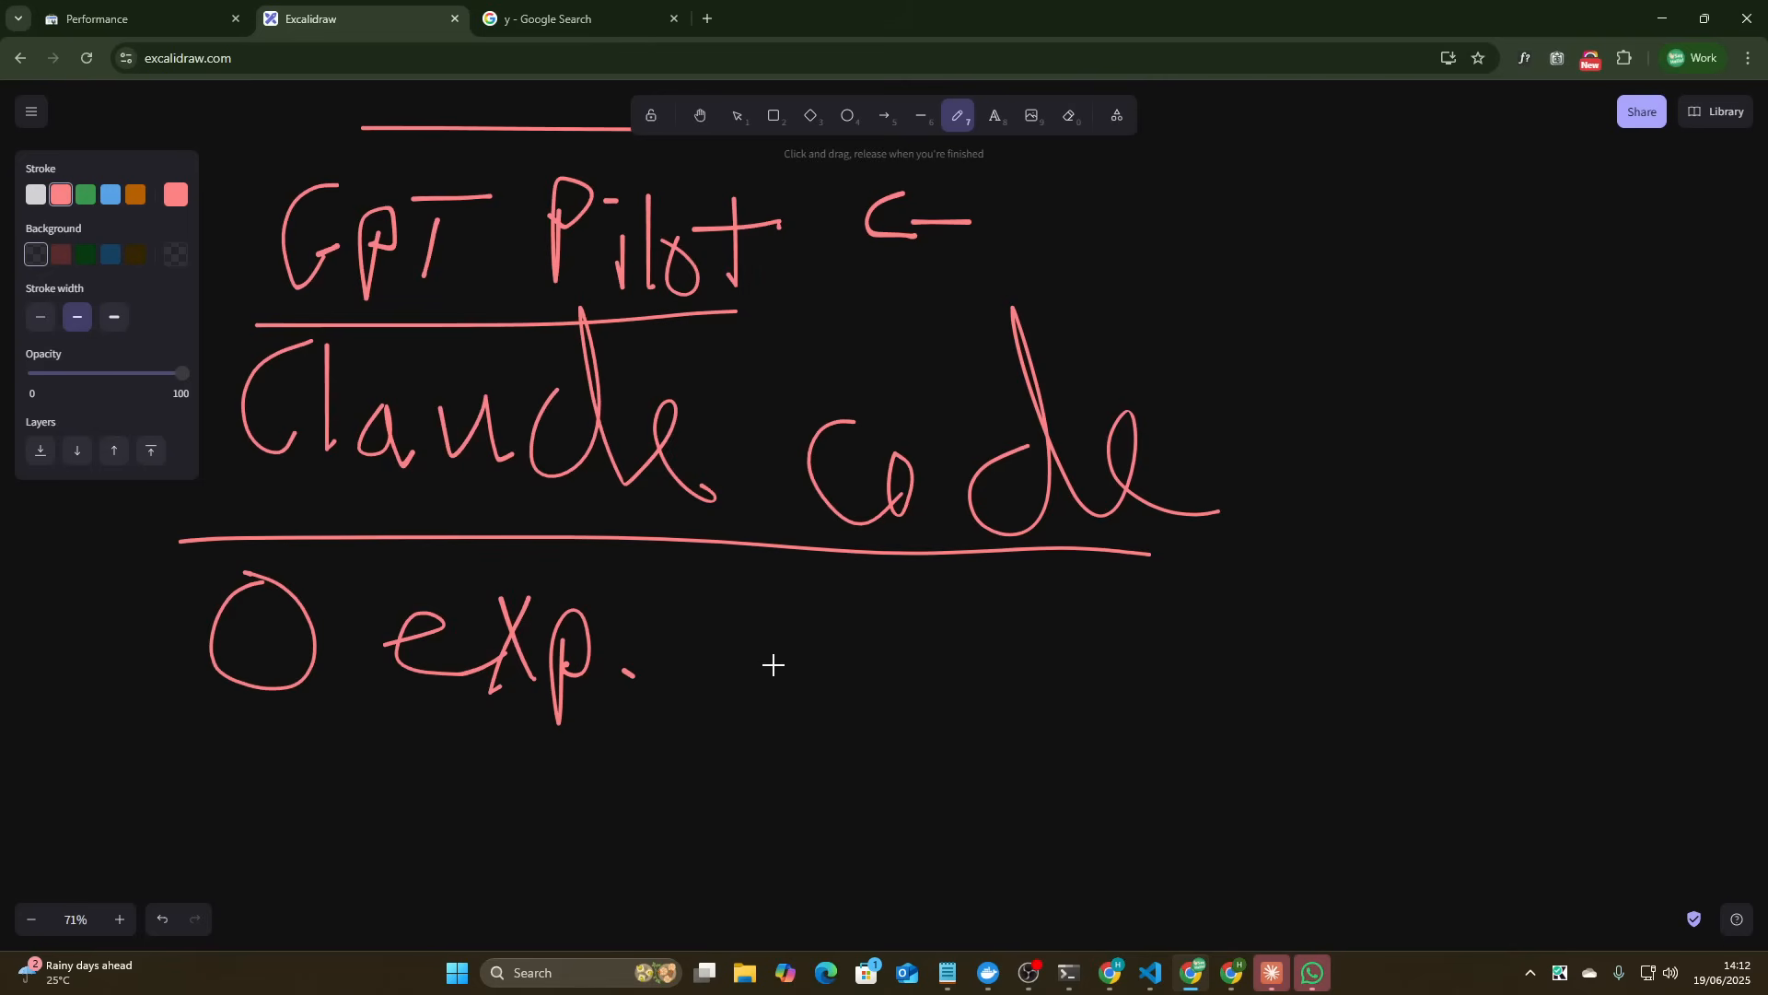
pyautogui.moveTo(879, 730)
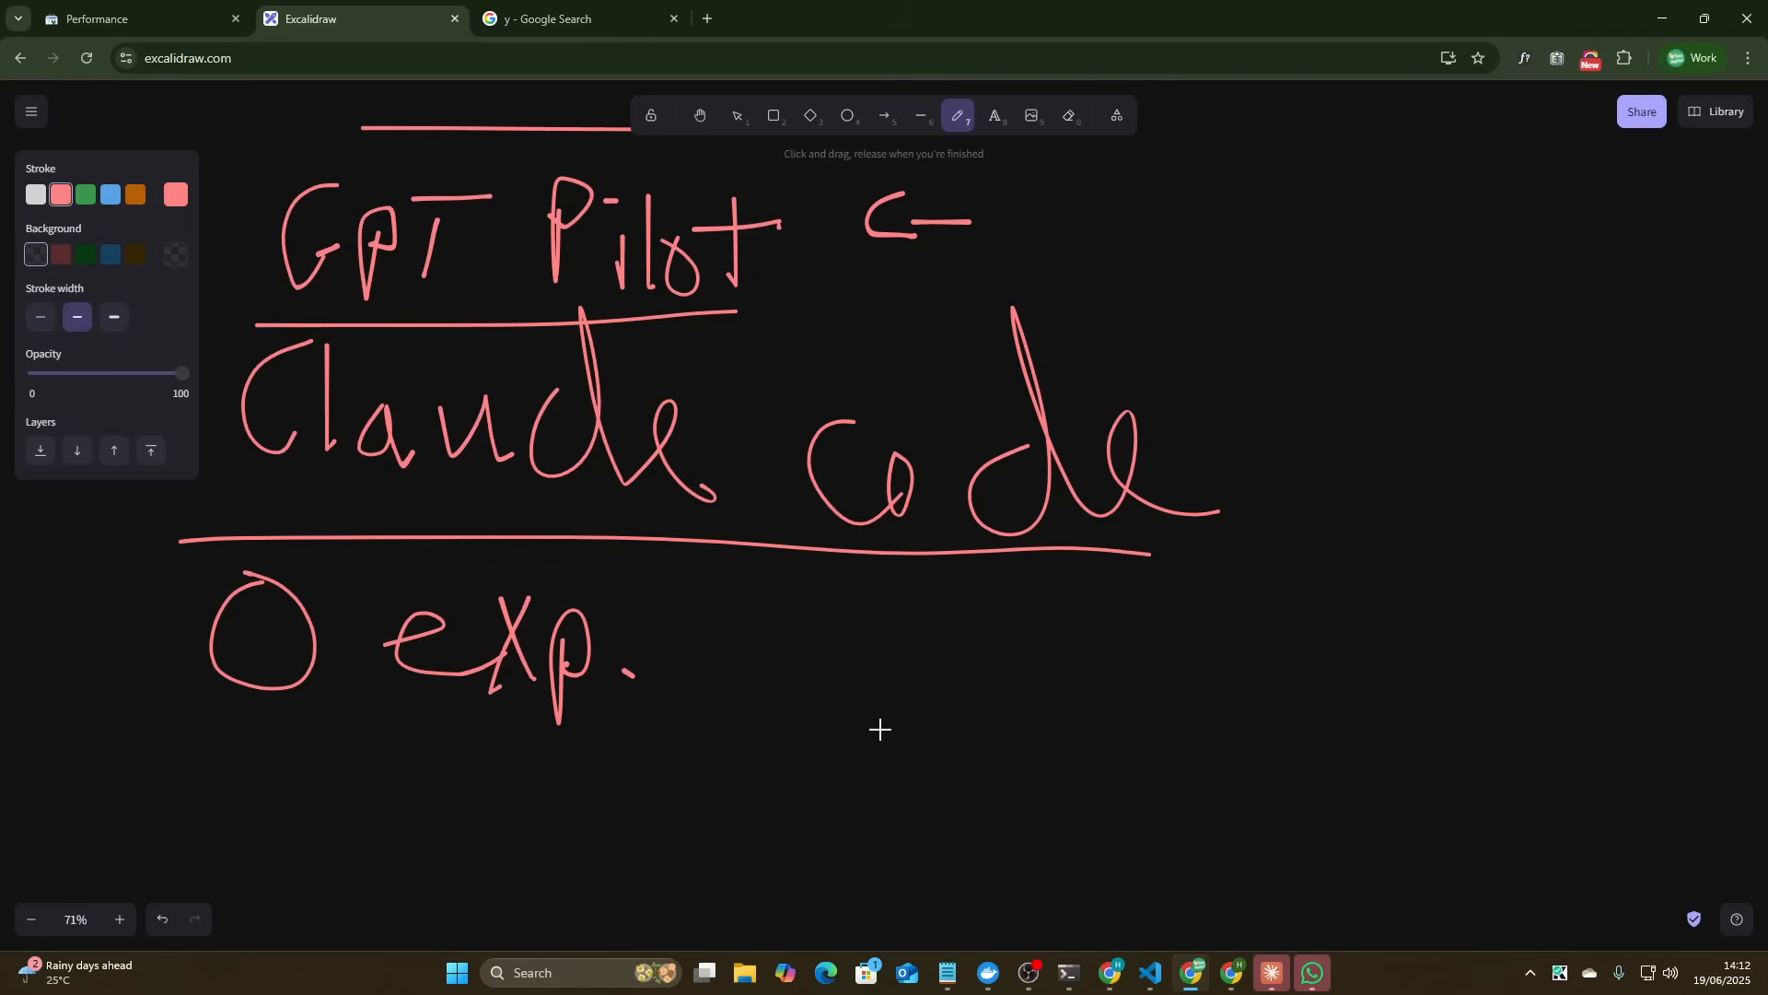
pyautogui.moveTo(824, 753); pyautogui.dragTo(1172, 773)
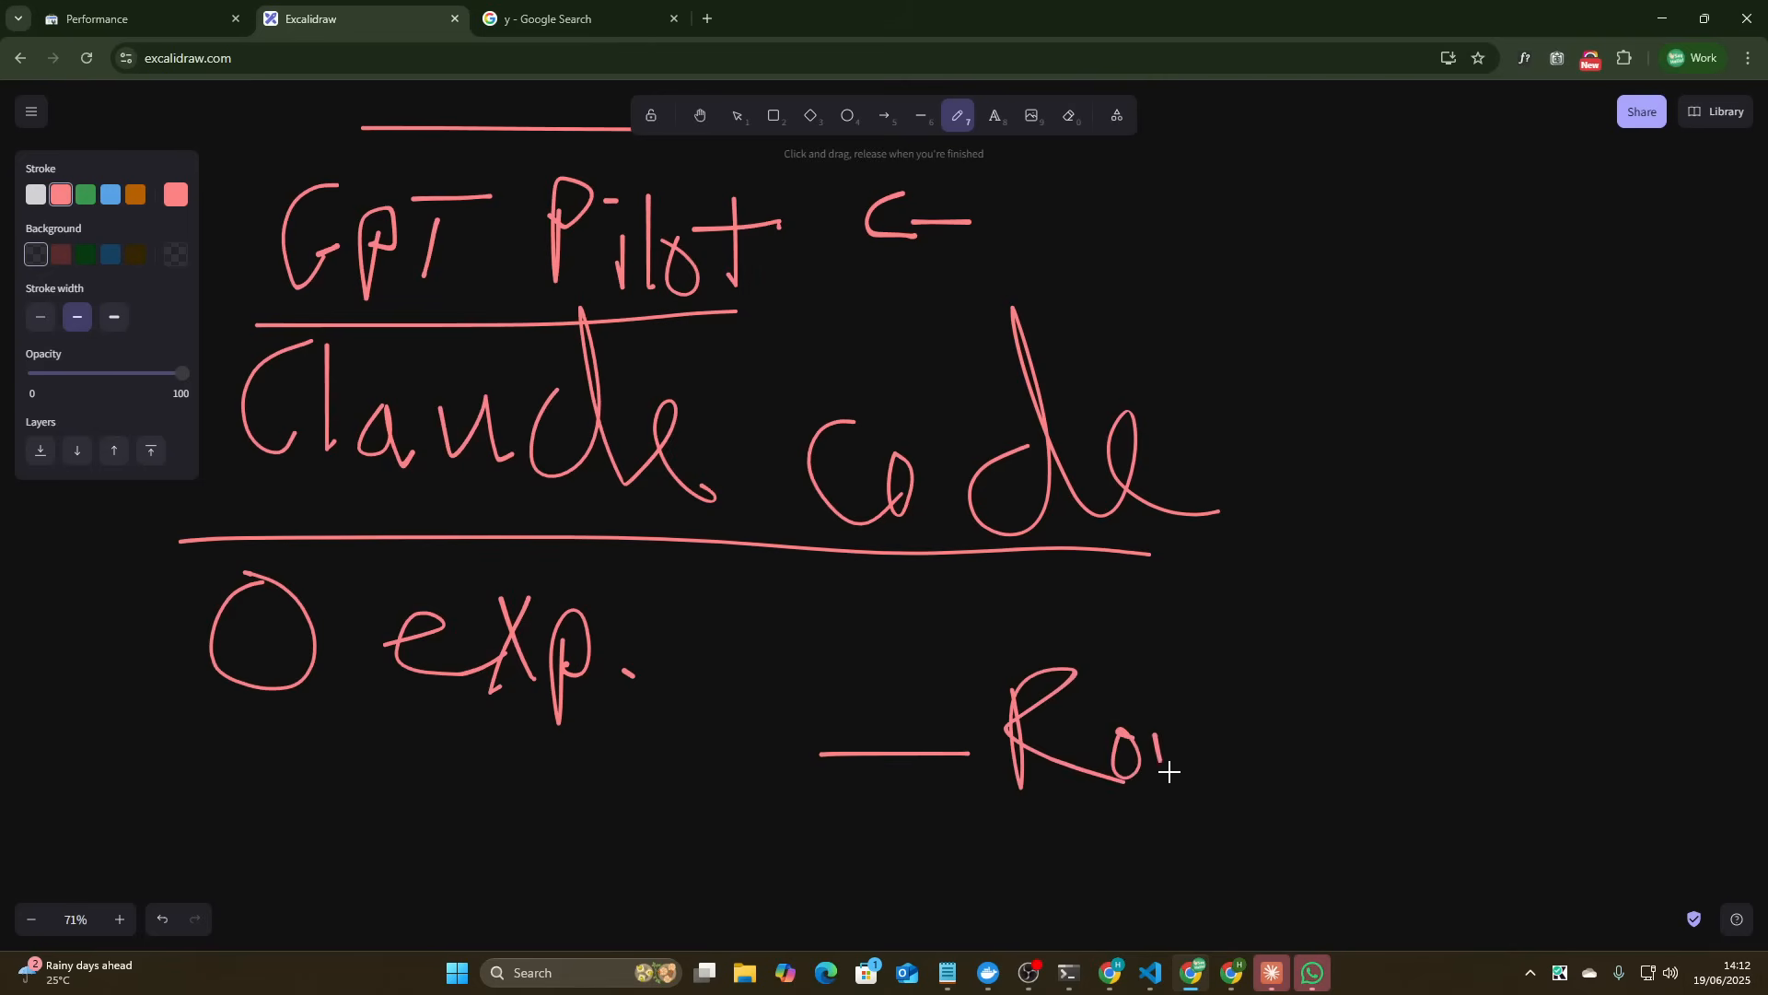
pyautogui.moveTo(1127, 767); pyautogui.dragTo(1387, 744)
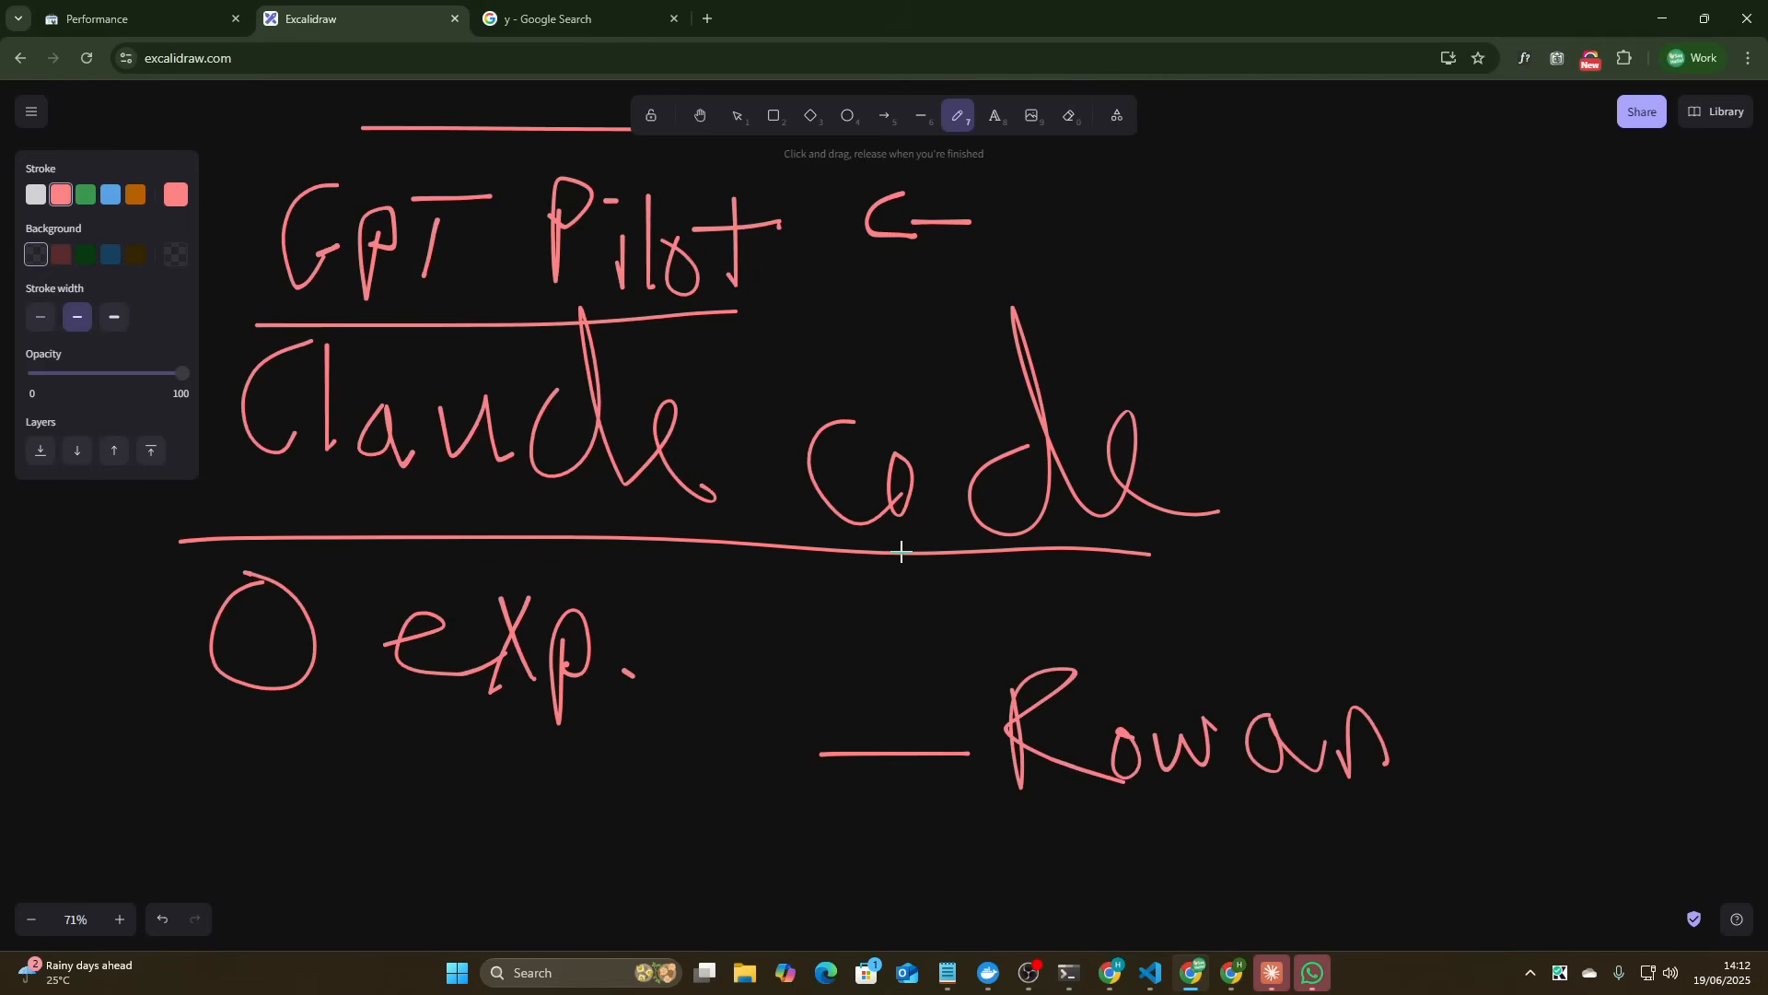
pyautogui.moveTo(684, 741)
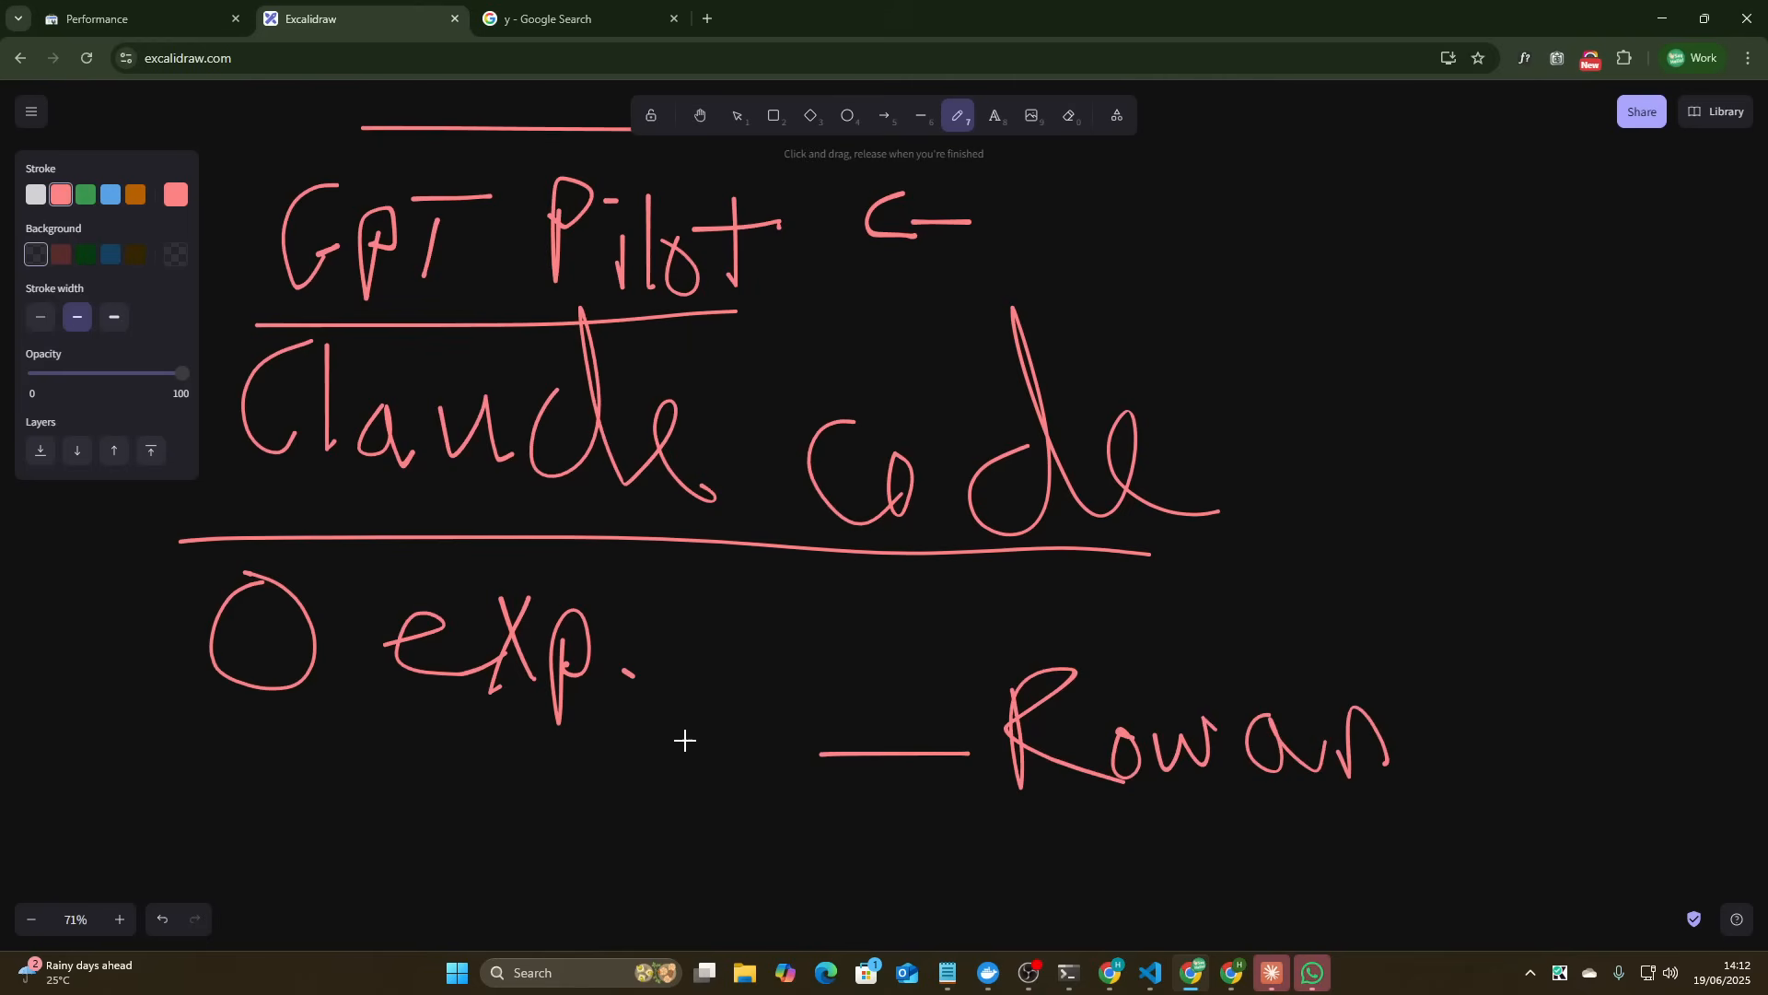
pyautogui.moveTo(378, 701); pyautogui.dragTo(575, 694)
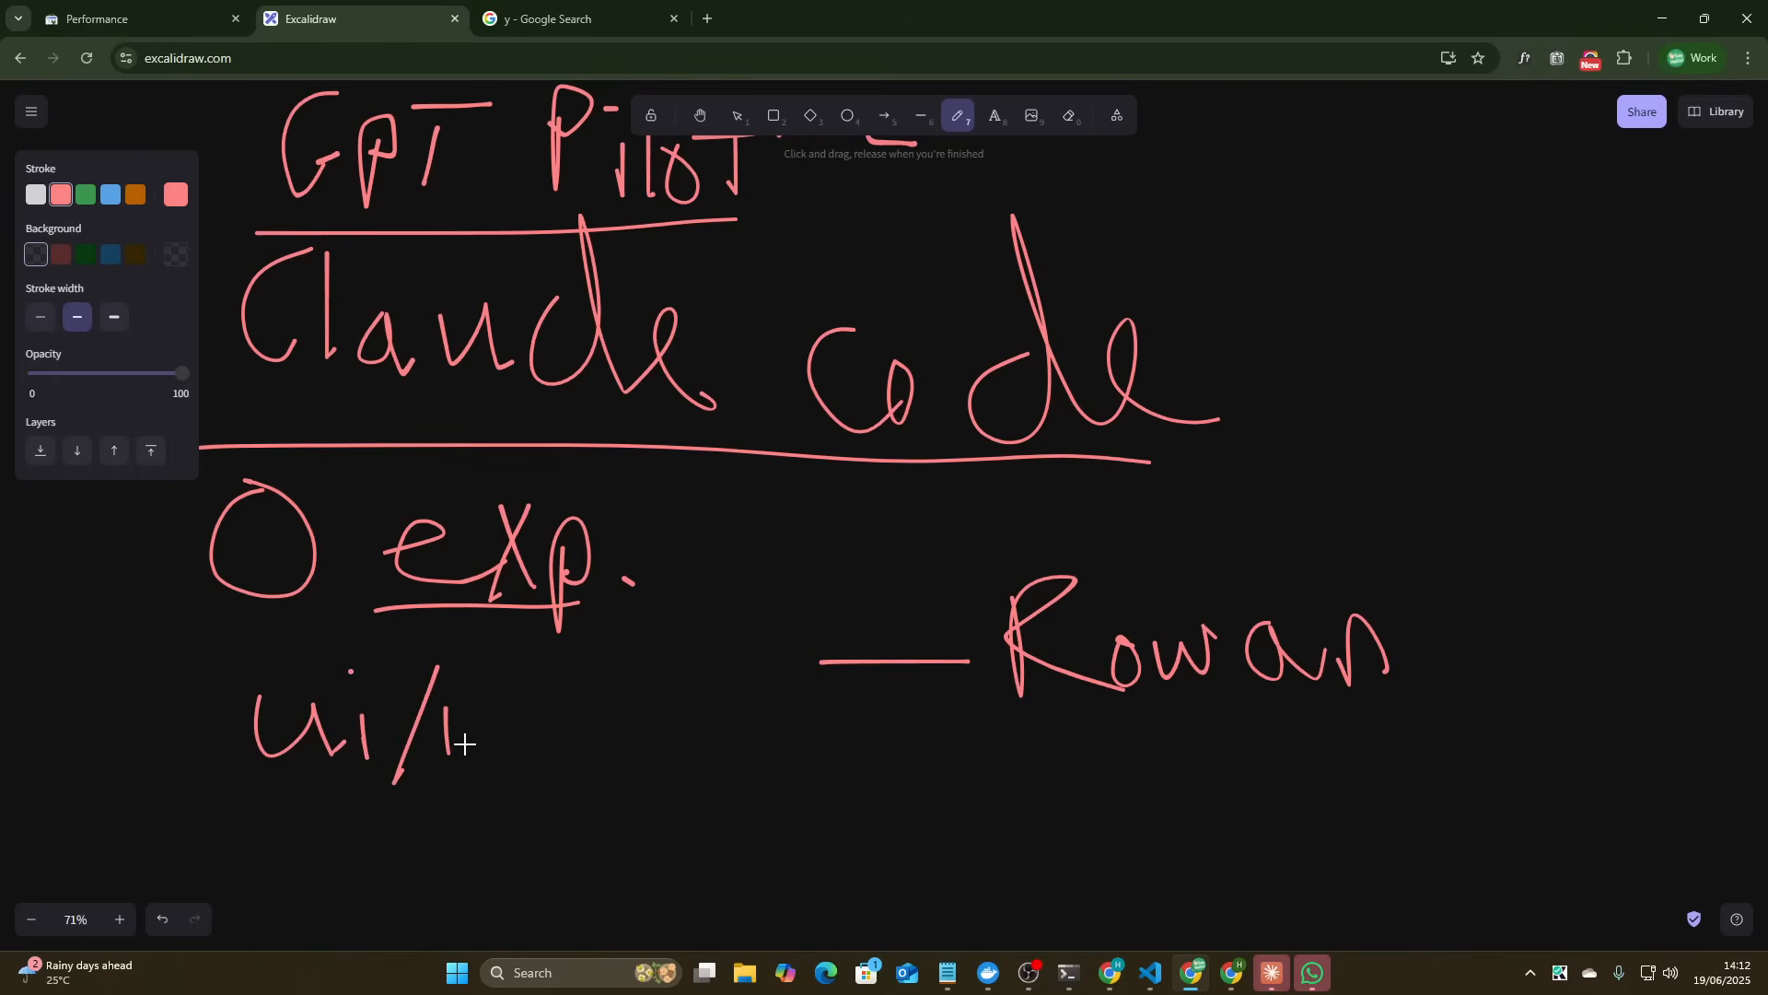
# Step: Write ui/ux designer below 0 exp
pyautogui.moveTo(468, 733); pyautogui.dragTo(705, 728)
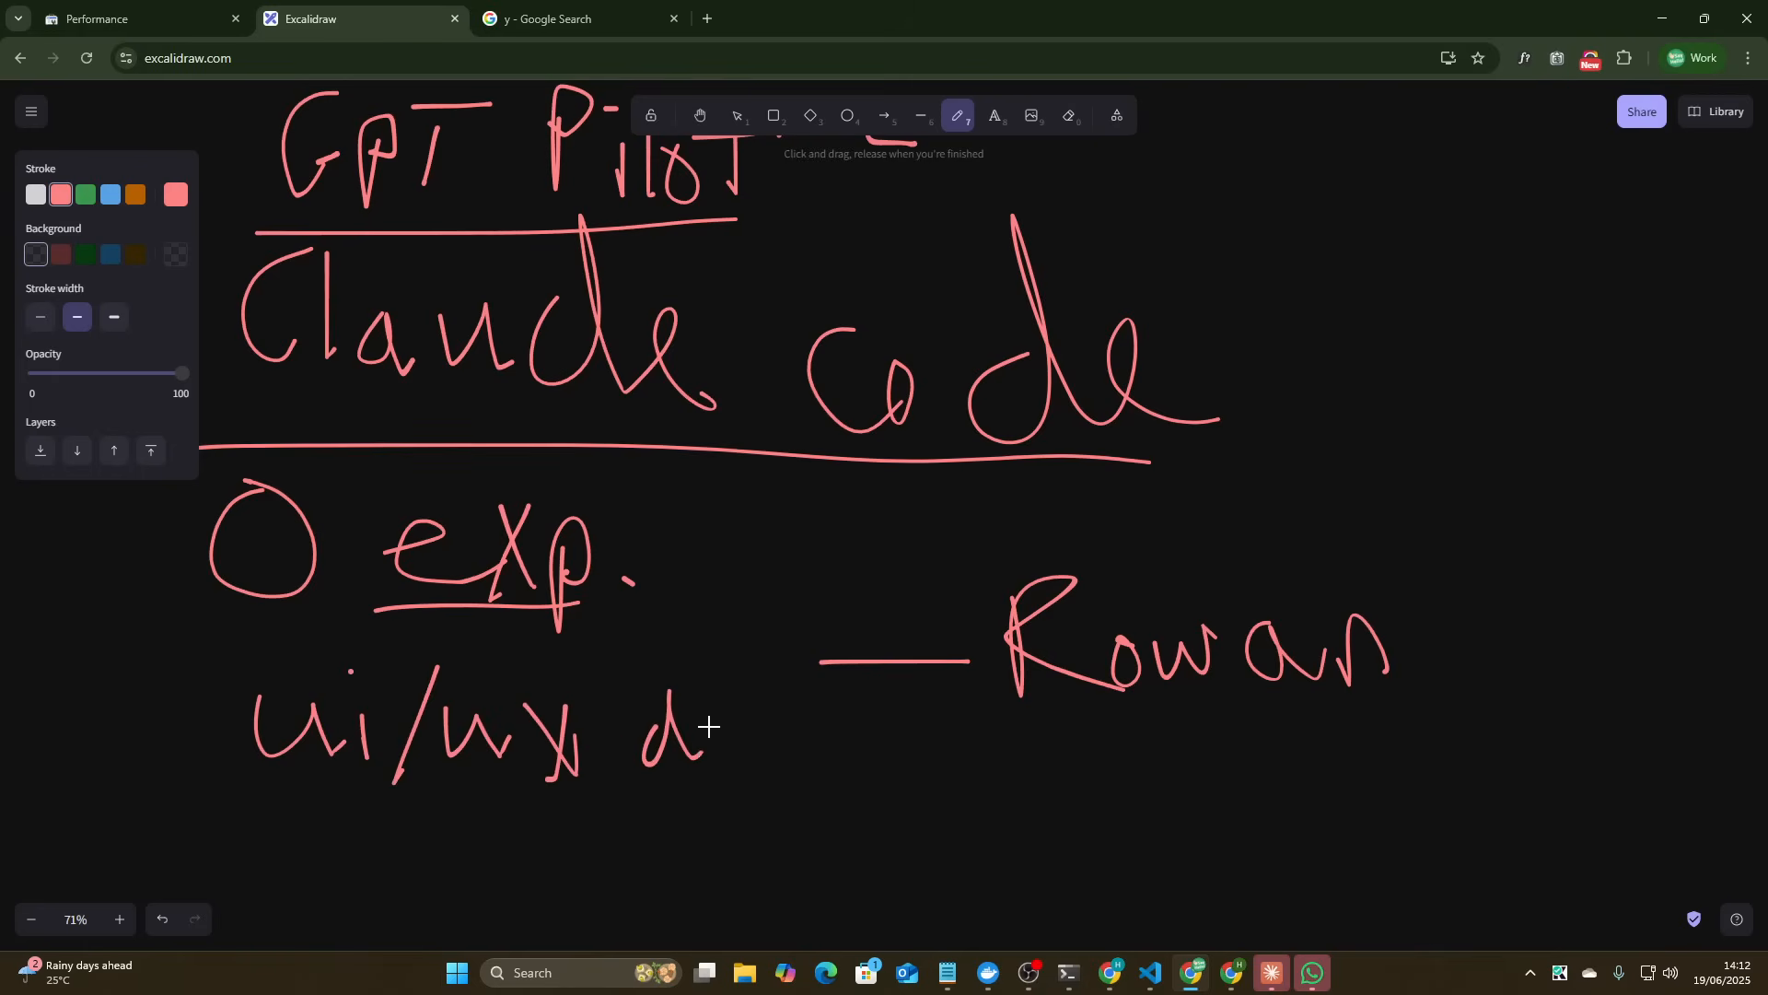
pyautogui.moveTo(708, 727); pyautogui.dragTo(812, 753)
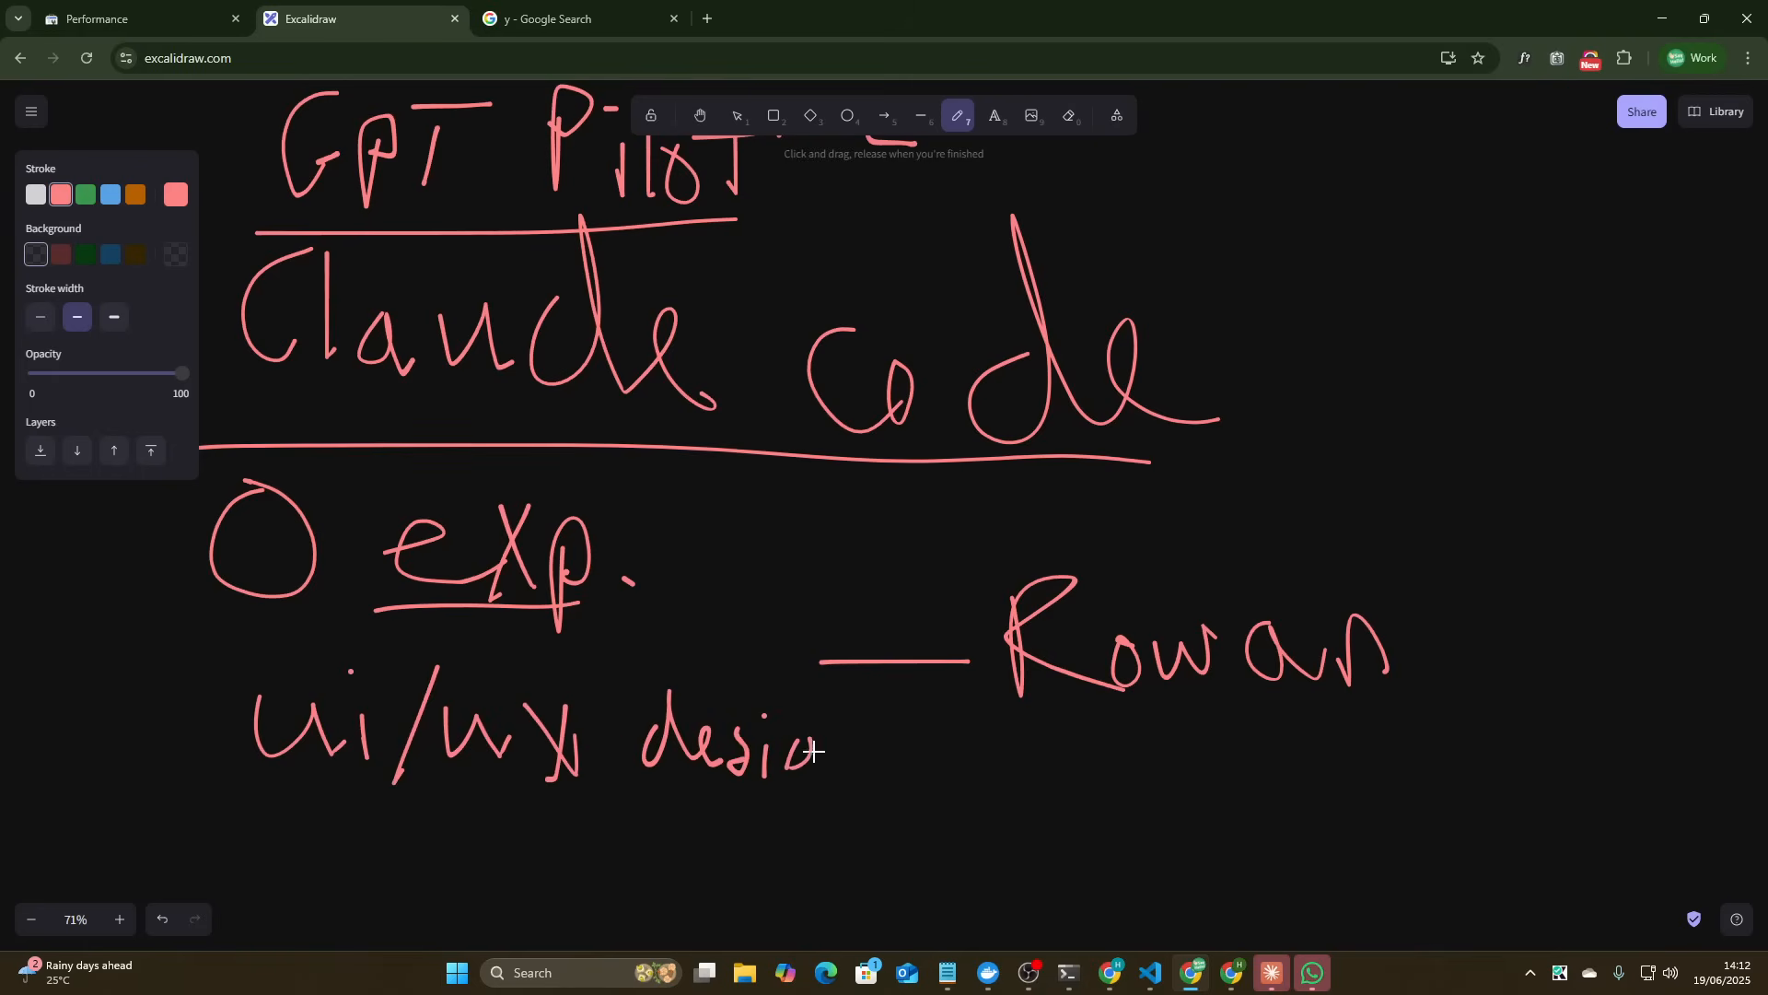
pyautogui.moveTo(807, 750); pyautogui.dragTo(935, 800)
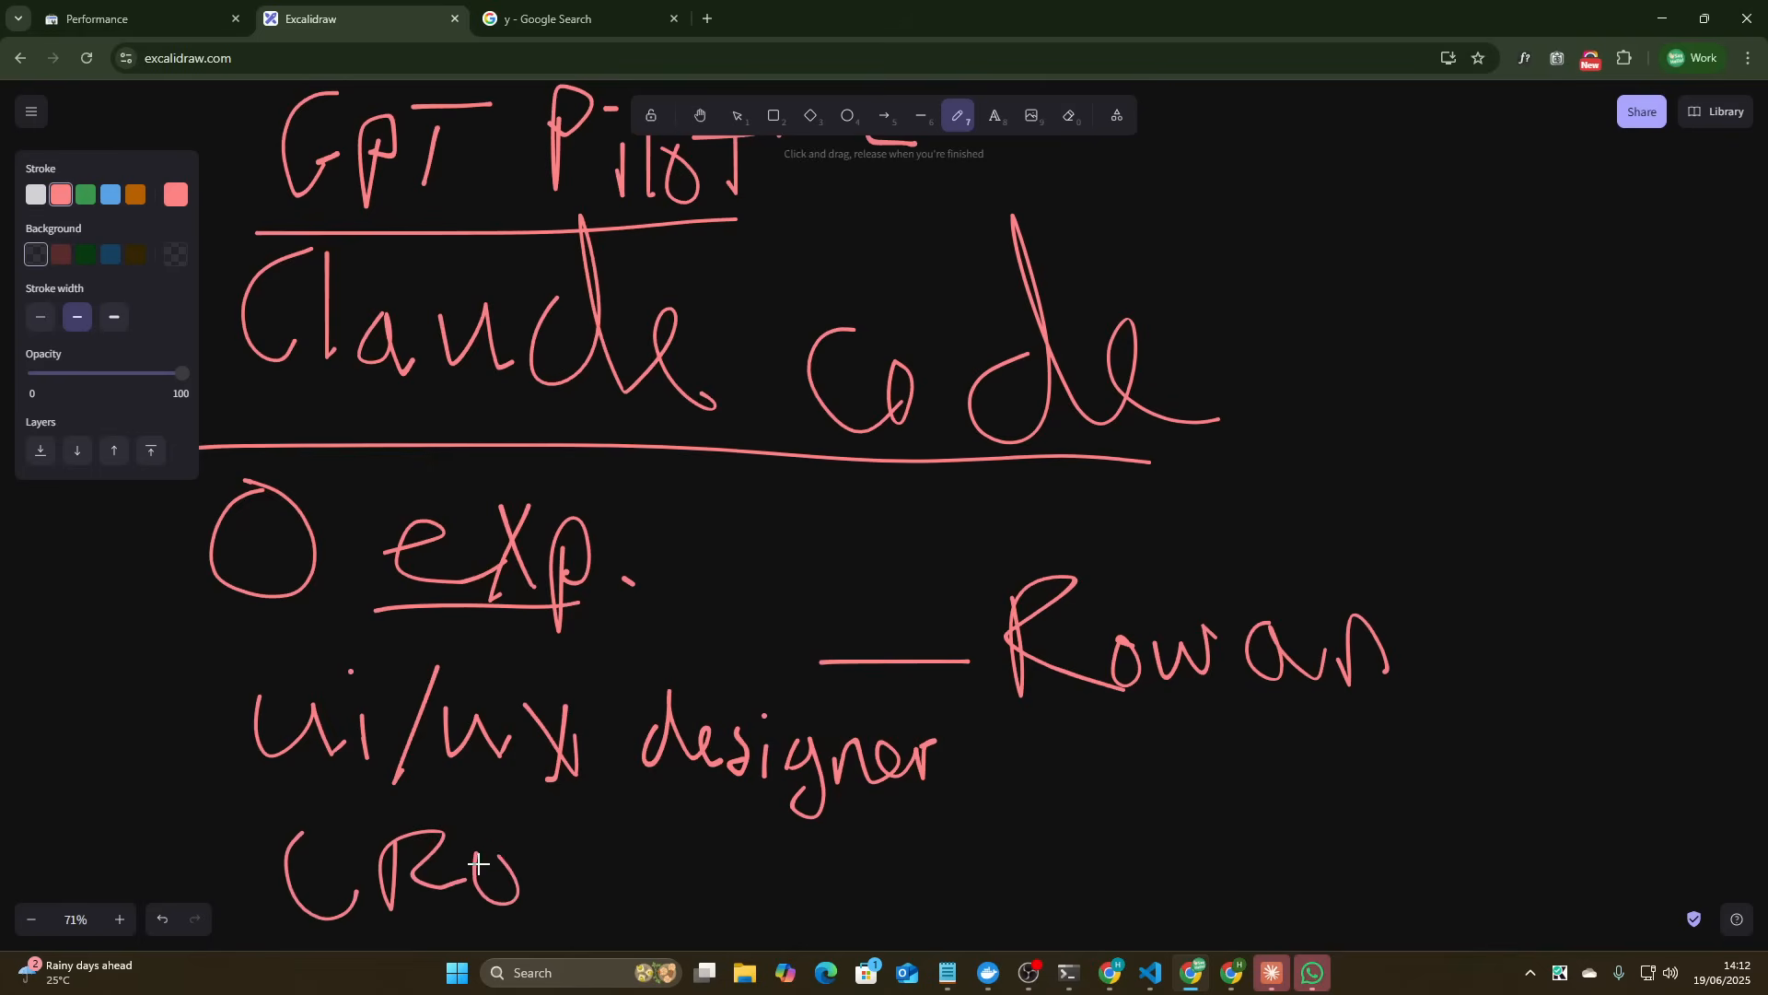
# Step: Draw a box around ui/ux designer and CRO
pyautogui.scroll(-3)
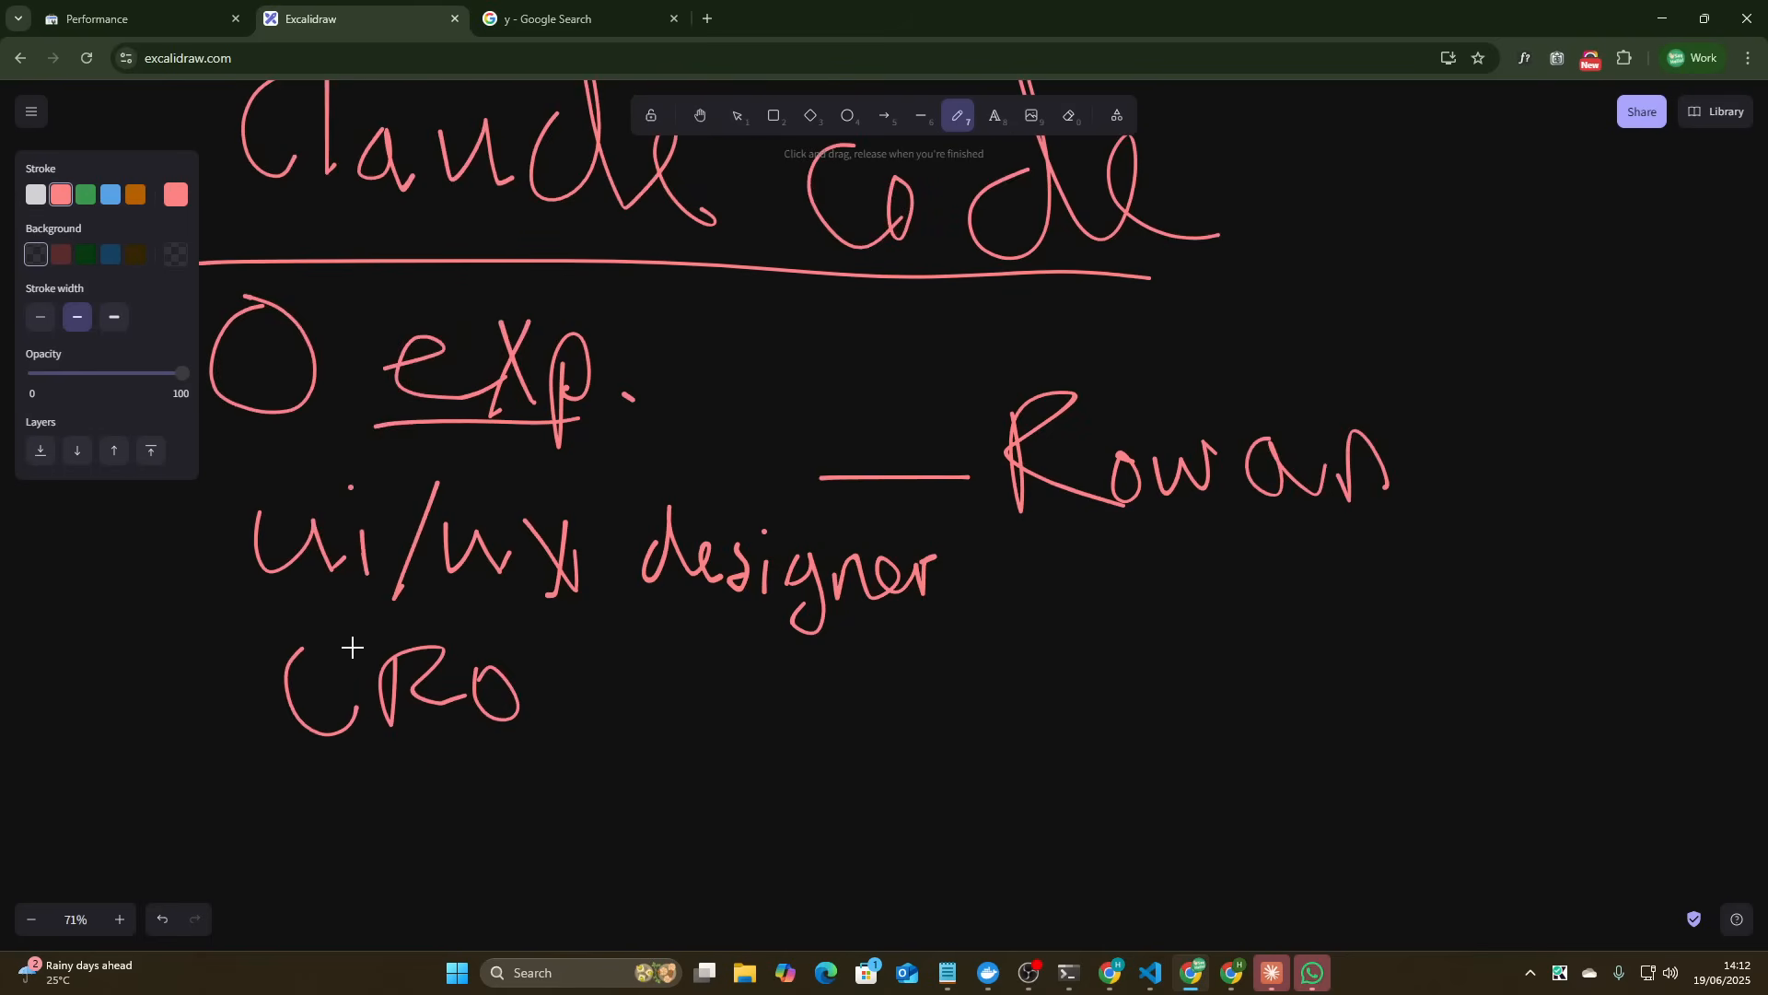
pyautogui.moveTo(214, 497); pyautogui.dragTo(993, 744)
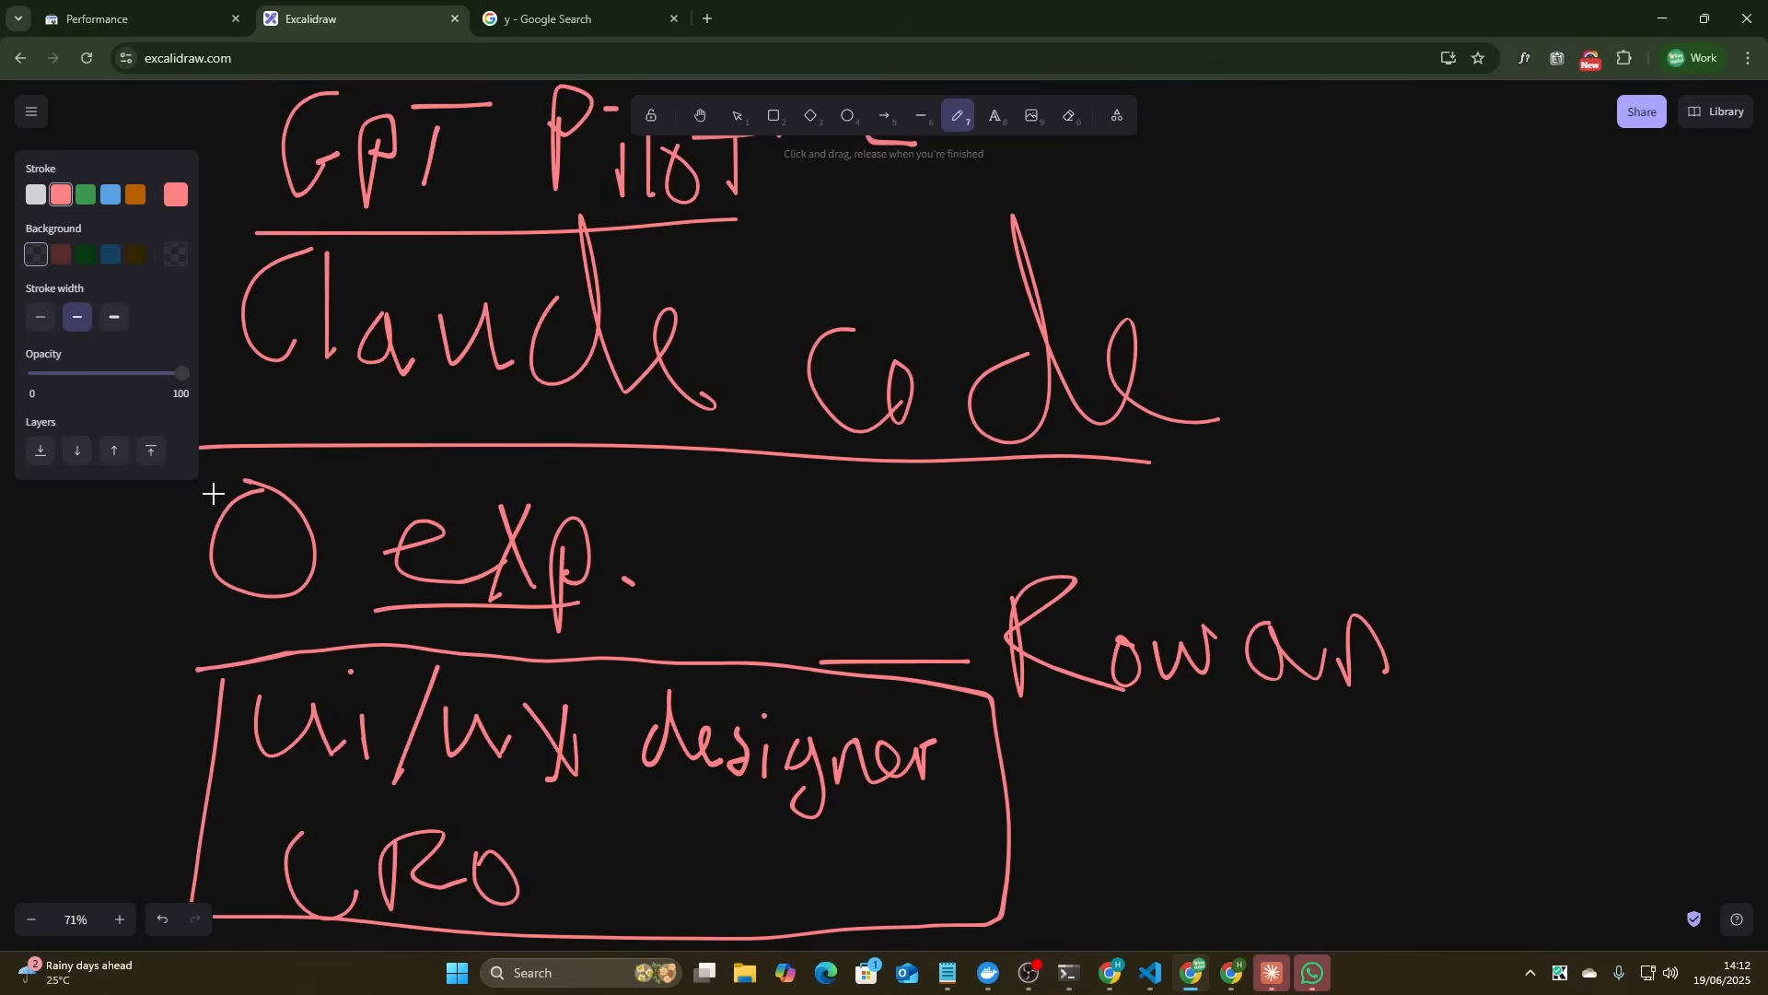
pyautogui.moveTo(493, 544)
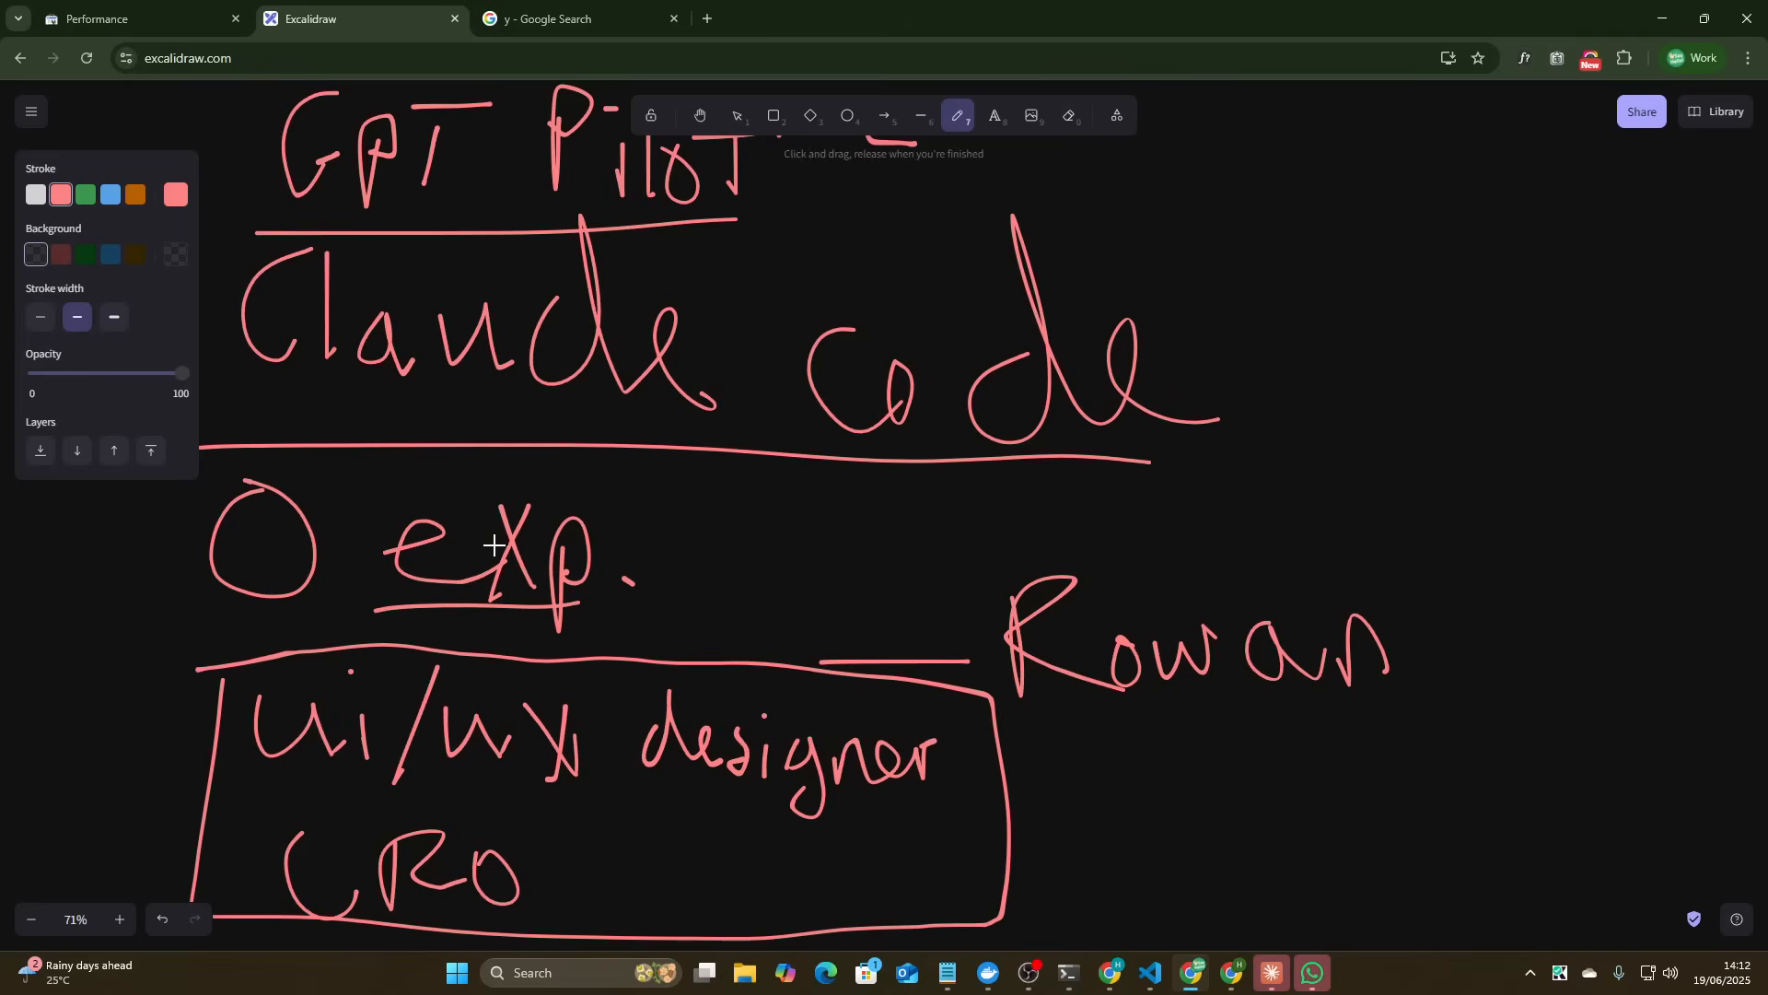
pyautogui.scroll(-3)
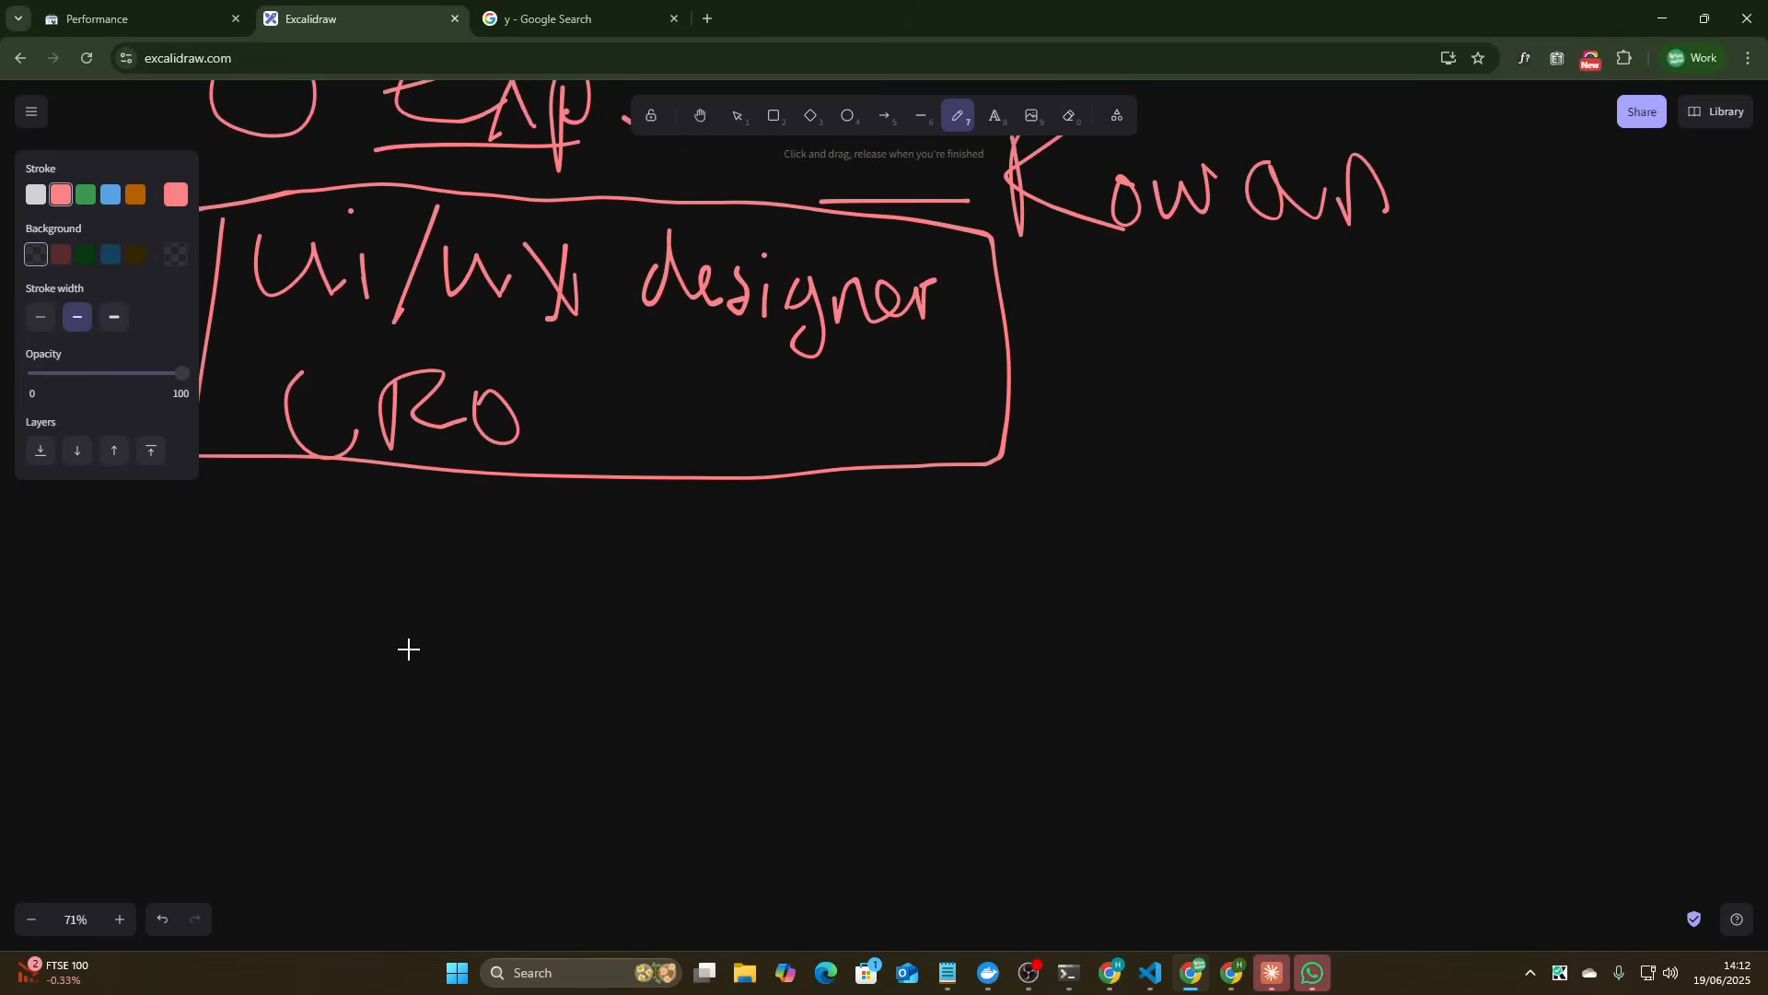
# Step: Write Seogrove.ai beneath the box and underline it
pyautogui.moveTo(395, 574); pyautogui.dragTo(536, 688)
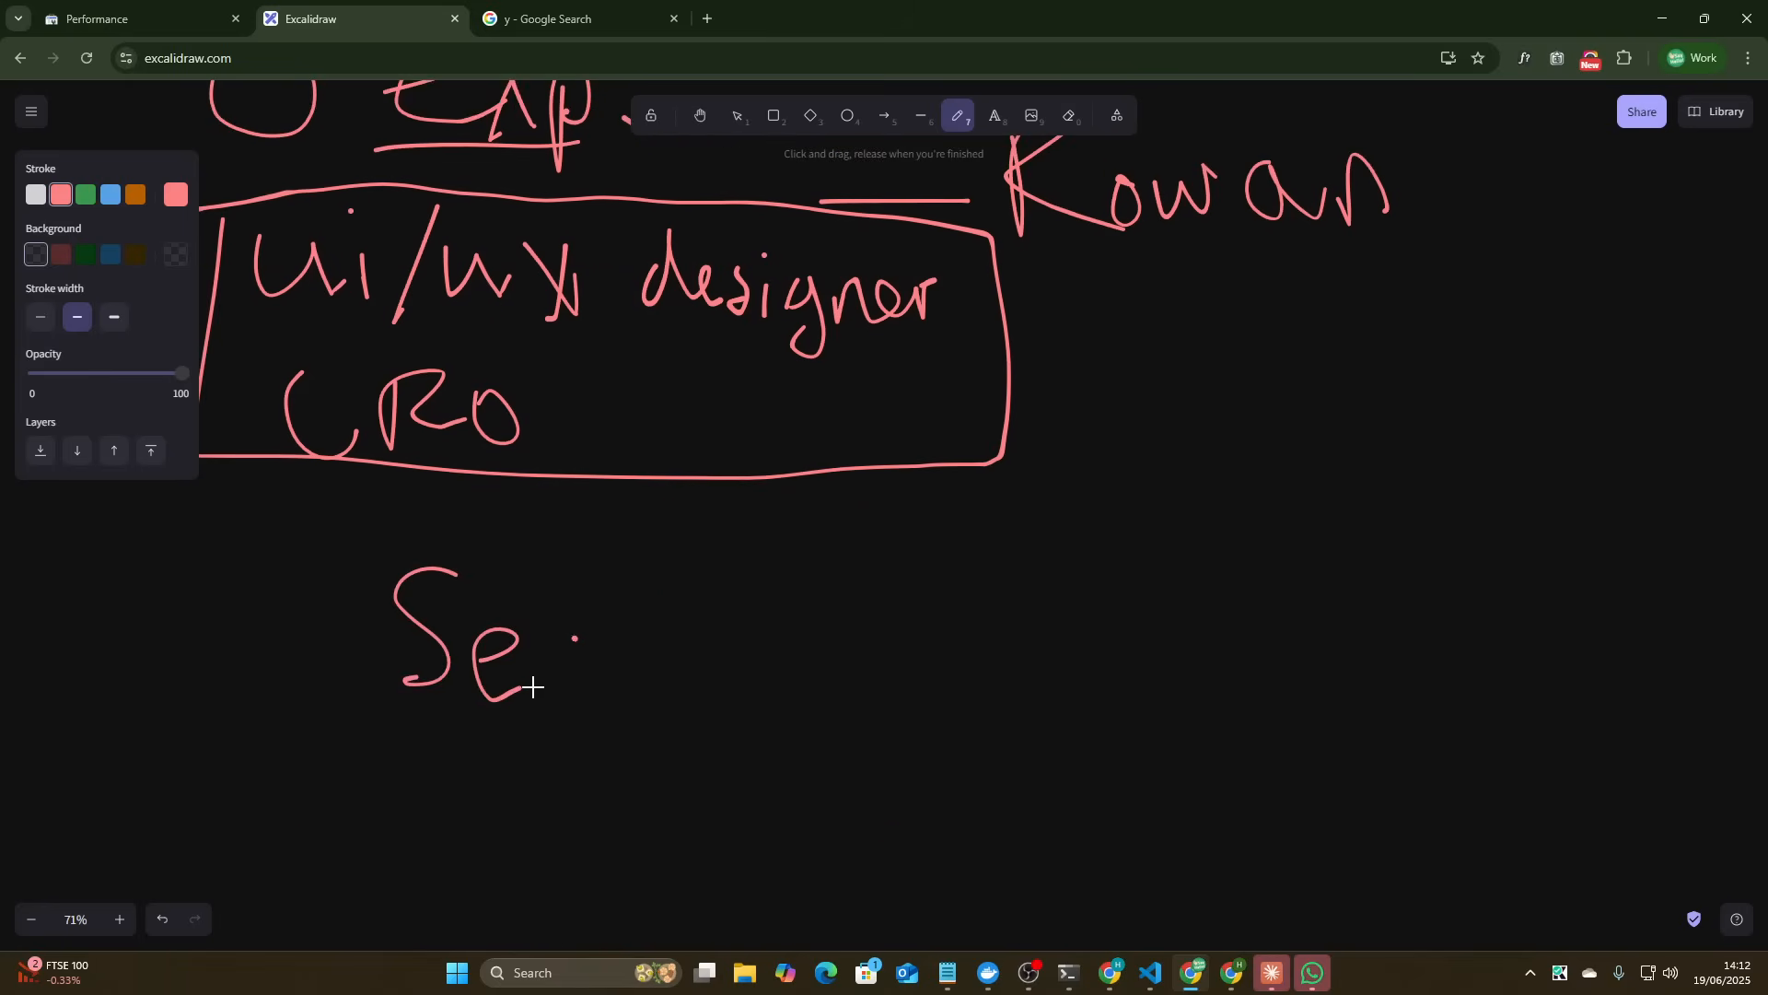
pyautogui.moveTo(542, 676); pyautogui.dragTo(767, 677)
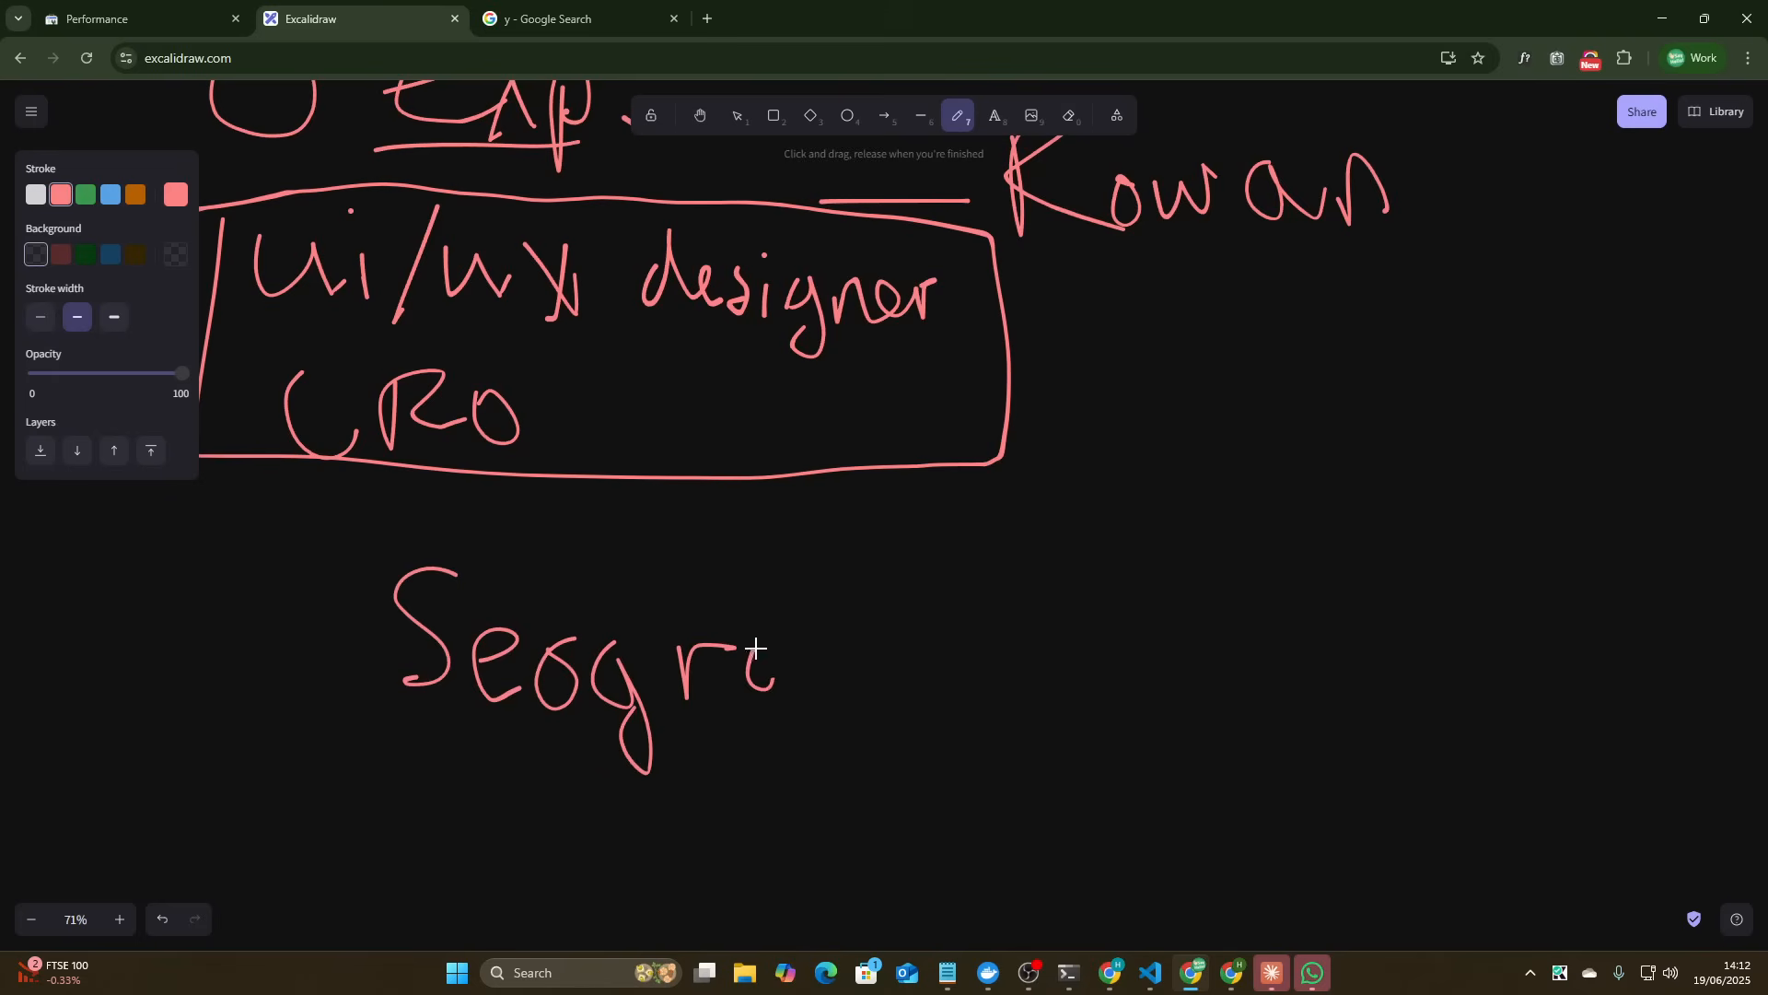
pyautogui.moveTo(755, 677); pyautogui.dragTo(969, 654)
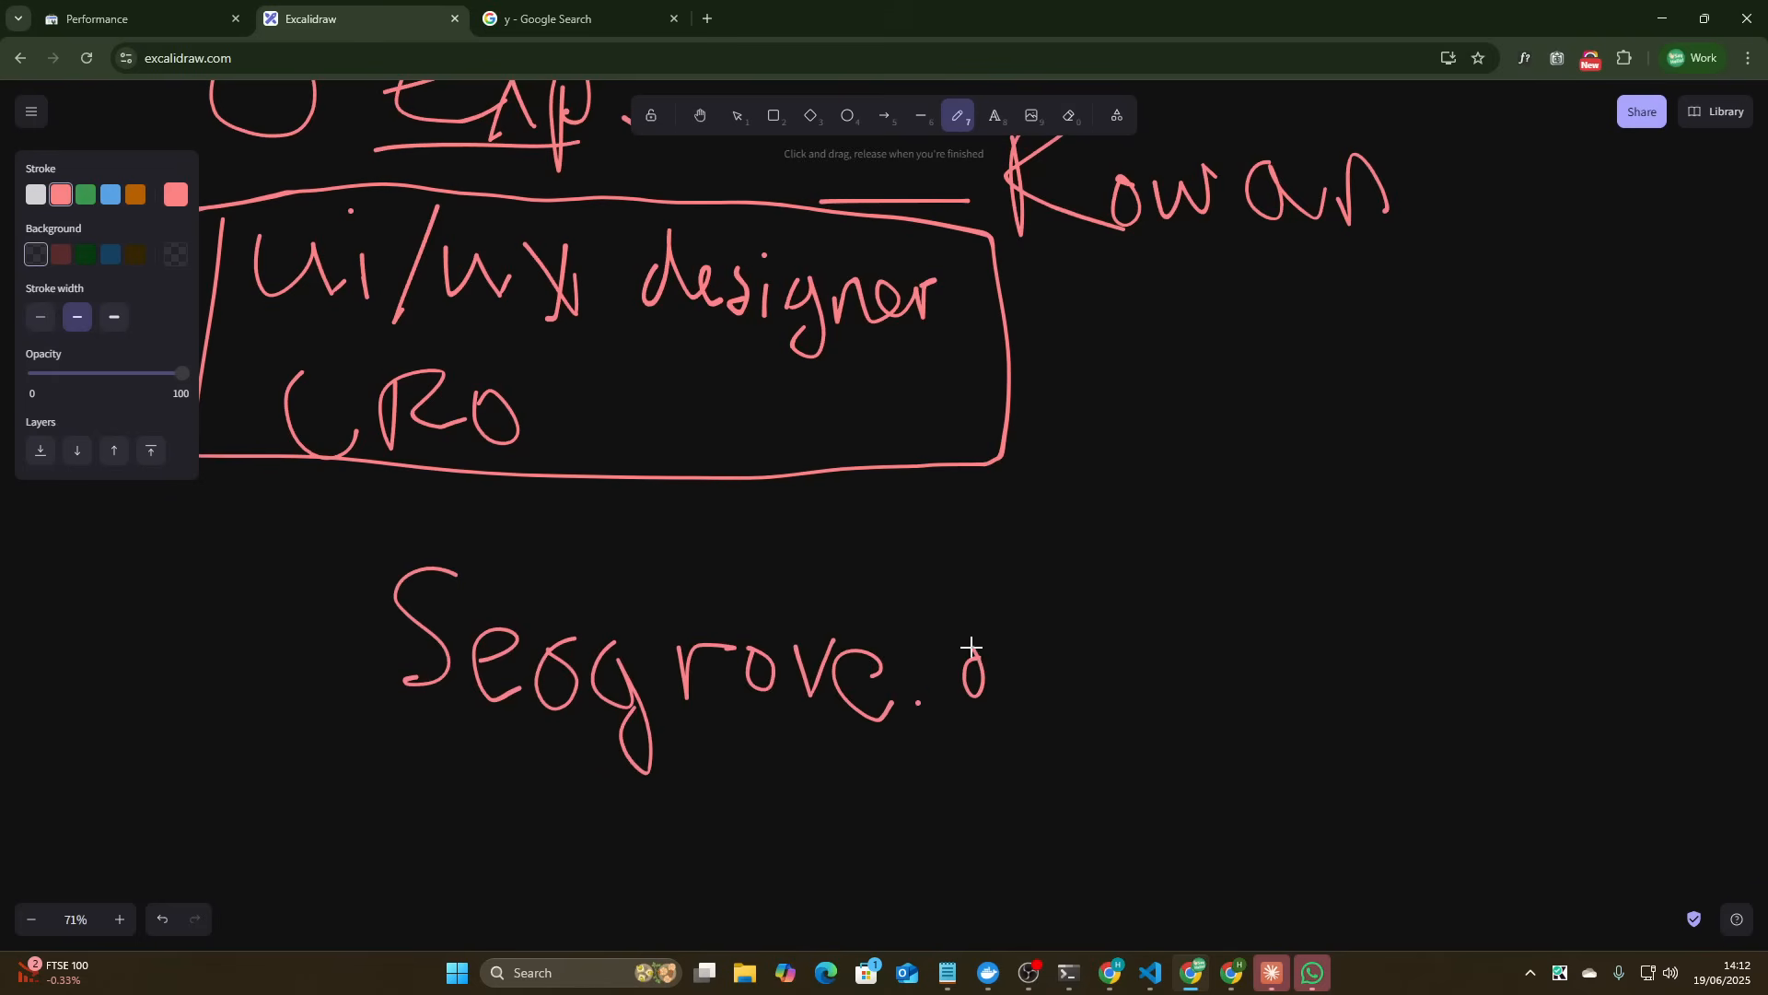
pyautogui.moveTo(959, 632); pyautogui.dragTo(1038, 699)
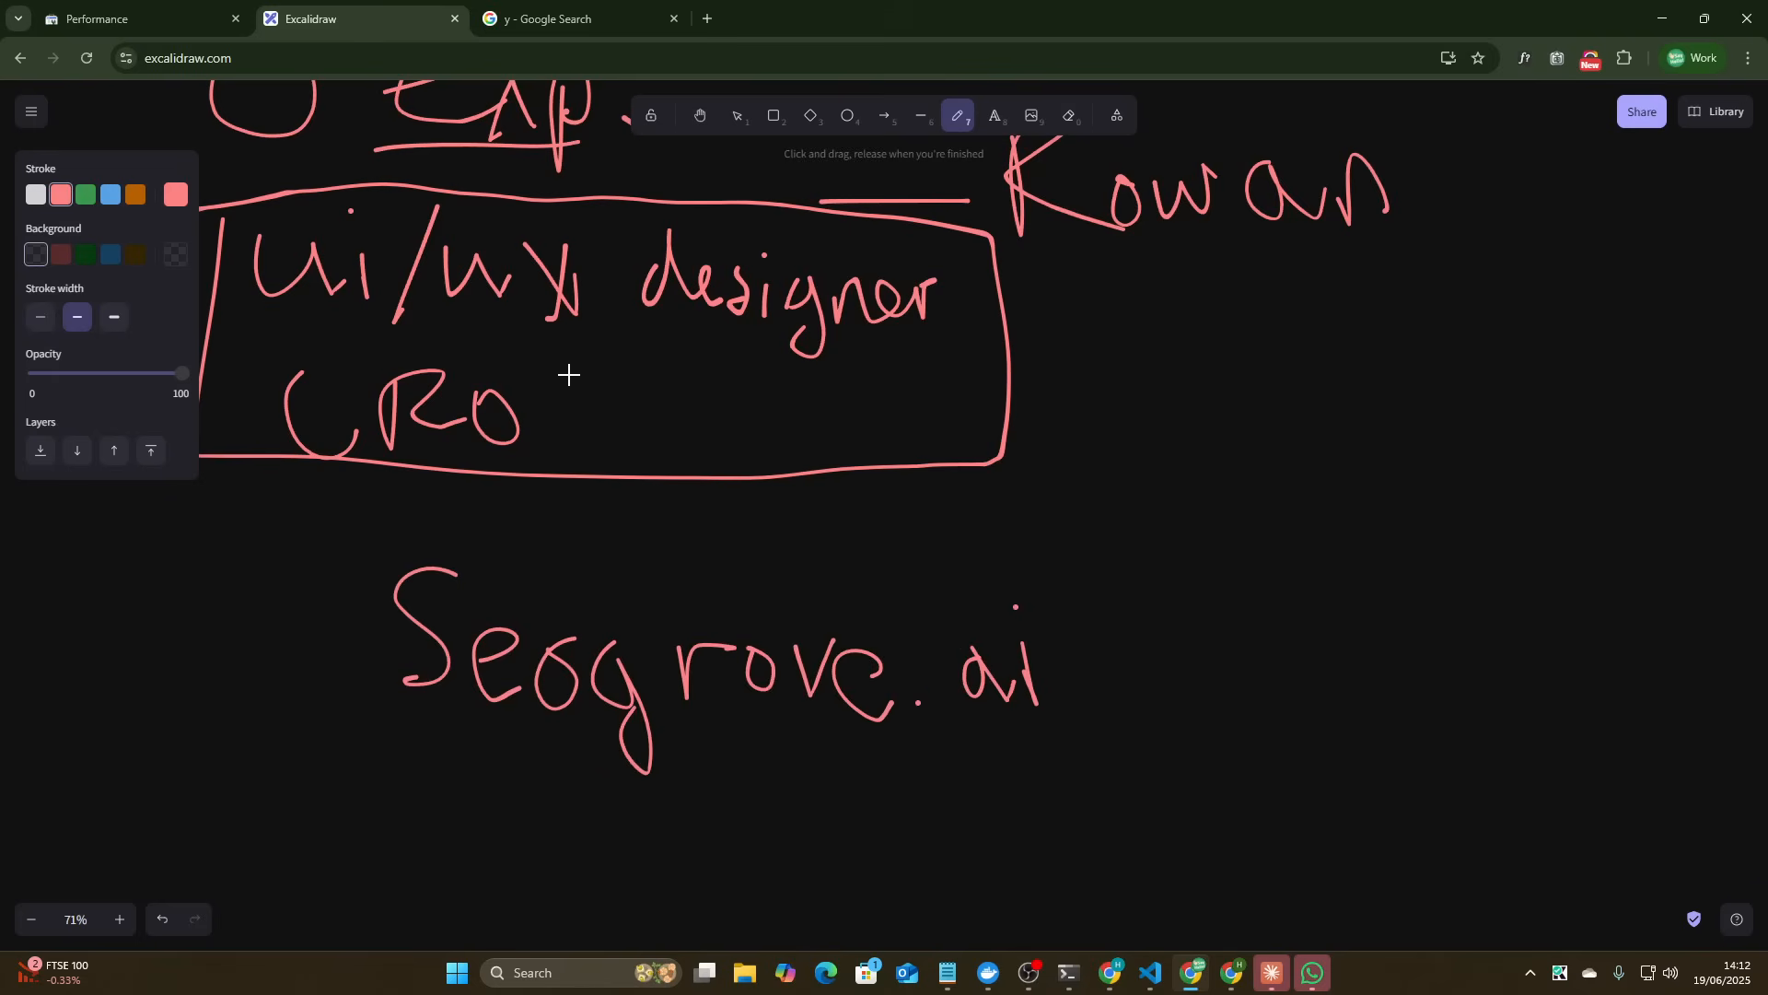
pyautogui.moveTo(699, 115)
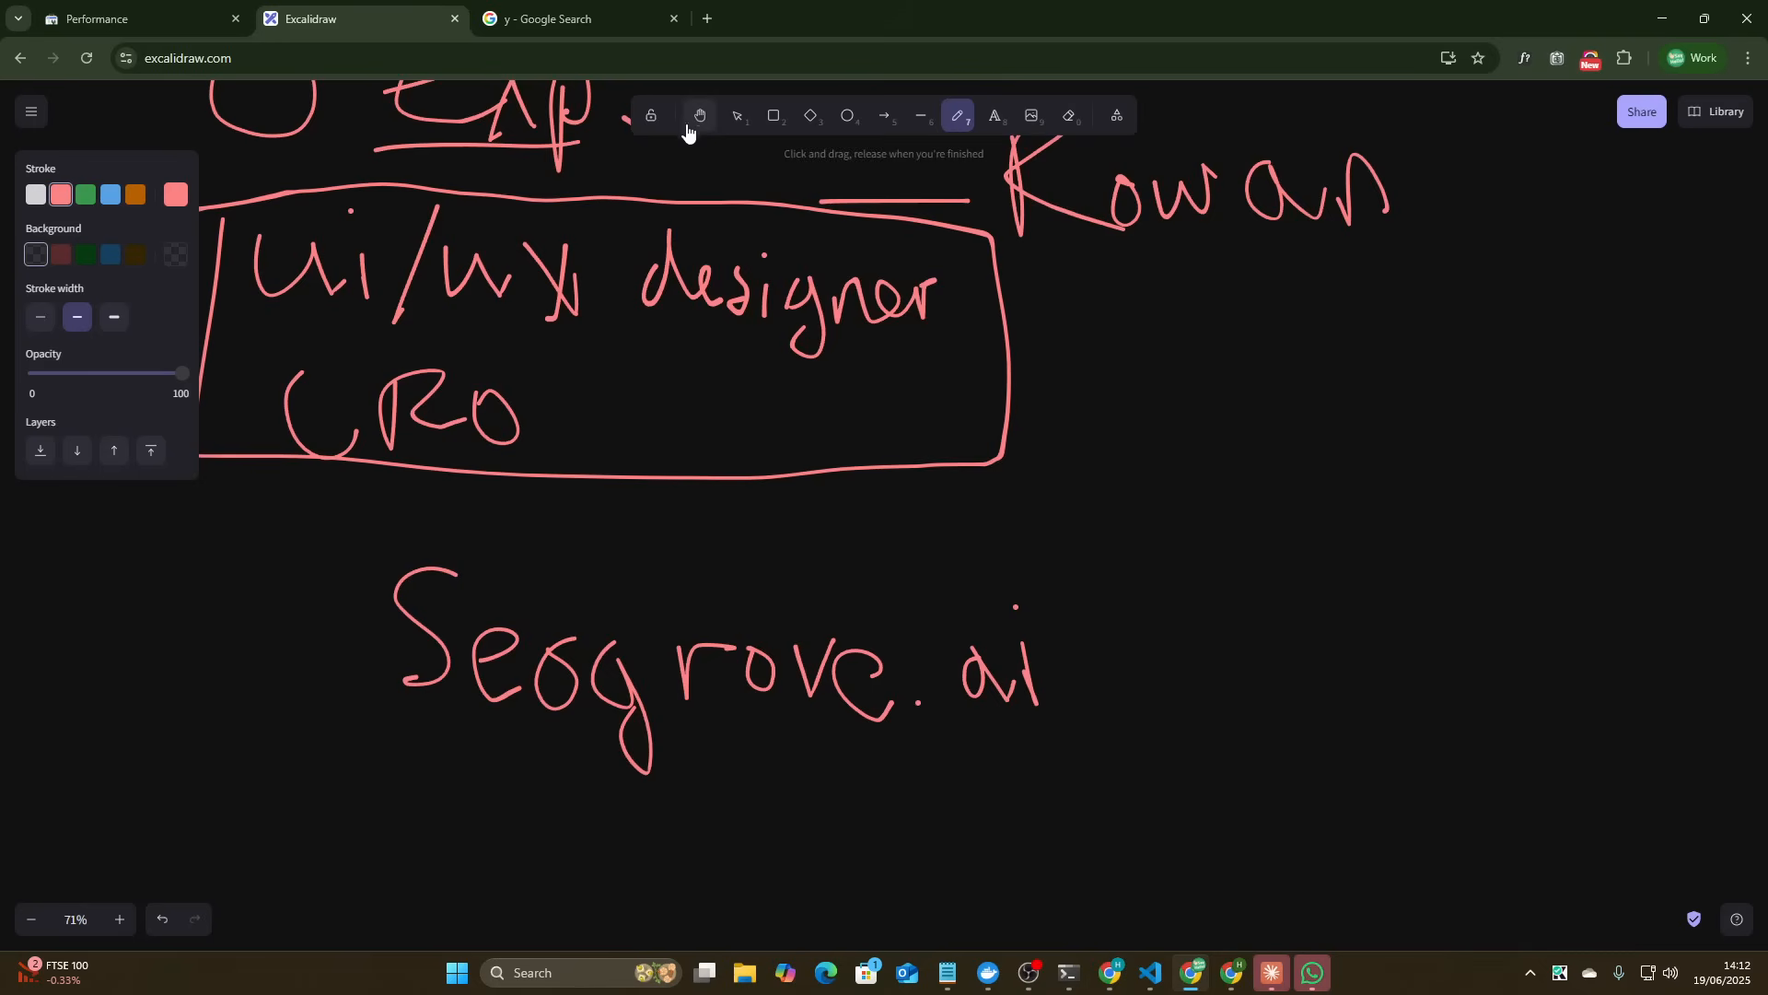
pyautogui.moveTo(352, 719); pyautogui.dragTo(1051, 764)
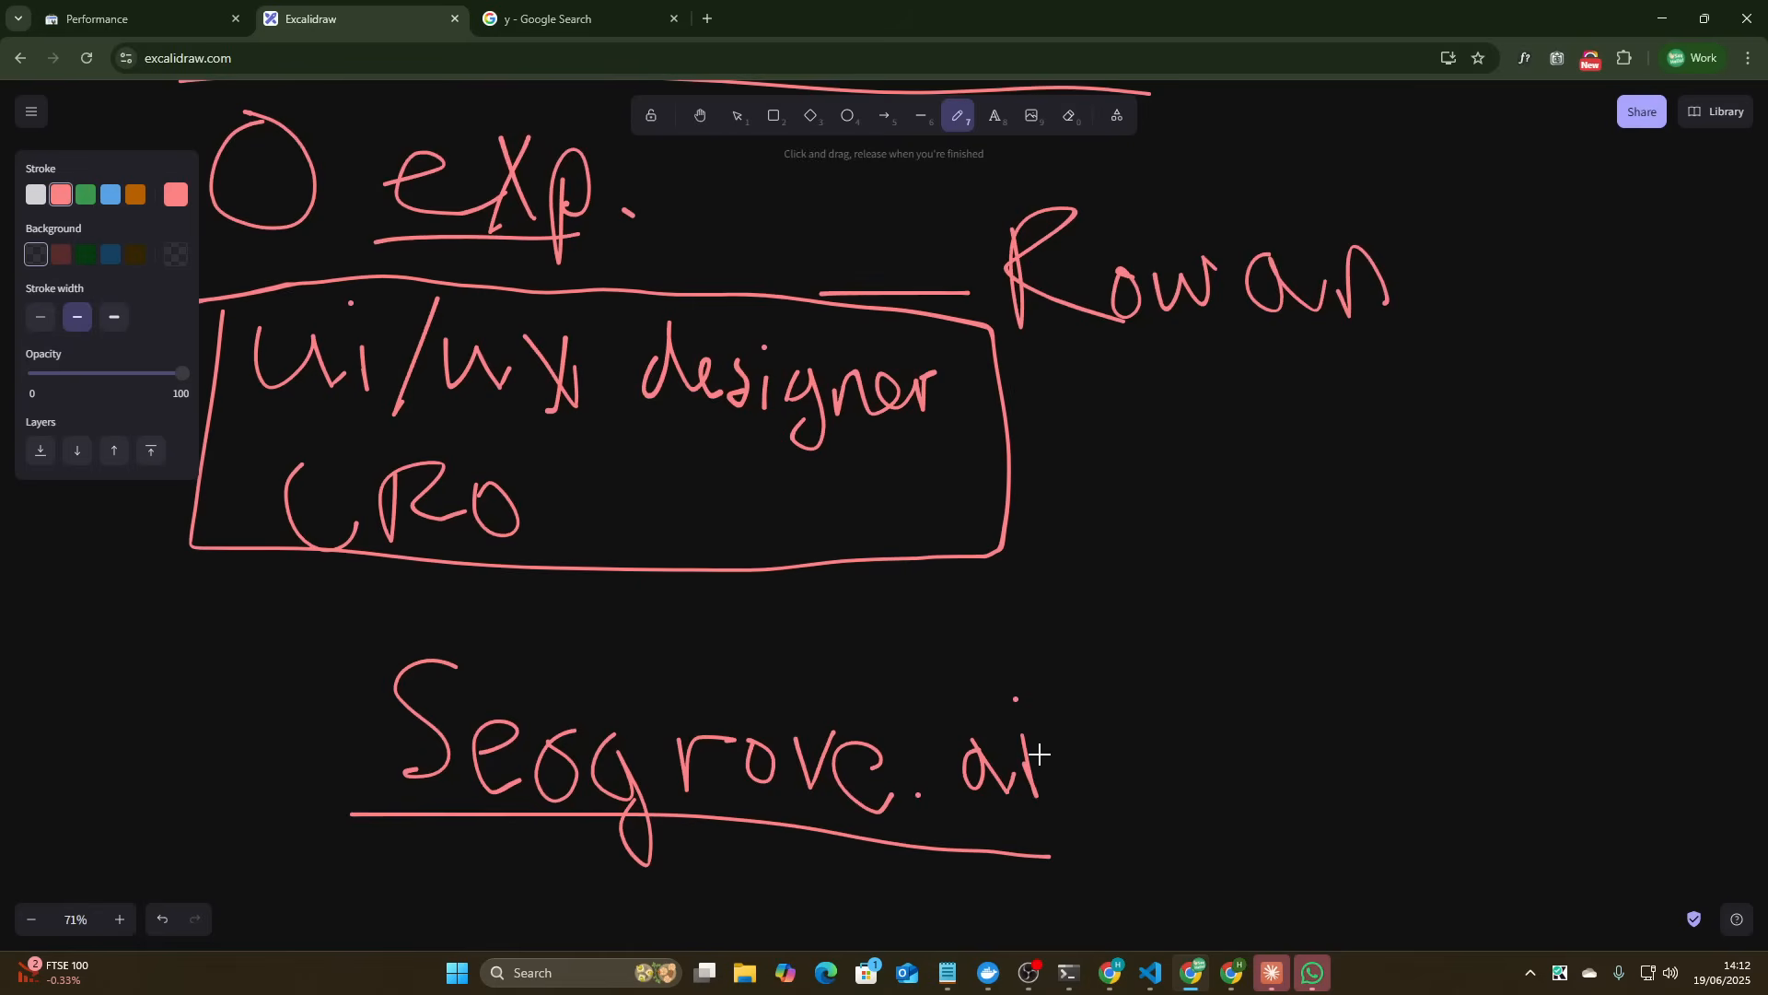
pyautogui.scroll(-3)
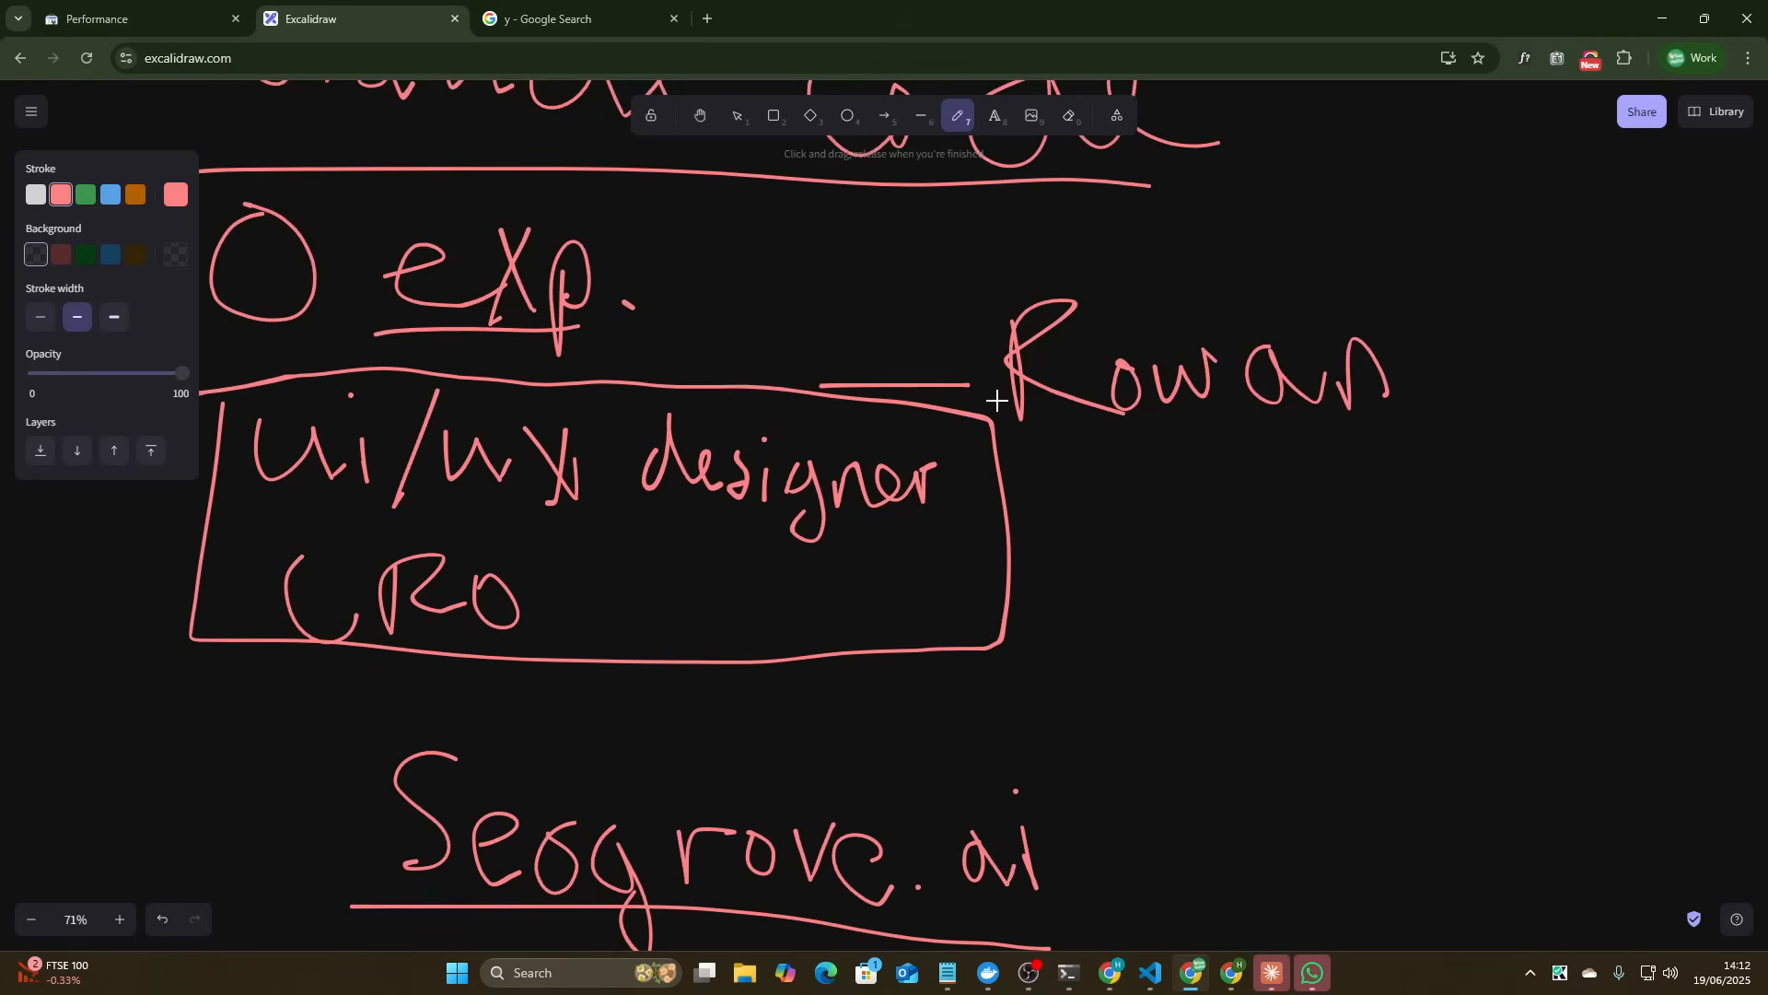
pyautogui.moveTo(1157, 598)
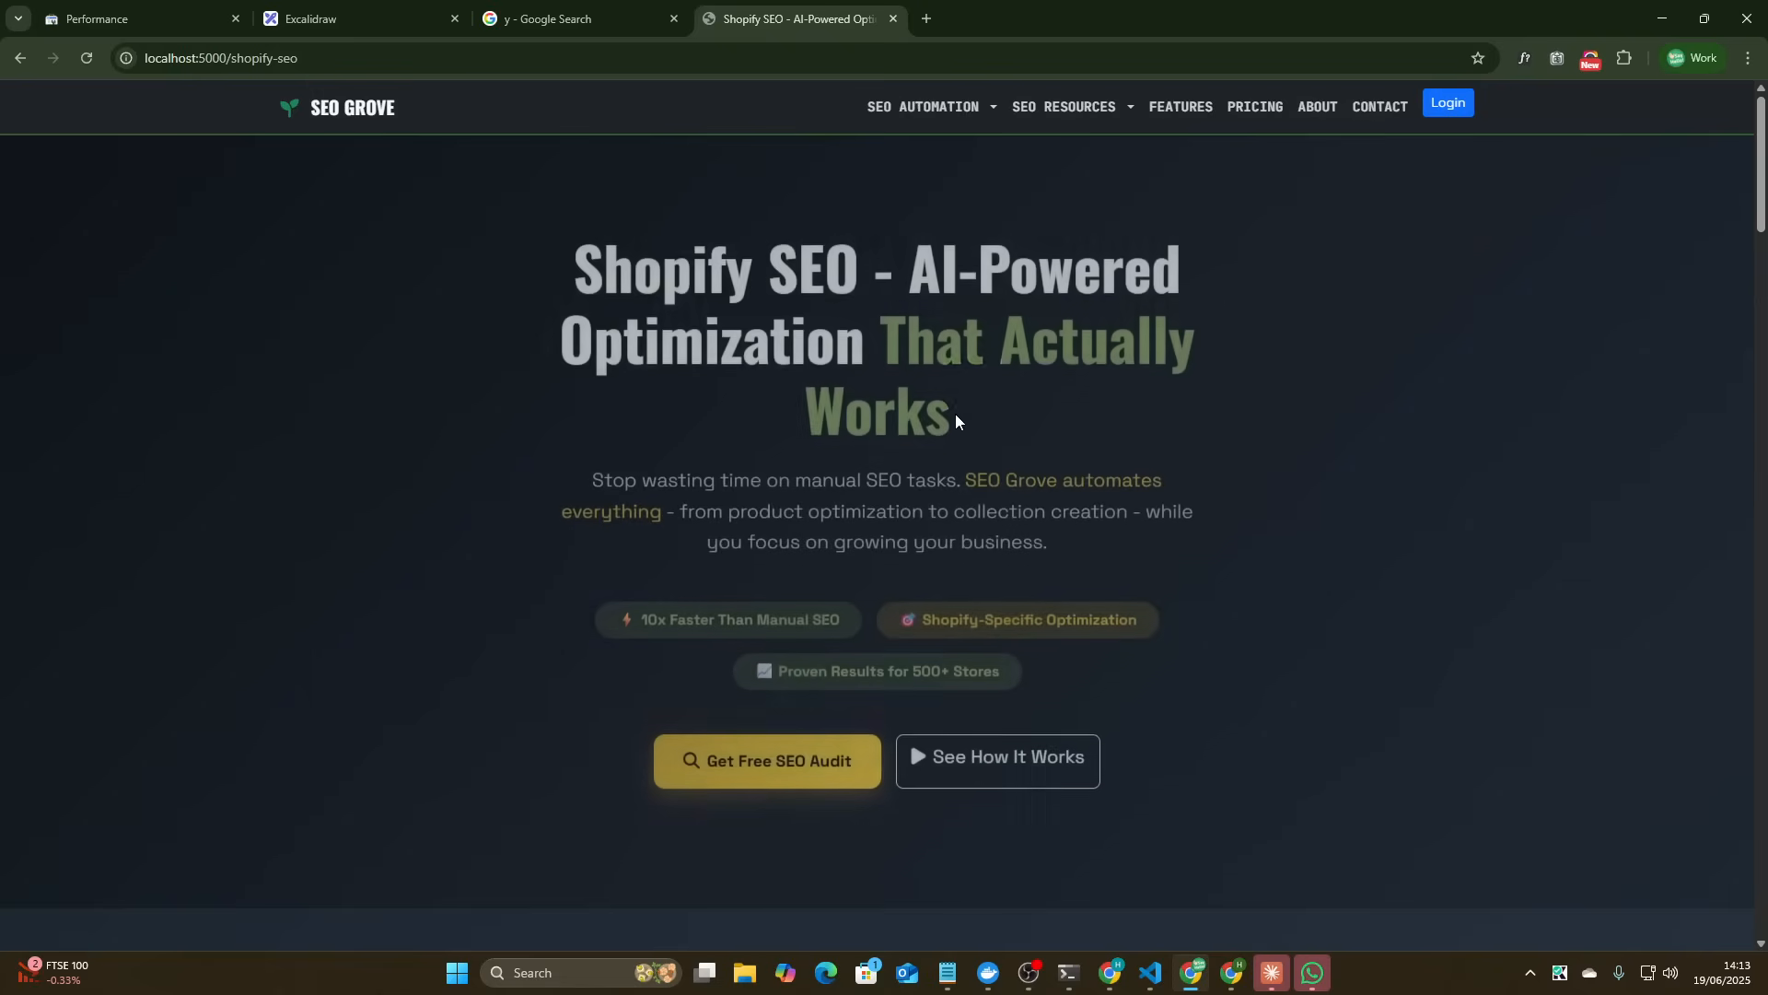
# Step: Scroll the local Shopify SEO landing page down to the free audit section and back up
pyautogui.scroll(-3)
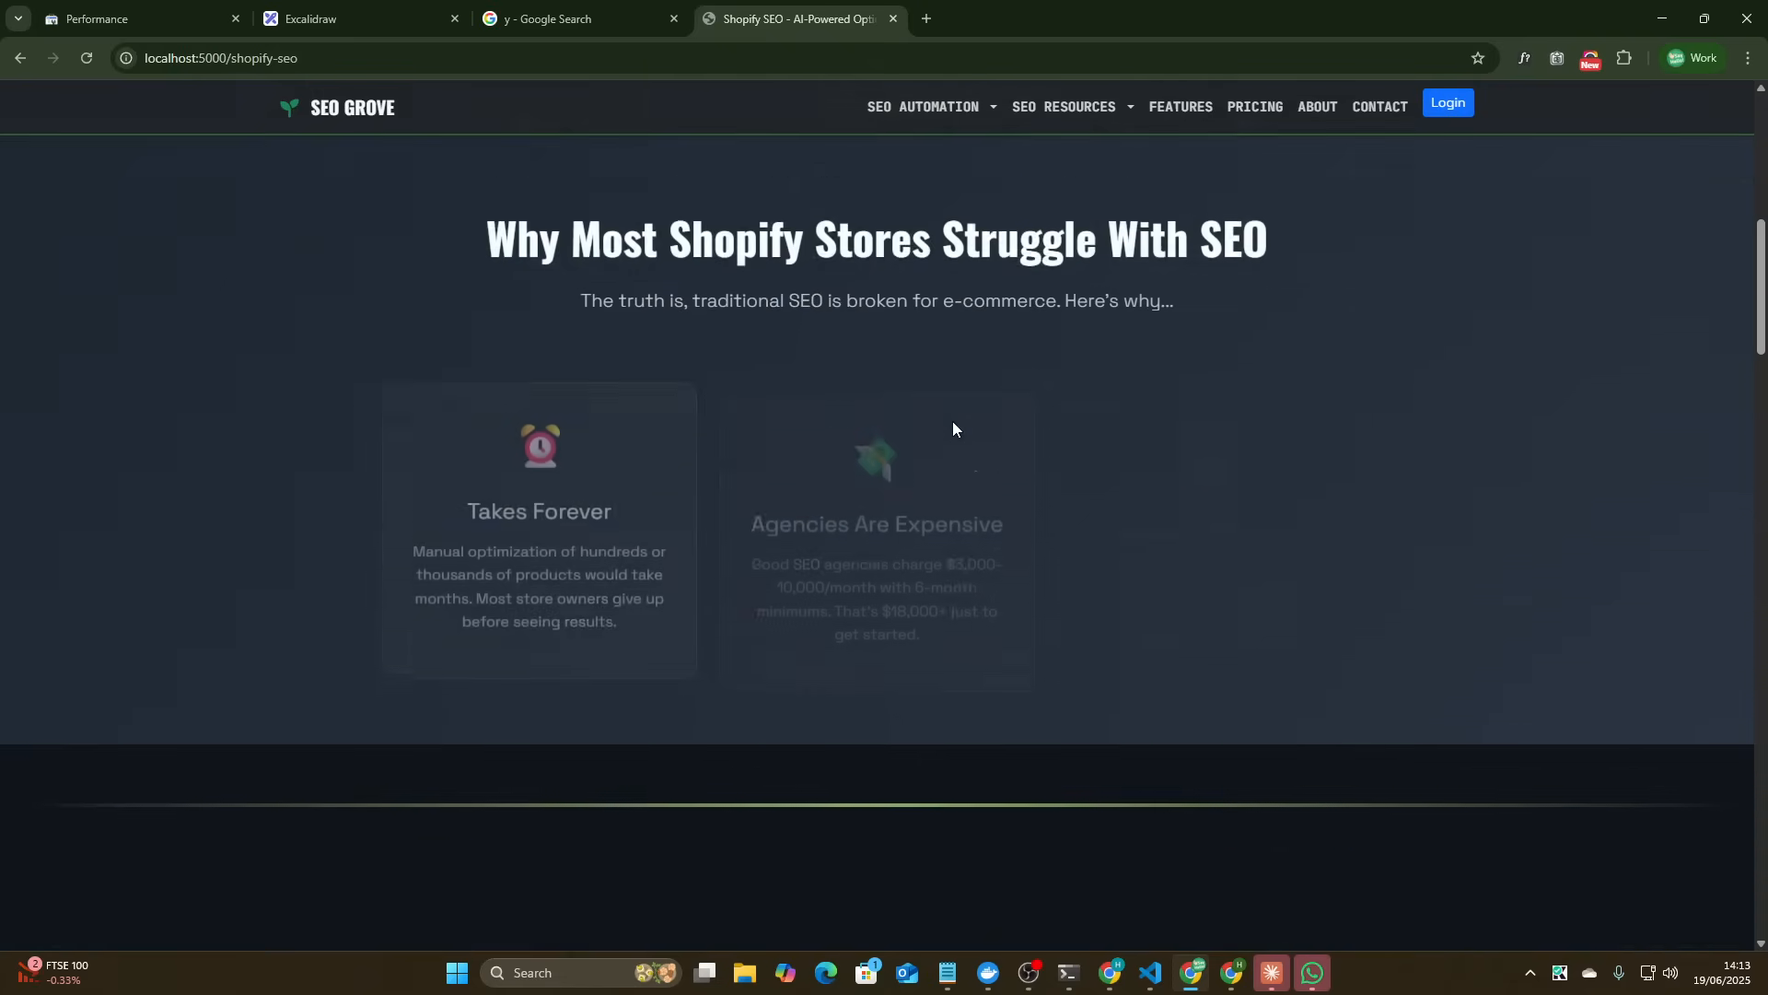
pyautogui.scroll(-3)
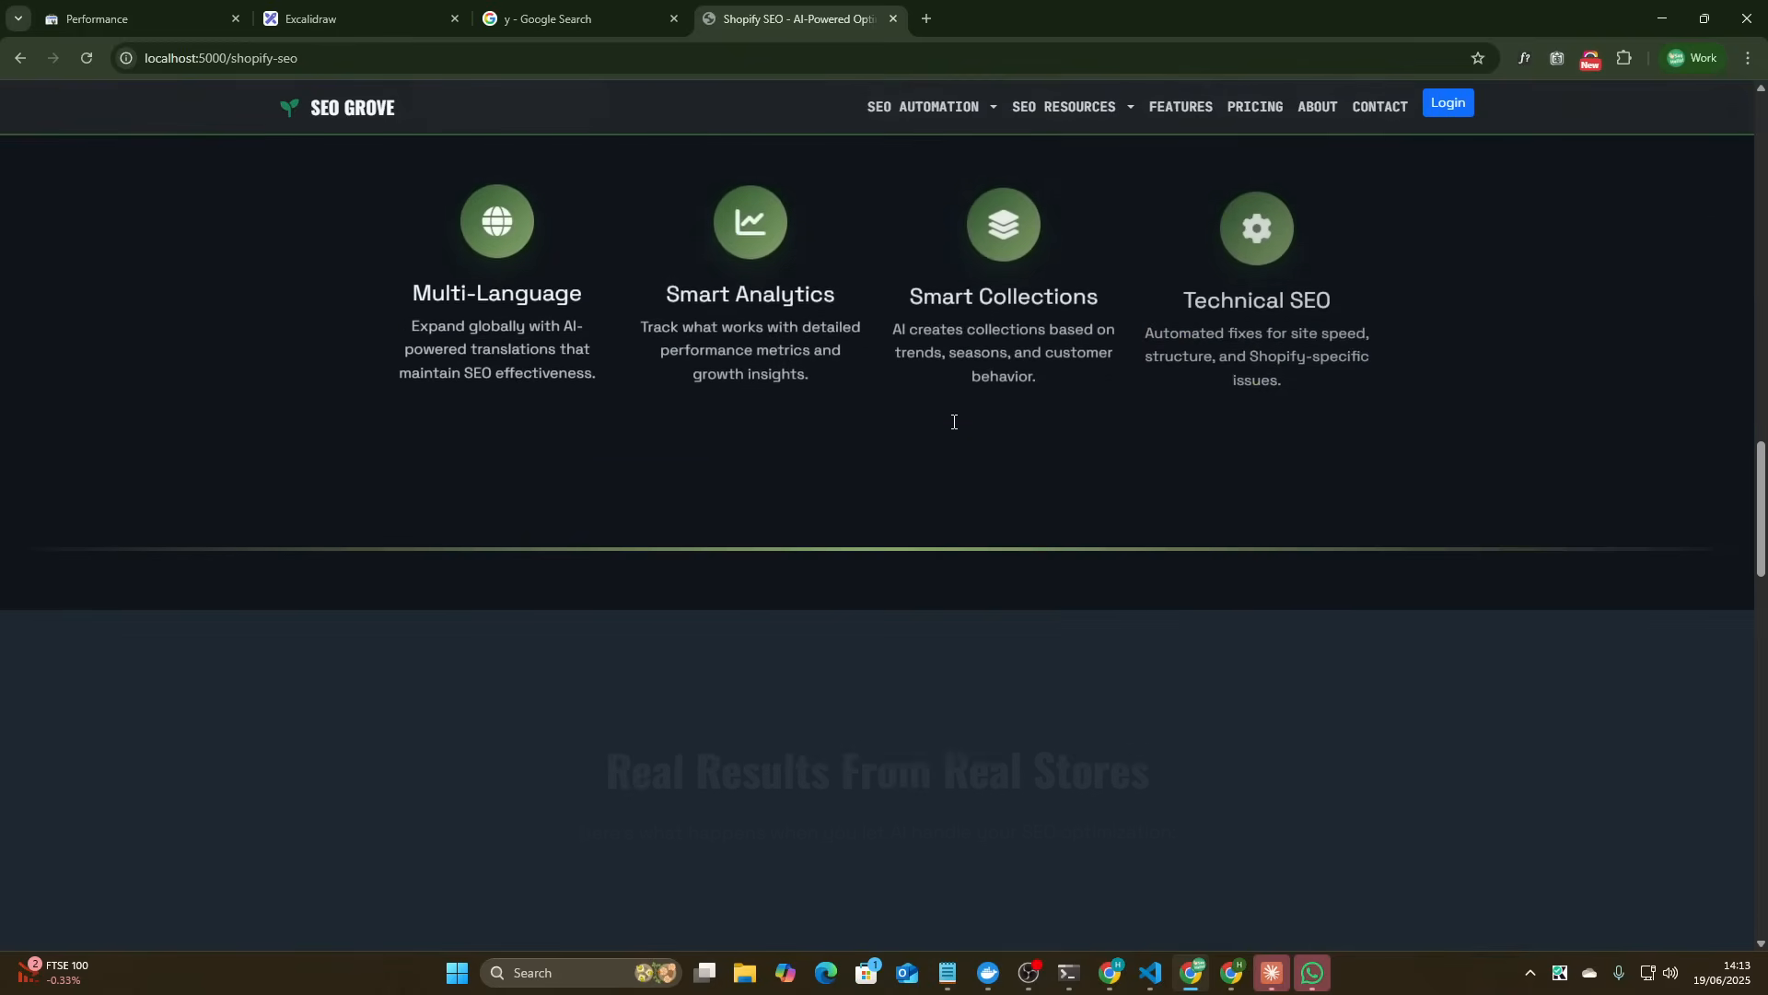
pyautogui.scroll(-3)
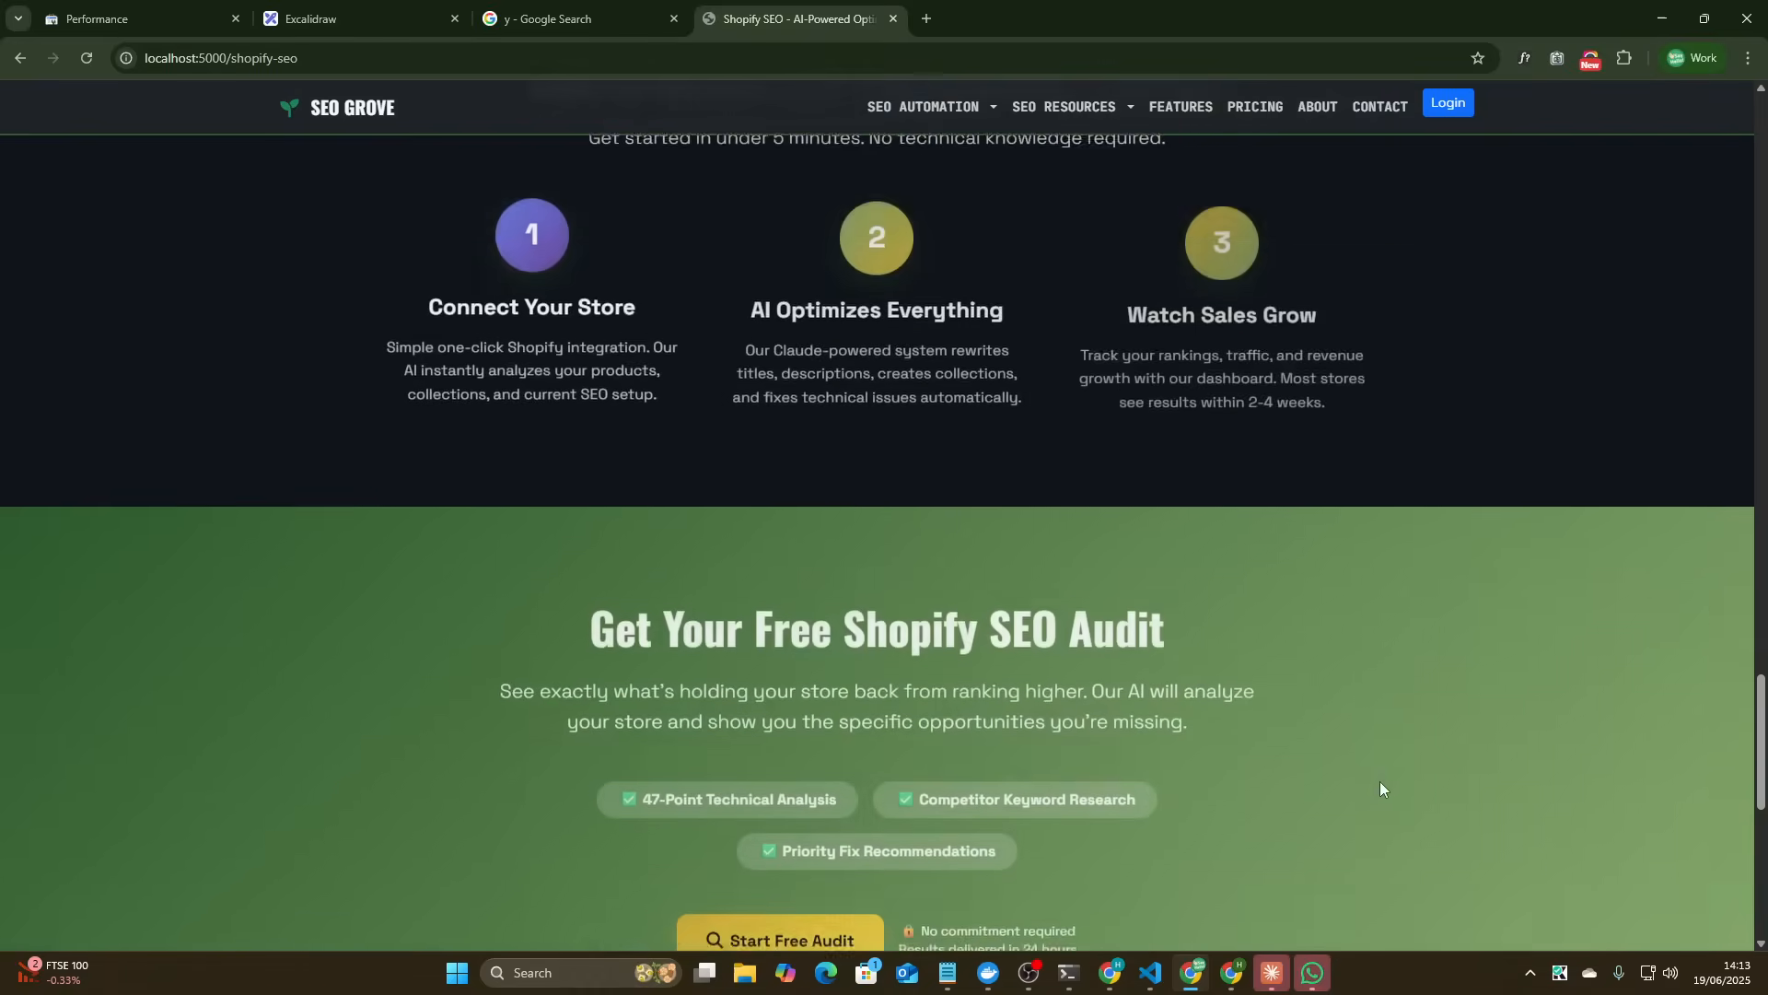
pyautogui.scroll(3)
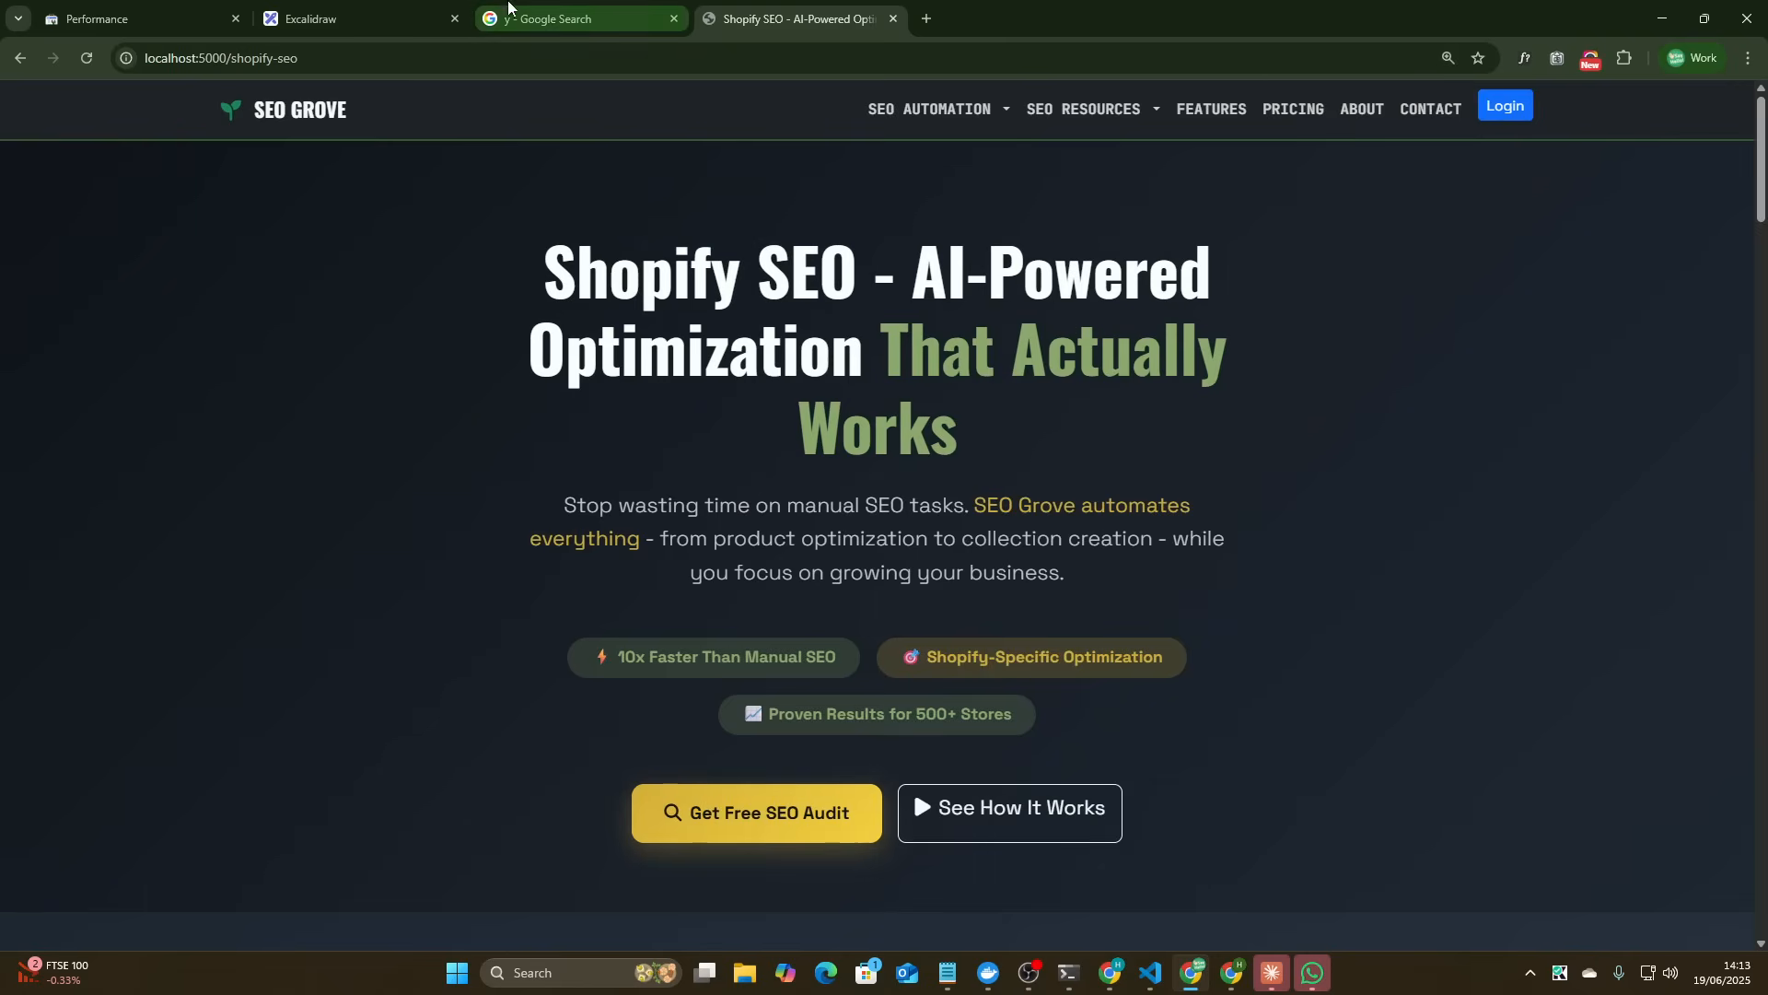
# Step: Write SQL Lite right of Seogrove.ai with an arrow to an underlined Supabase
pyautogui.click(312, 18)
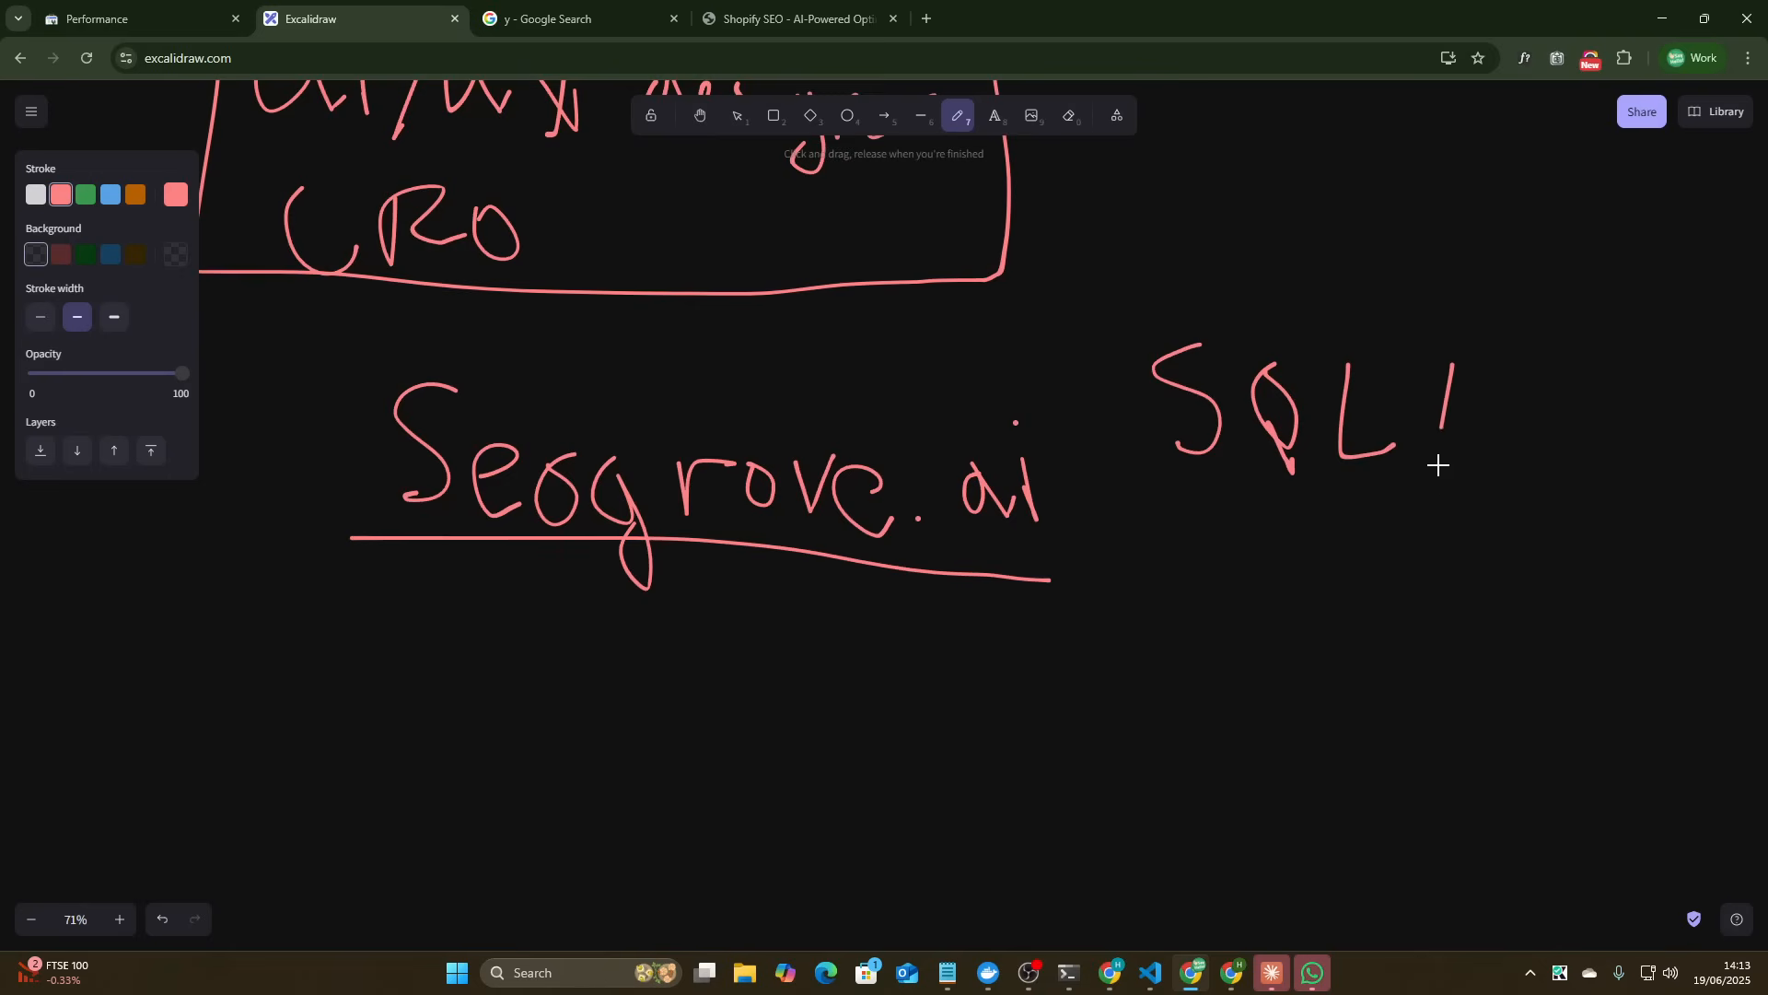
pyautogui.moveTo(1443, 395); pyautogui.dragTo(1658, 462)
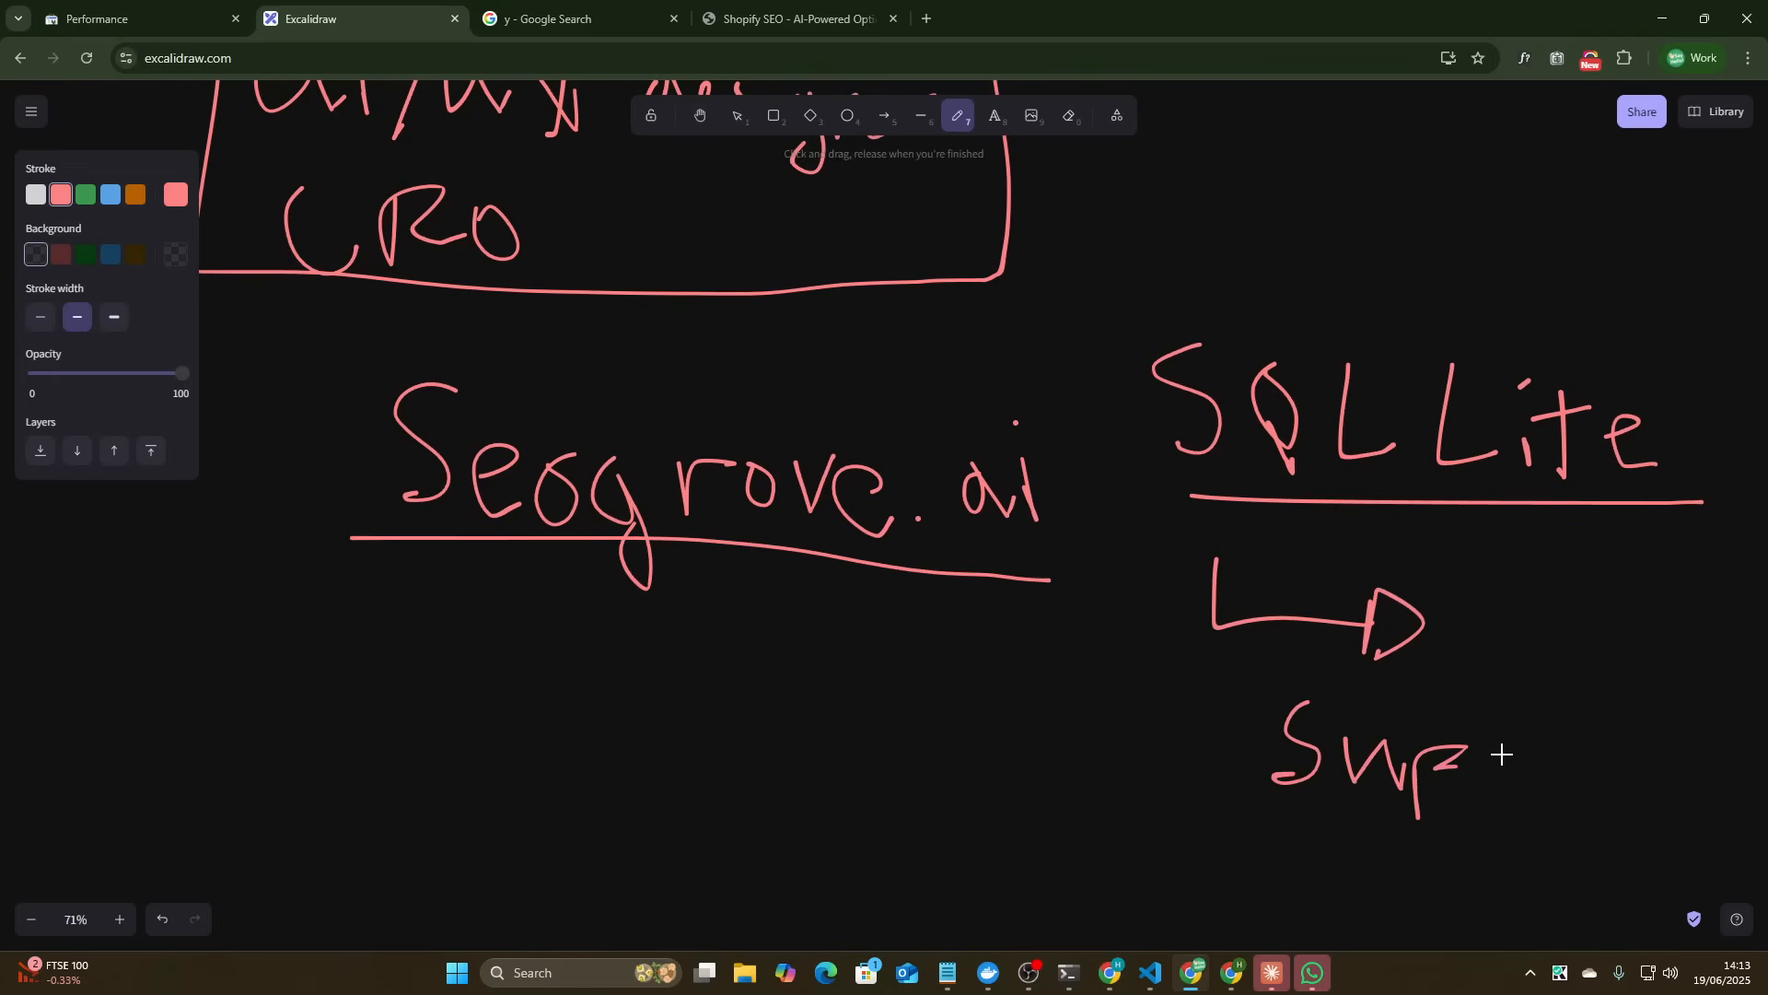
pyautogui.moveTo(1488, 755); pyautogui.dragTo(1714, 789)
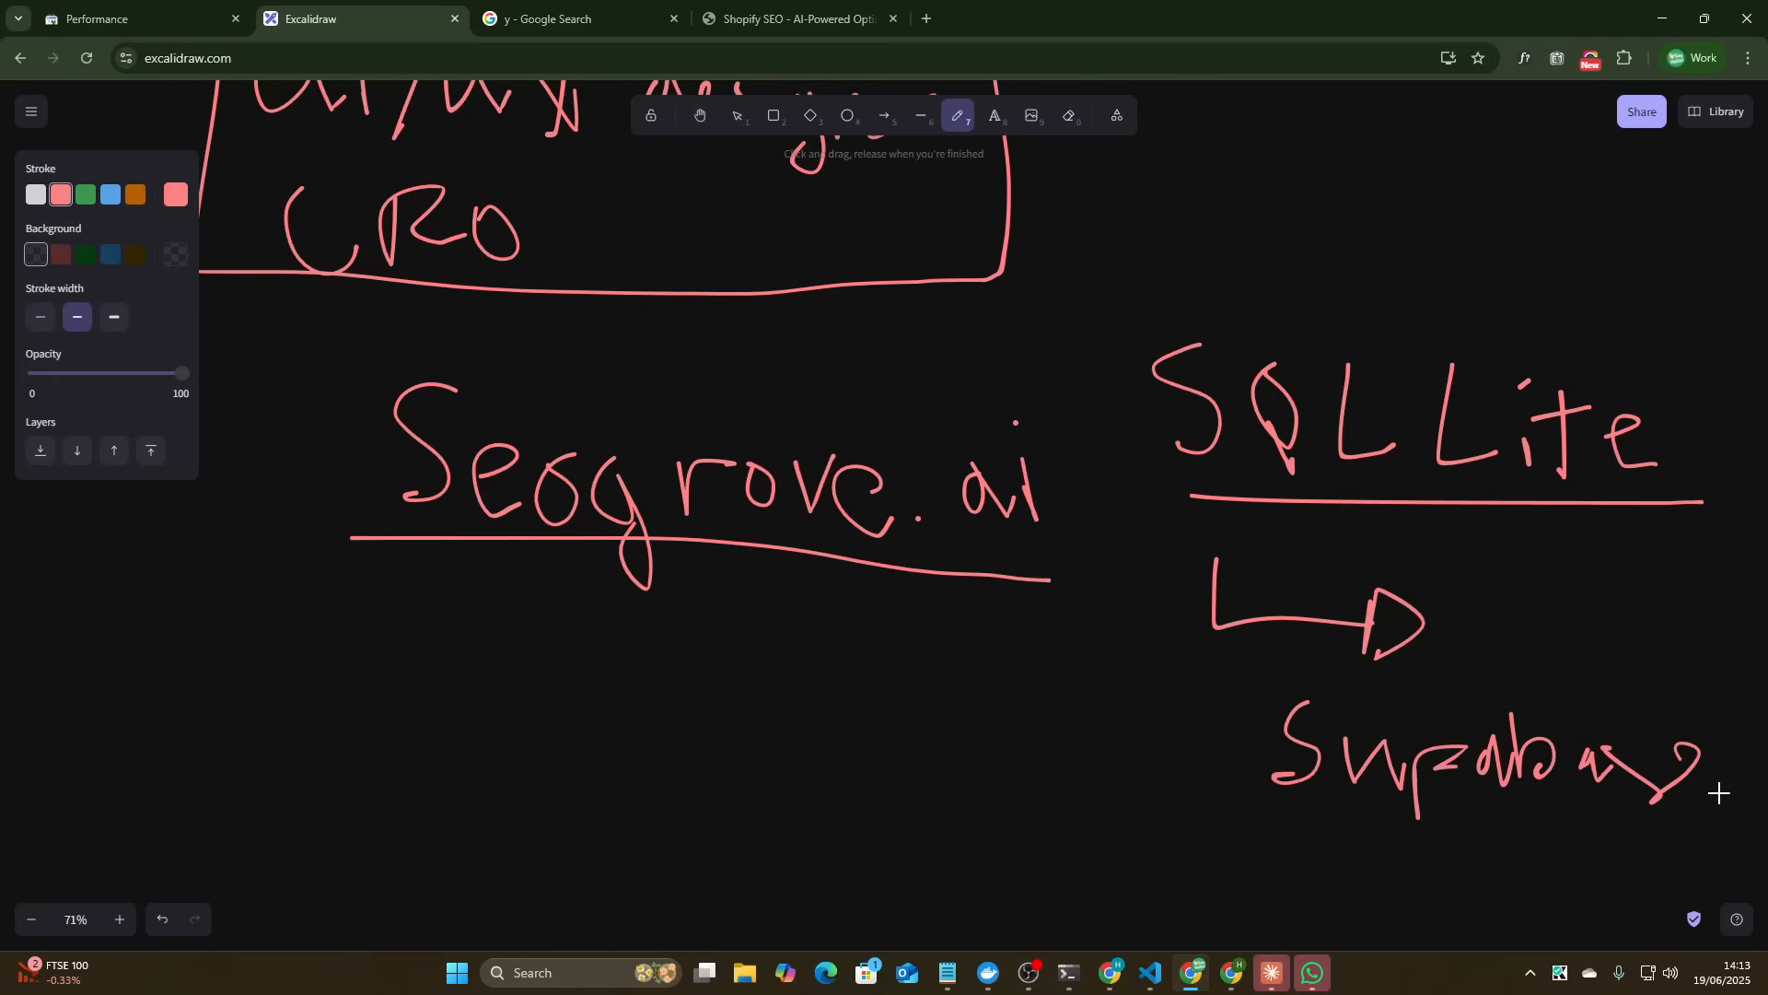
pyautogui.moveTo(1280, 812); pyautogui.dragTo(1759, 803)
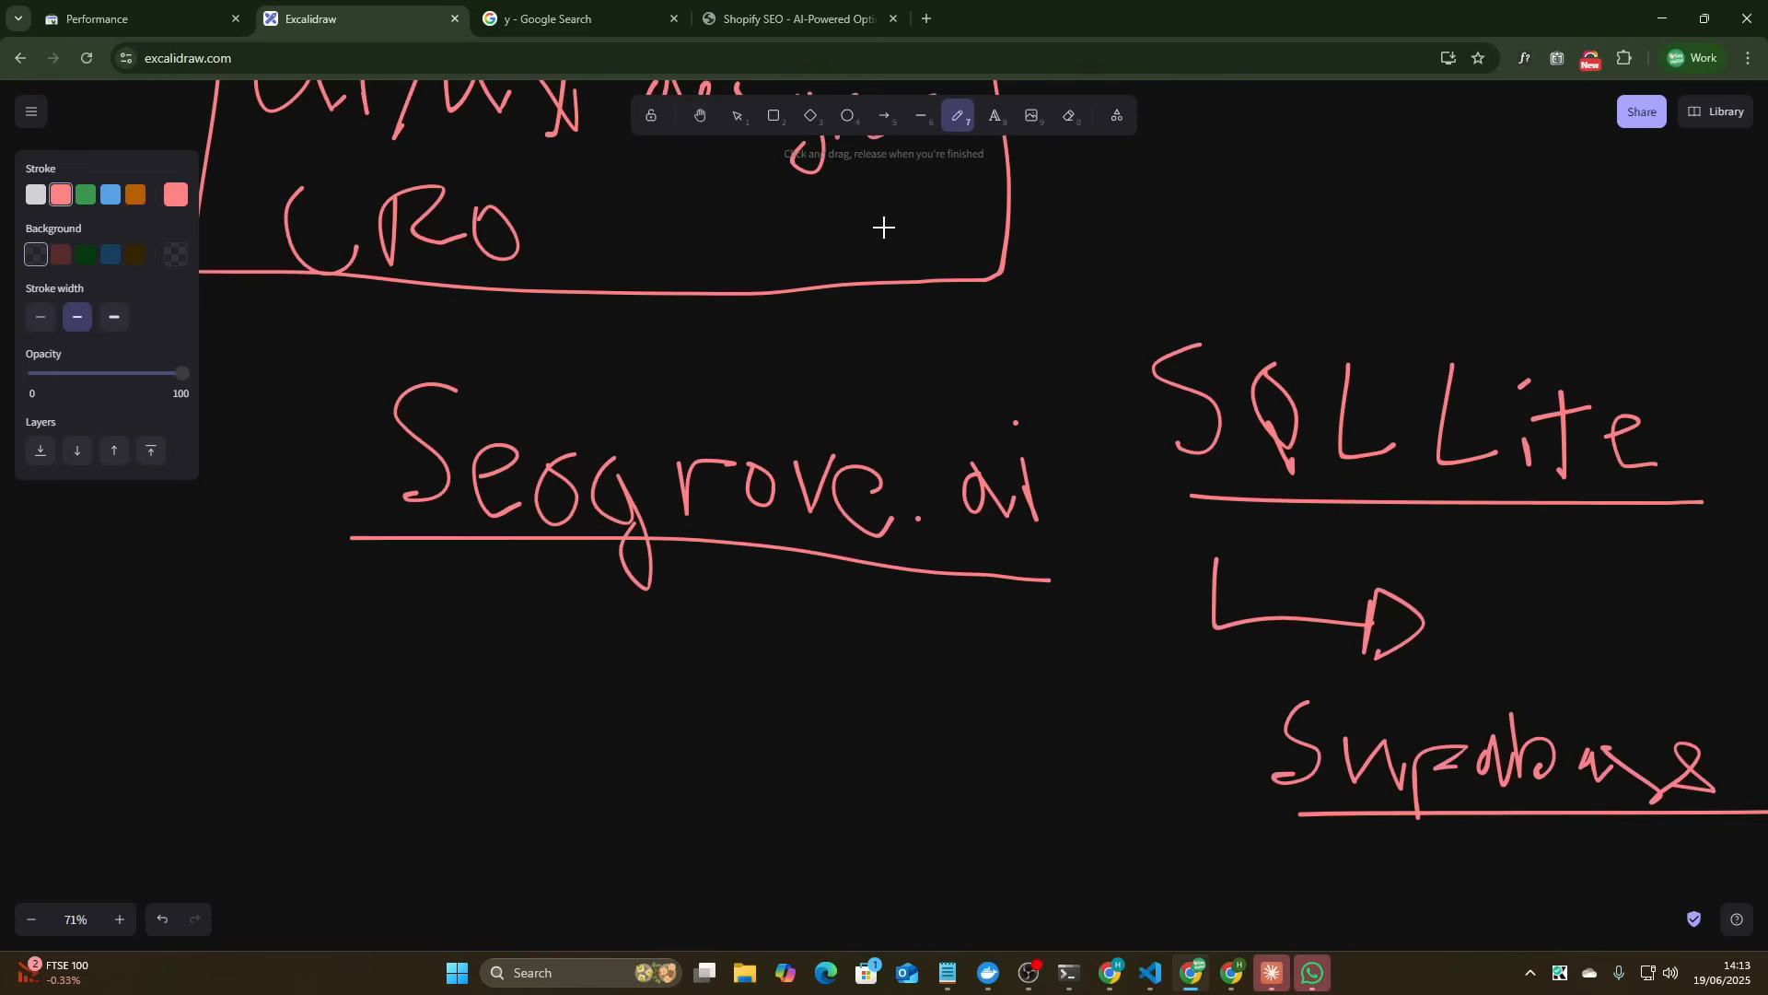
# Step: Start a new browser tab to reach the live seogrove.ai site
pyautogui.click(792, 19)
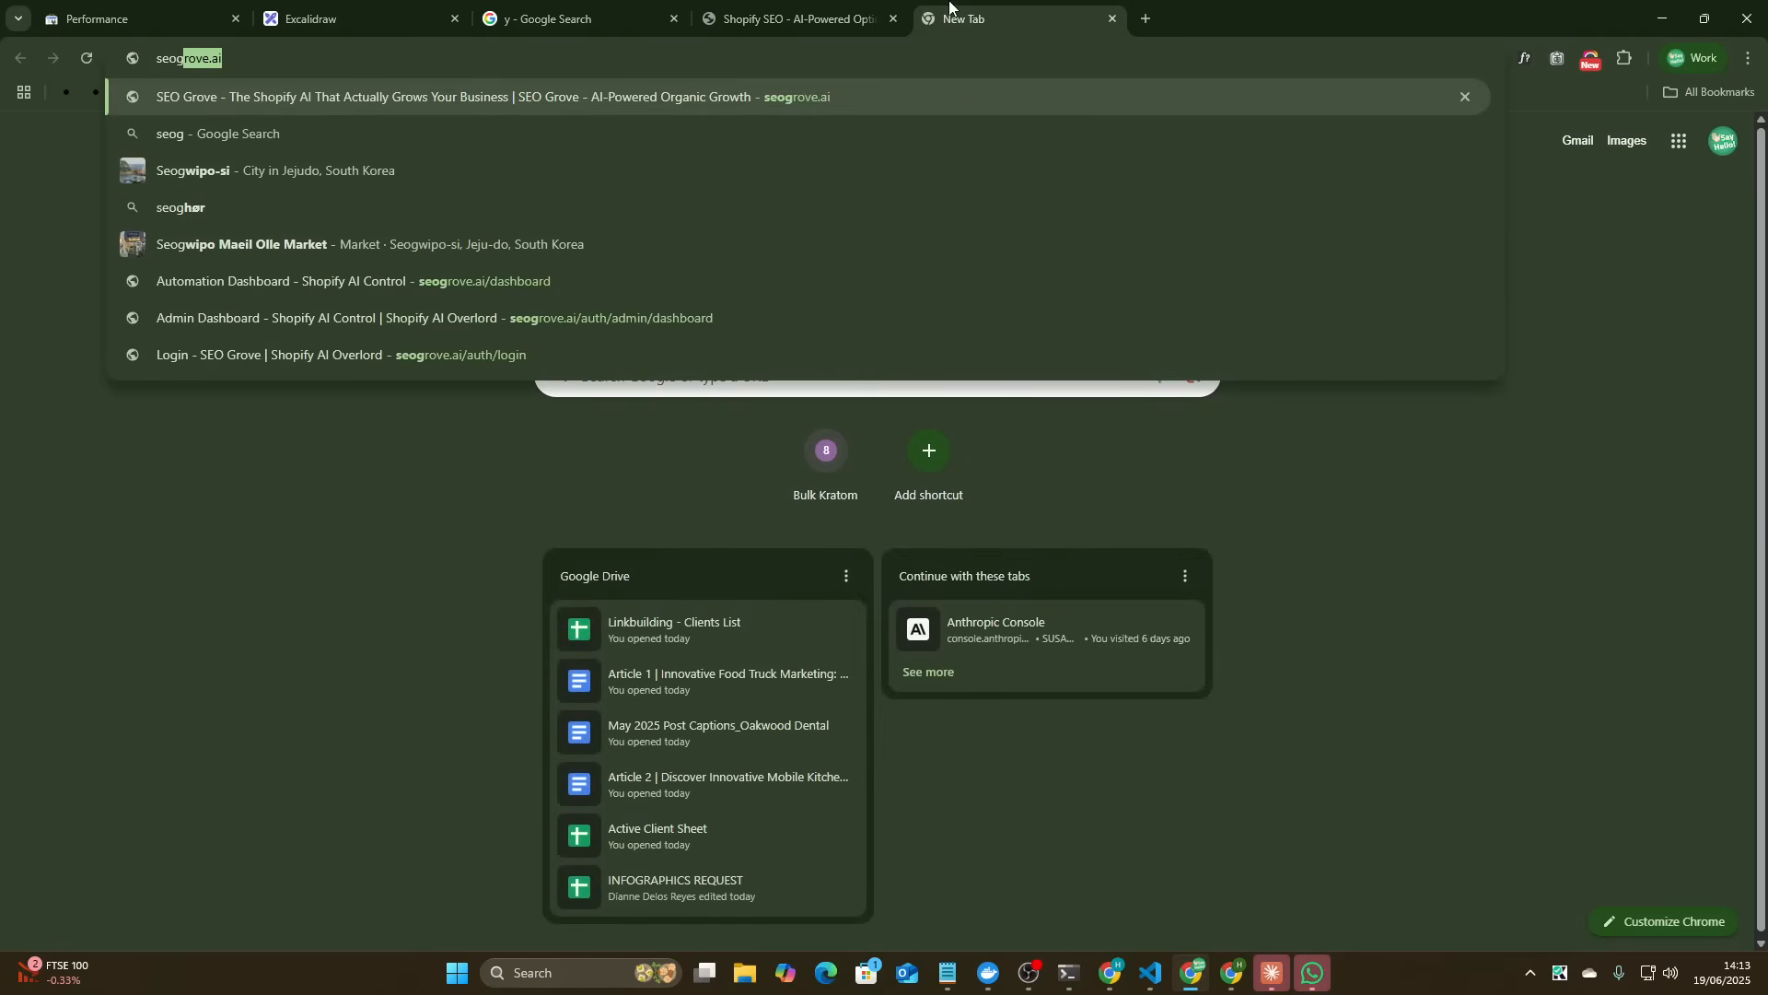
pyautogui.write('rove.ai')
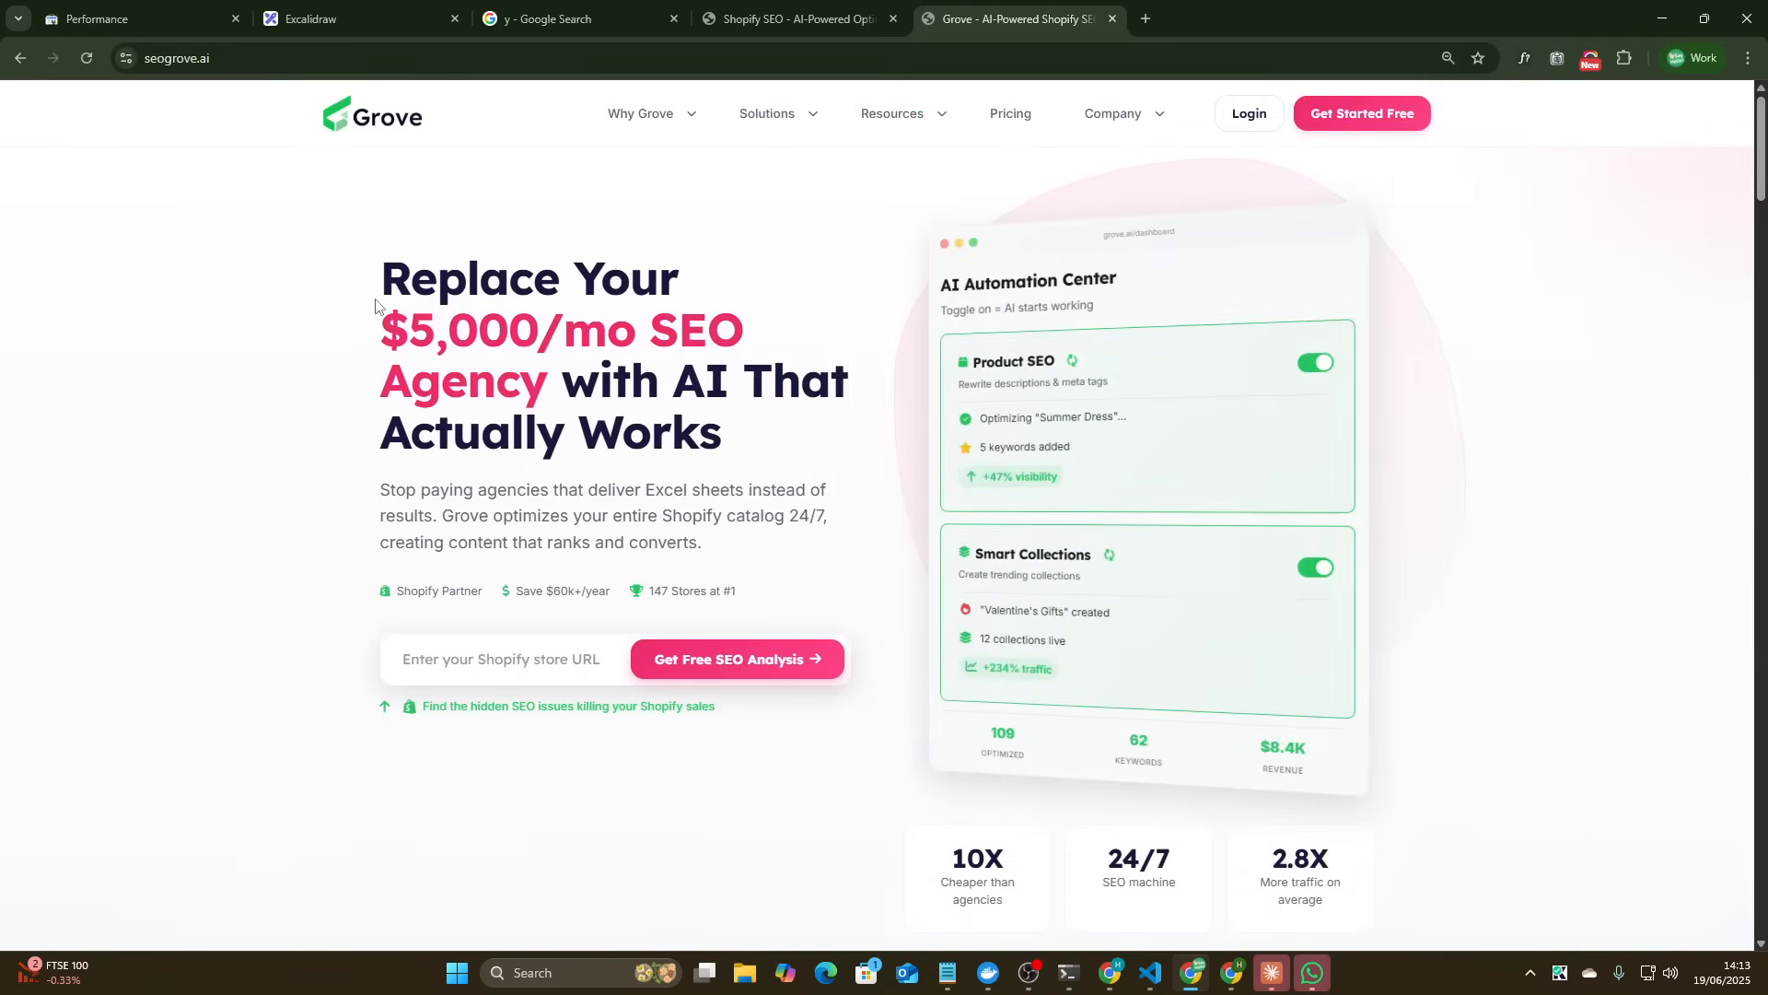
# Step: Switch on the Smart Collections and Content Machine automations on the live homepage
pyautogui.scroll(-3)
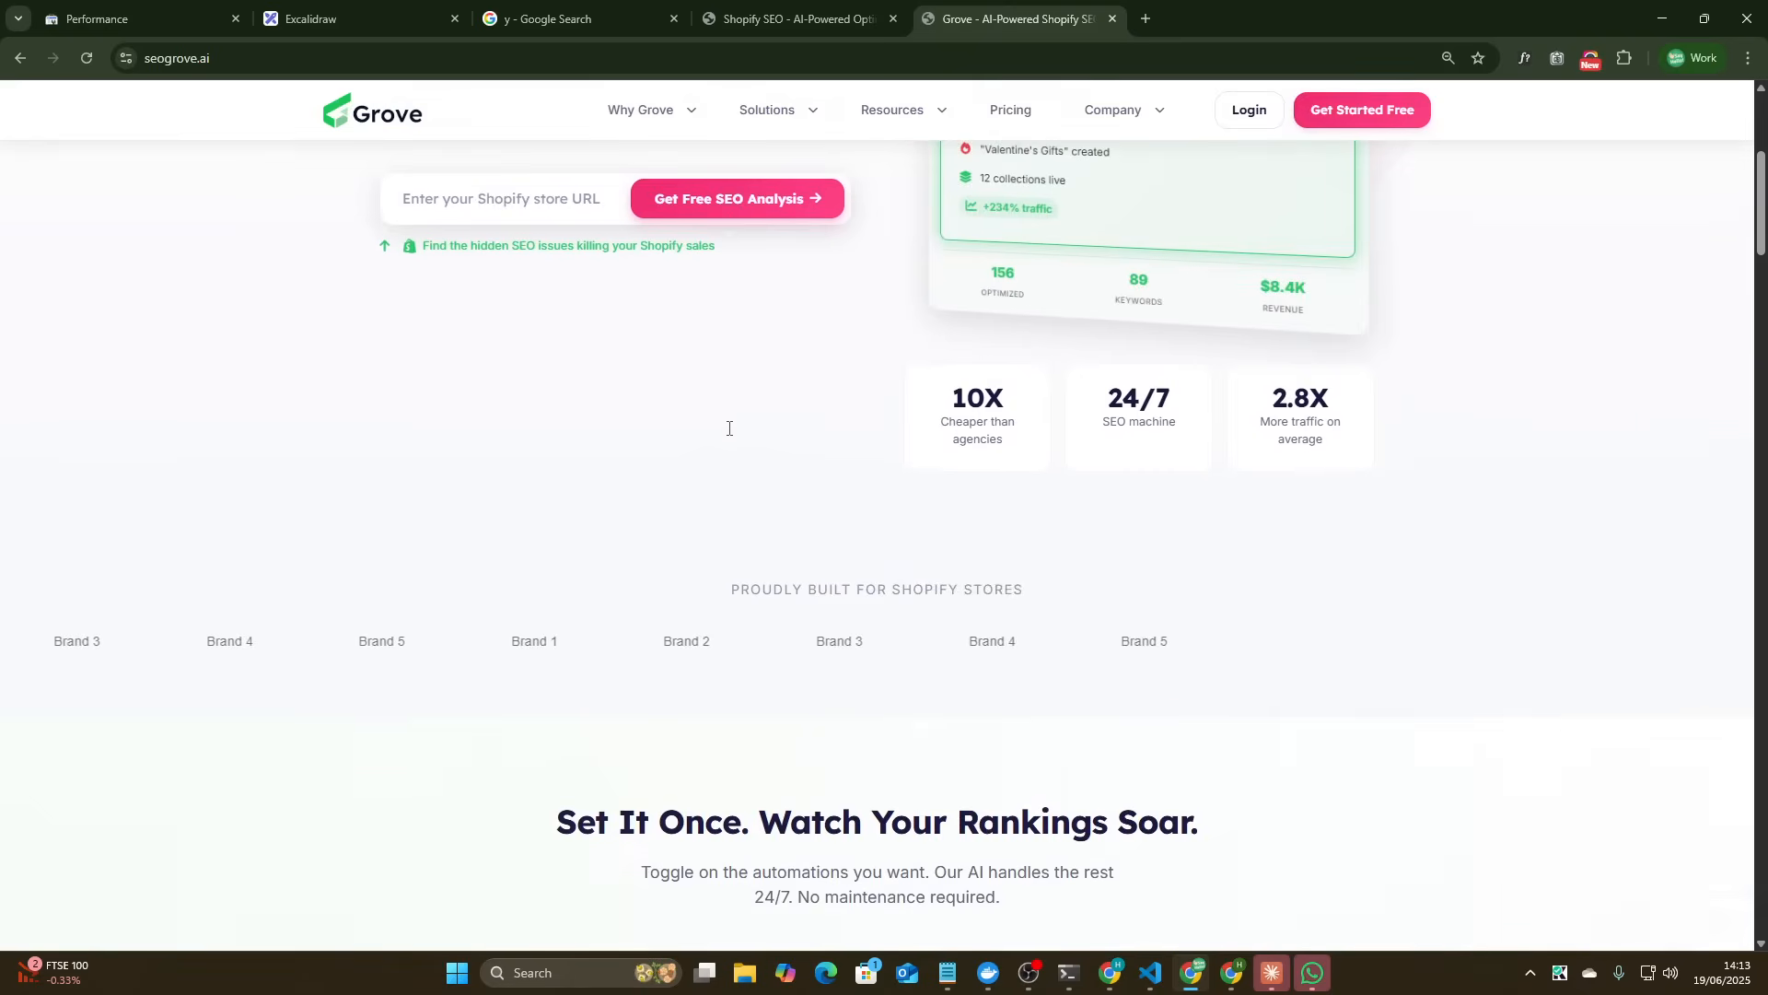
pyautogui.click(980, 173)
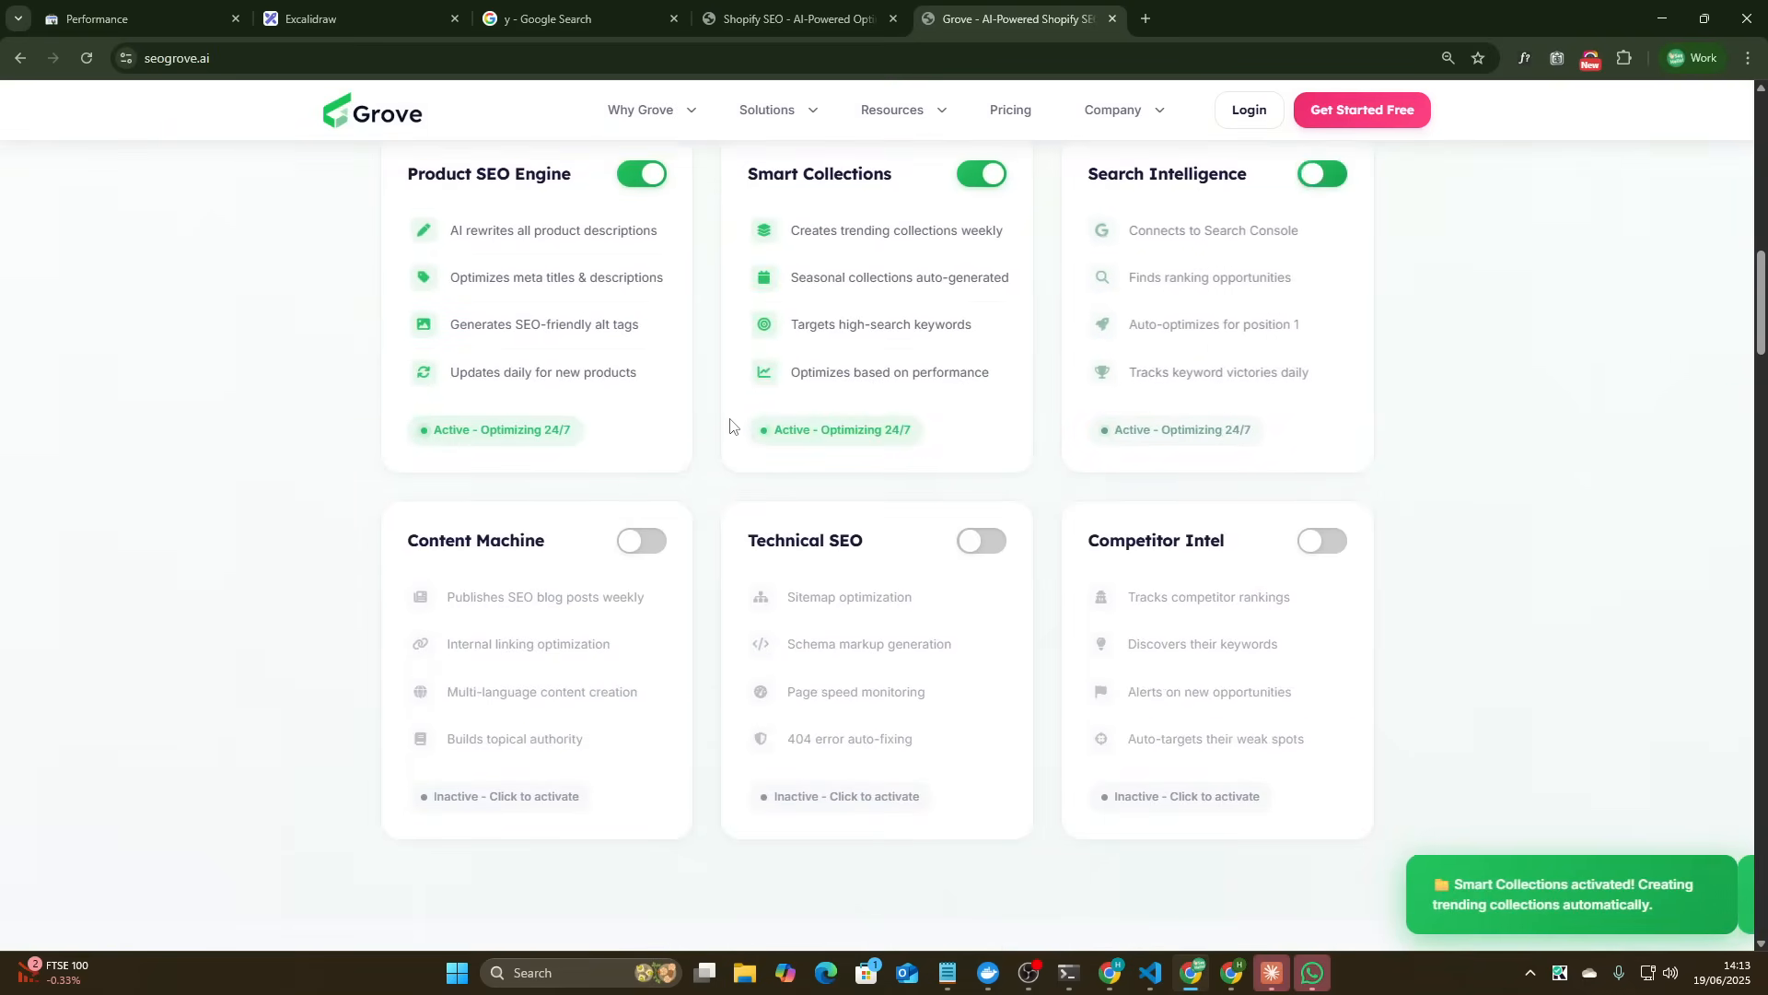
pyautogui.click(640, 539)
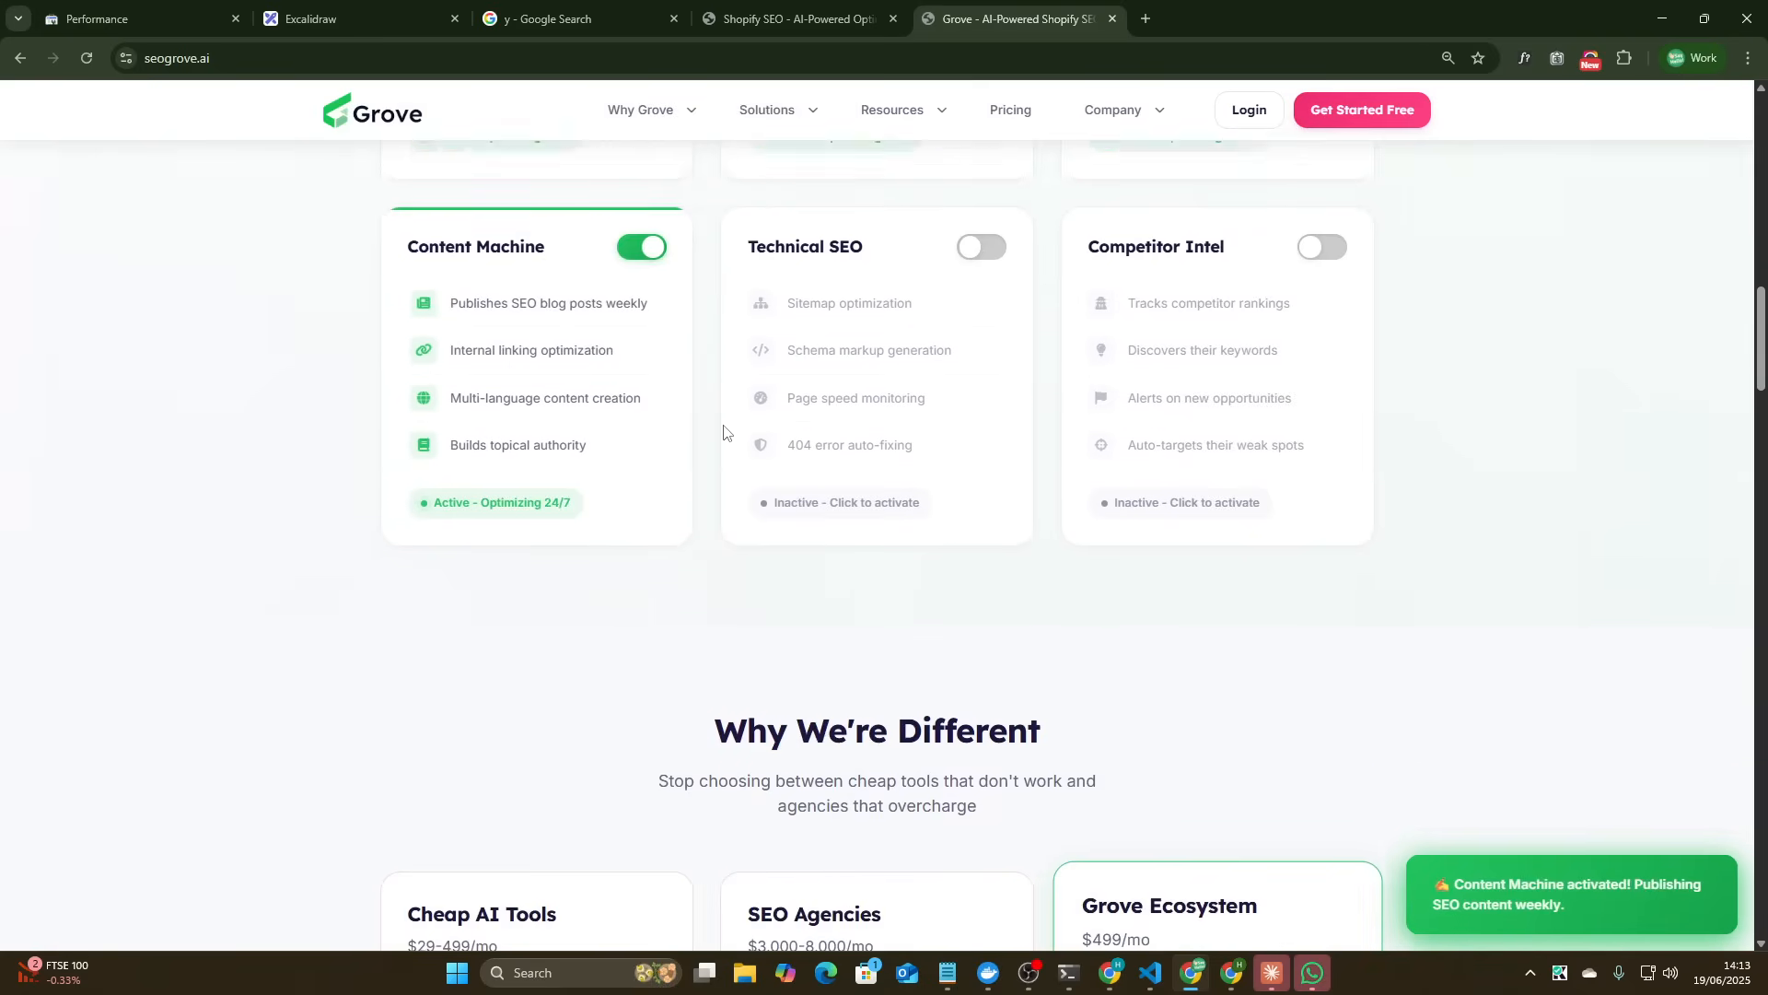
# Step: Scroll through the pricing and ROI sections and bring up the Why Grove menu
pyautogui.scroll(-3)
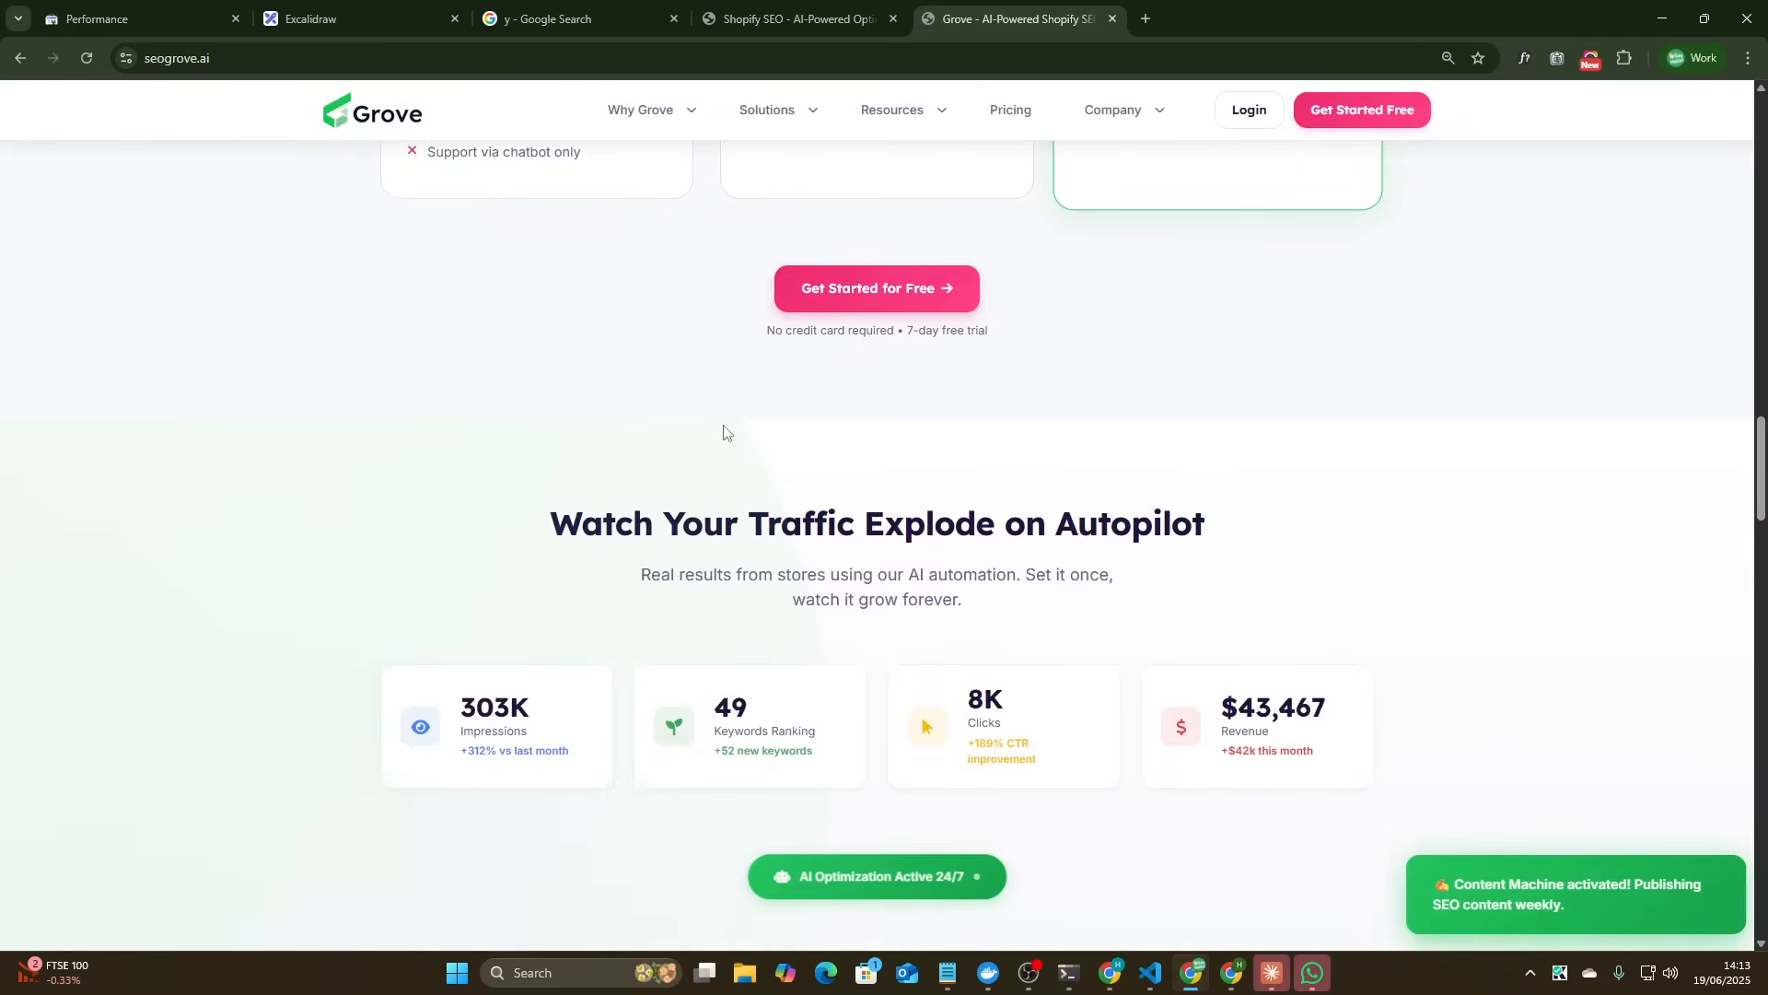
pyautogui.scroll(3)
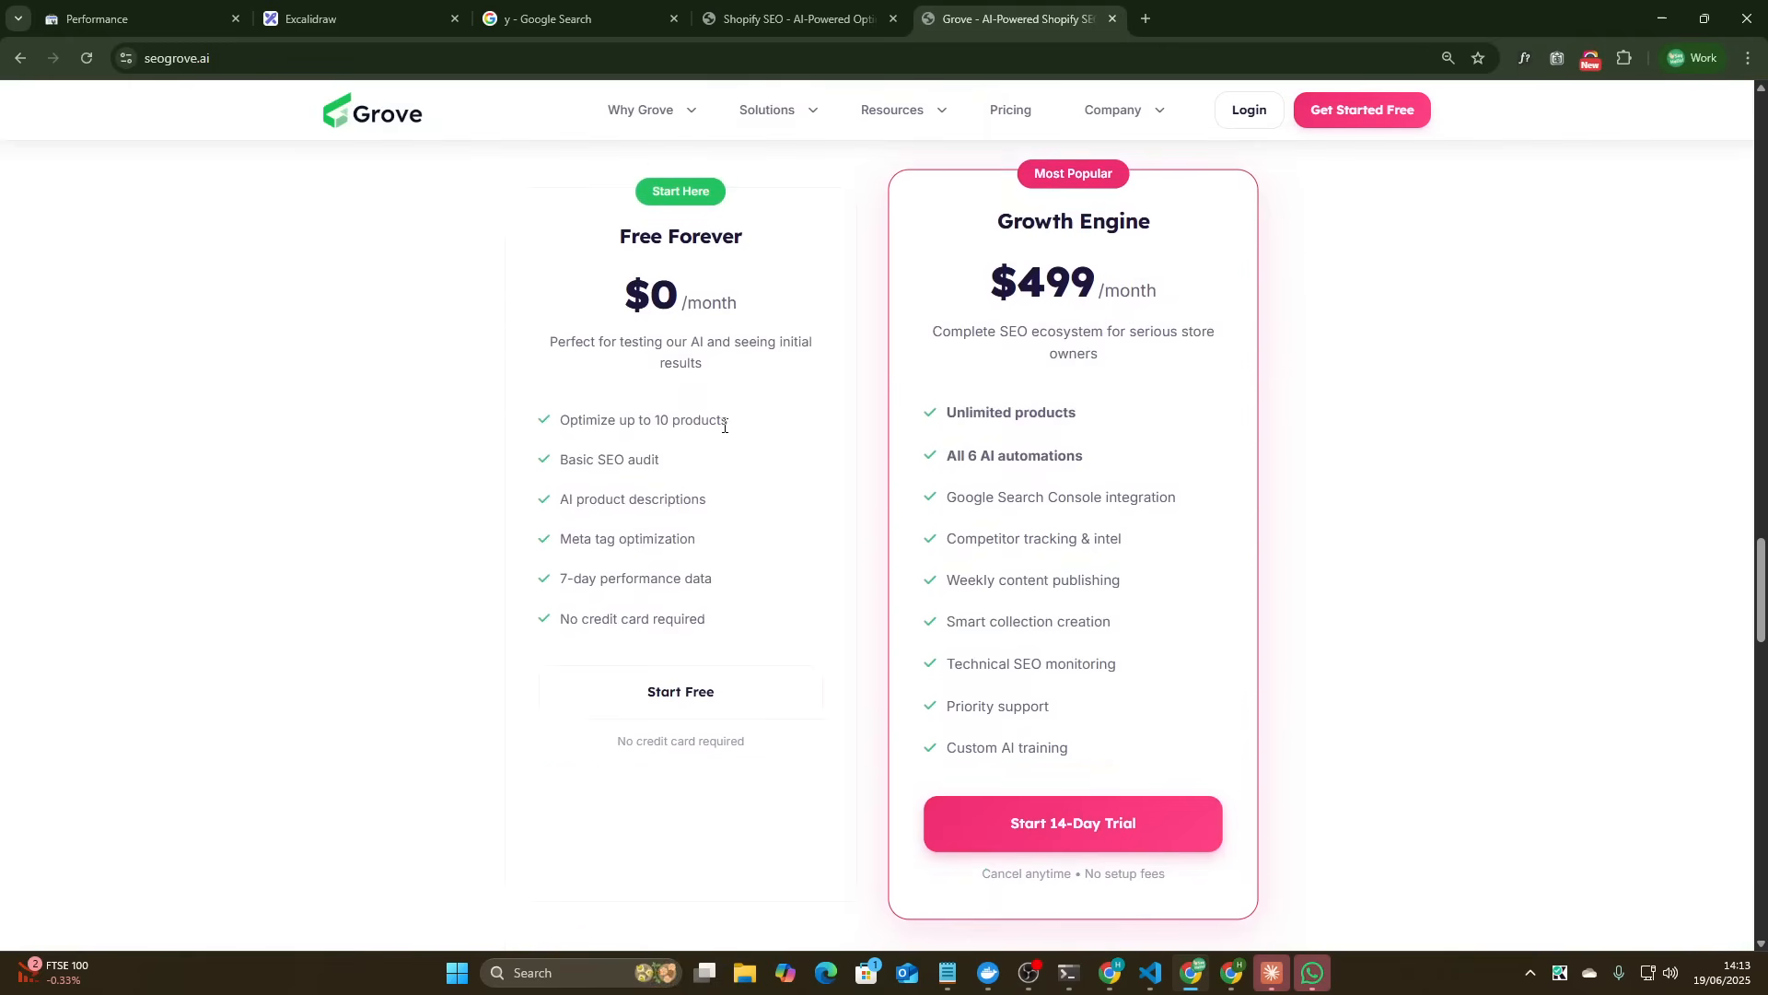
pyautogui.scroll(-3)
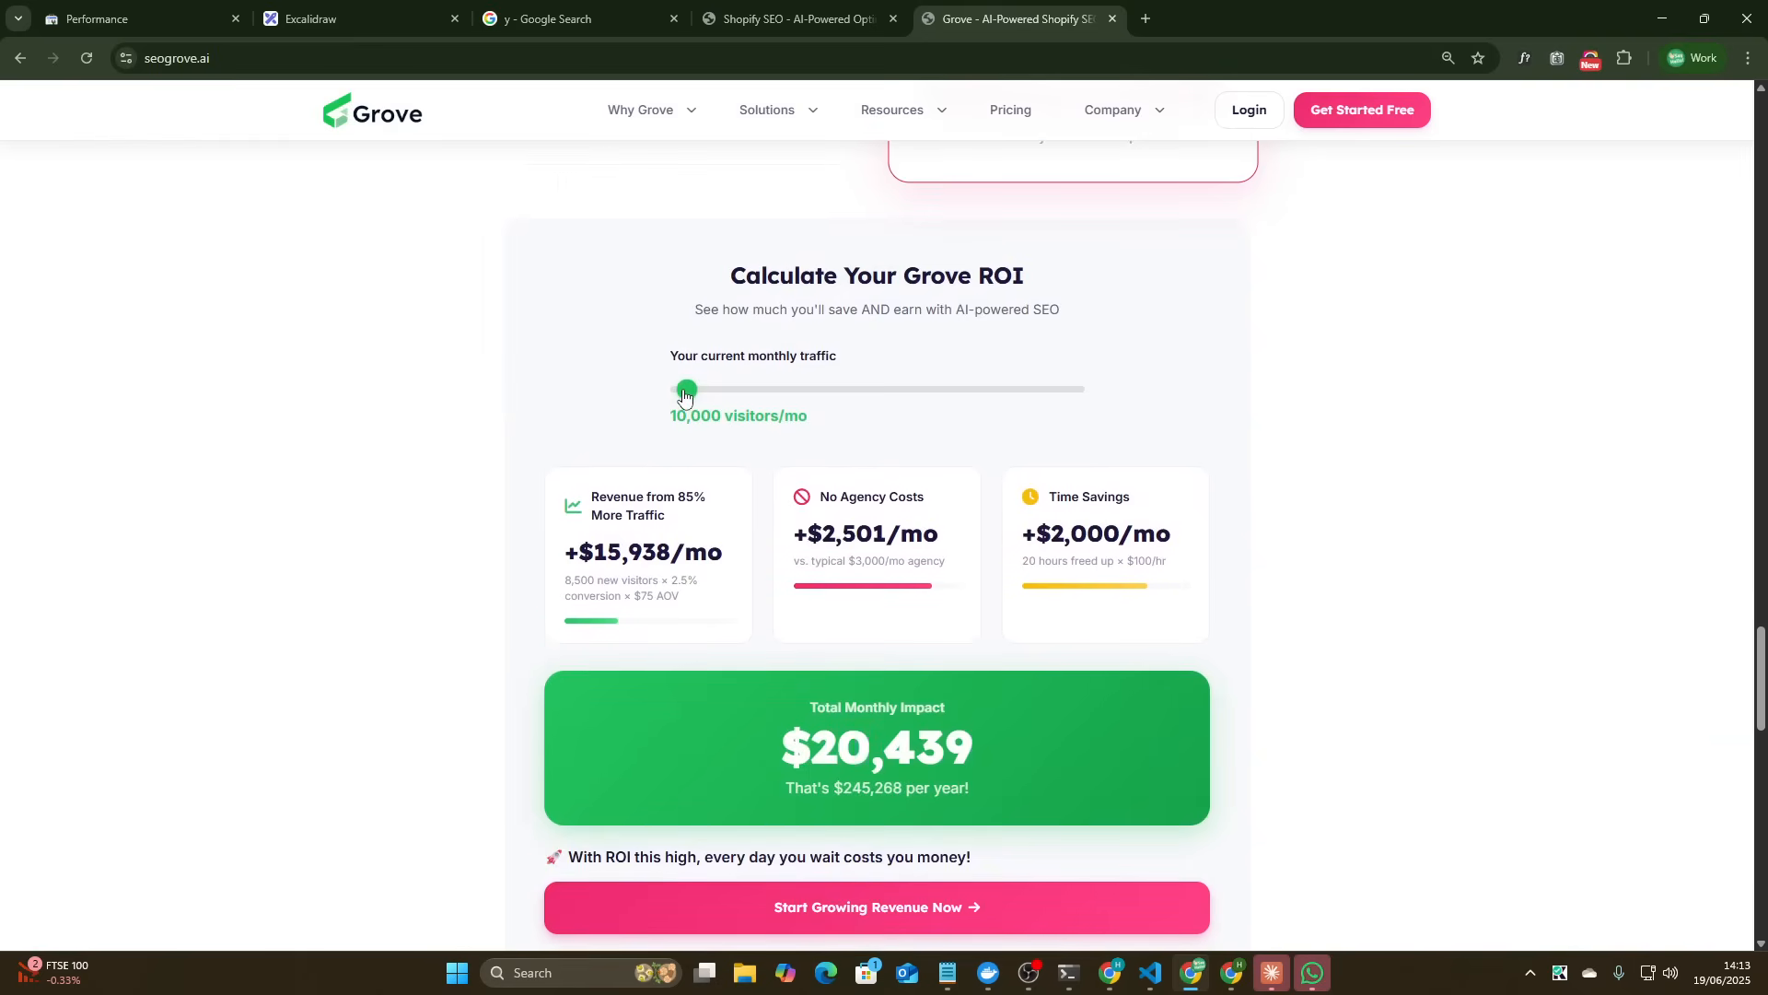
pyautogui.scroll(-3)
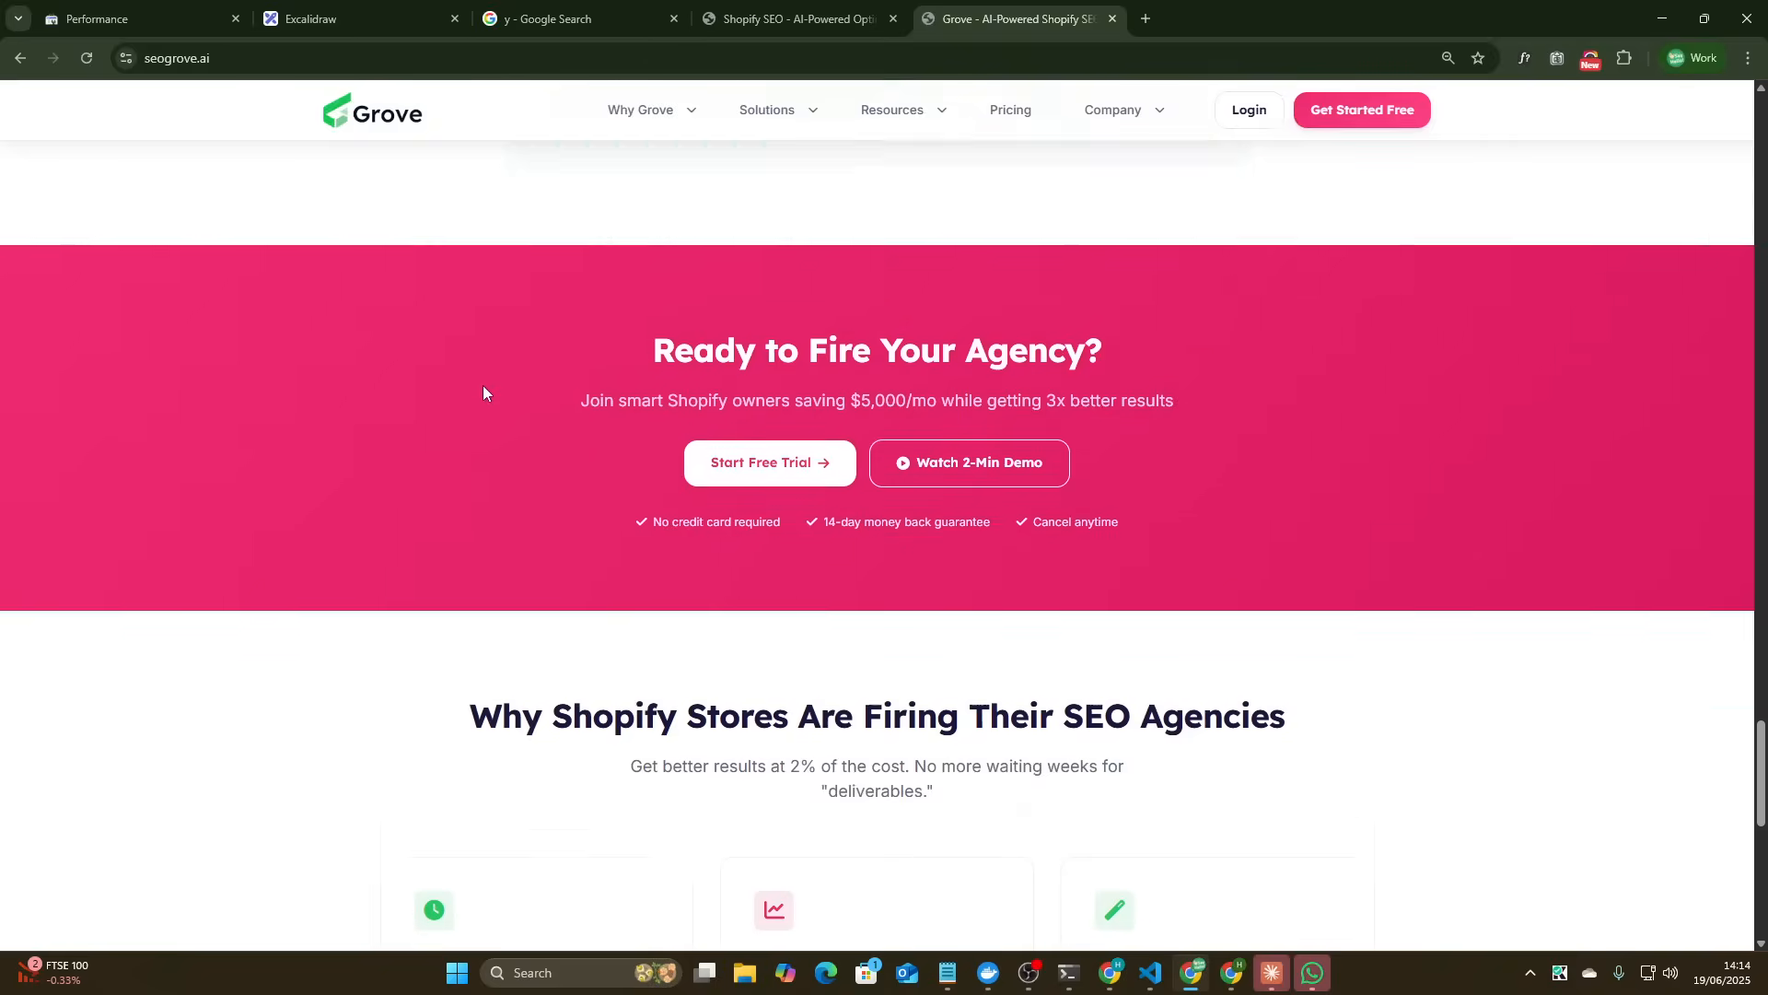
pyautogui.click(1113, 112)
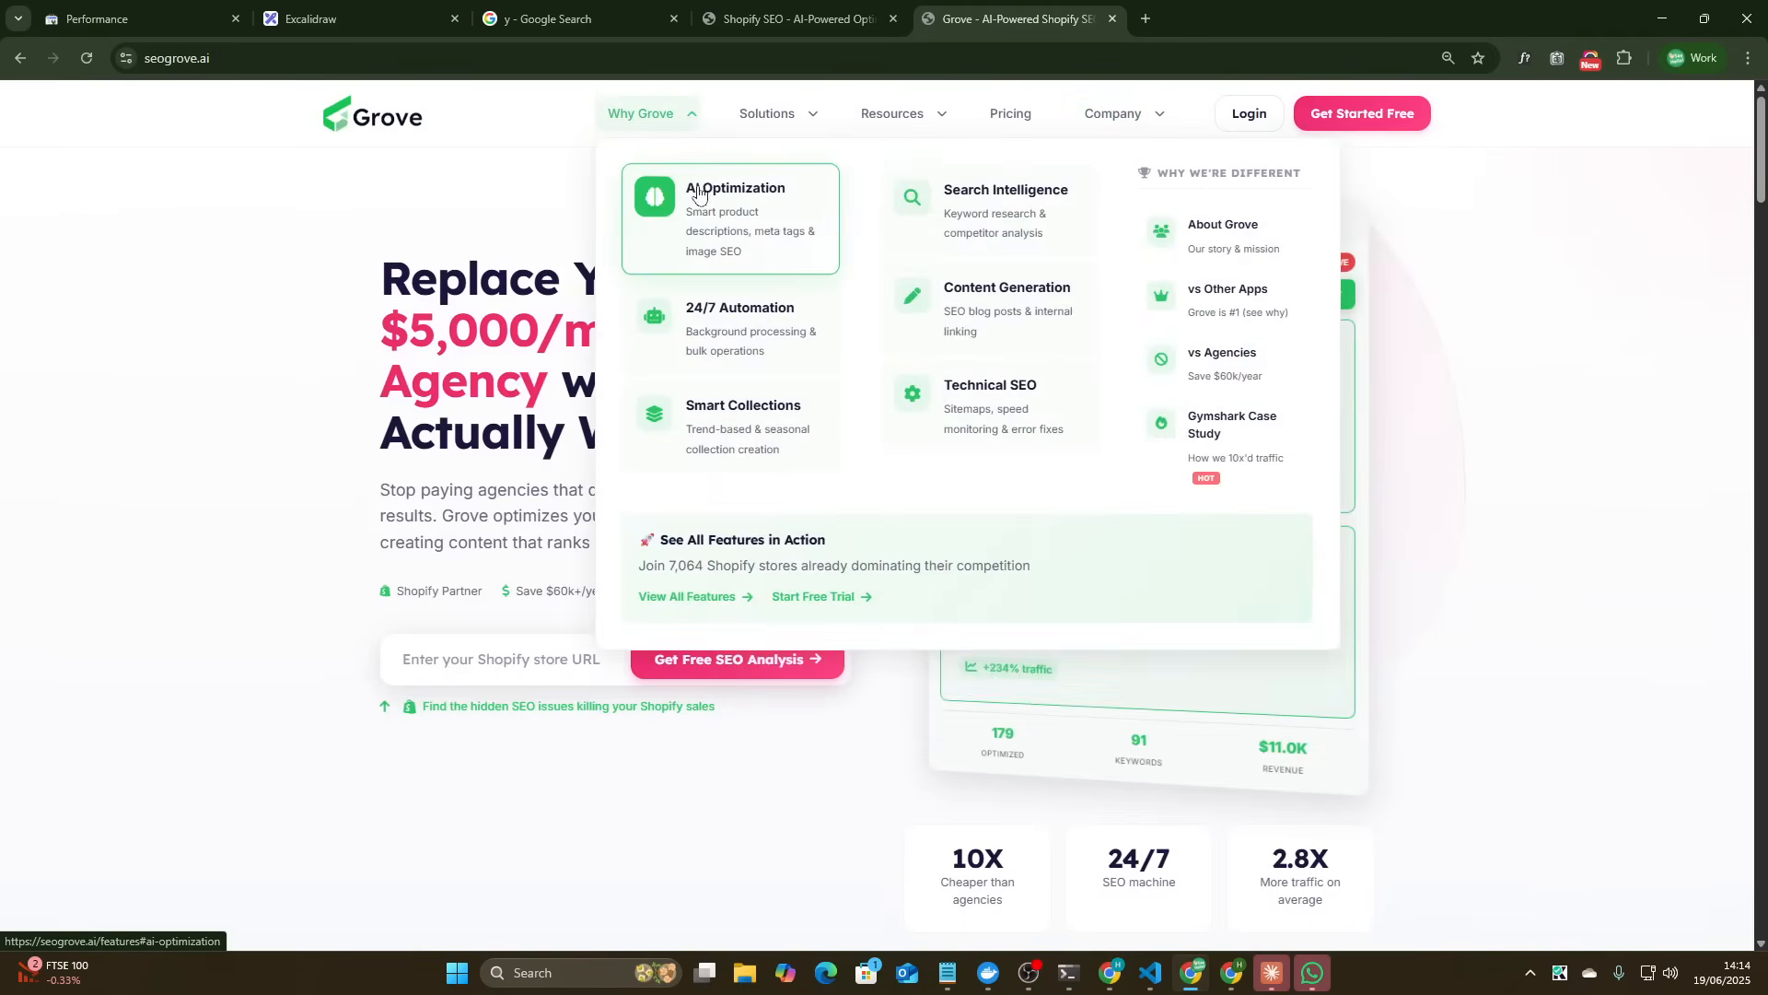
# Step: Turn on the Content Machine automation on the dropshipping page
pyautogui.click(766, 114)
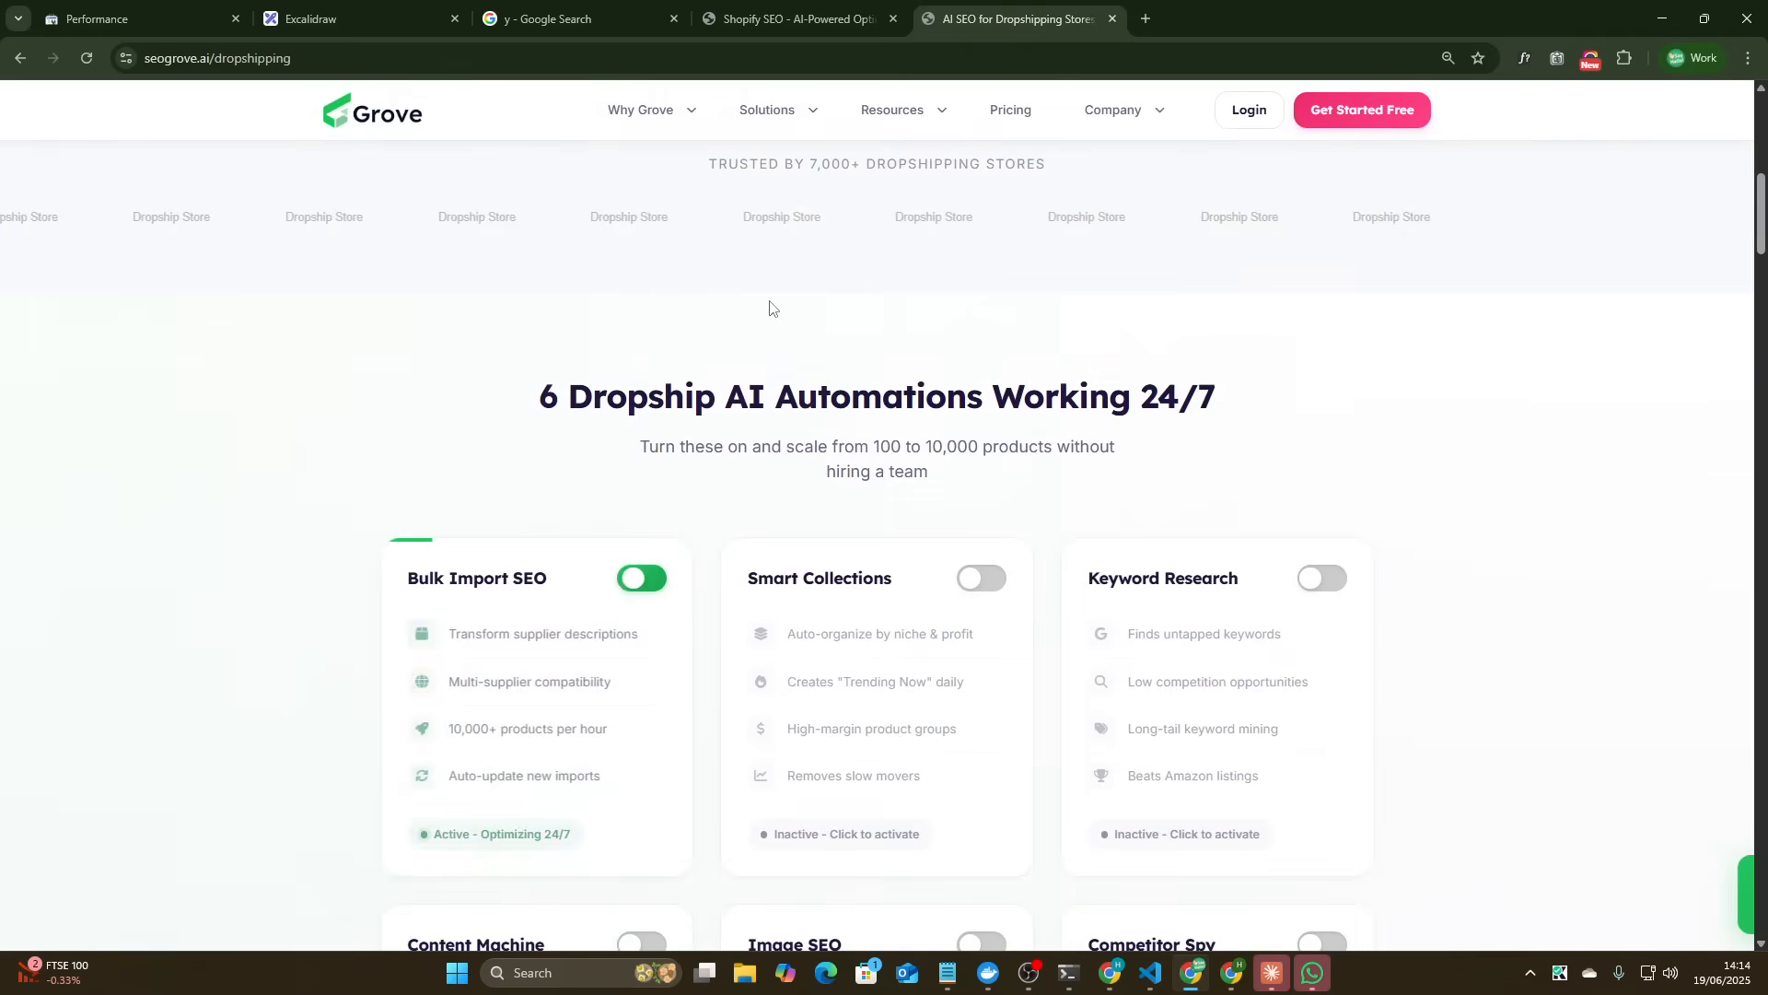
pyautogui.click(768, 109)
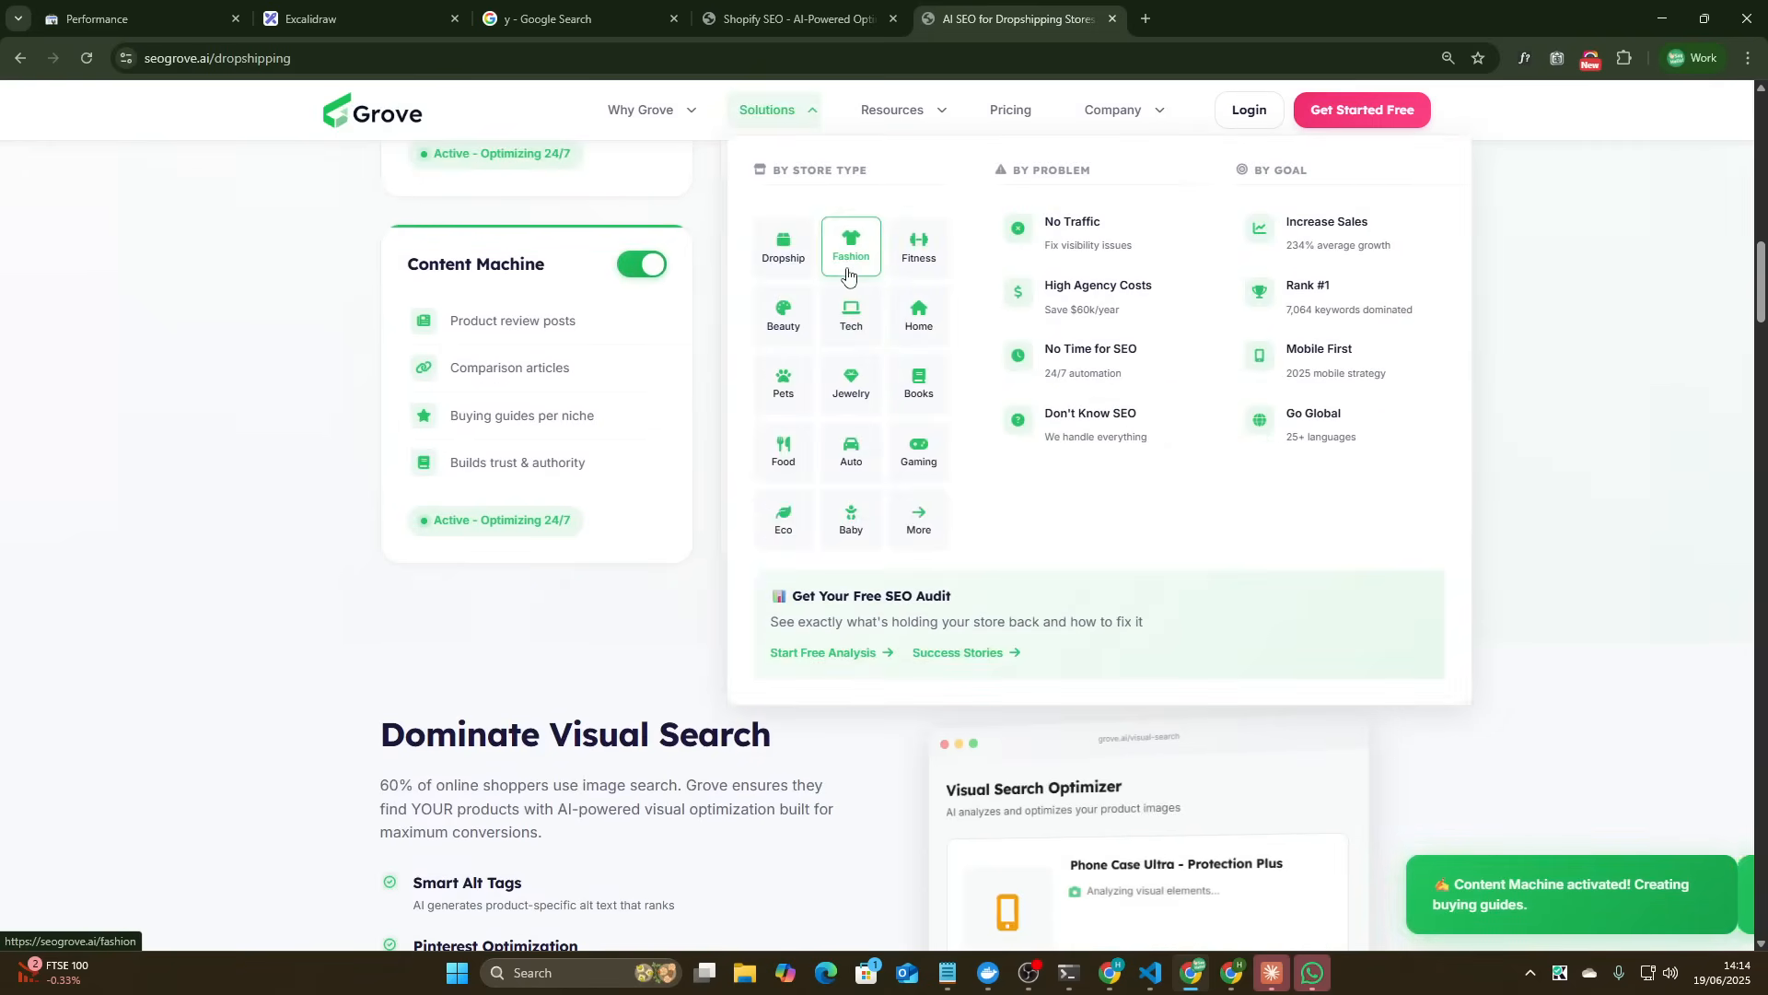
# Step: Open the fashion-store AI SEO page and browse its visual search, results and FAQ sections
pyautogui.click(850, 246)
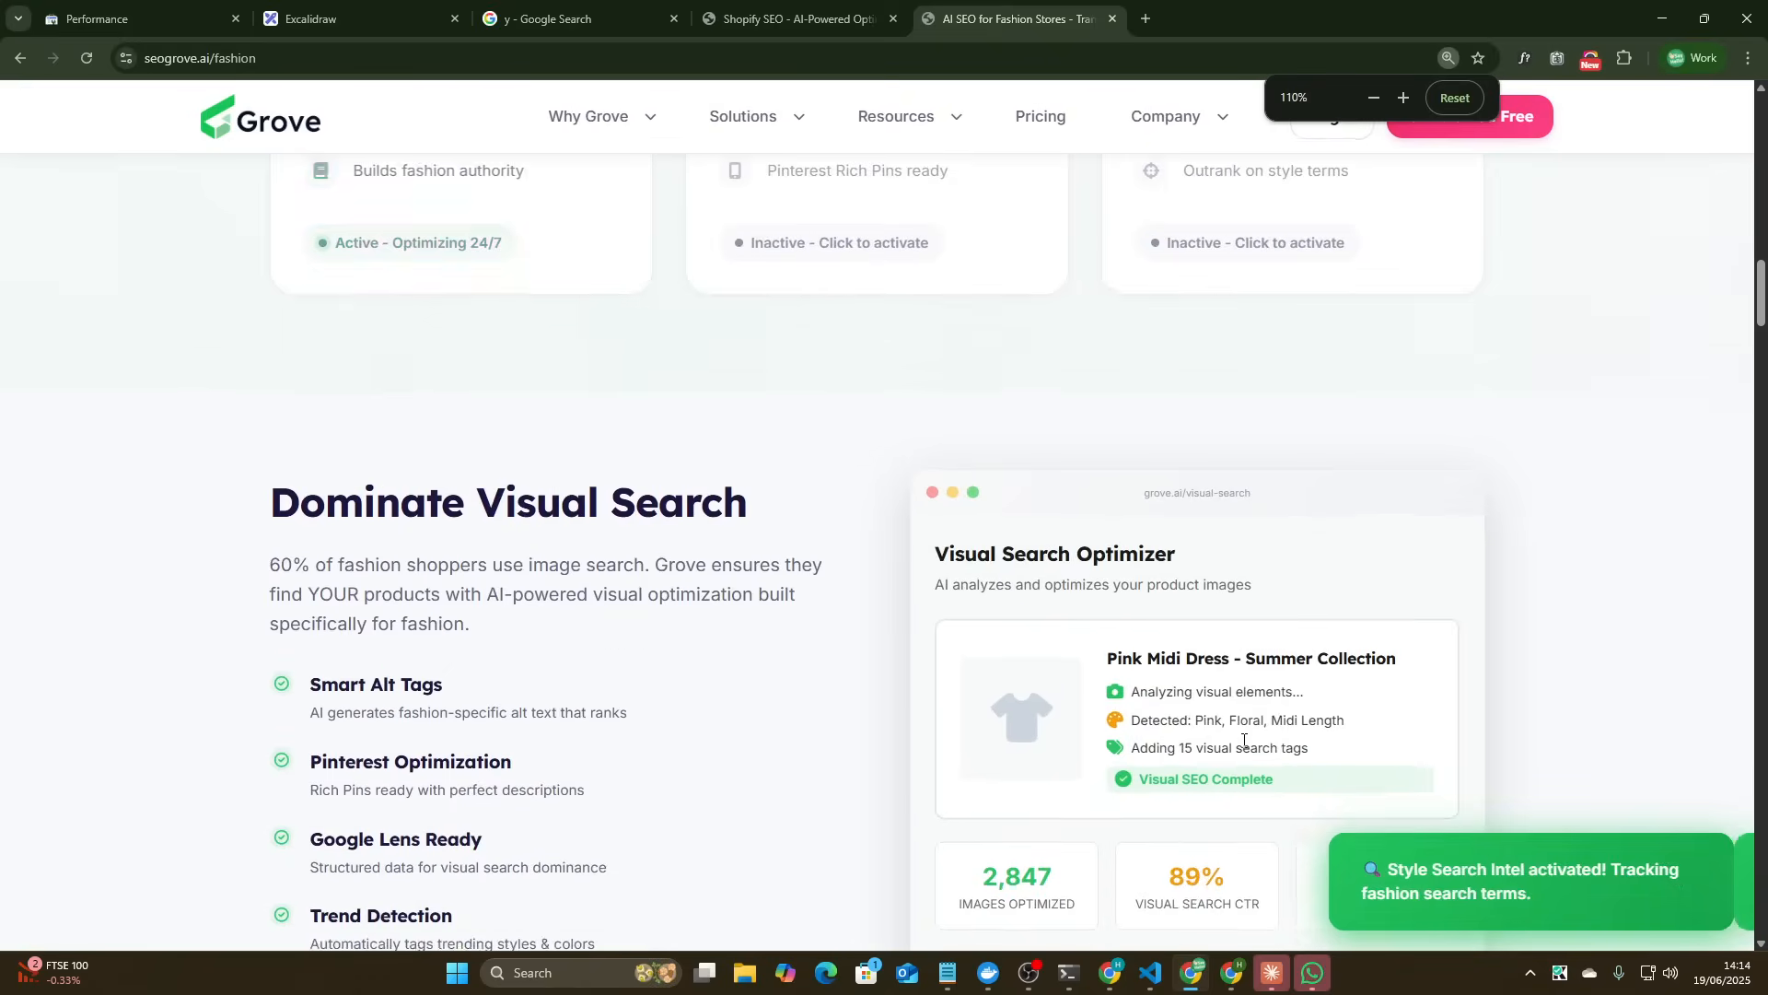
pyautogui.scroll(-3)
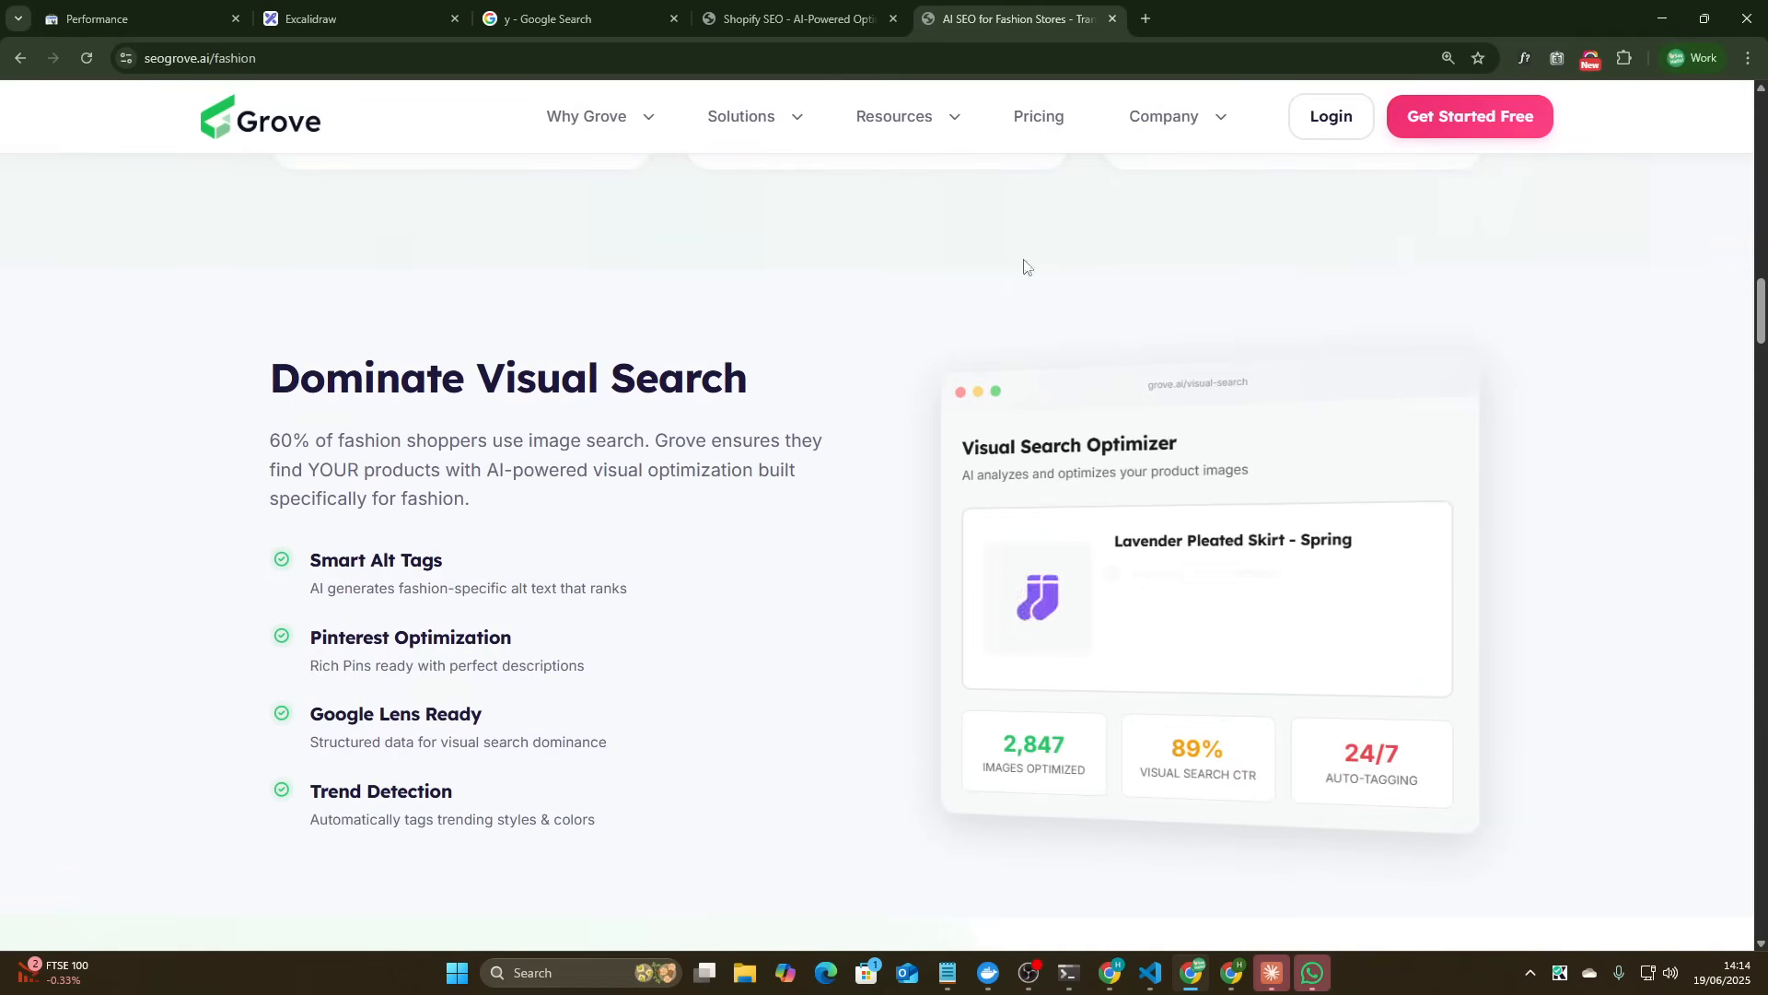
pyautogui.scroll(-3)
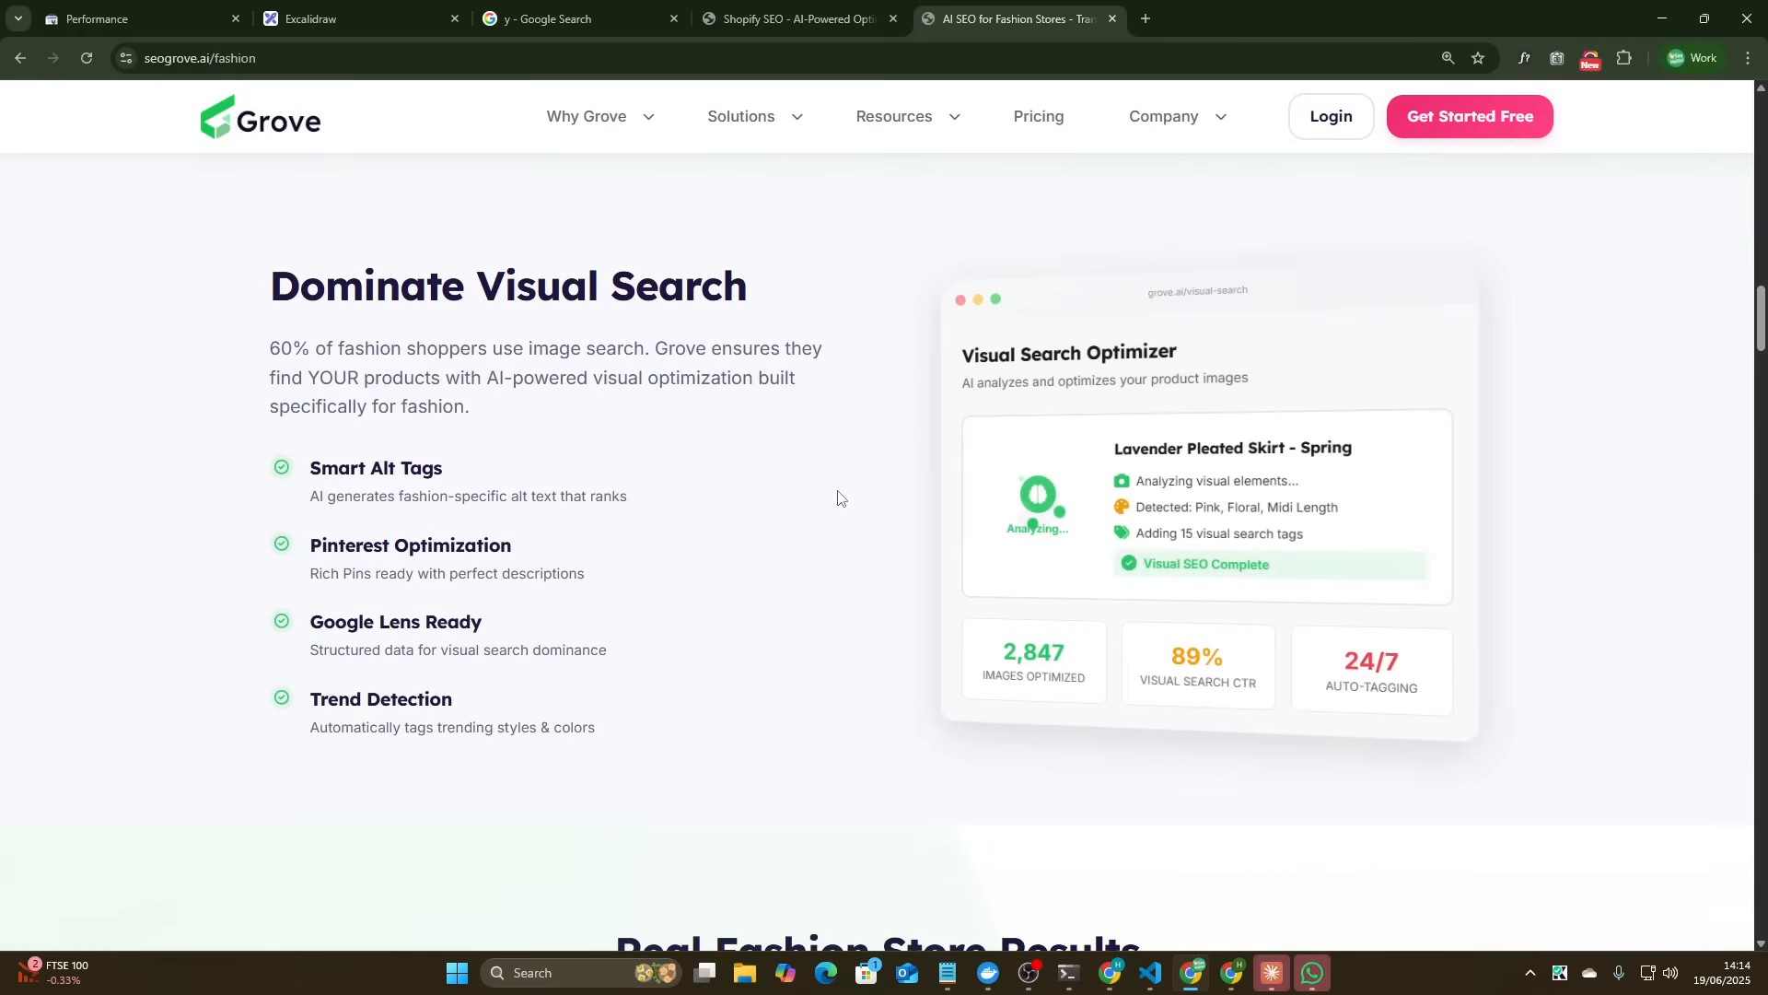
pyautogui.scroll(-3)
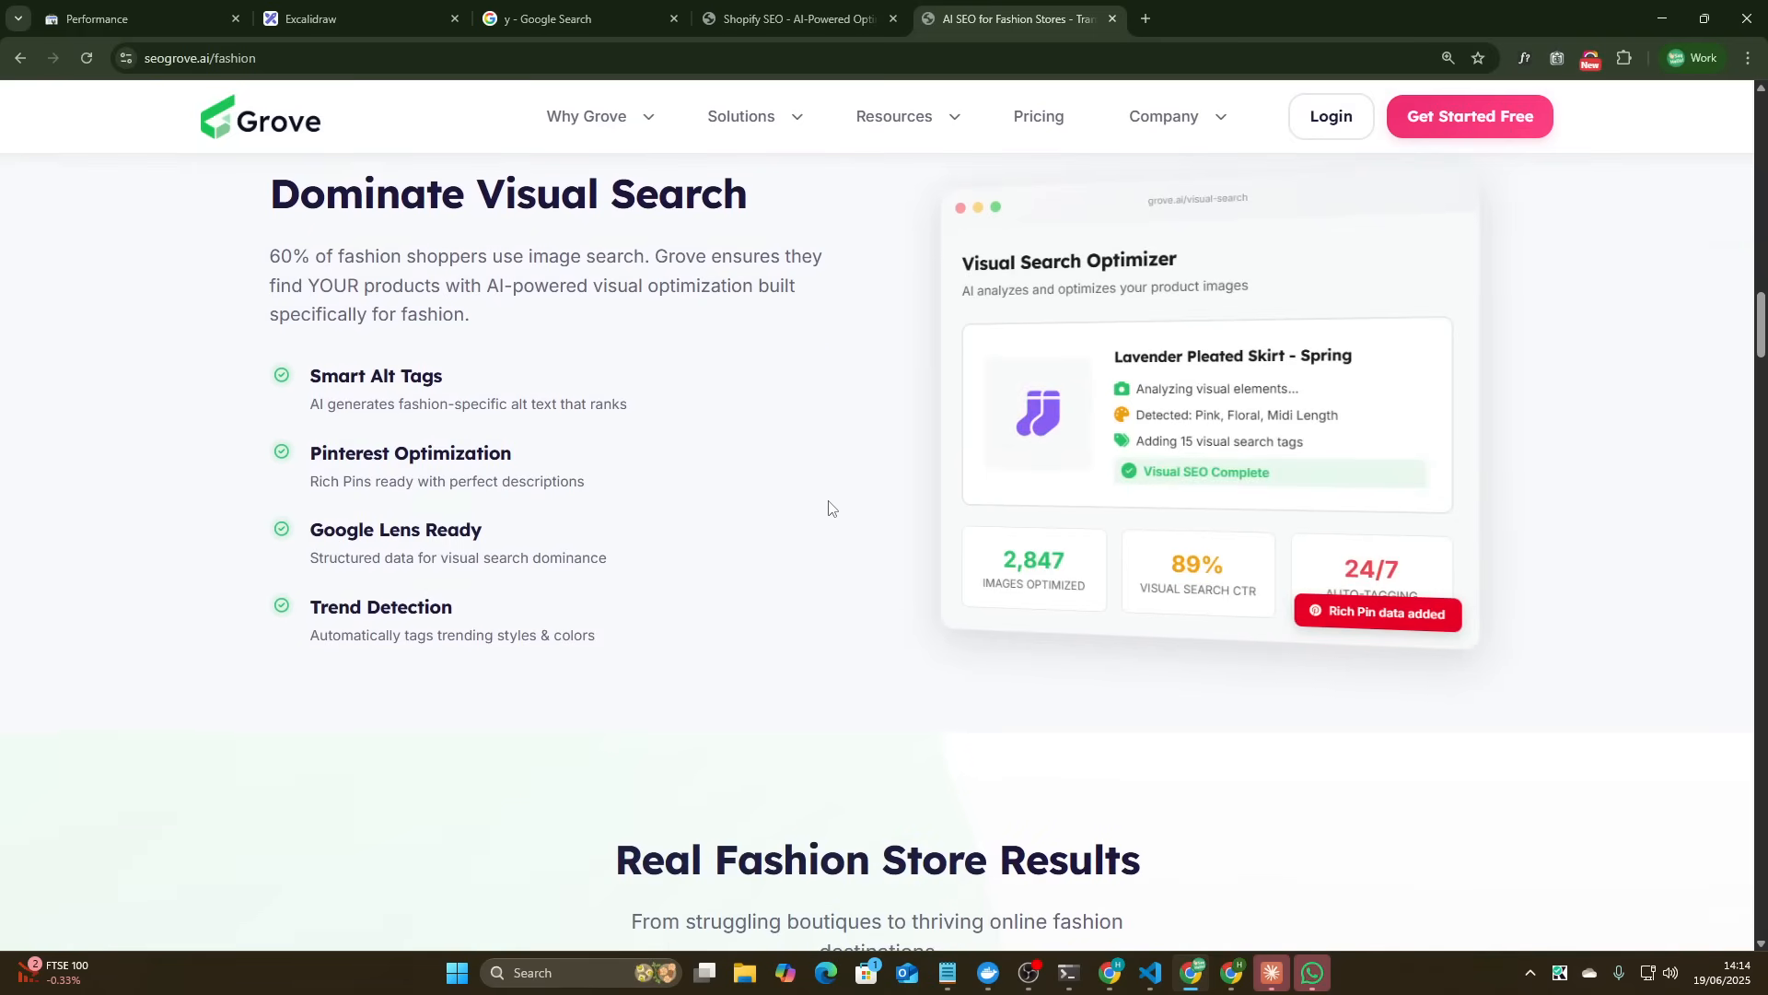
pyautogui.scroll(-3)
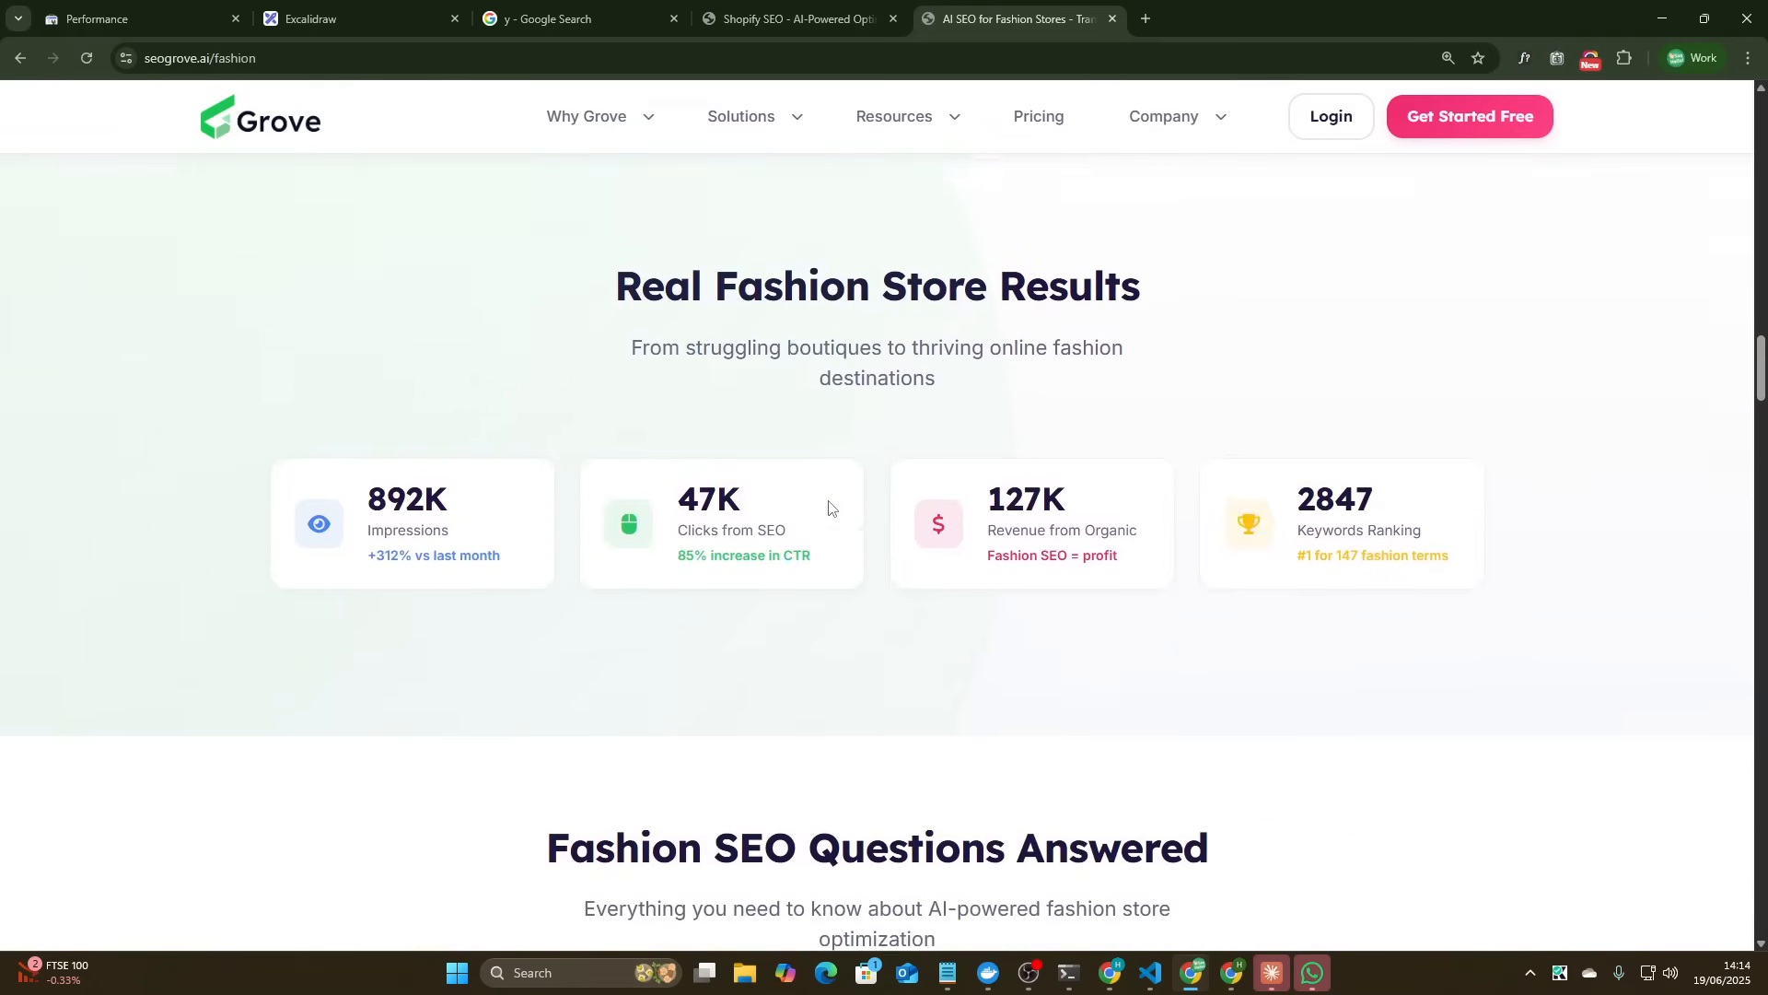
pyautogui.scroll(-3)
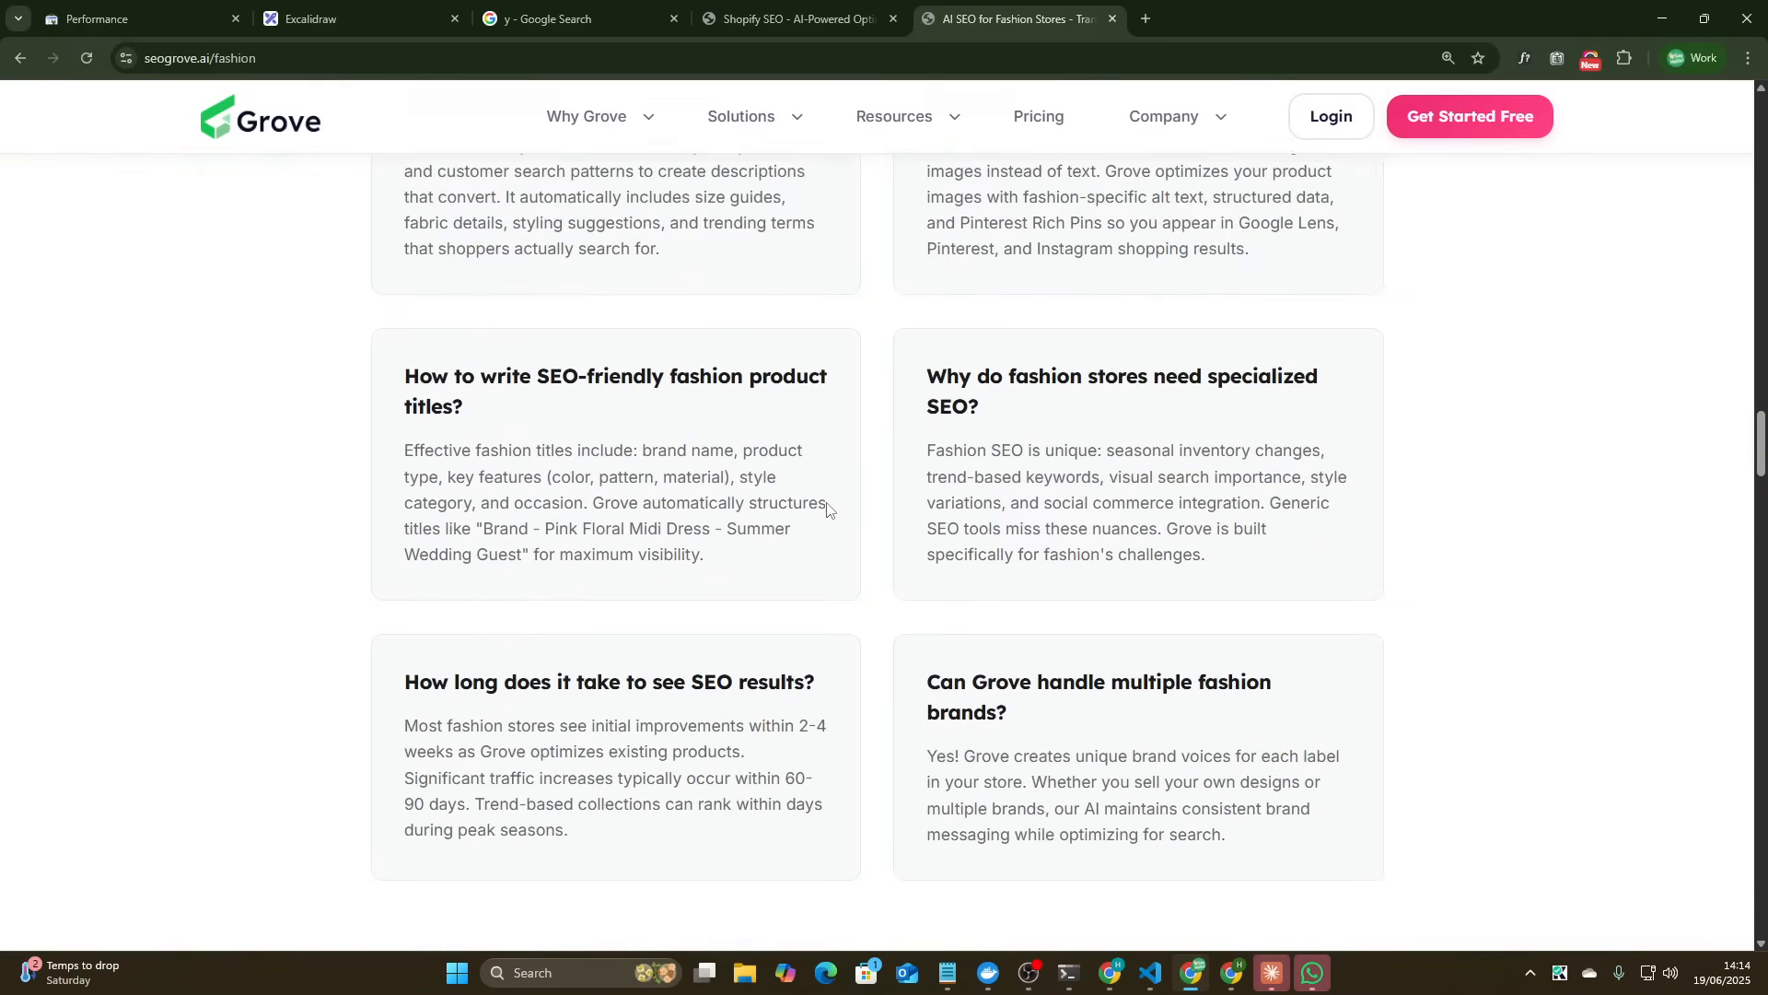
pyautogui.scroll(3)
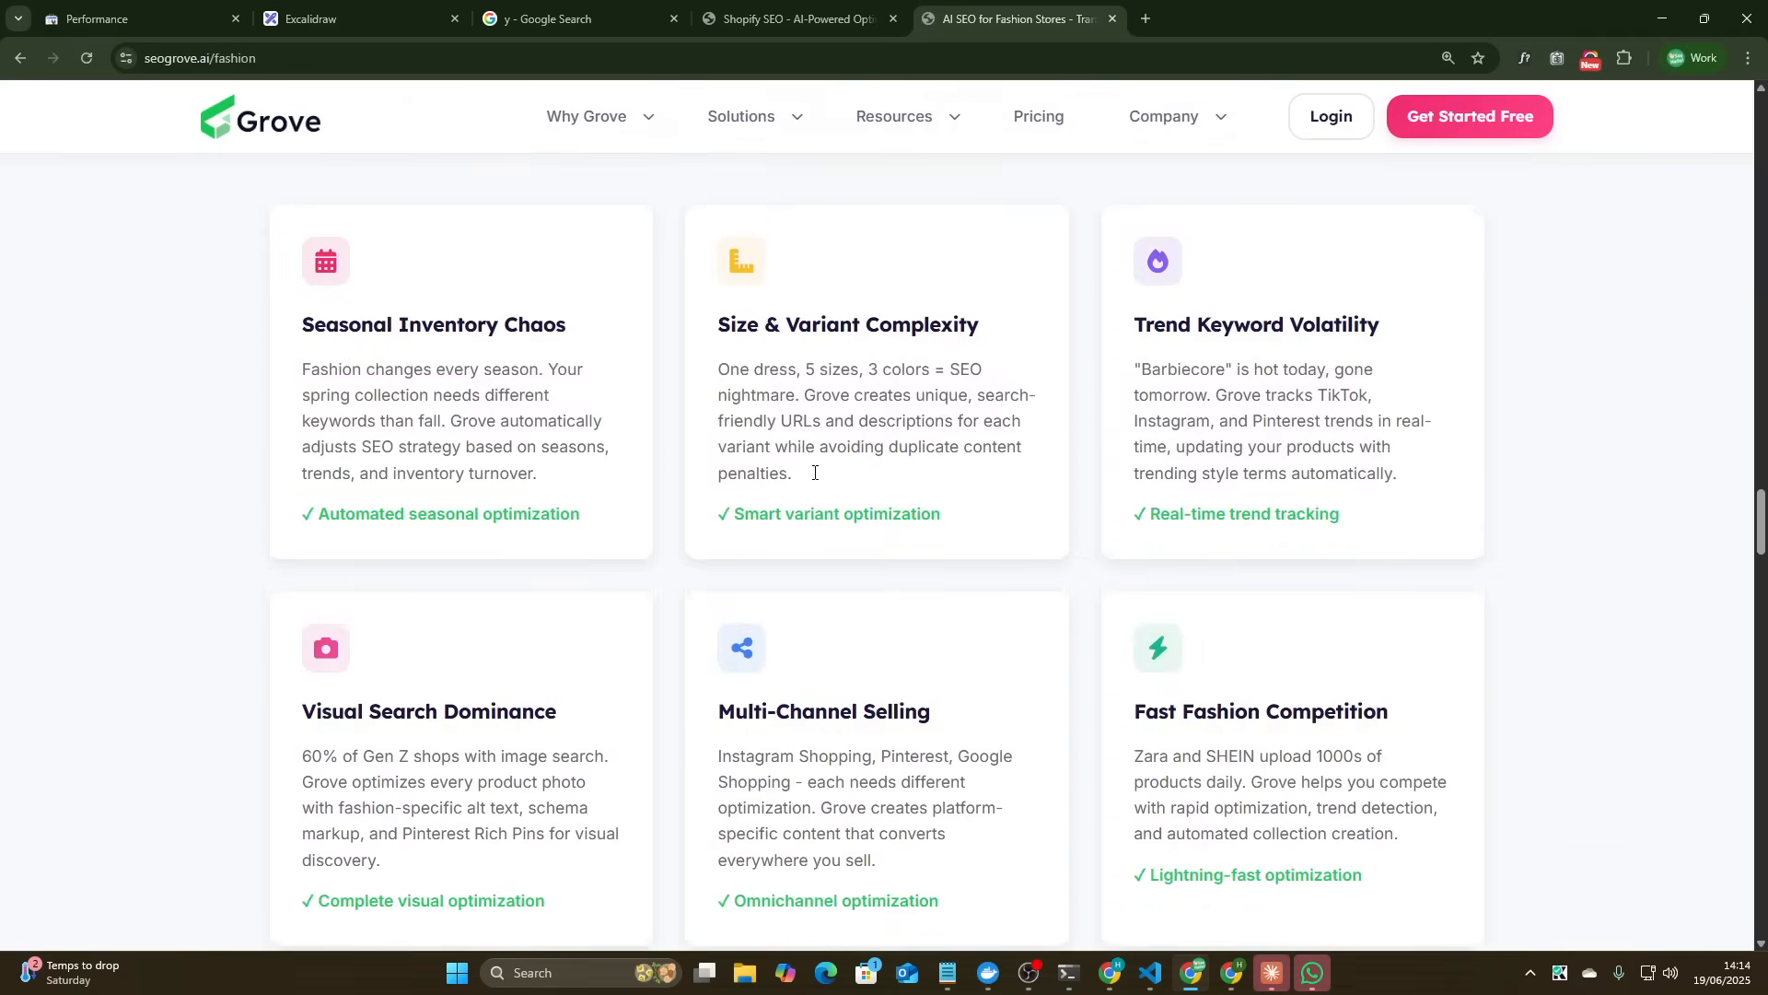
pyautogui.scroll(-3)
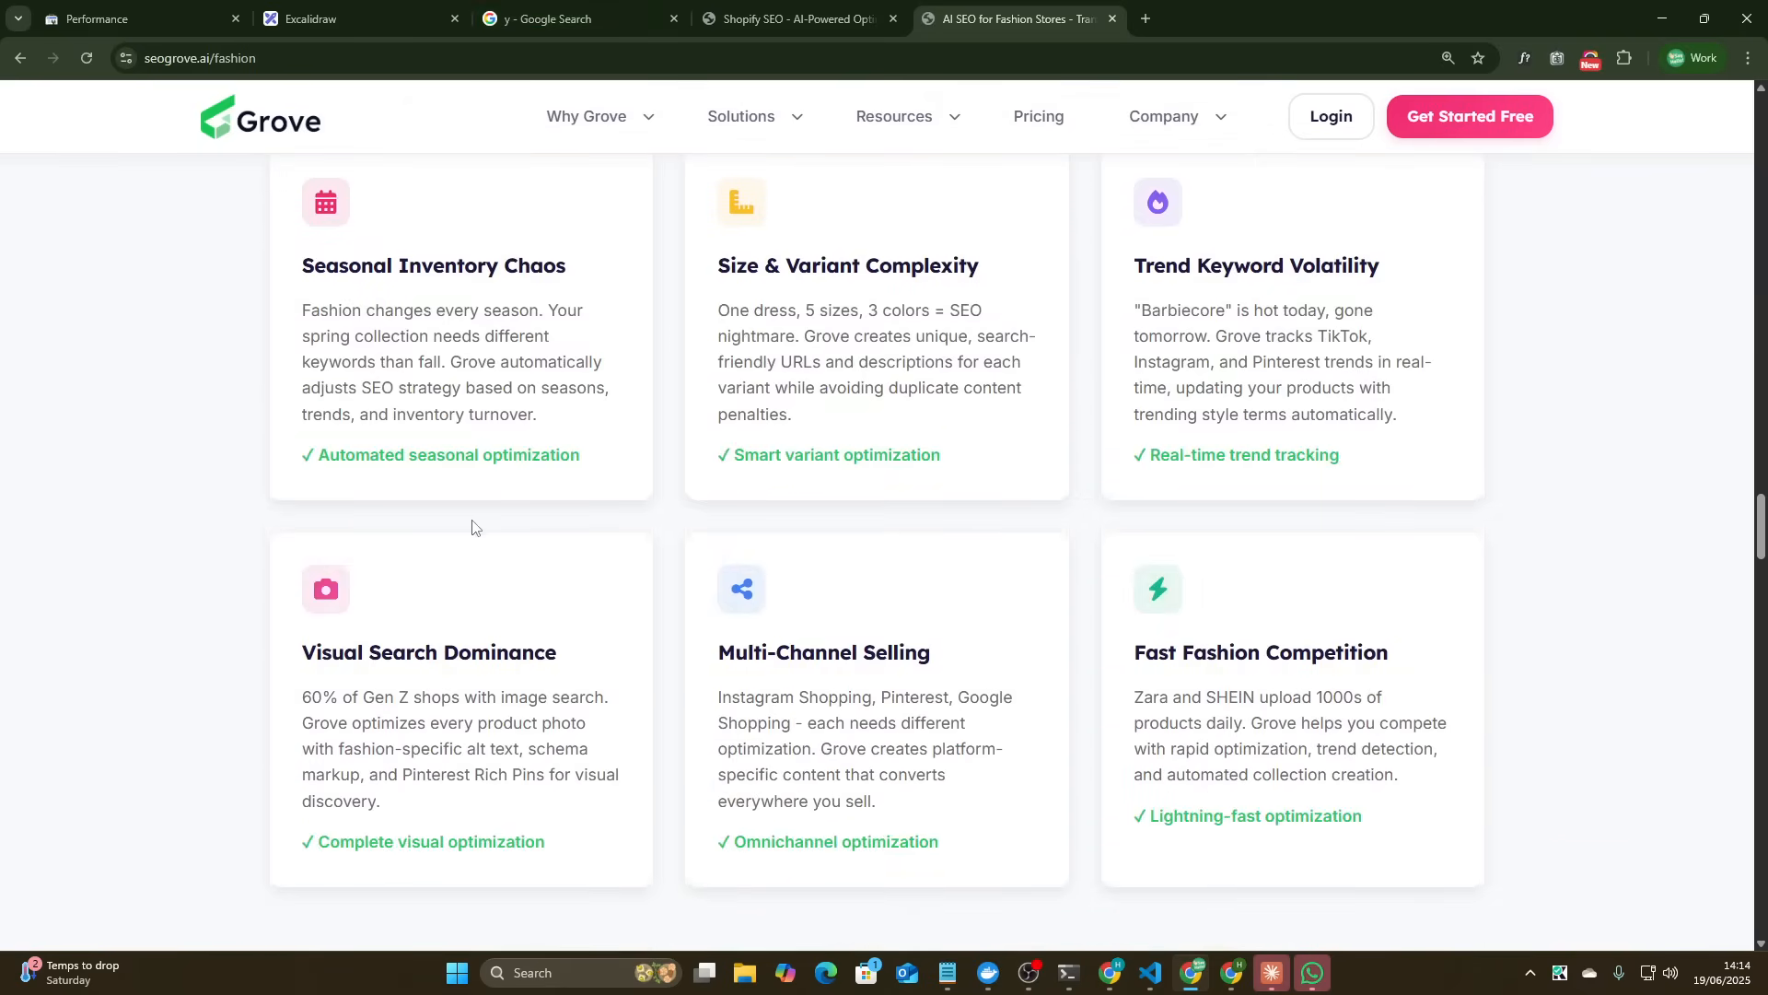
pyautogui.click(1145, 18)
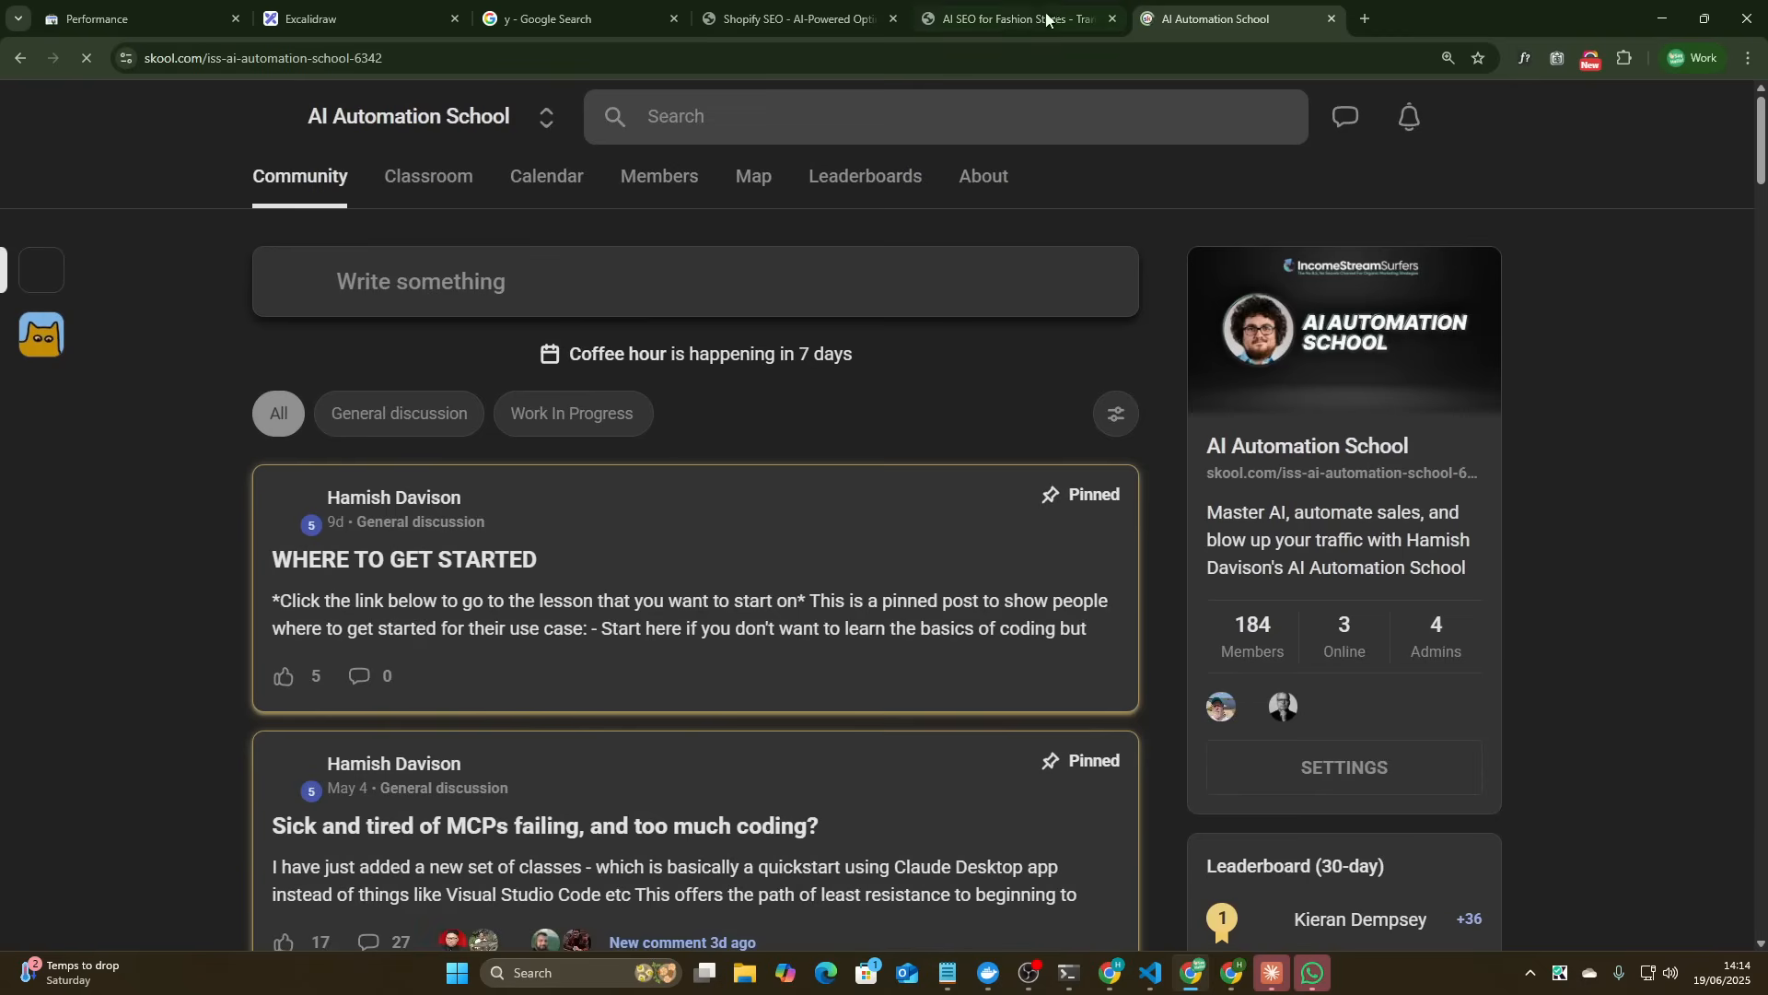
# Step: Open the Claude Code (Medium Code?) course's app-building lesson, read it, and return to Excalidraw
pyautogui.scroll(-3)
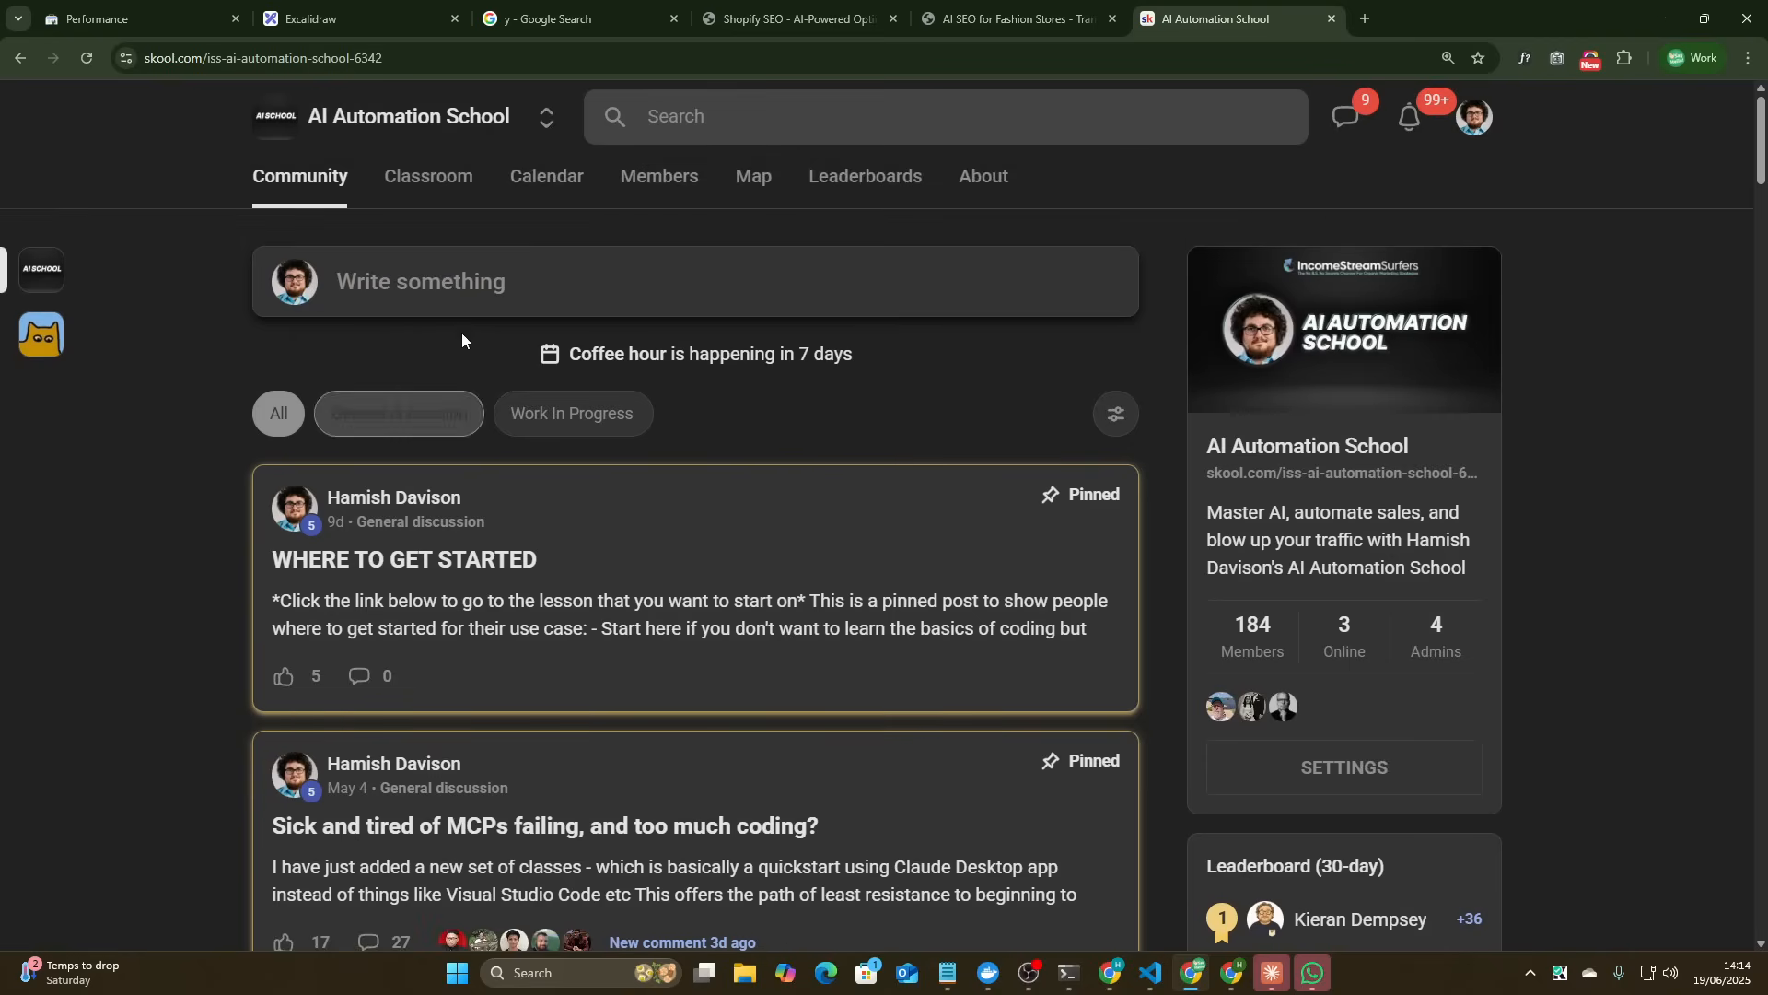
pyautogui.moveTo(474, 187)
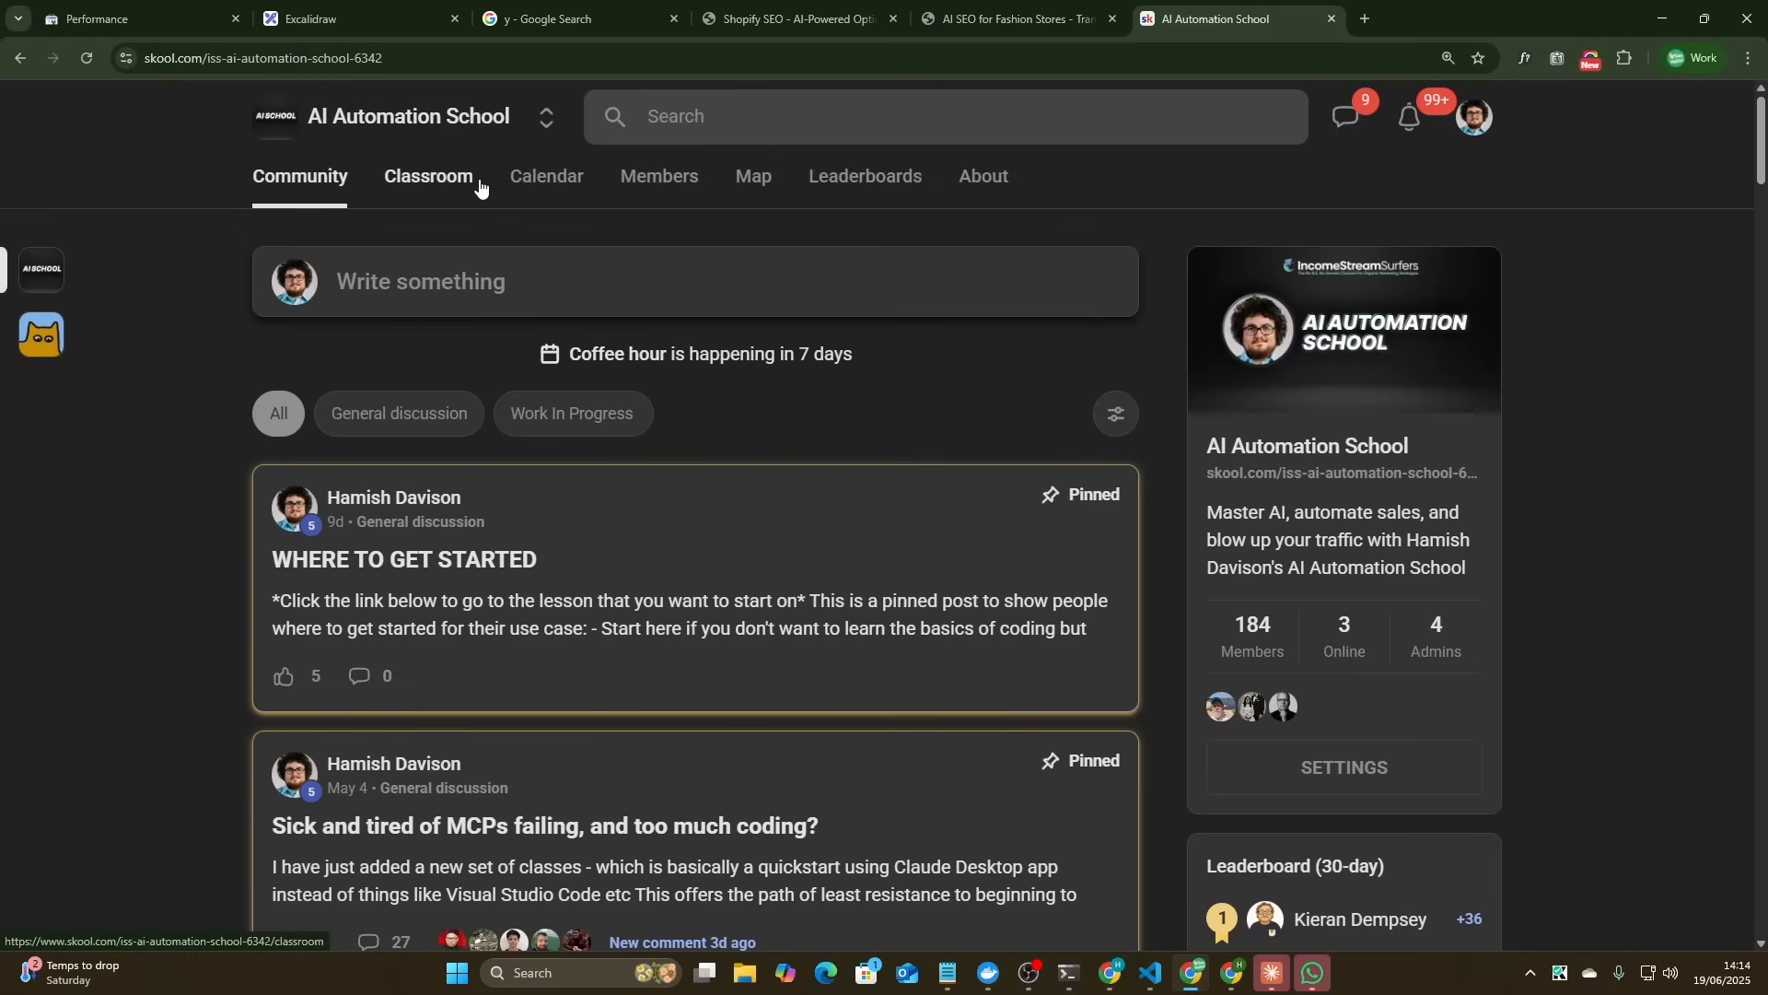
pyautogui.click(428, 176)
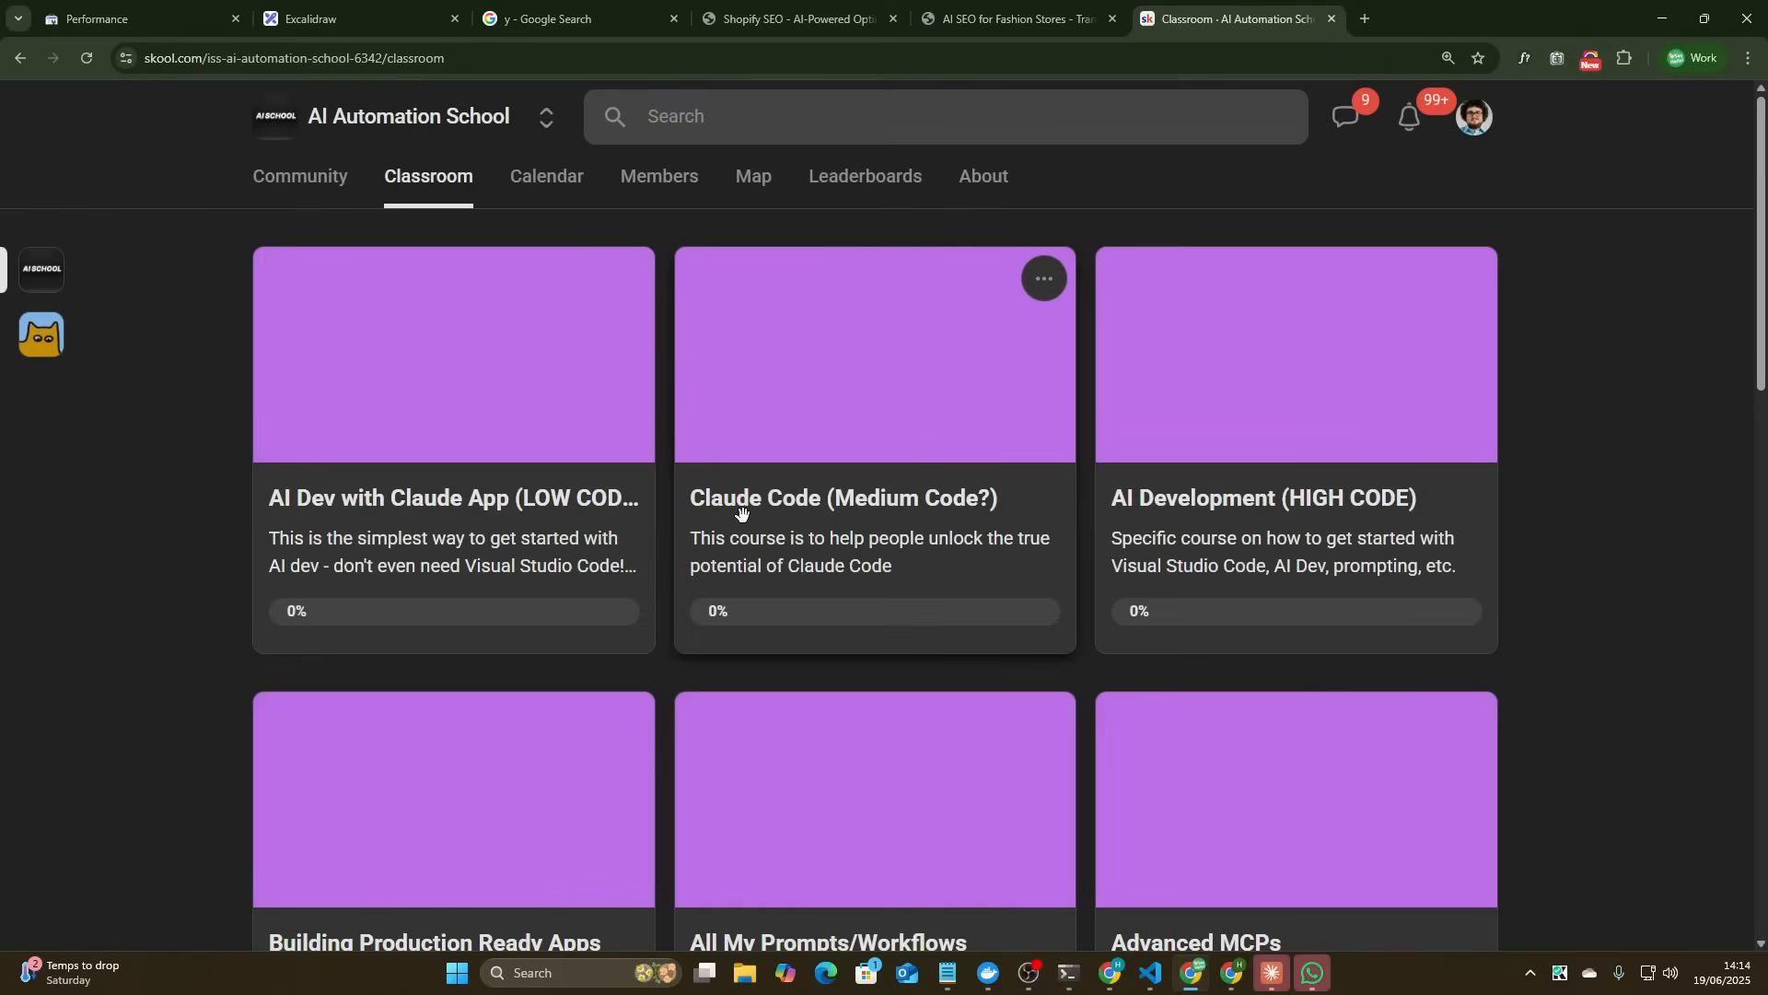
pyautogui.click(844, 497)
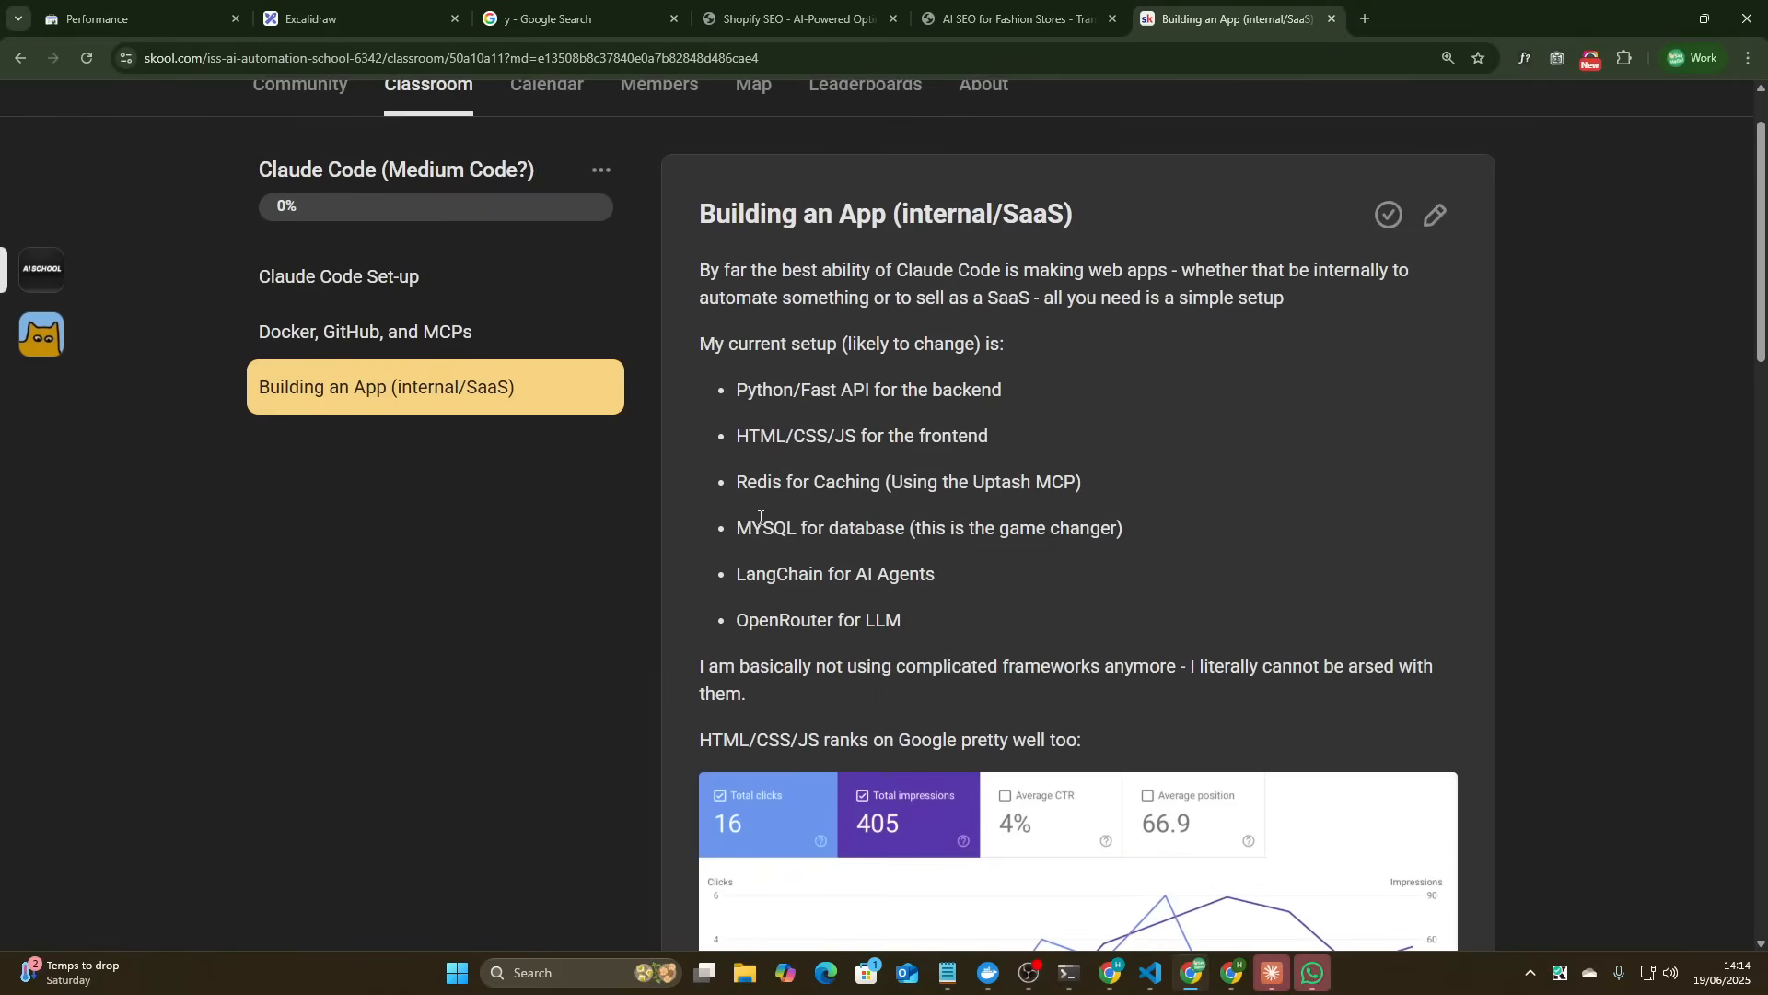
pyautogui.scroll(-3)
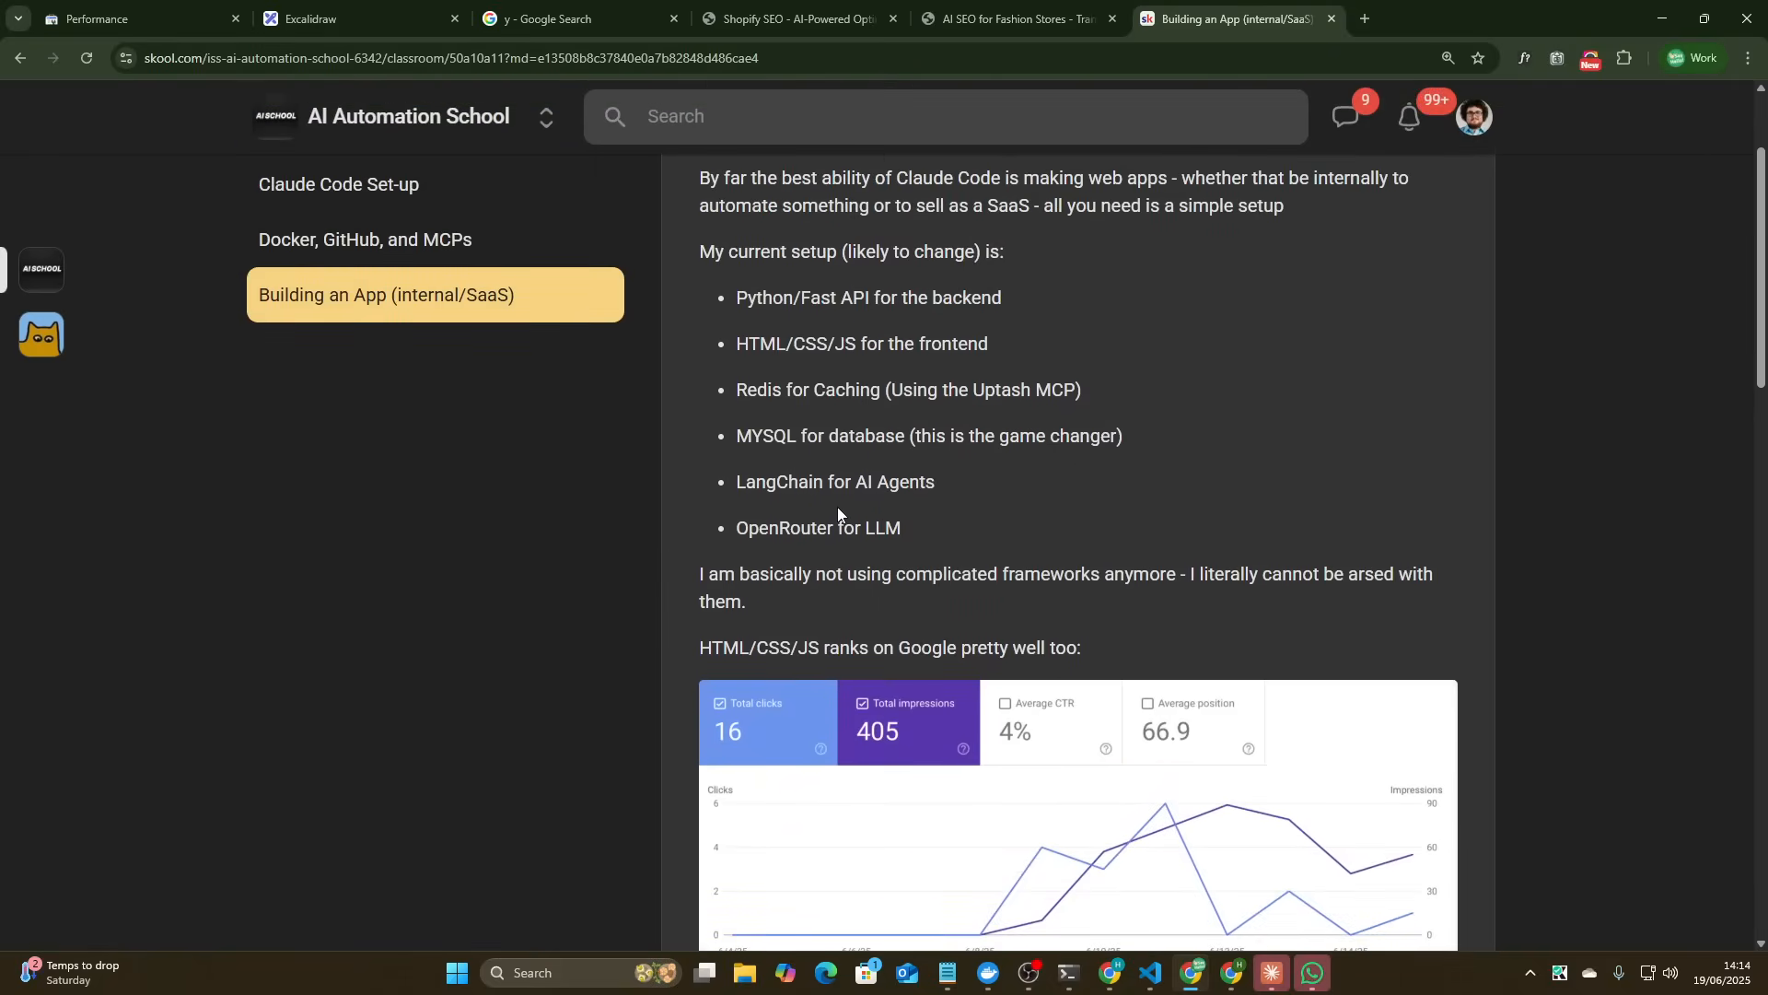
pyautogui.click(331, 19)
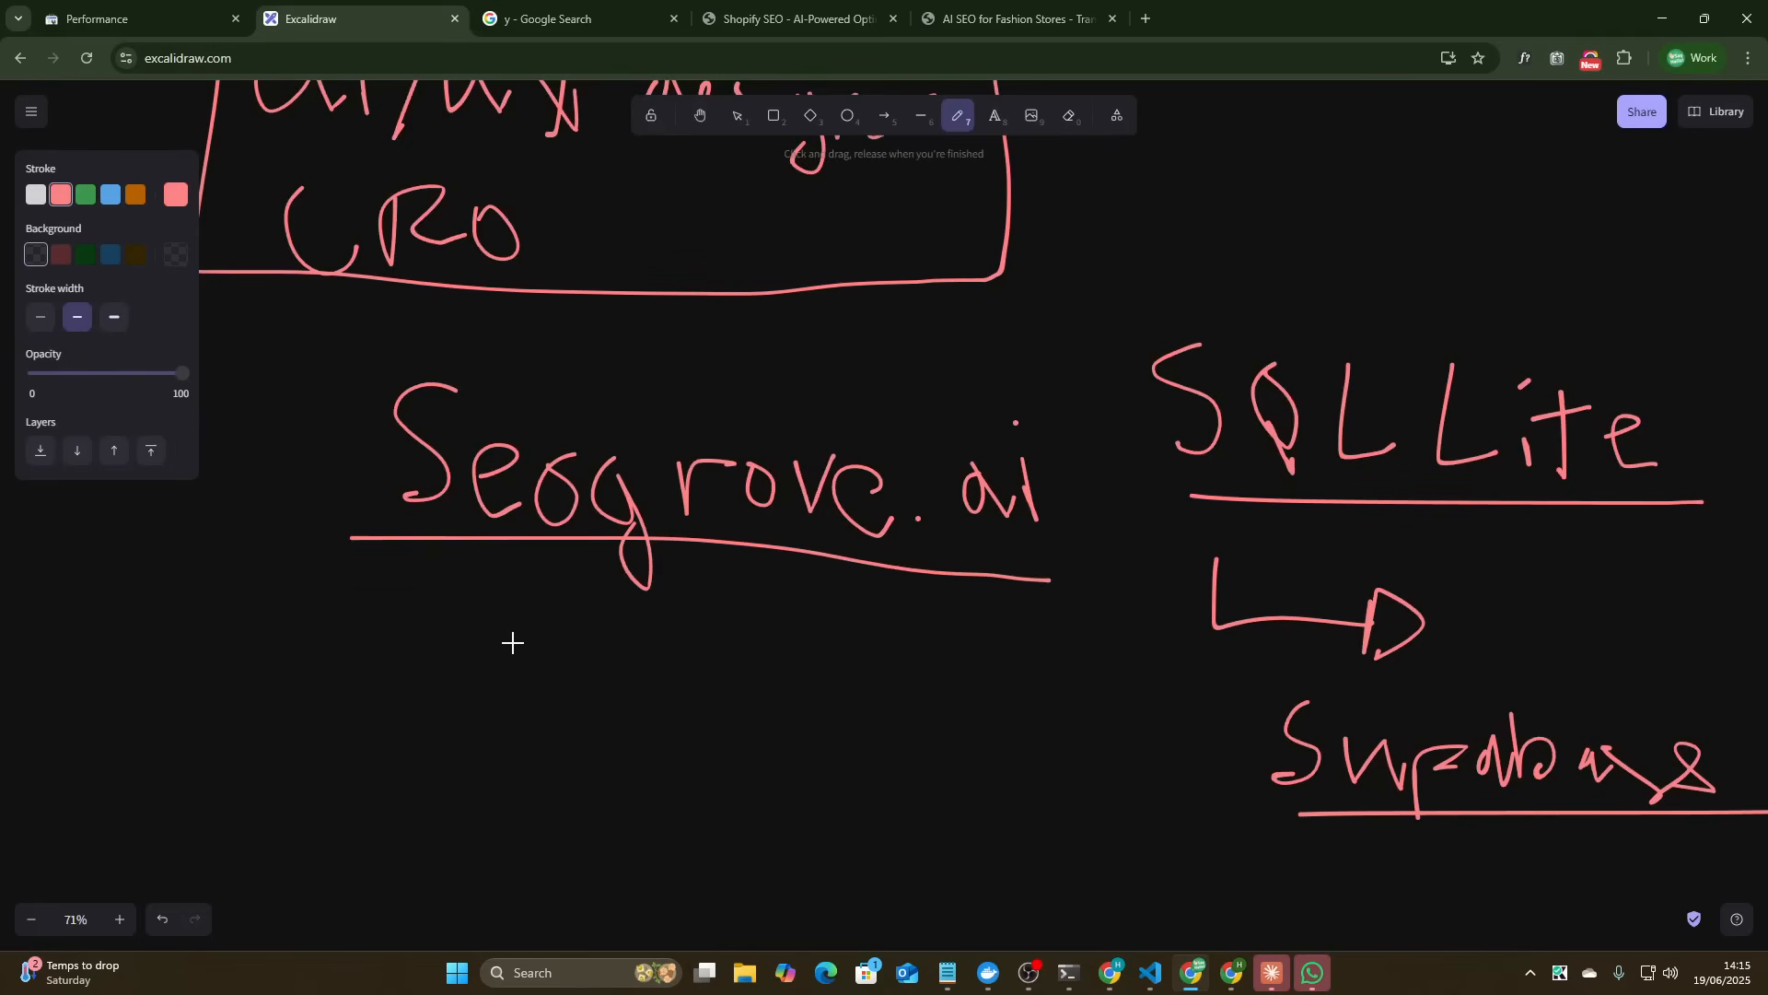
# Step: Hand-write 'Python/Flask' and 'html/css/JS' below the Seogrove.ai heading with the pencil
pyautogui.scroll(-3)
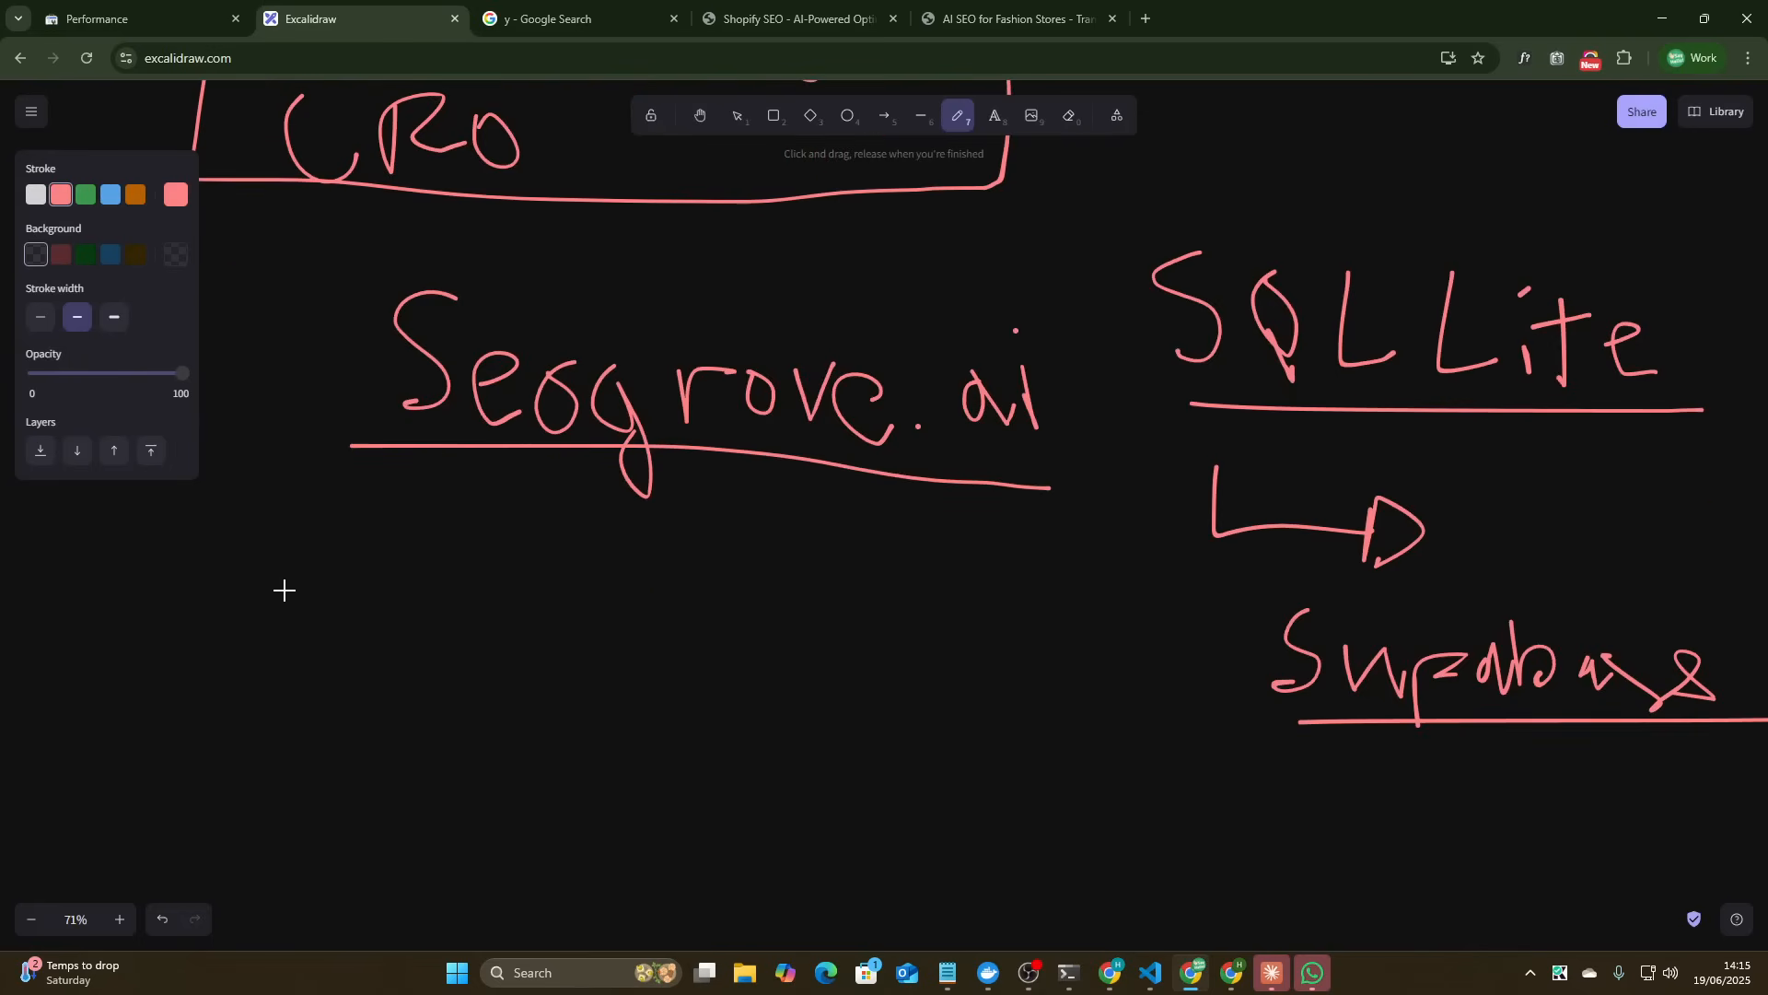
pyautogui.moveTo(282, 620); pyautogui.dragTo(406, 722)
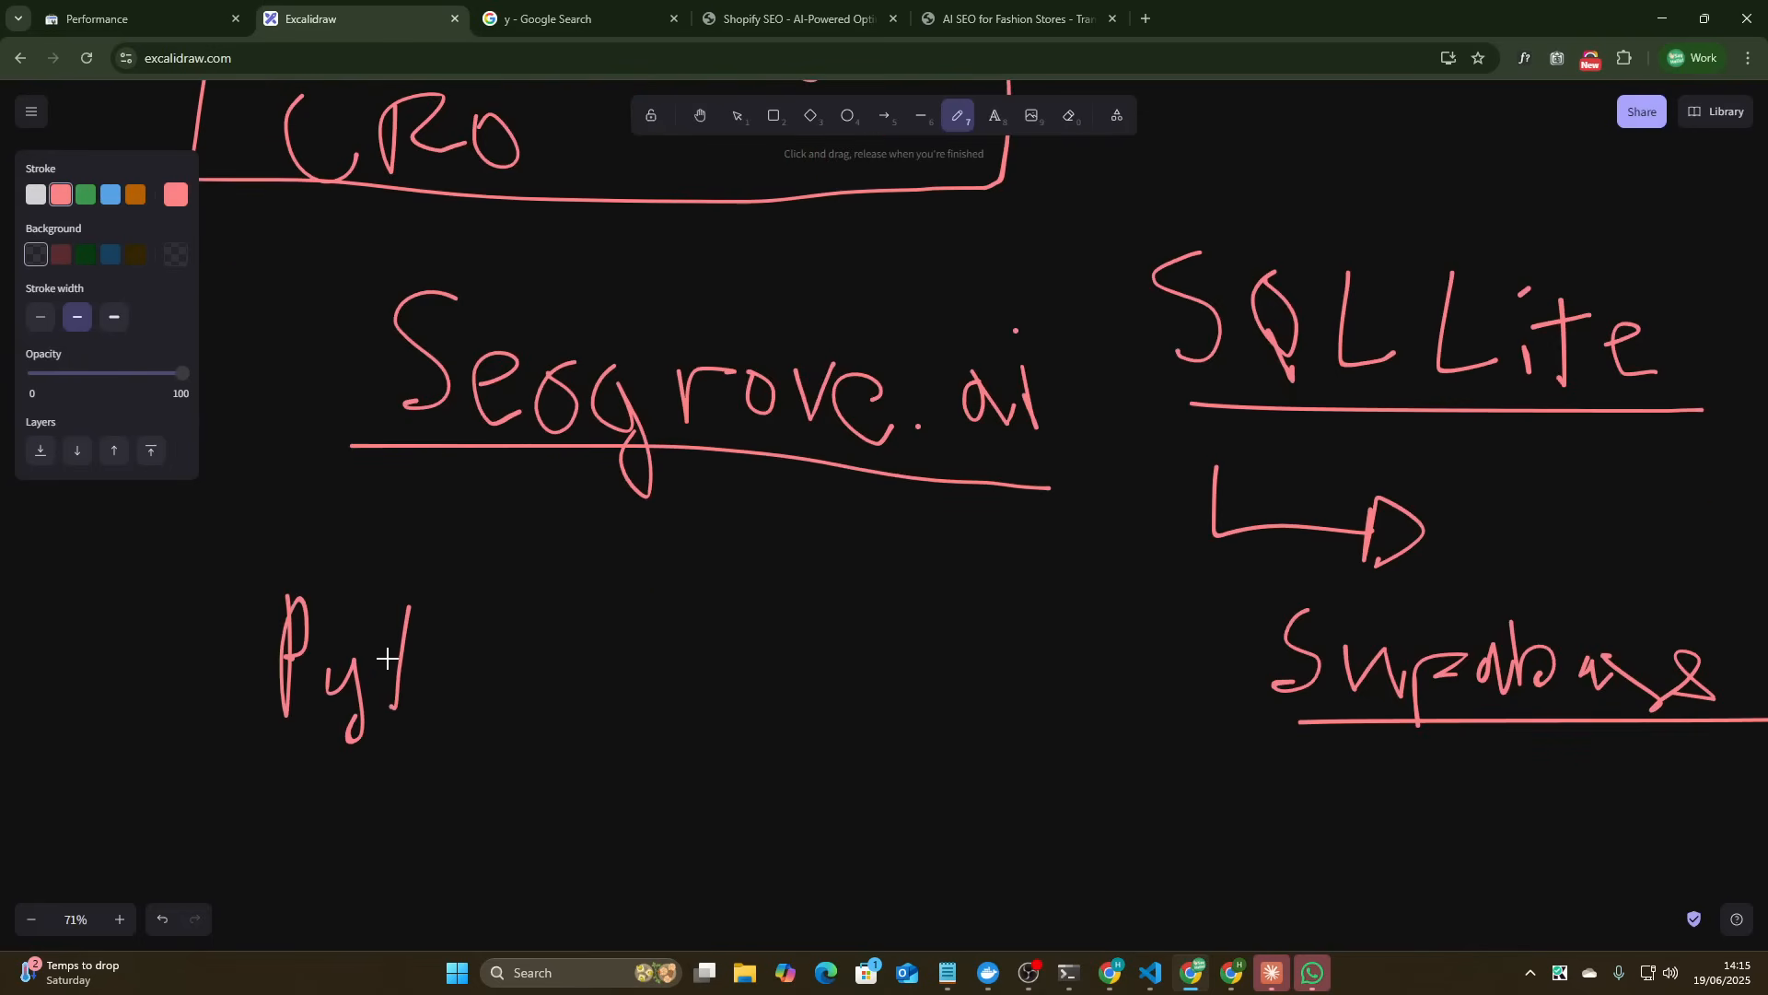
pyautogui.moveTo(389, 659); pyautogui.dragTo(608, 733)
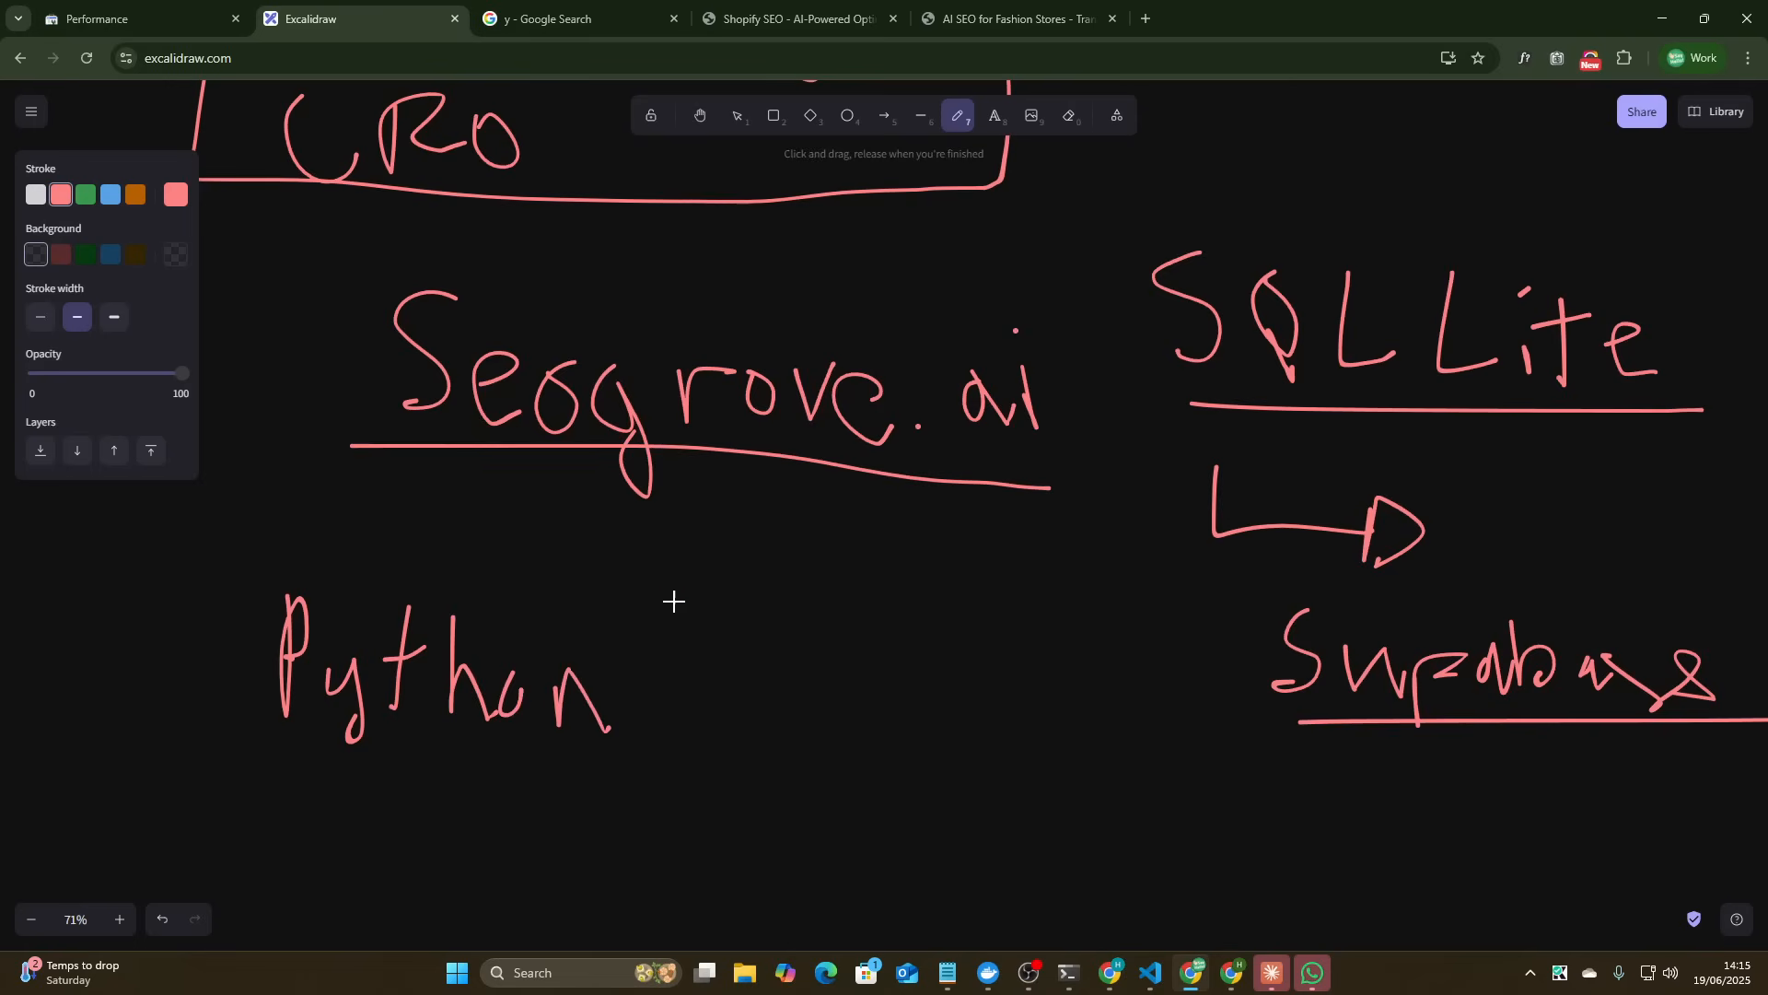
pyautogui.moveTo(632, 609); pyautogui.dragTo(801, 789)
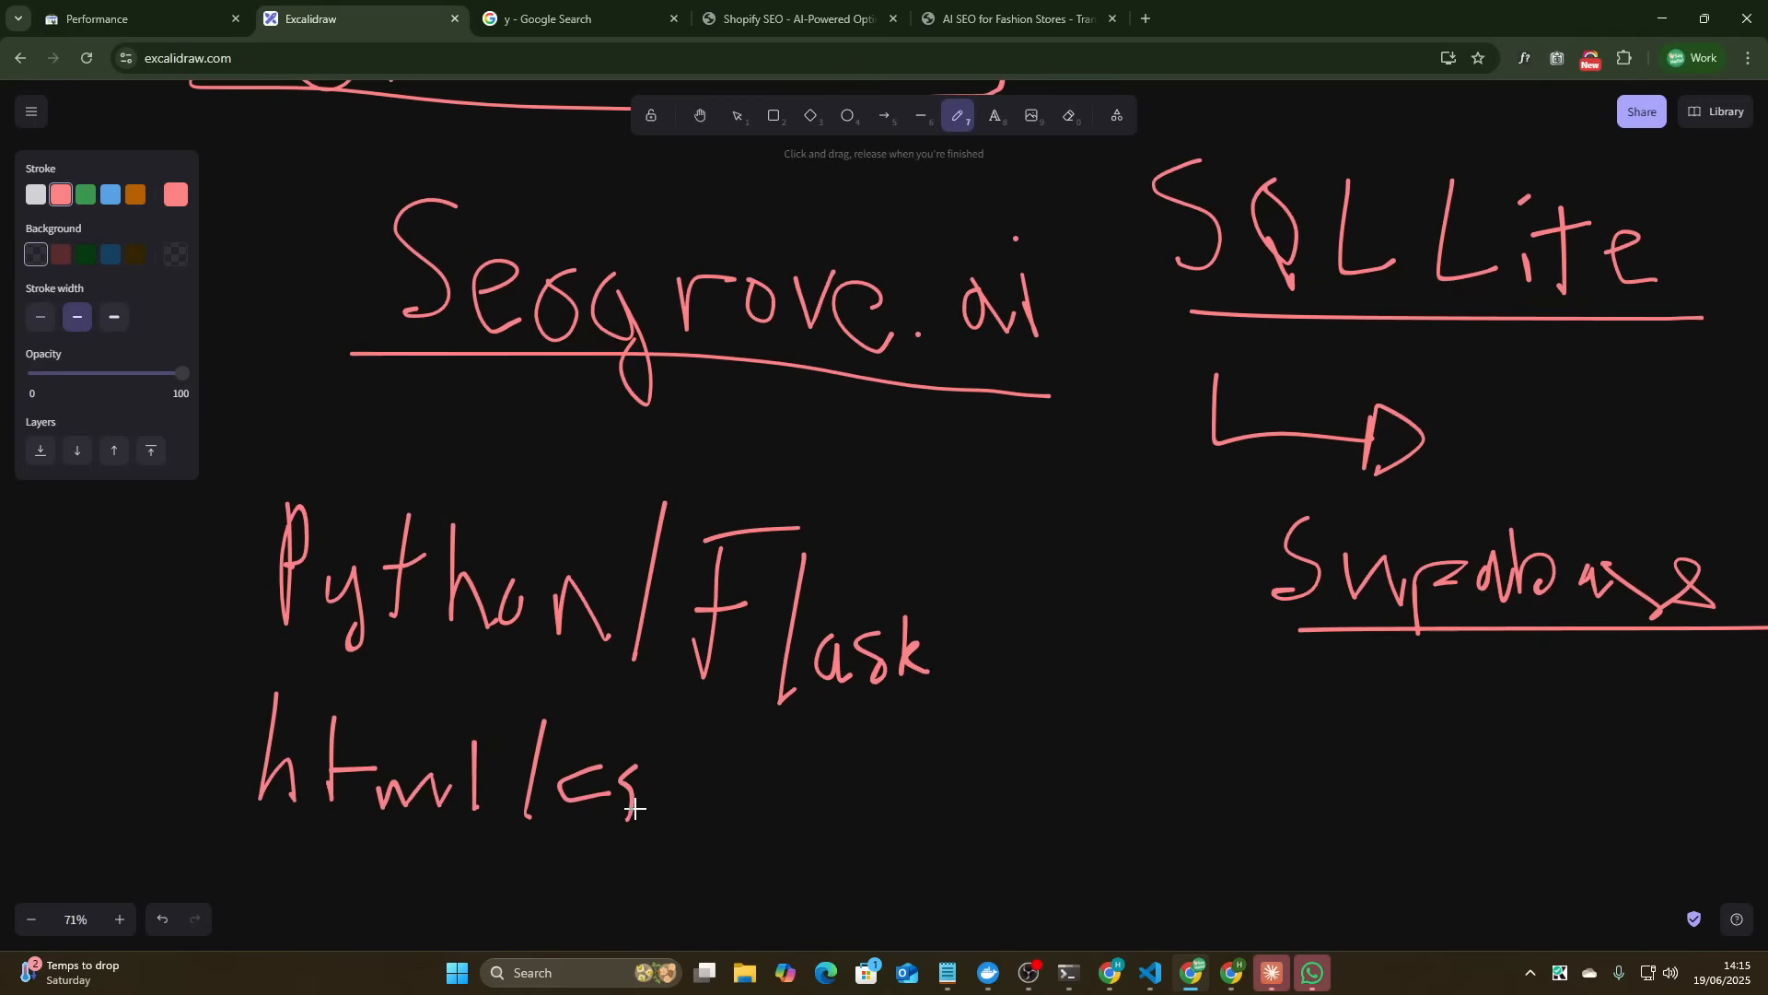
pyautogui.moveTo(677, 778); pyautogui.dragTo(868, 846)
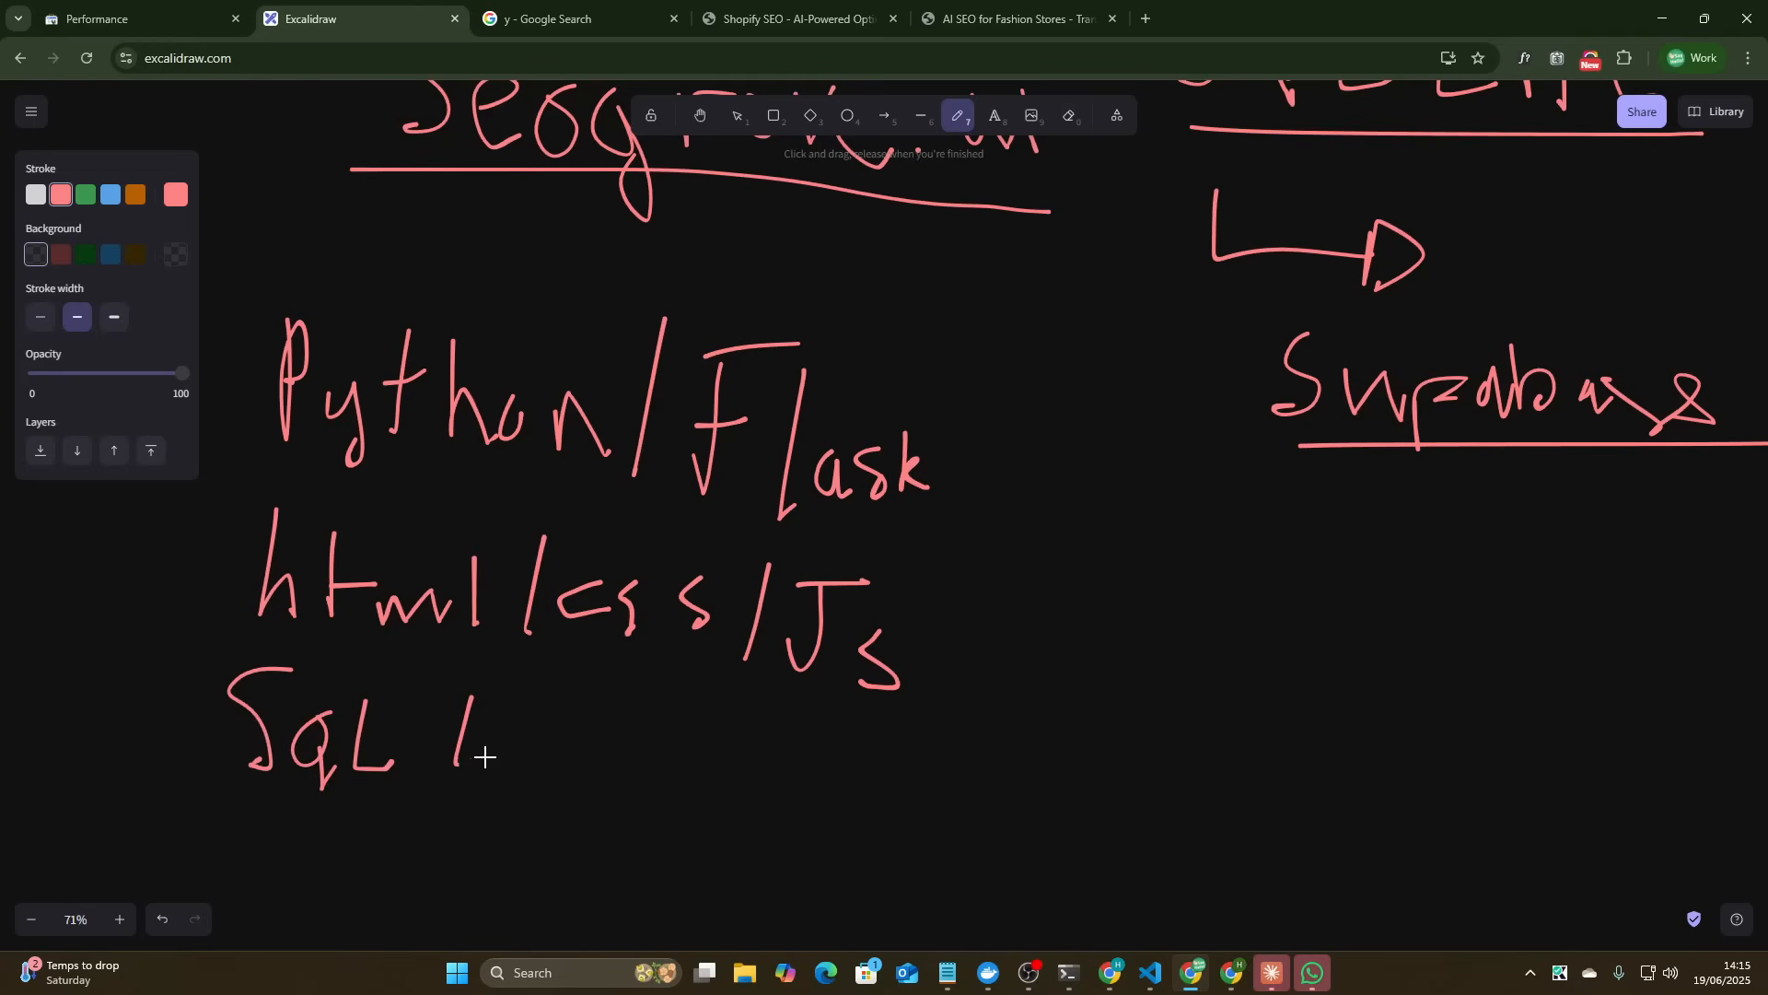
# Step: Write 'SQL Lite' with an arrow pointing to 'Supabase', and underline SQL Lite
pyautogui.moveTo(451, 750); pyautogui.dragTo(869, 767)
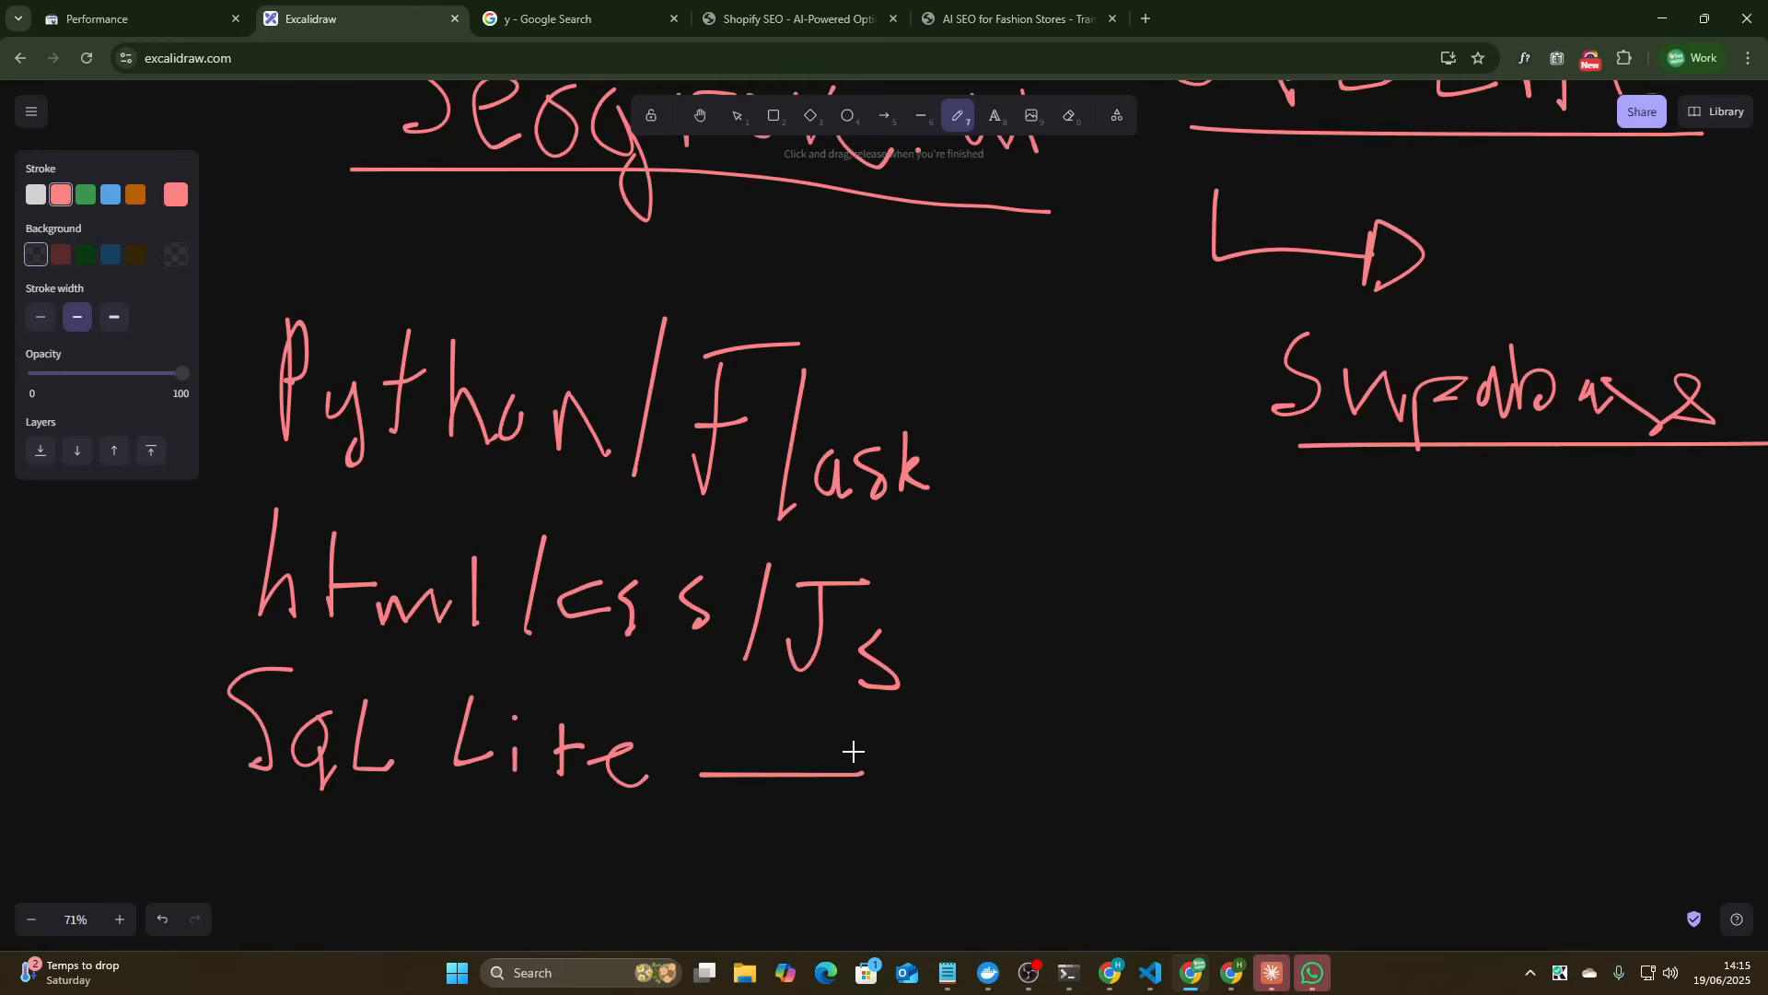
pyautogui.moveTo(862, 772); pyautogui.dragTo(908, 773)
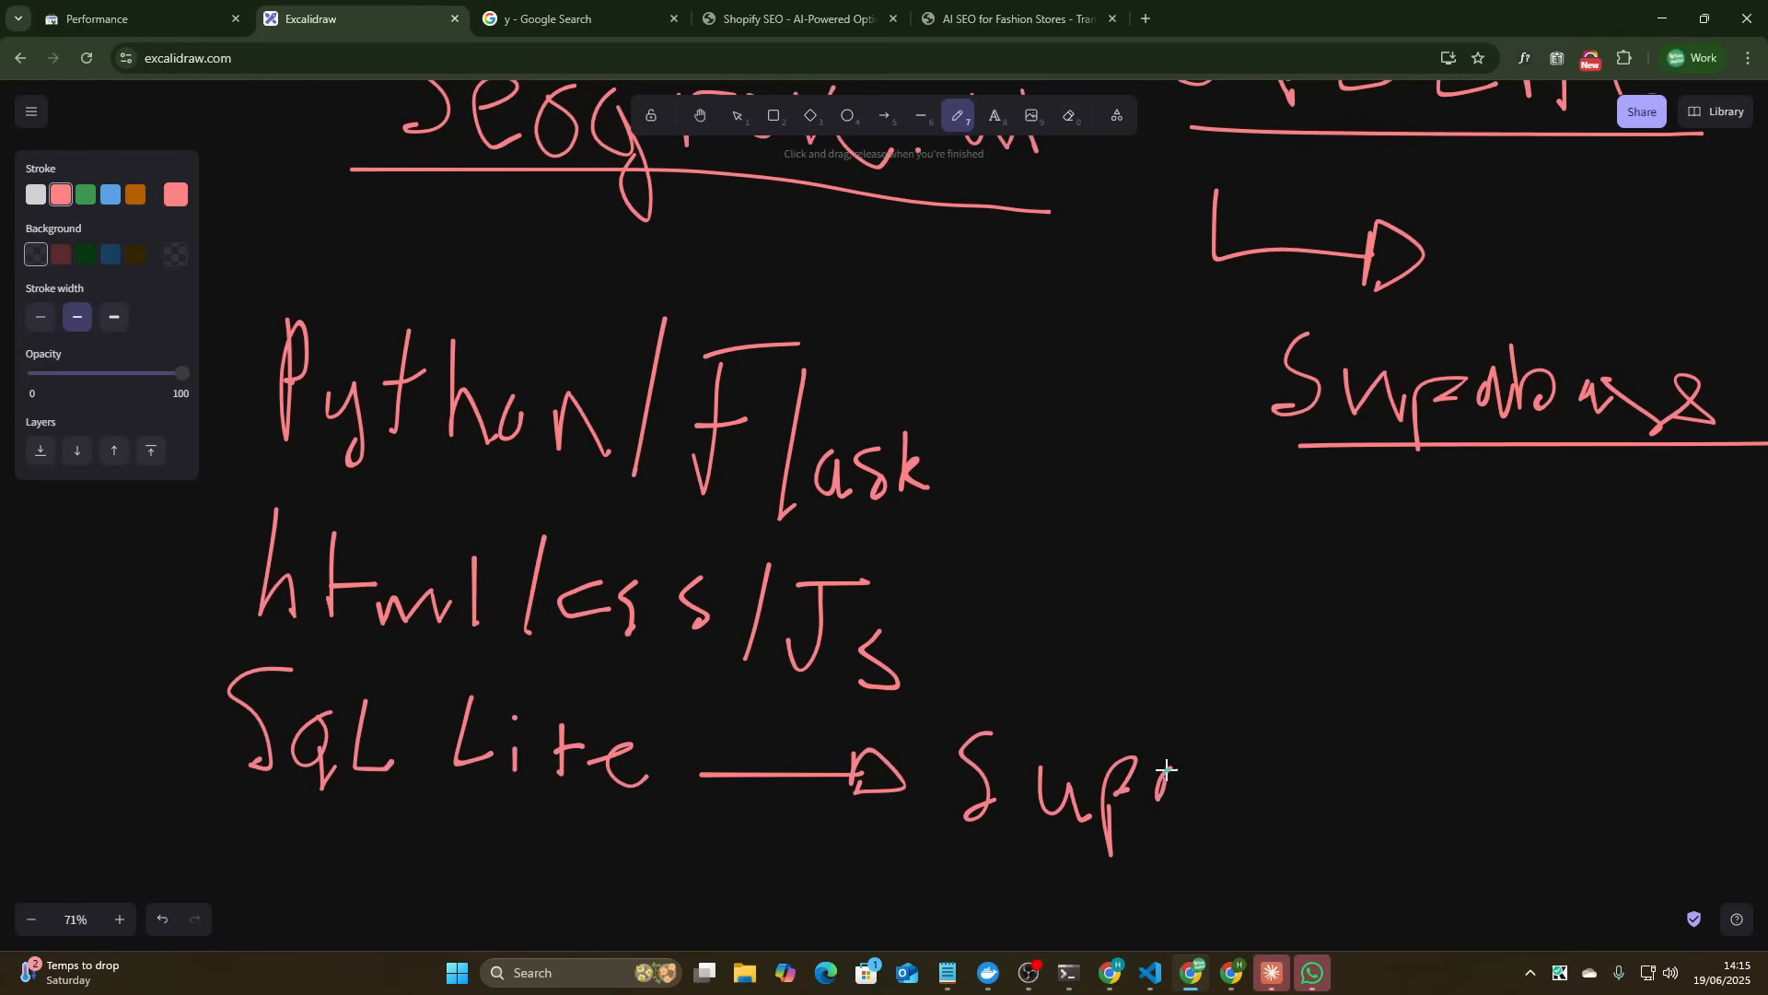
pyautogui.moveTo(1127, 789); pyautogui.dragTo(1477, 834)
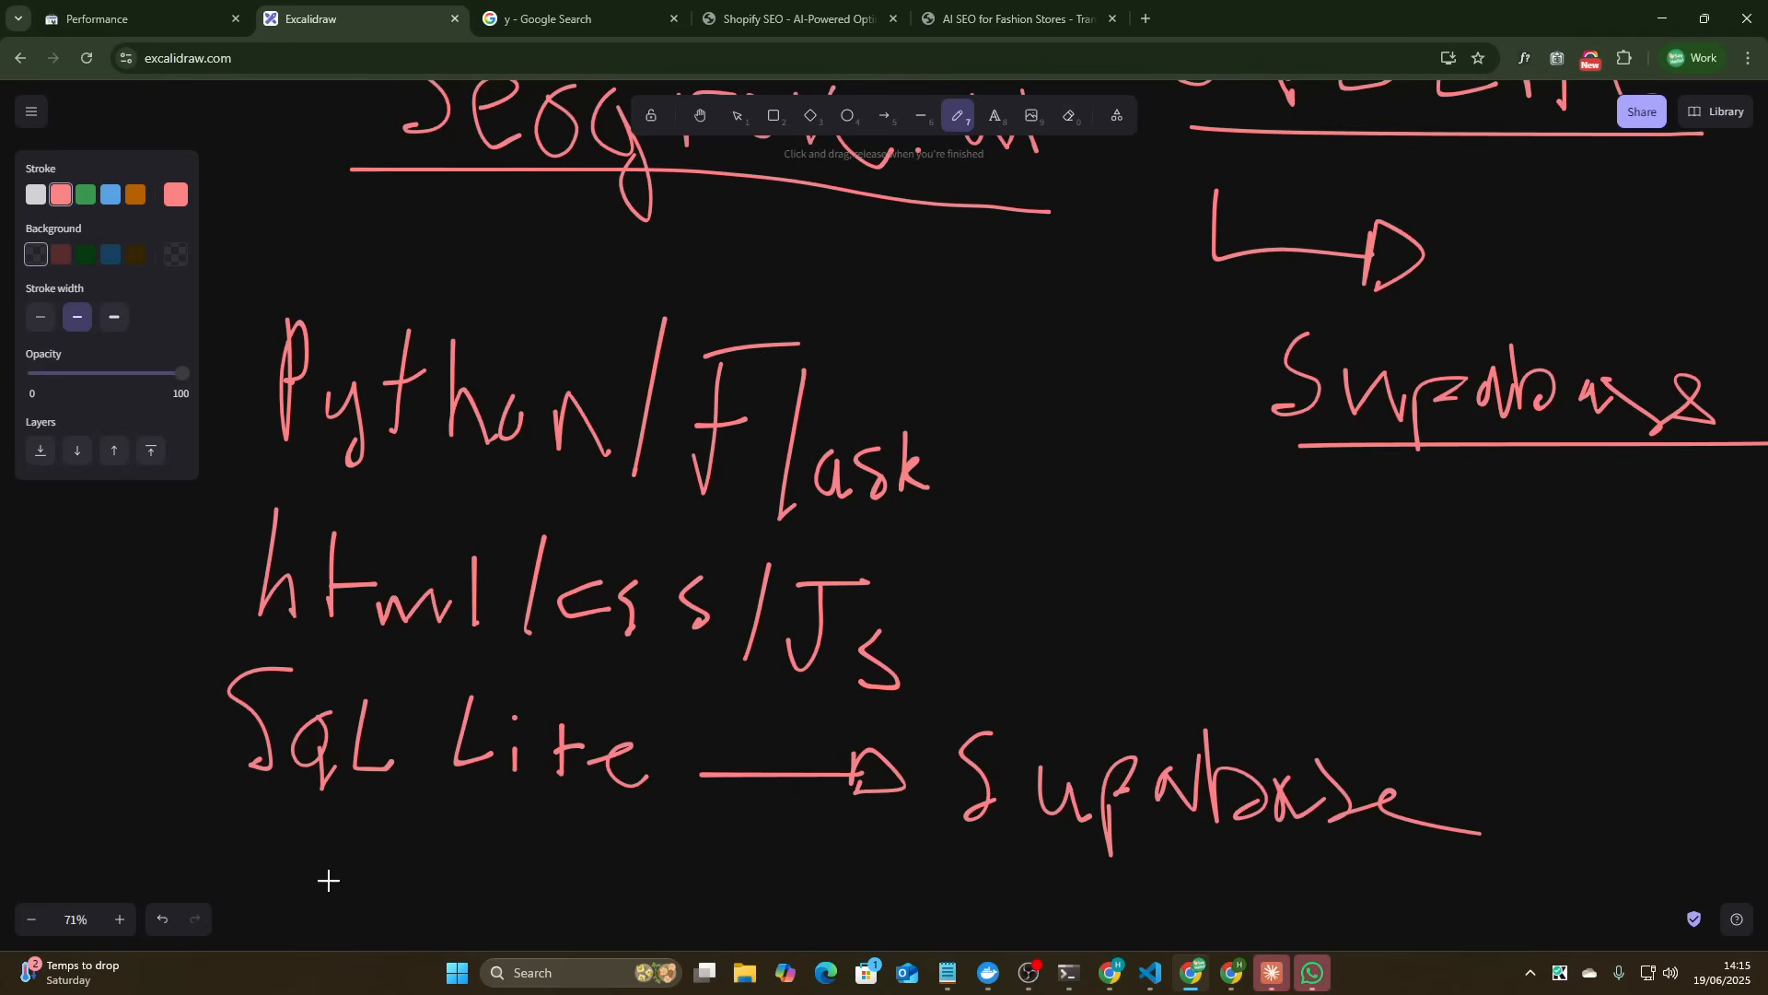
pyautogui.moveTo(203, 809); pyautogui.dragTo(682, 803)
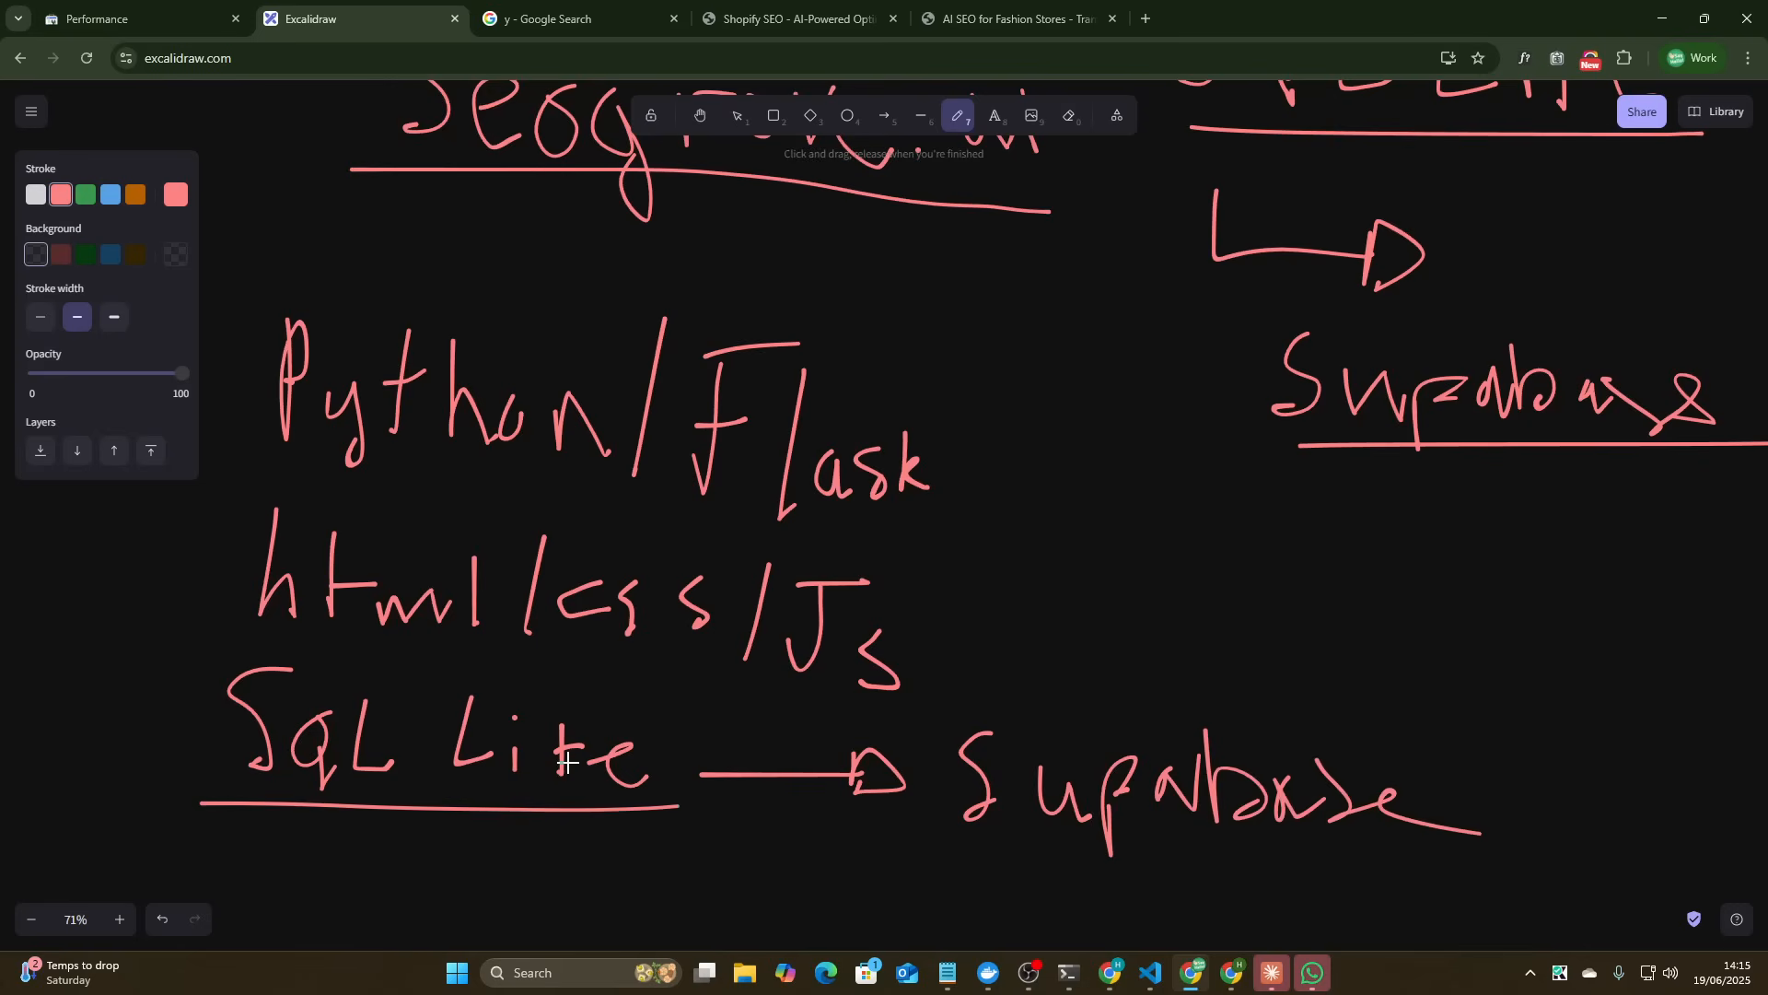
pyautogui.moveTo(644, 693)
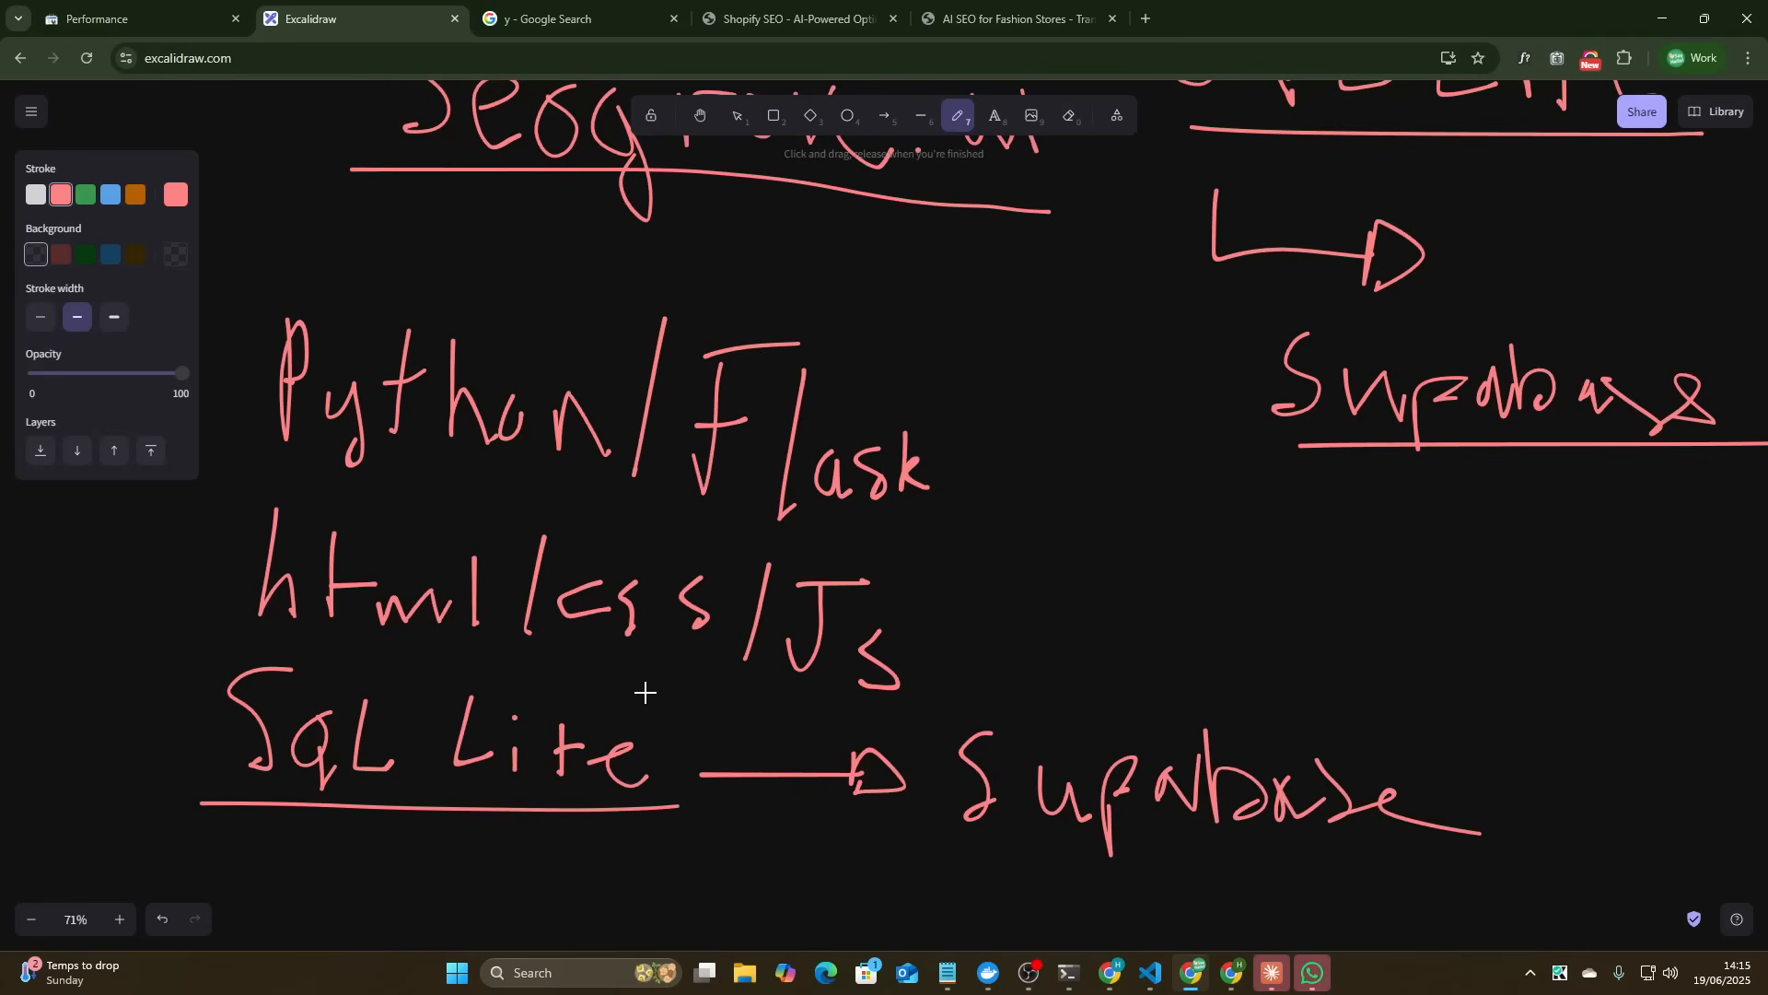
pyautogui.moveTo(646, 740)
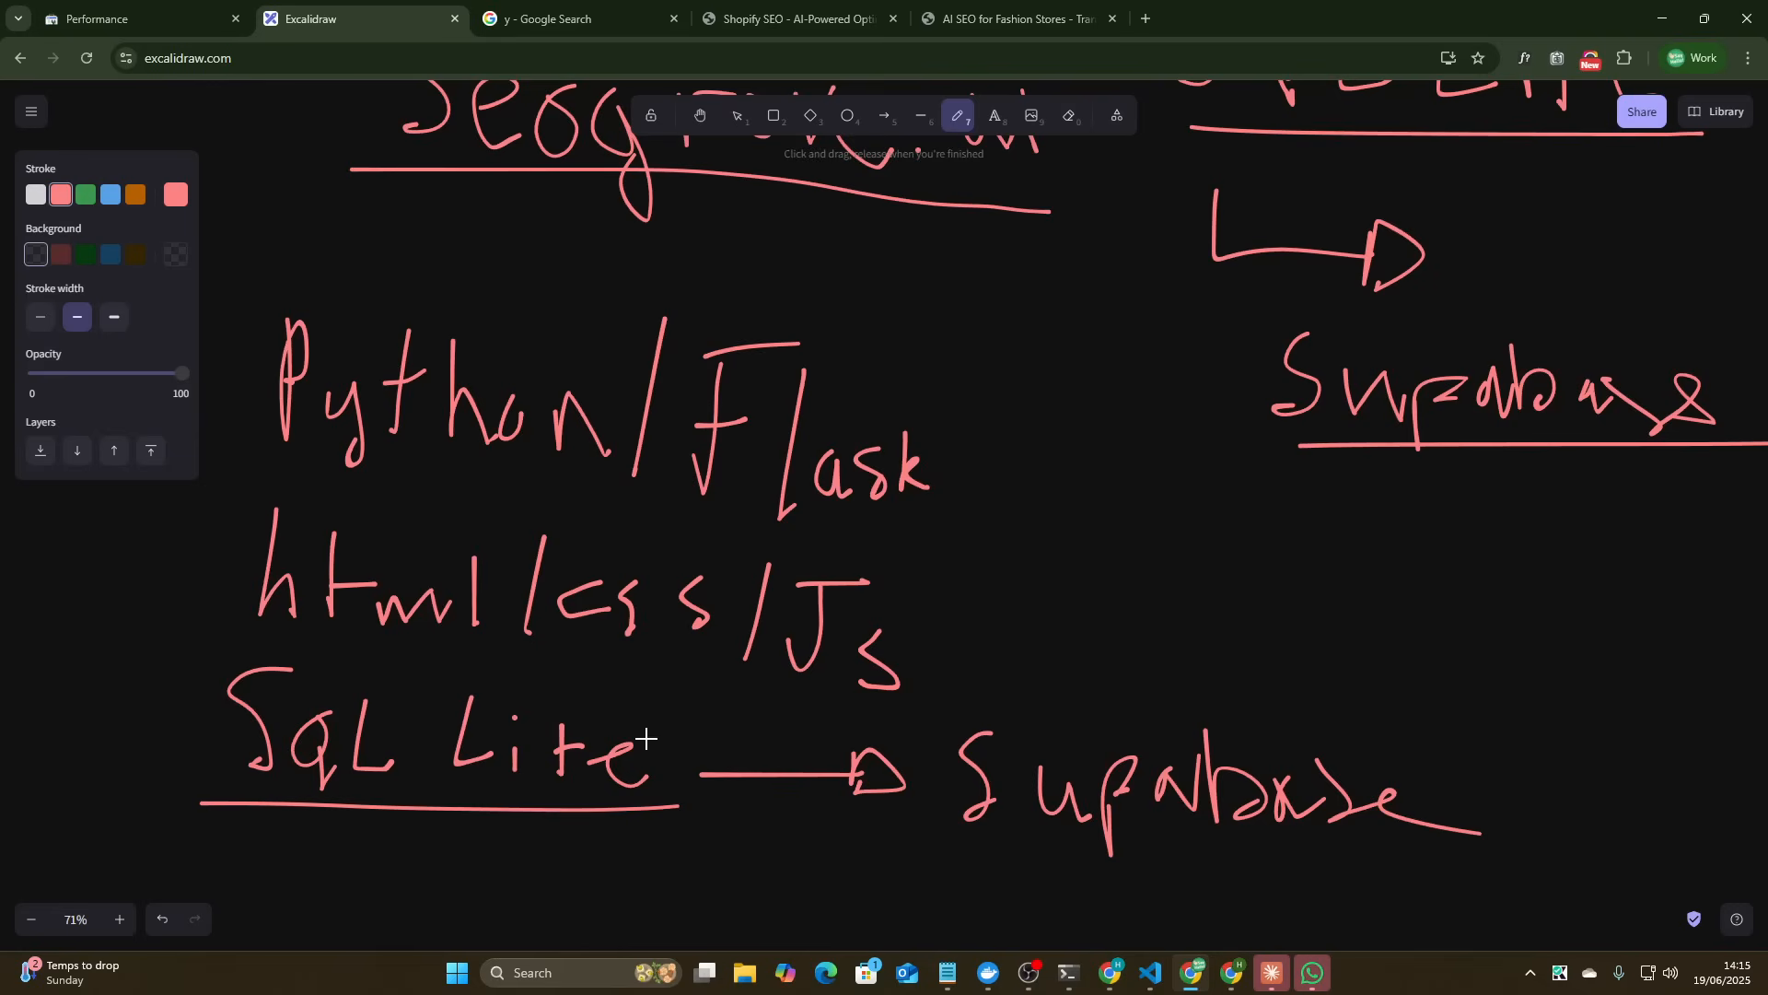
# Step: Draw a freehand outline around the stack list and extend it to enclose Supabase
pyautogui.moveTo(236, 271); pyautogui.dragTo(231, 531)
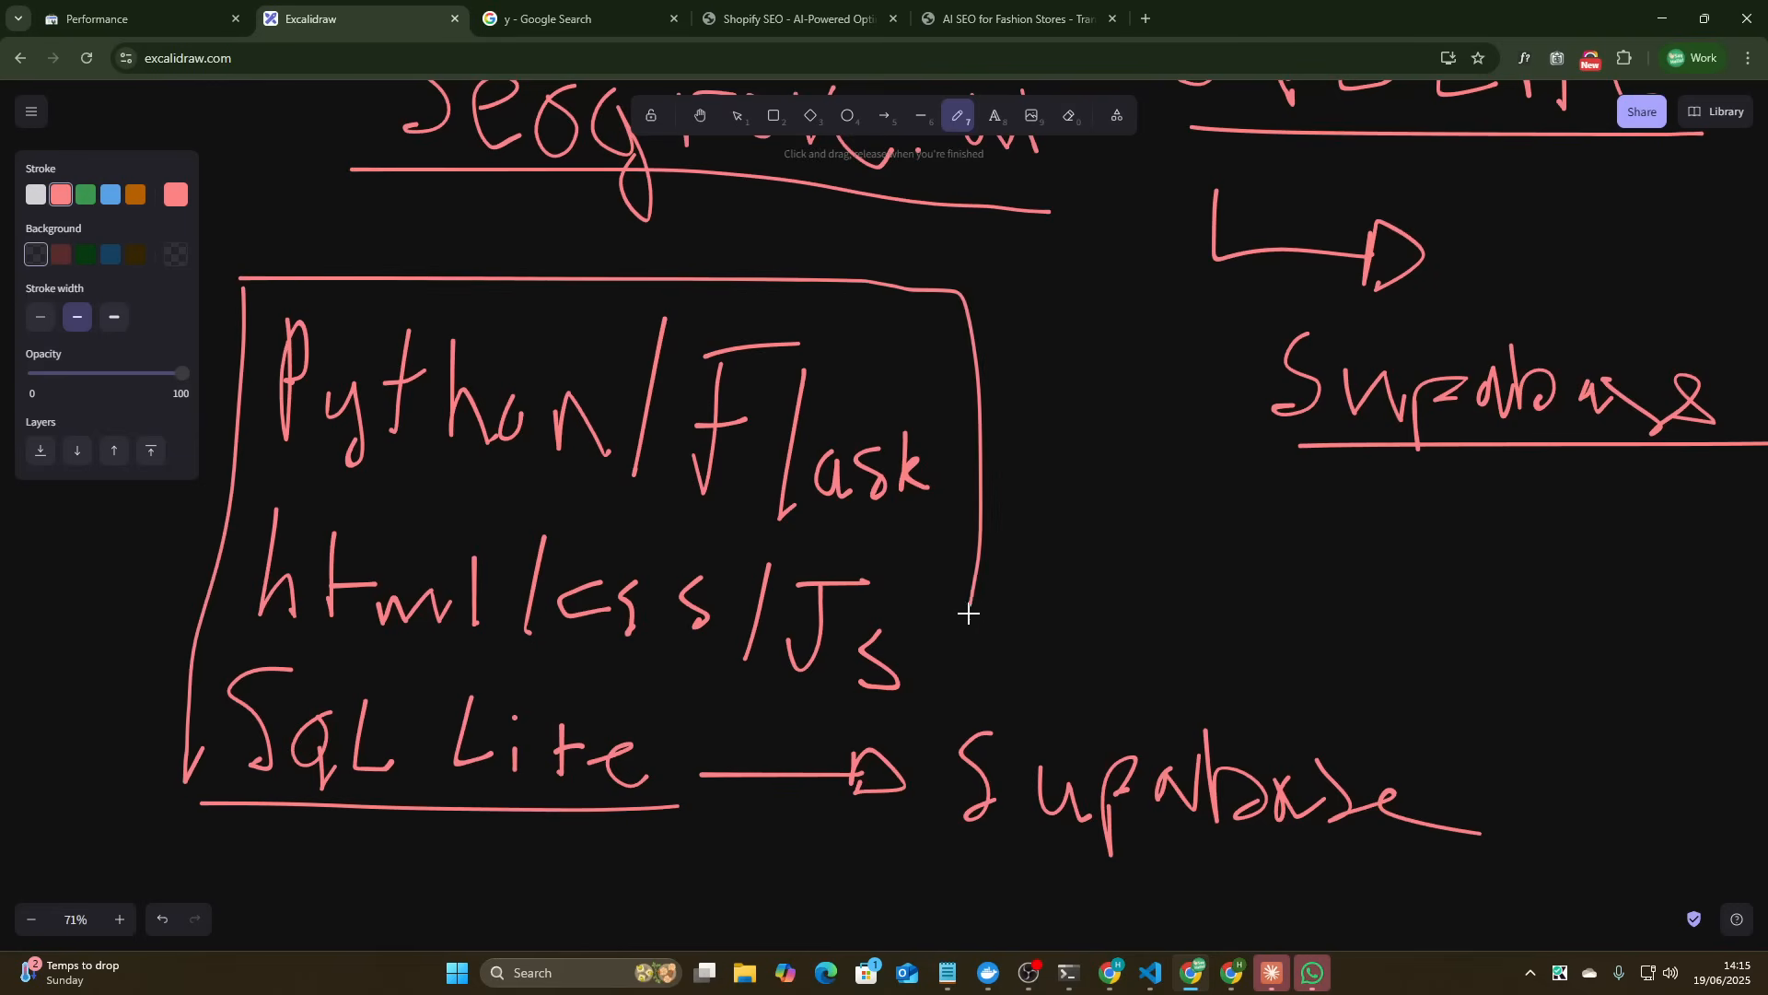
pyautogui.moveTo(968, 614); pyautogui.dragTo(663, 808)
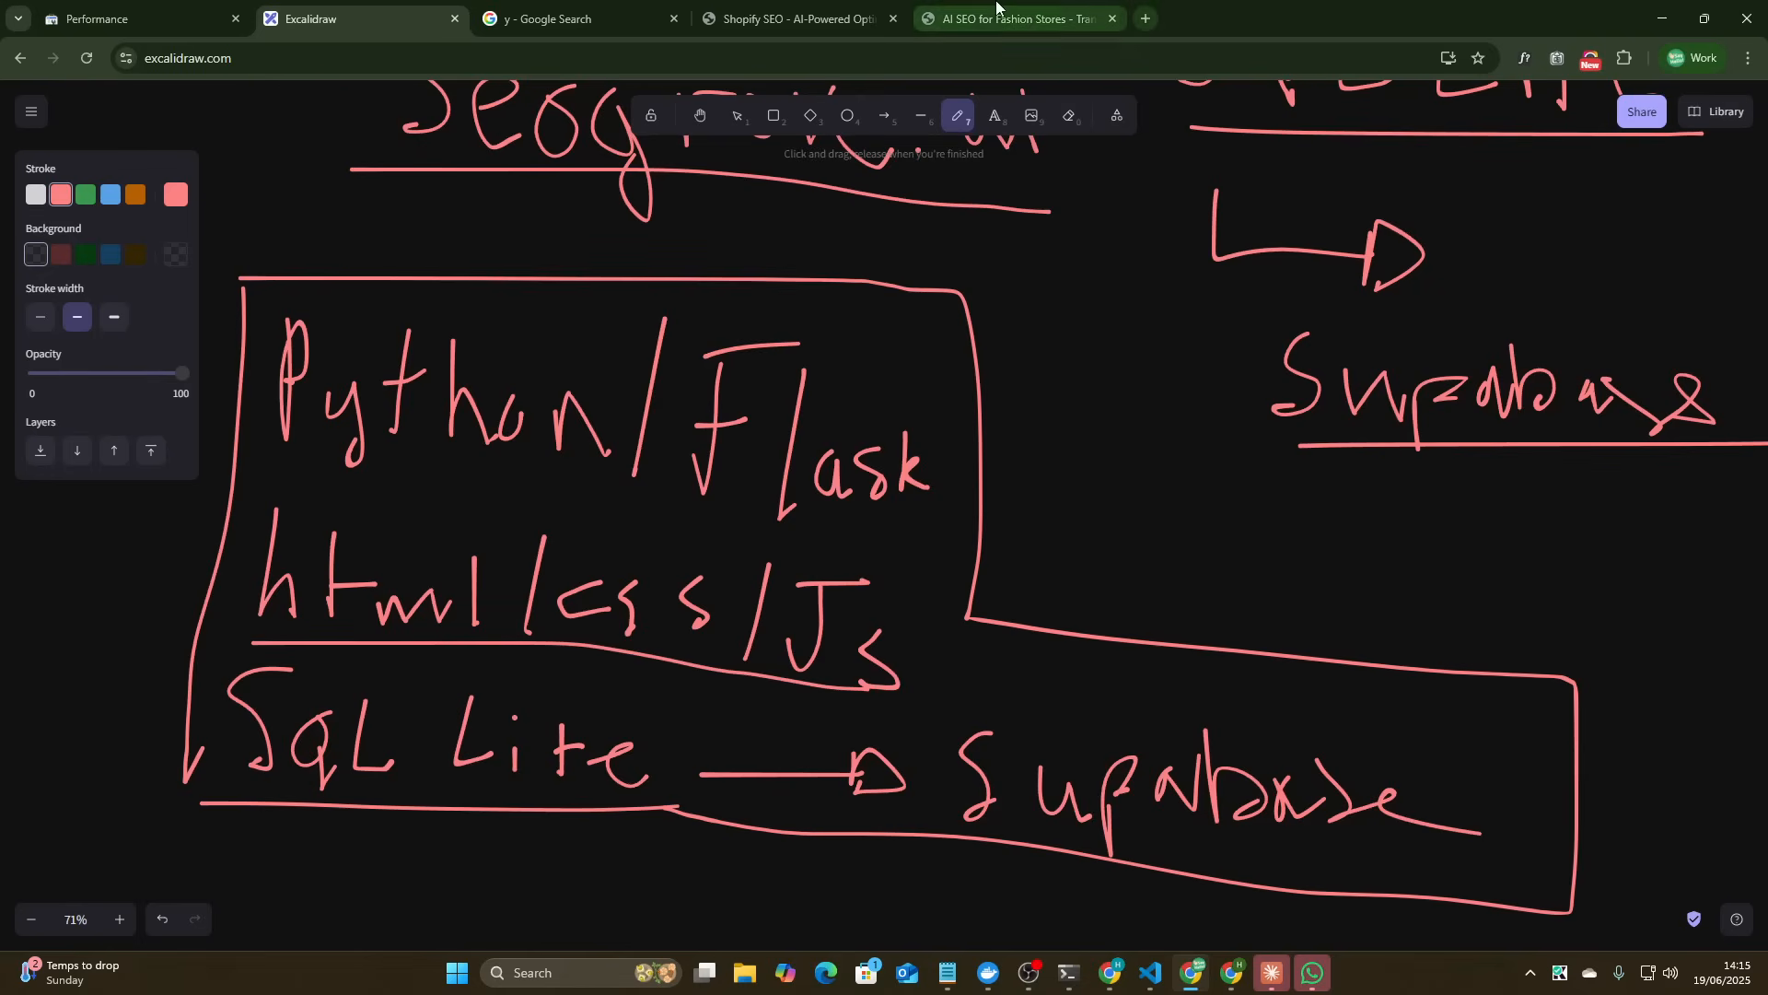
# Step: Switch to the 'AI SEO for Fashion Stores' tab and scroll back to the hero headline
pyautogui.click(1017, 18)
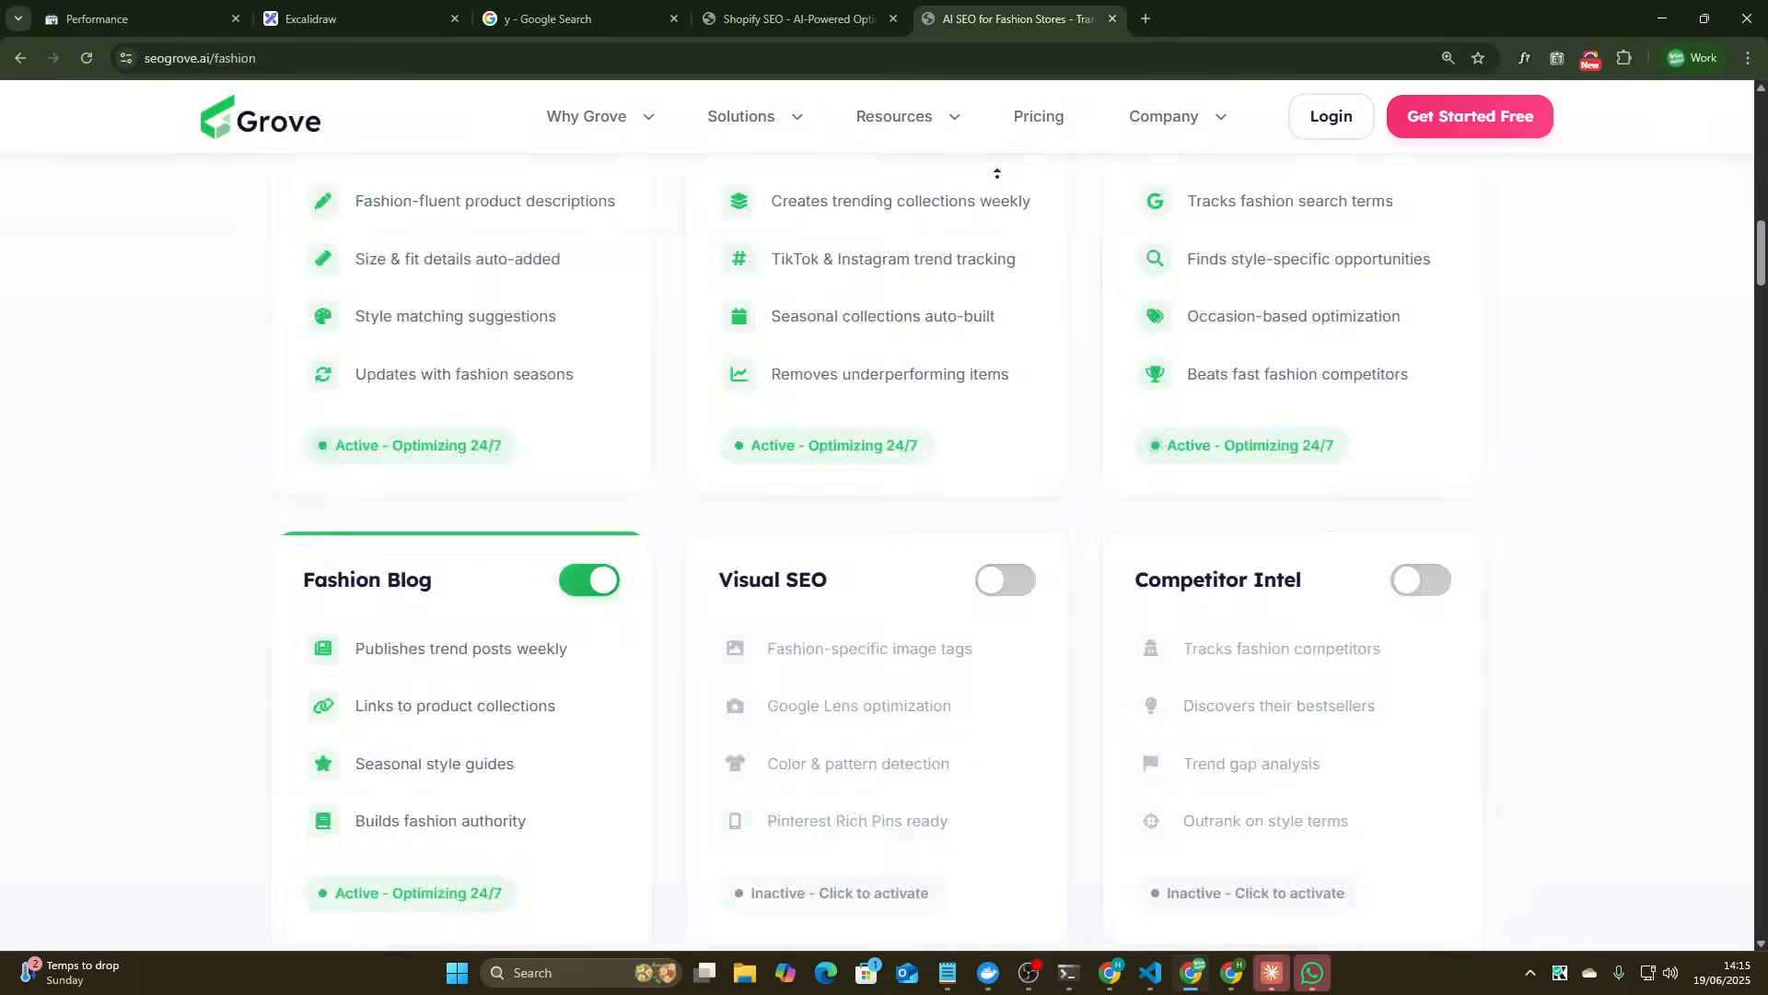
pyautogui.scroll(3)
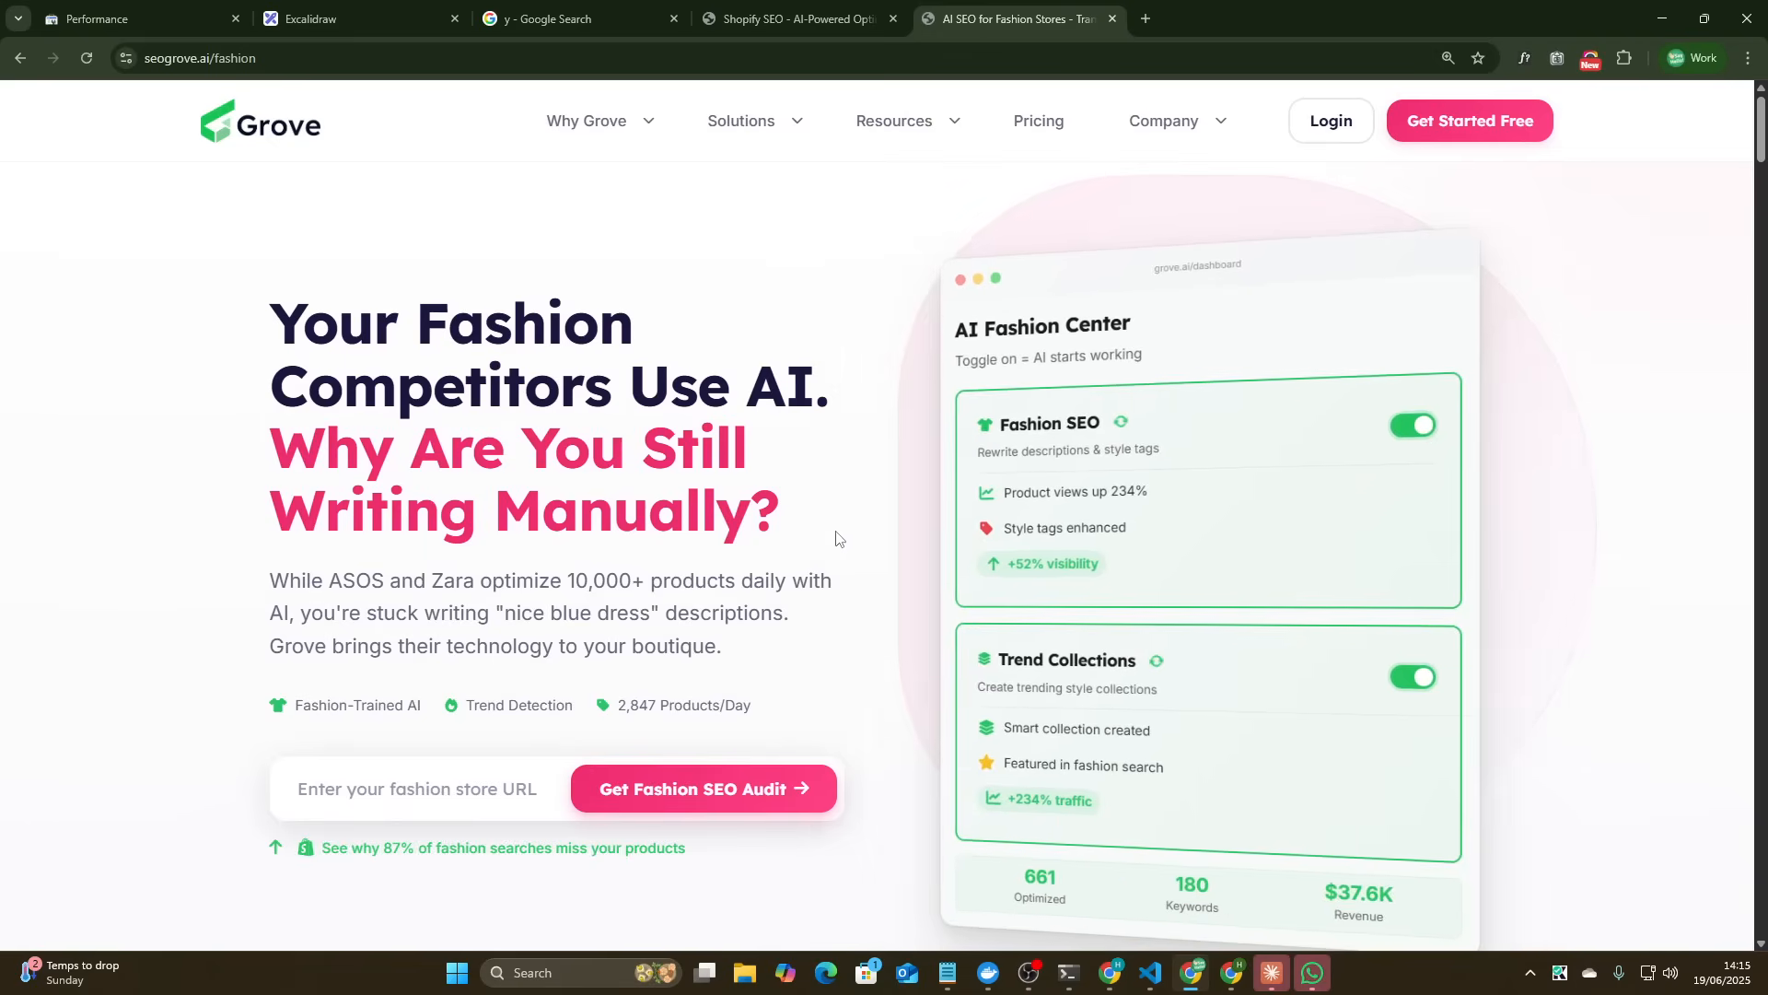
pyautogui.moveTo(816, 551)
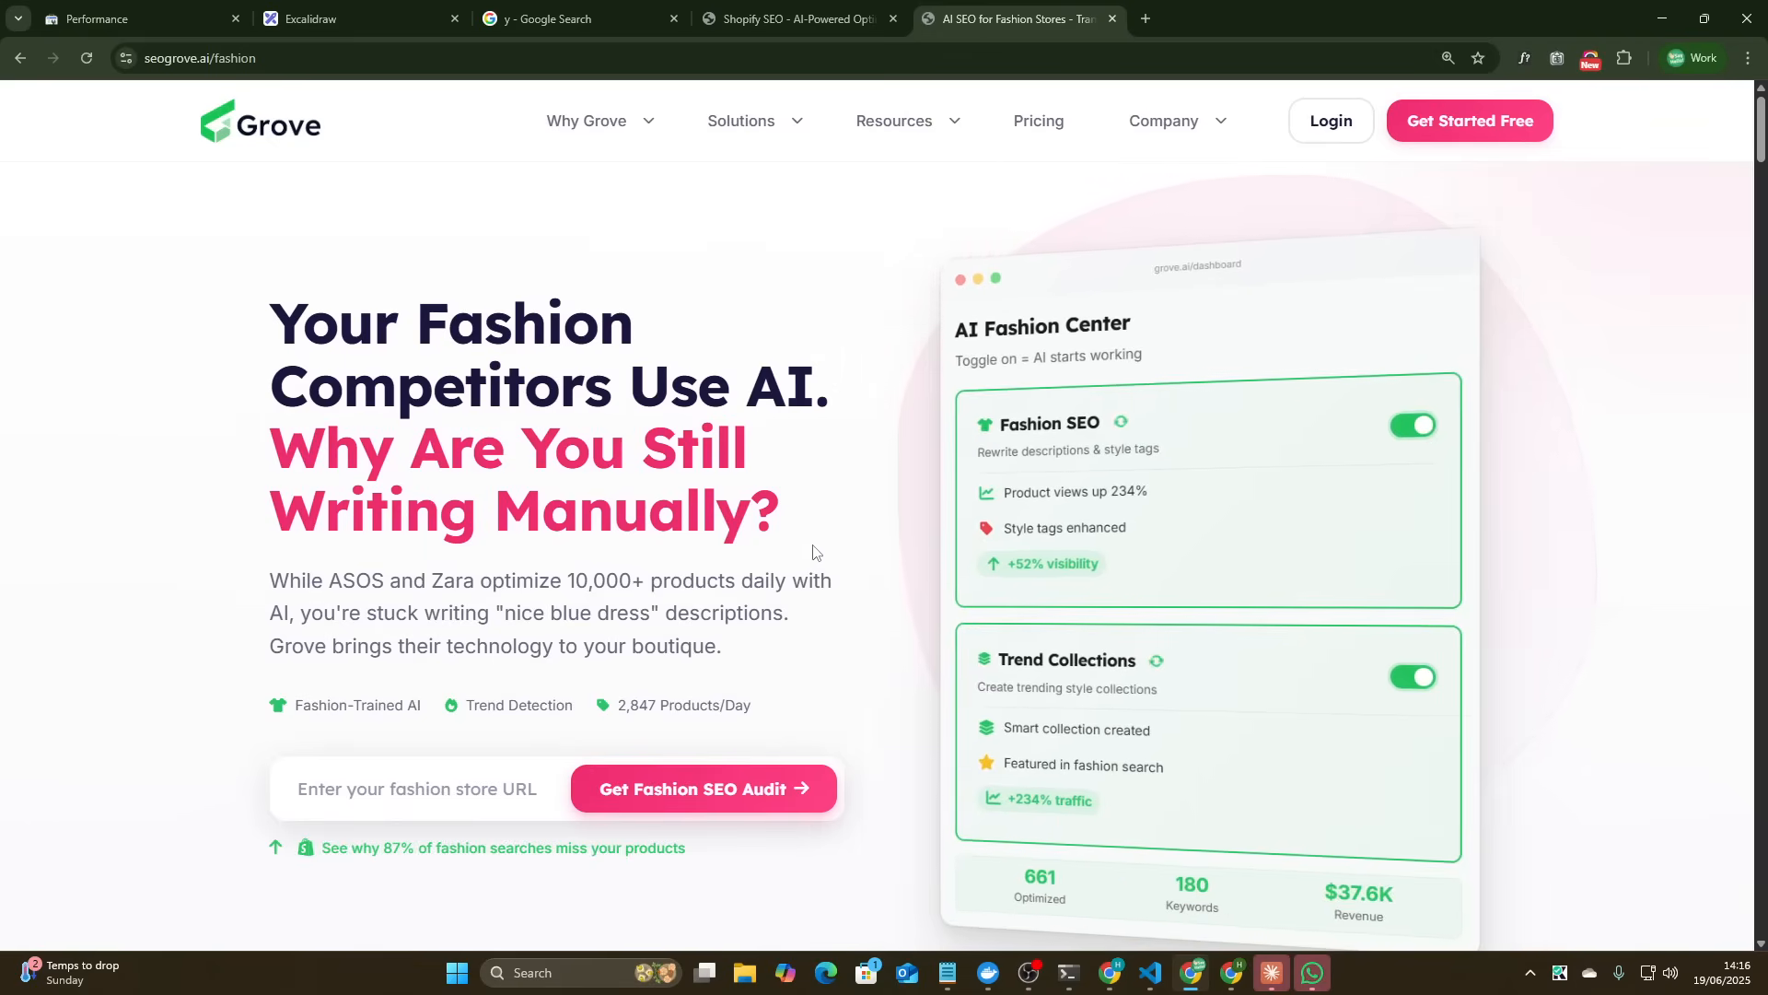
pyautogui.moveTo(814, 549)
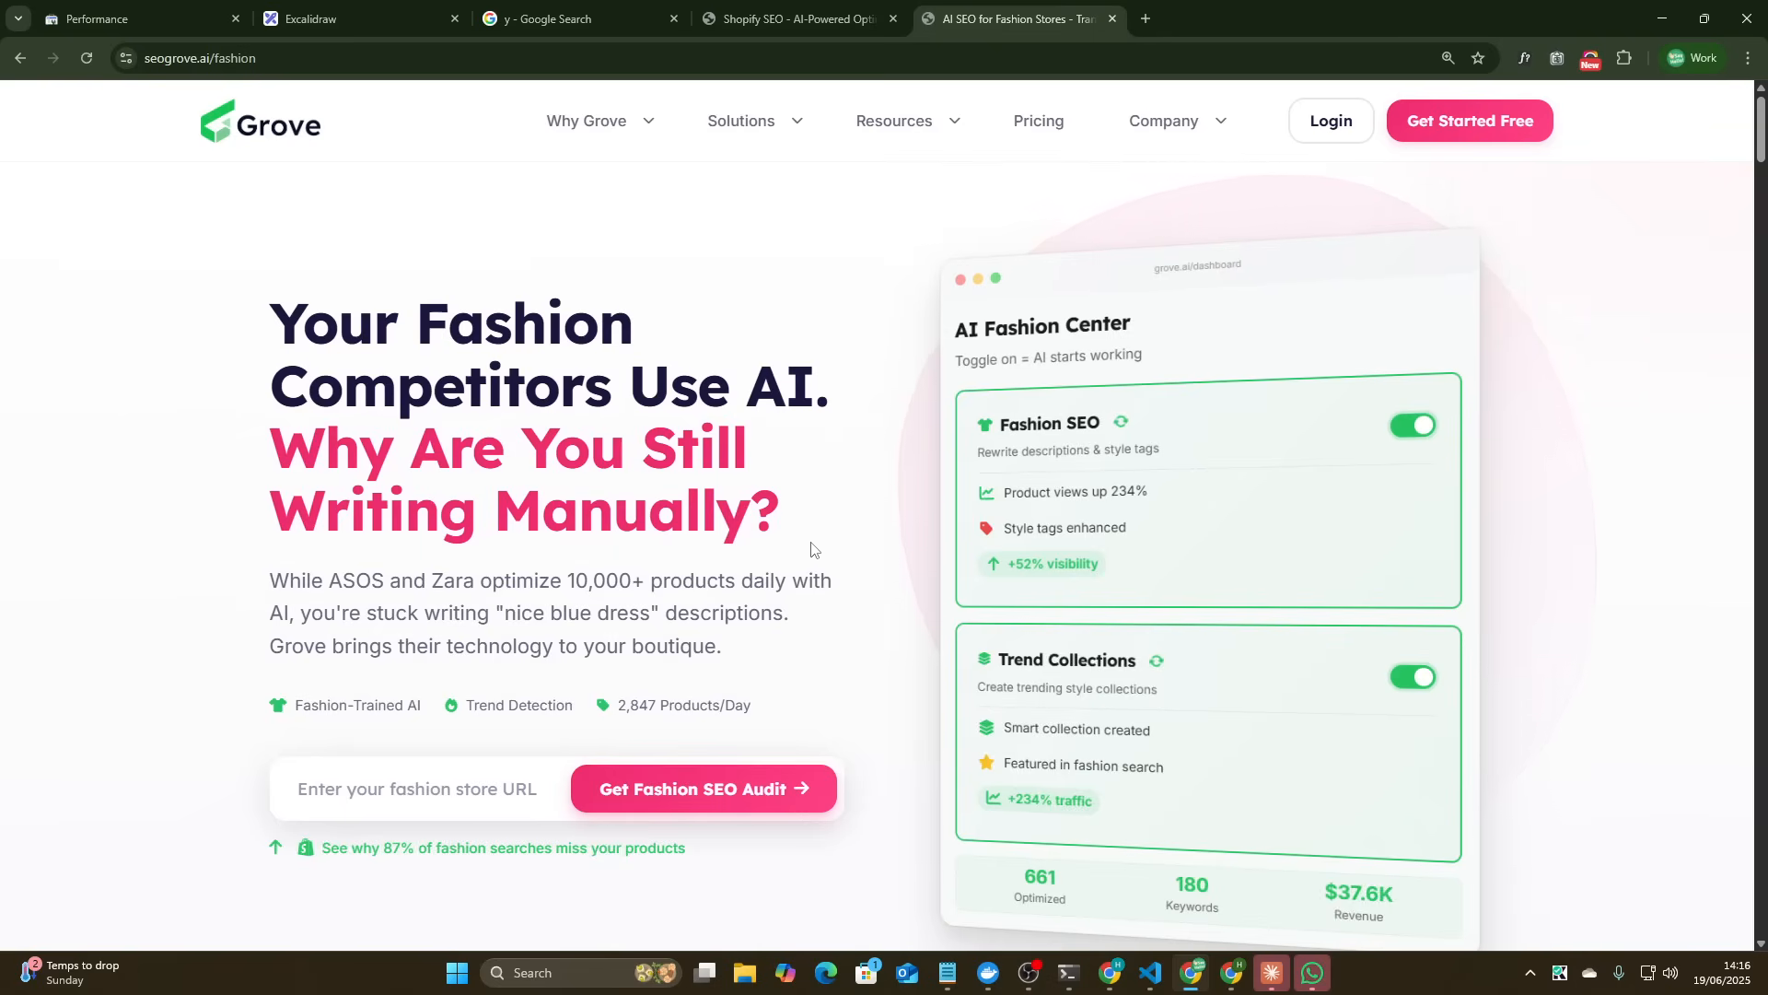
pyautogui.moveTo(700, 469)
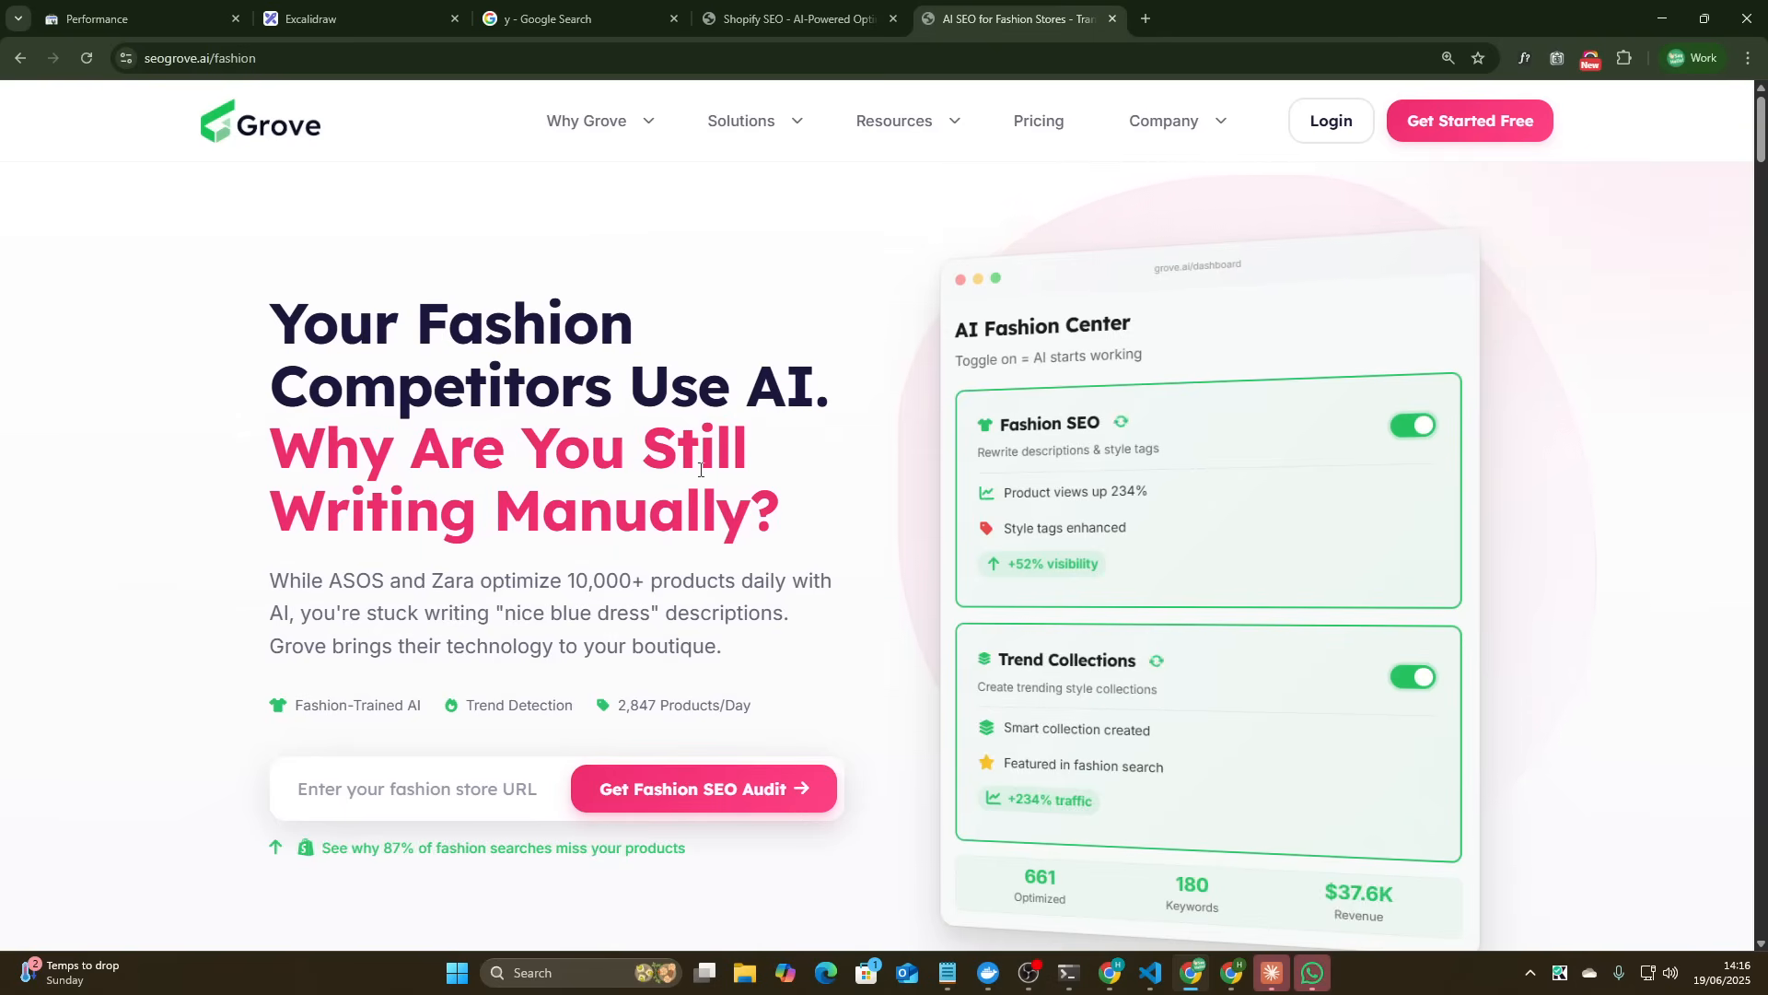
pyautogui.moveTo(574, 509)
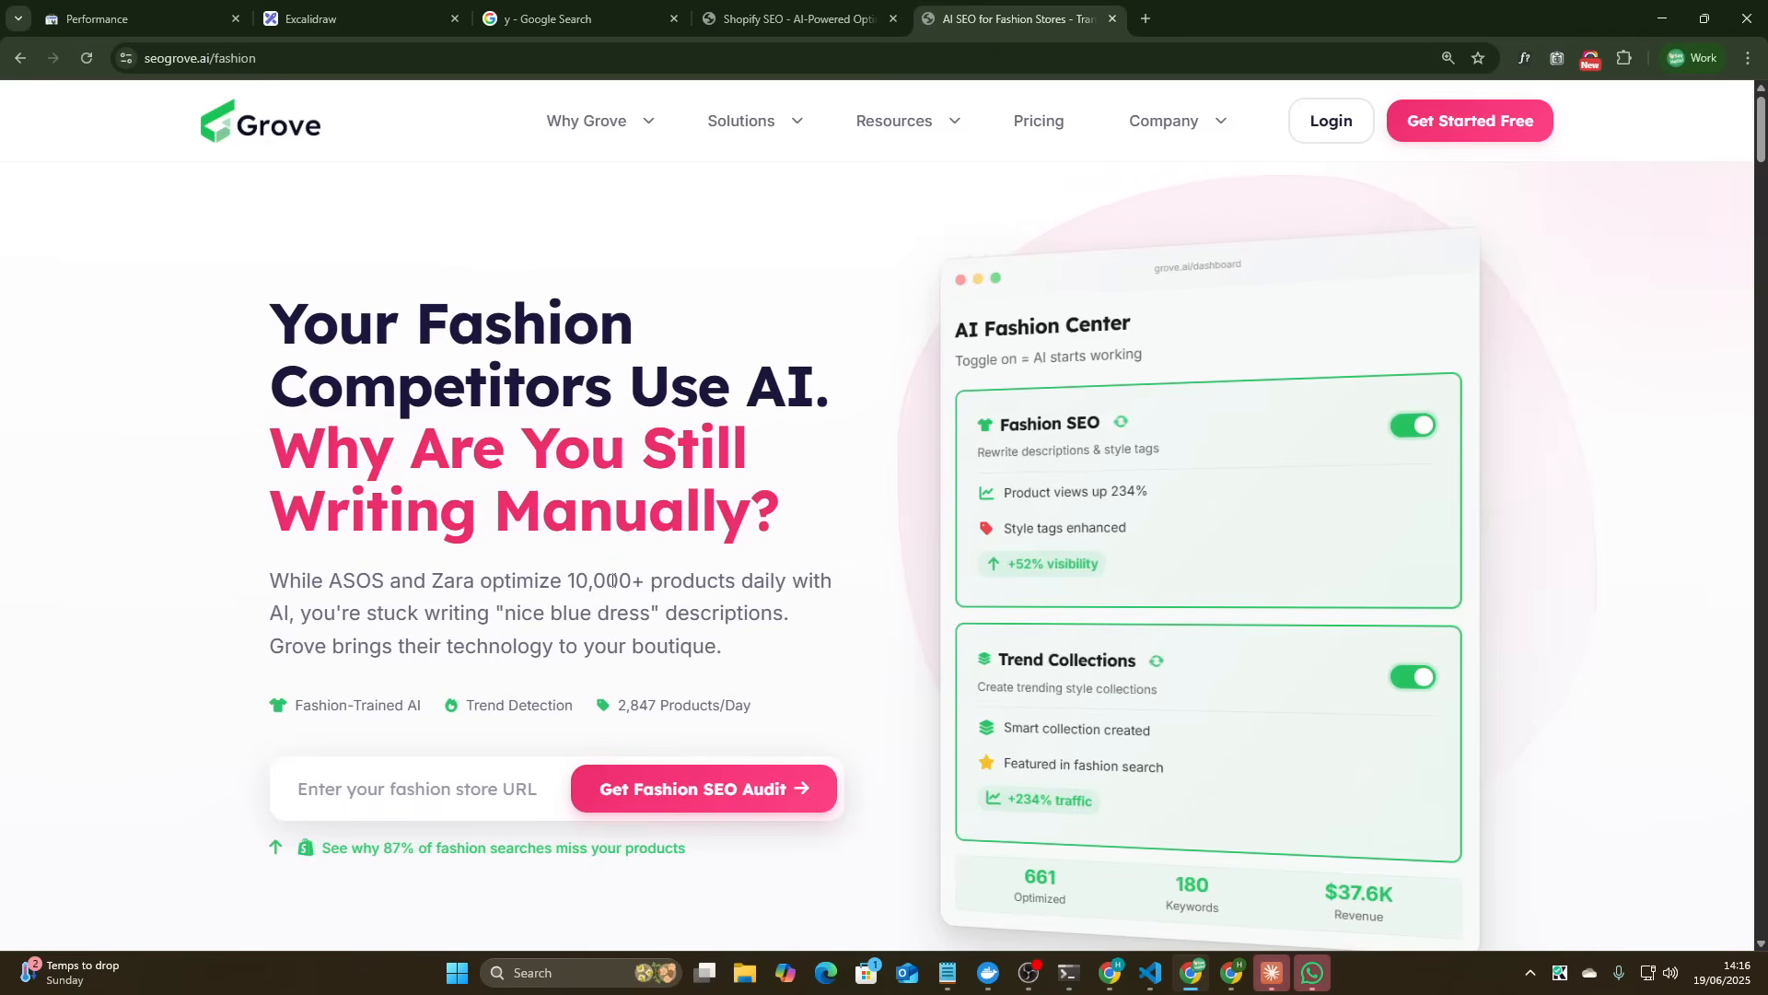
pyautogui.moveTo(614, 568)
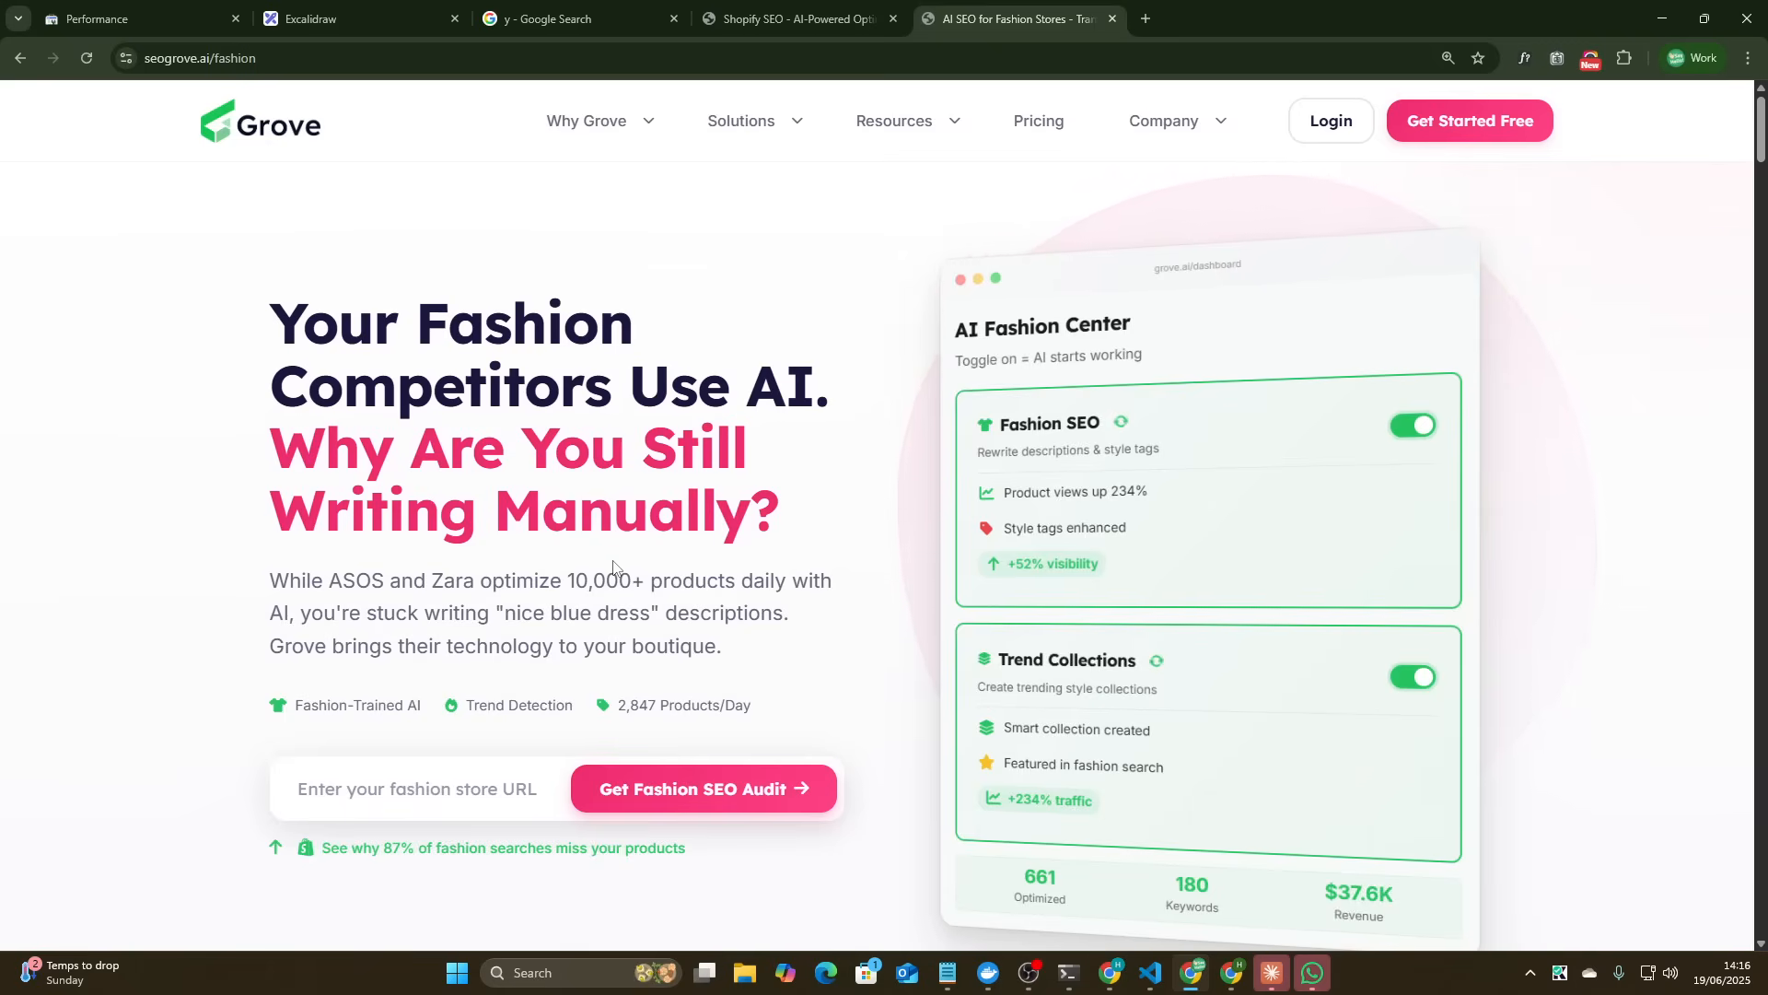
pyautogui.moveTo(925, 819)
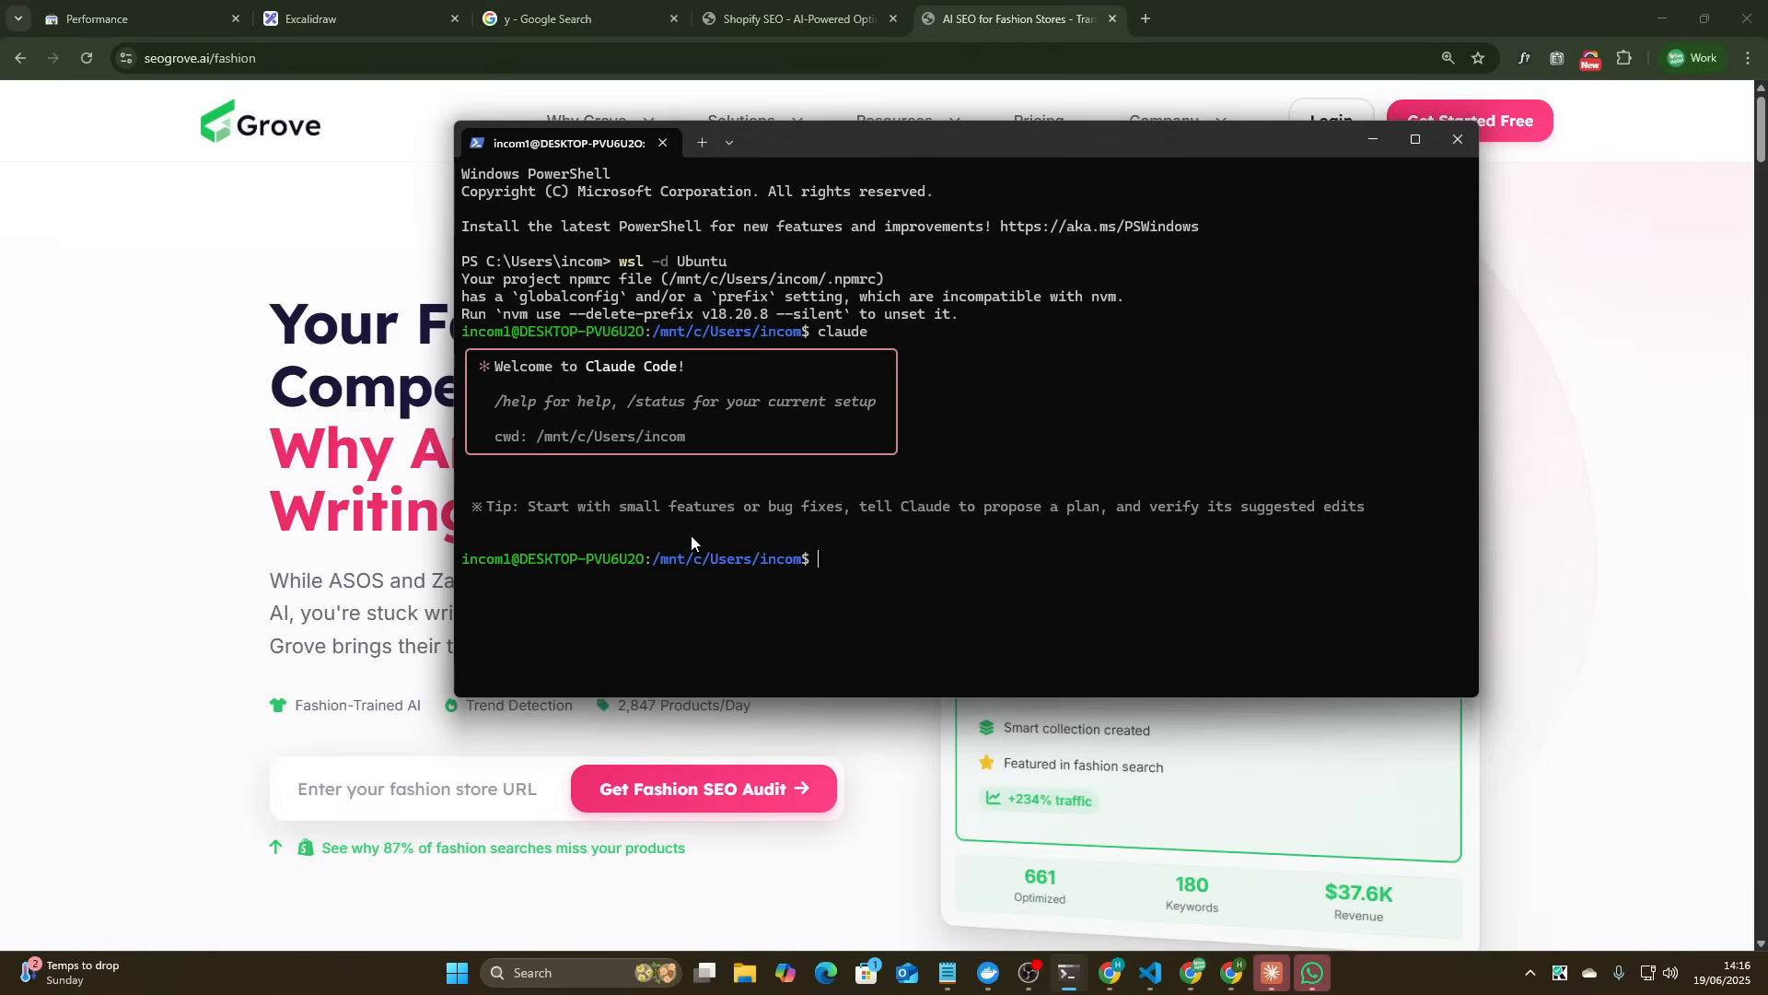
# Step: Launch claude and ask it to research AI then make a clean modern html/css/js infographic
pyautogui.write('claude')
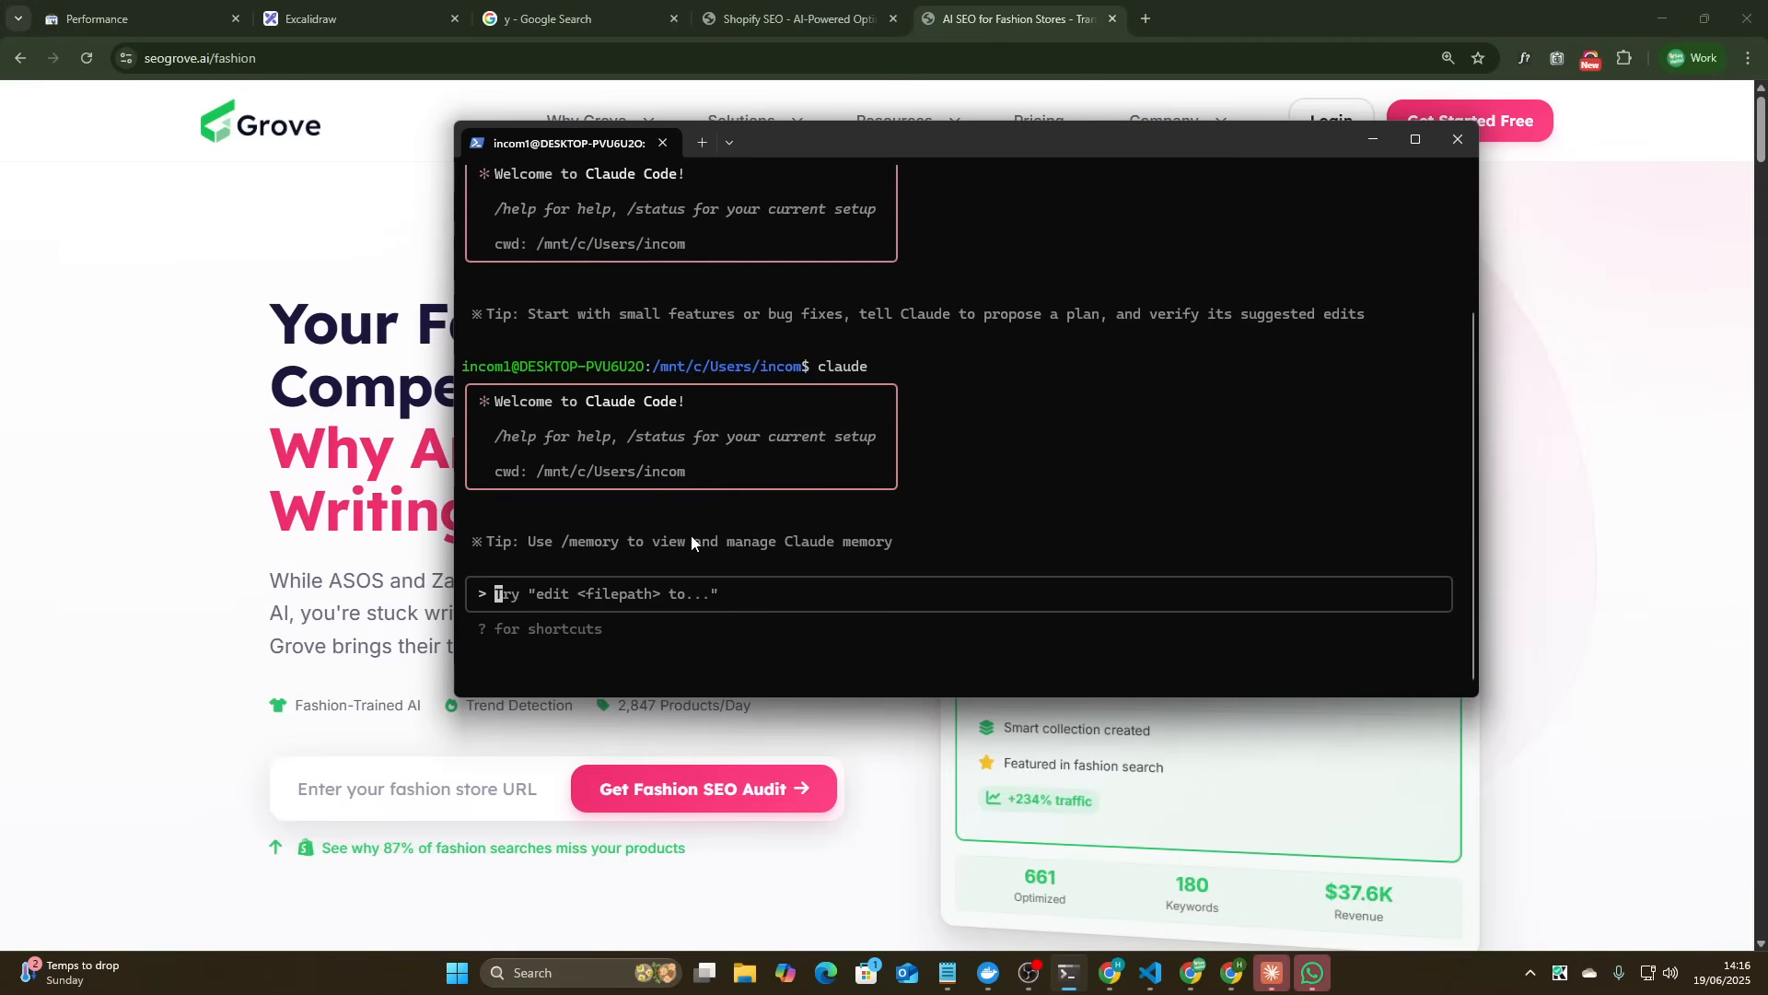
pyautogui.write('mak')
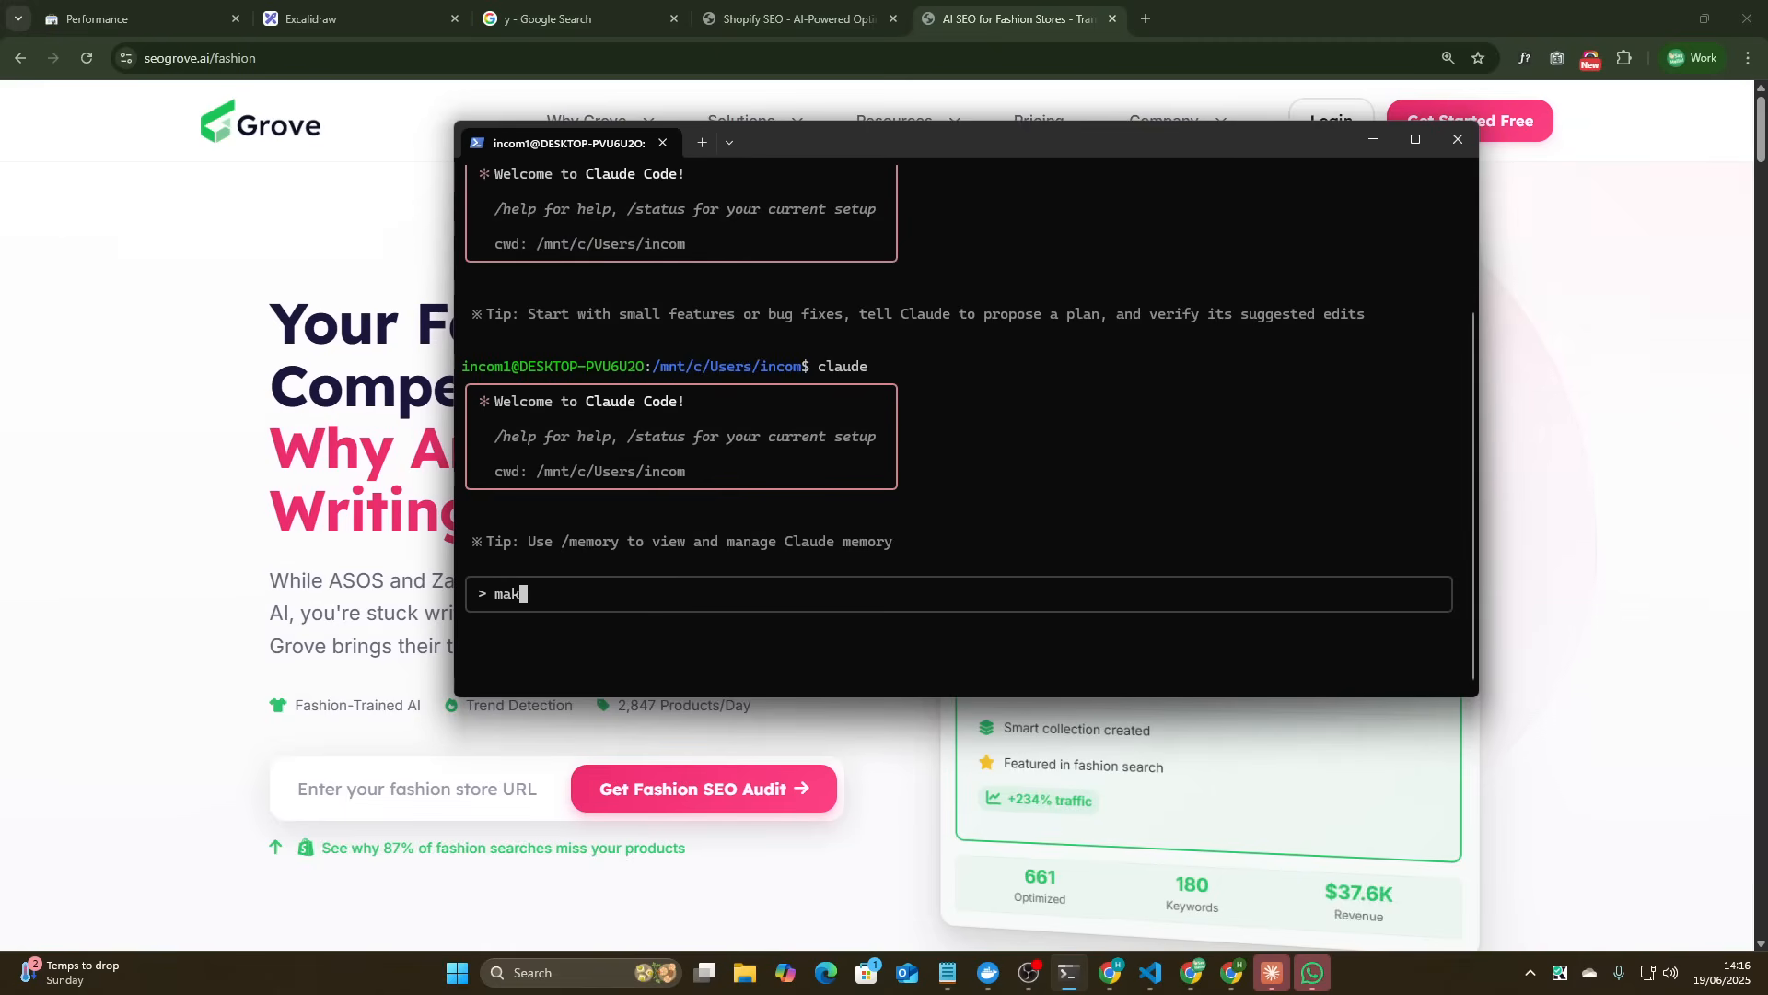
pyautogui.write('do some research on ai then make me a nice beatuiful')
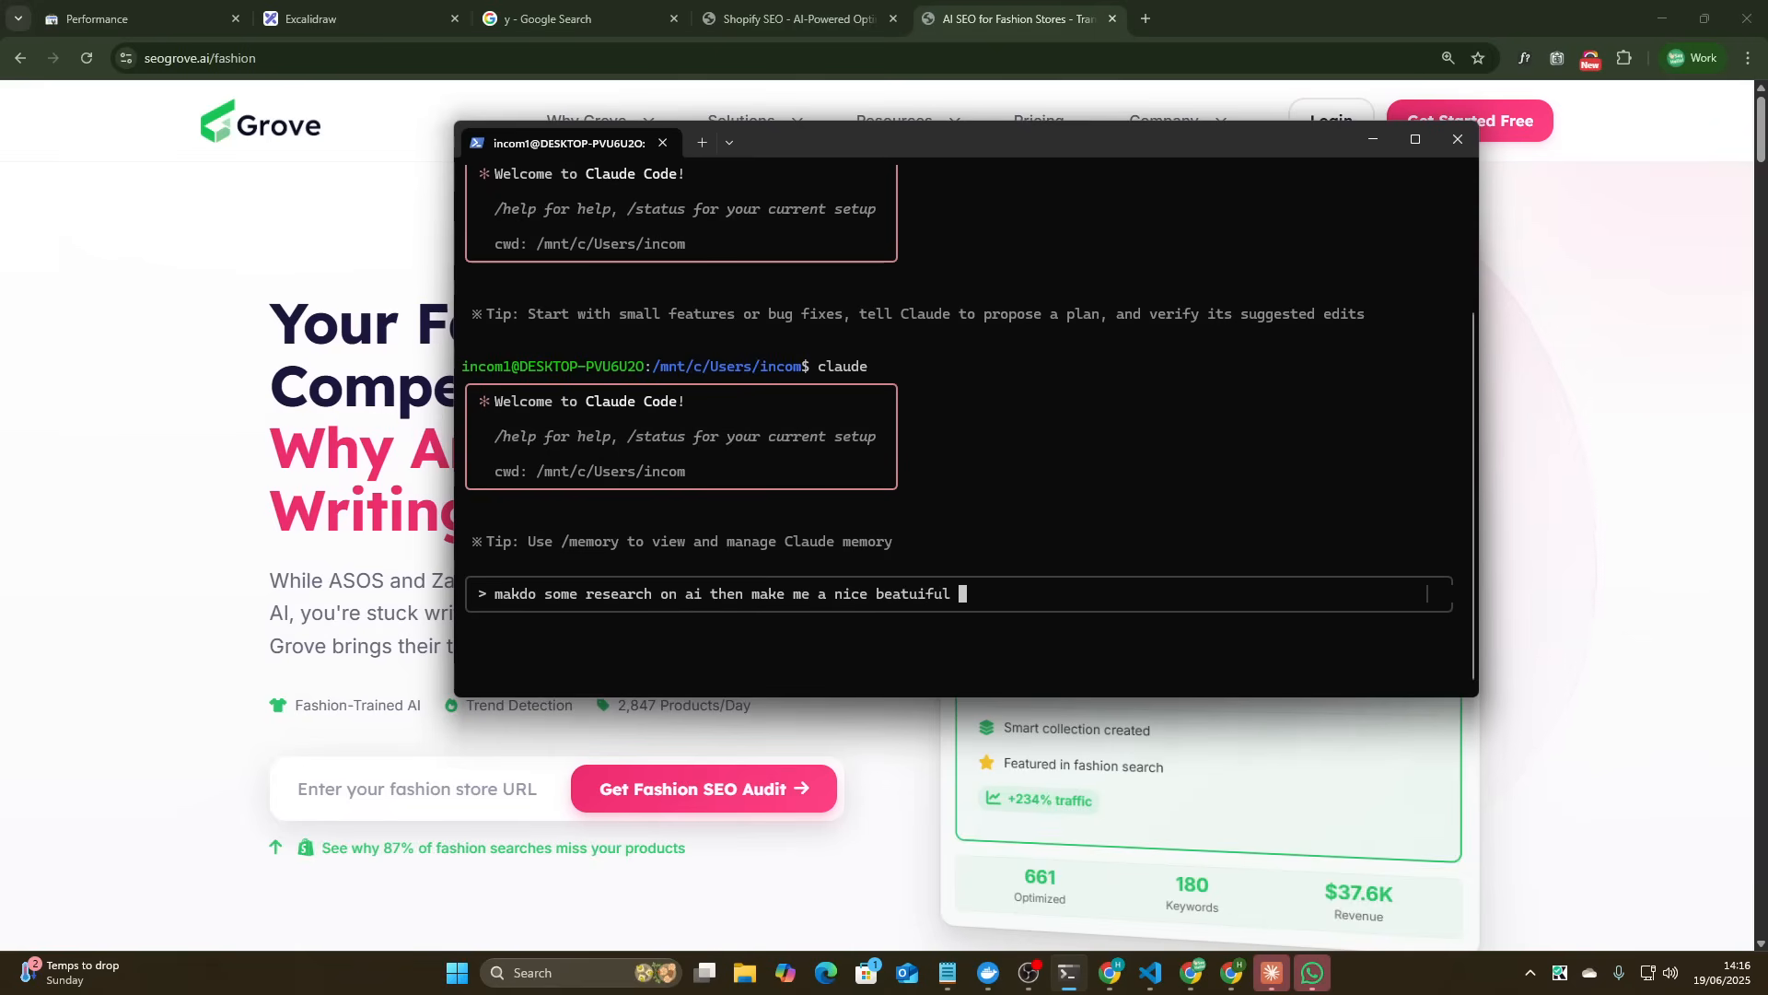
pyautogui.write('clean modern infogr')
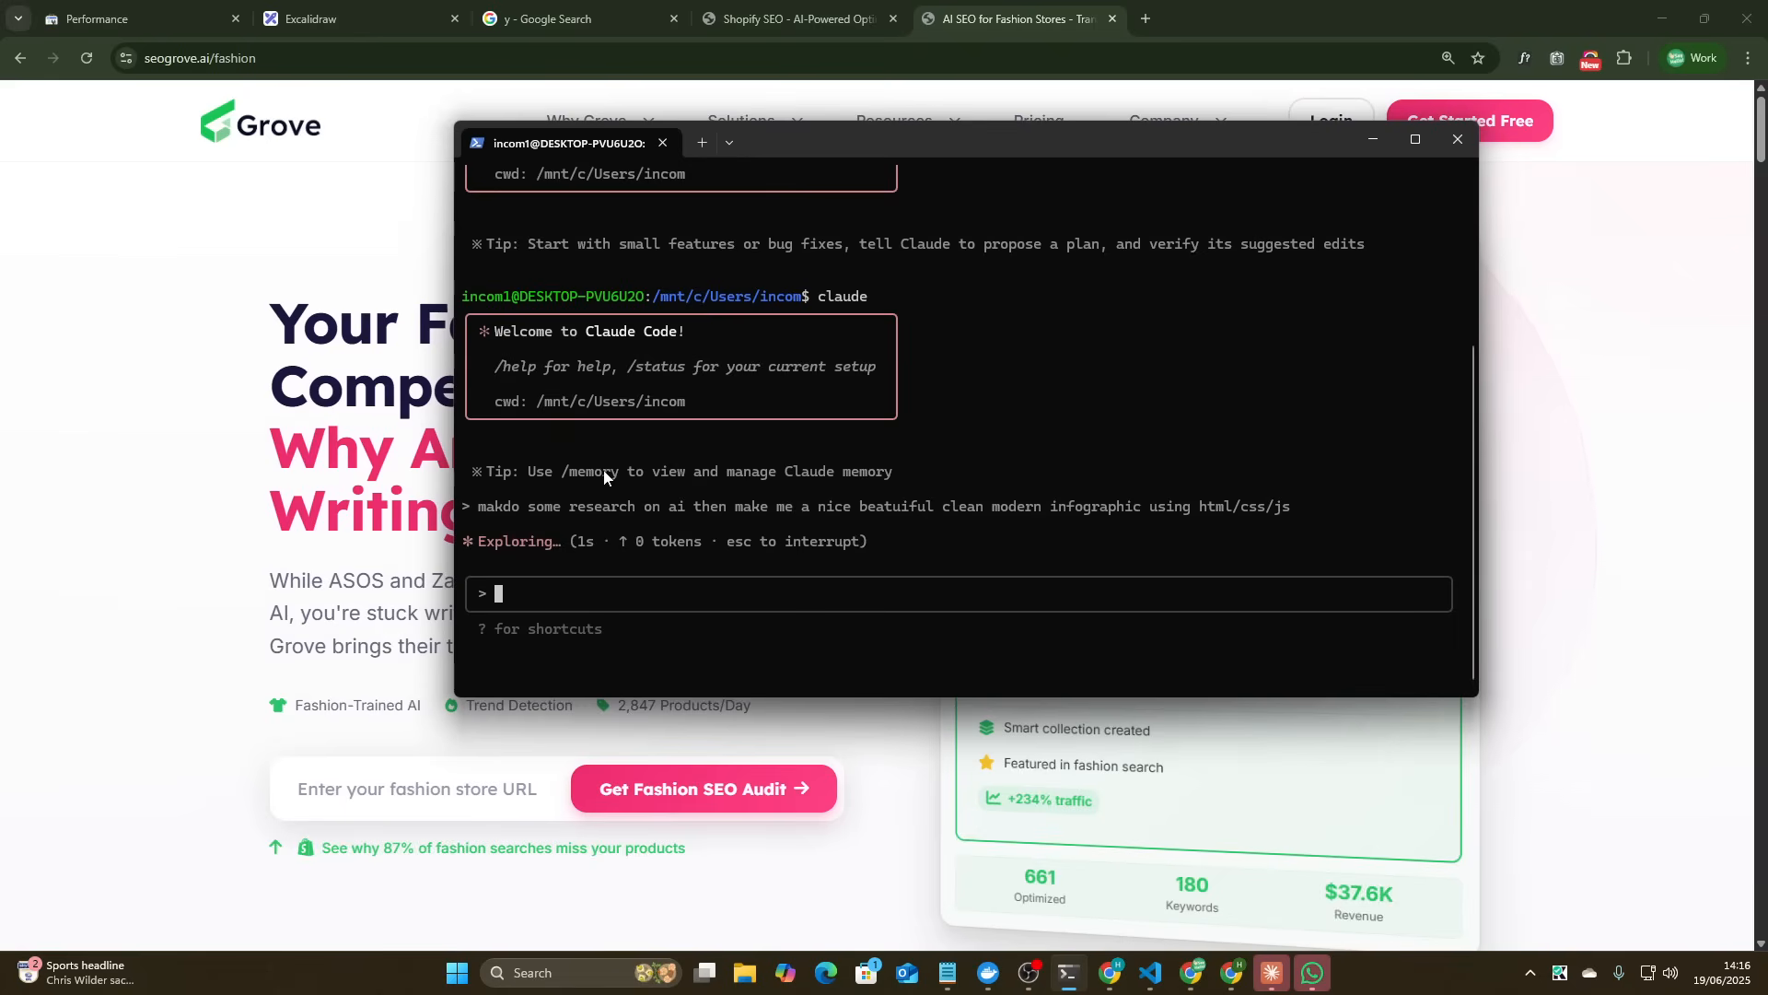
pyautogui.click(1146, 19)
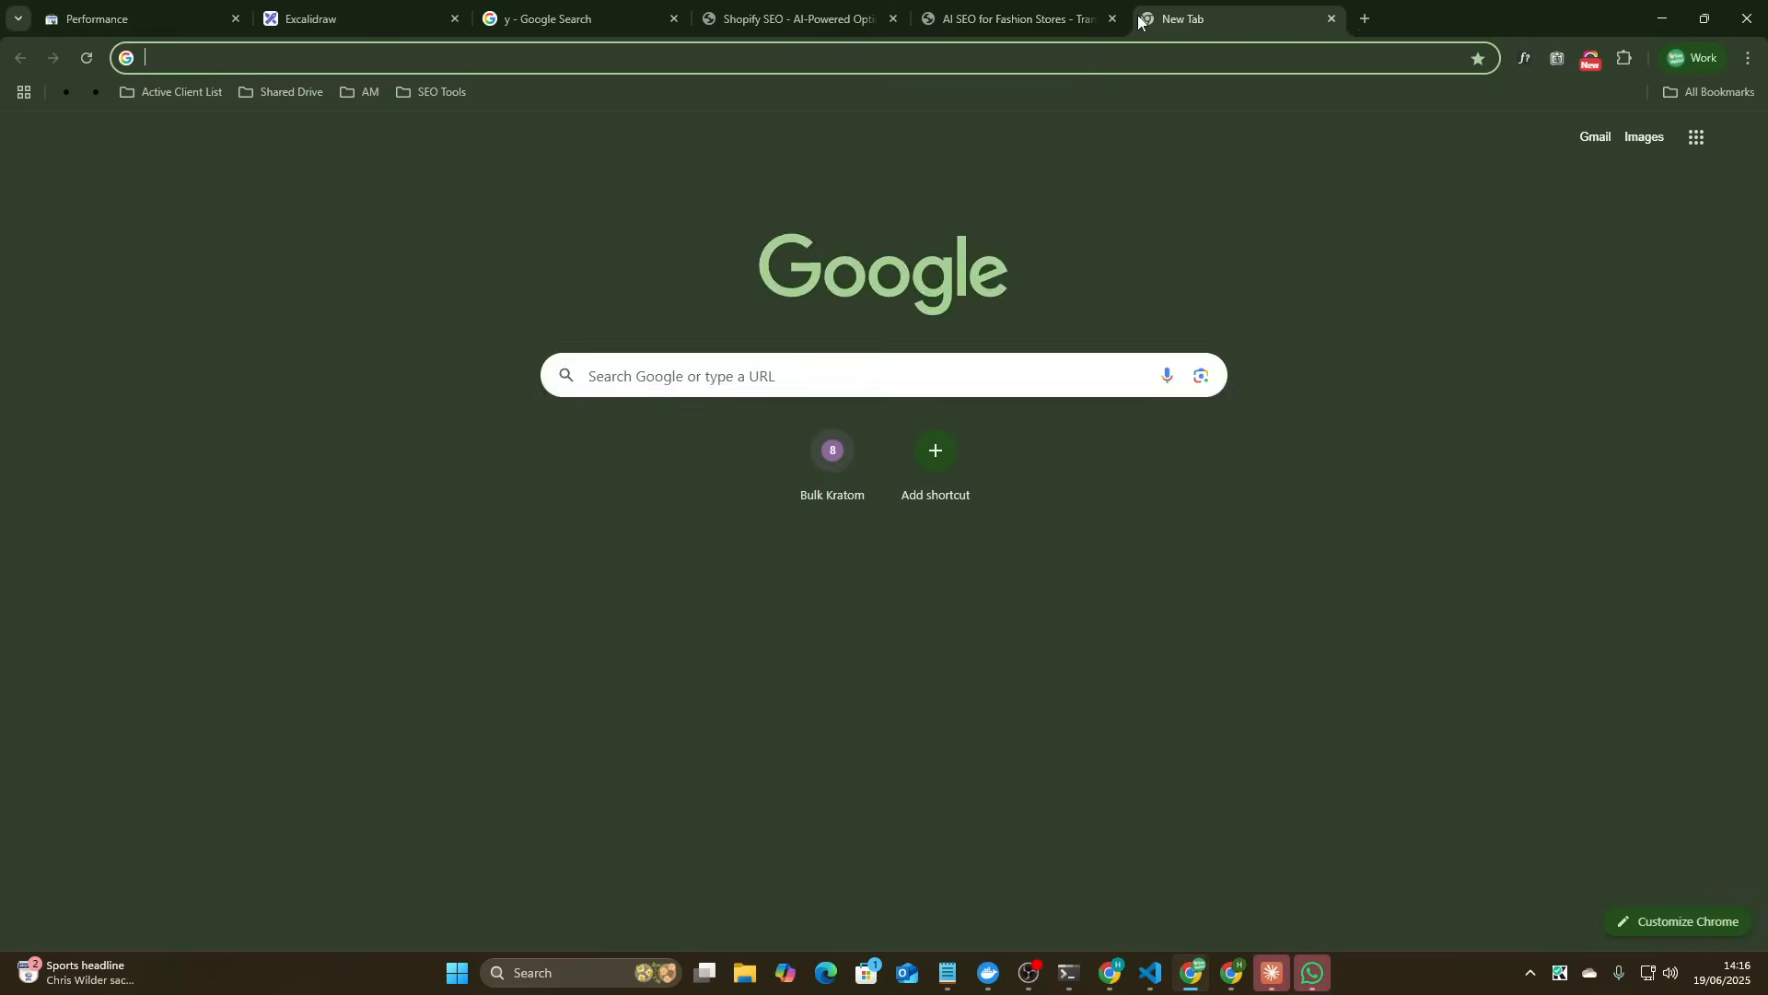
# Step: Load harborseo.ai in the new tab and browse its pricing, features and content types
pyautogui.write('harborseo.ai')
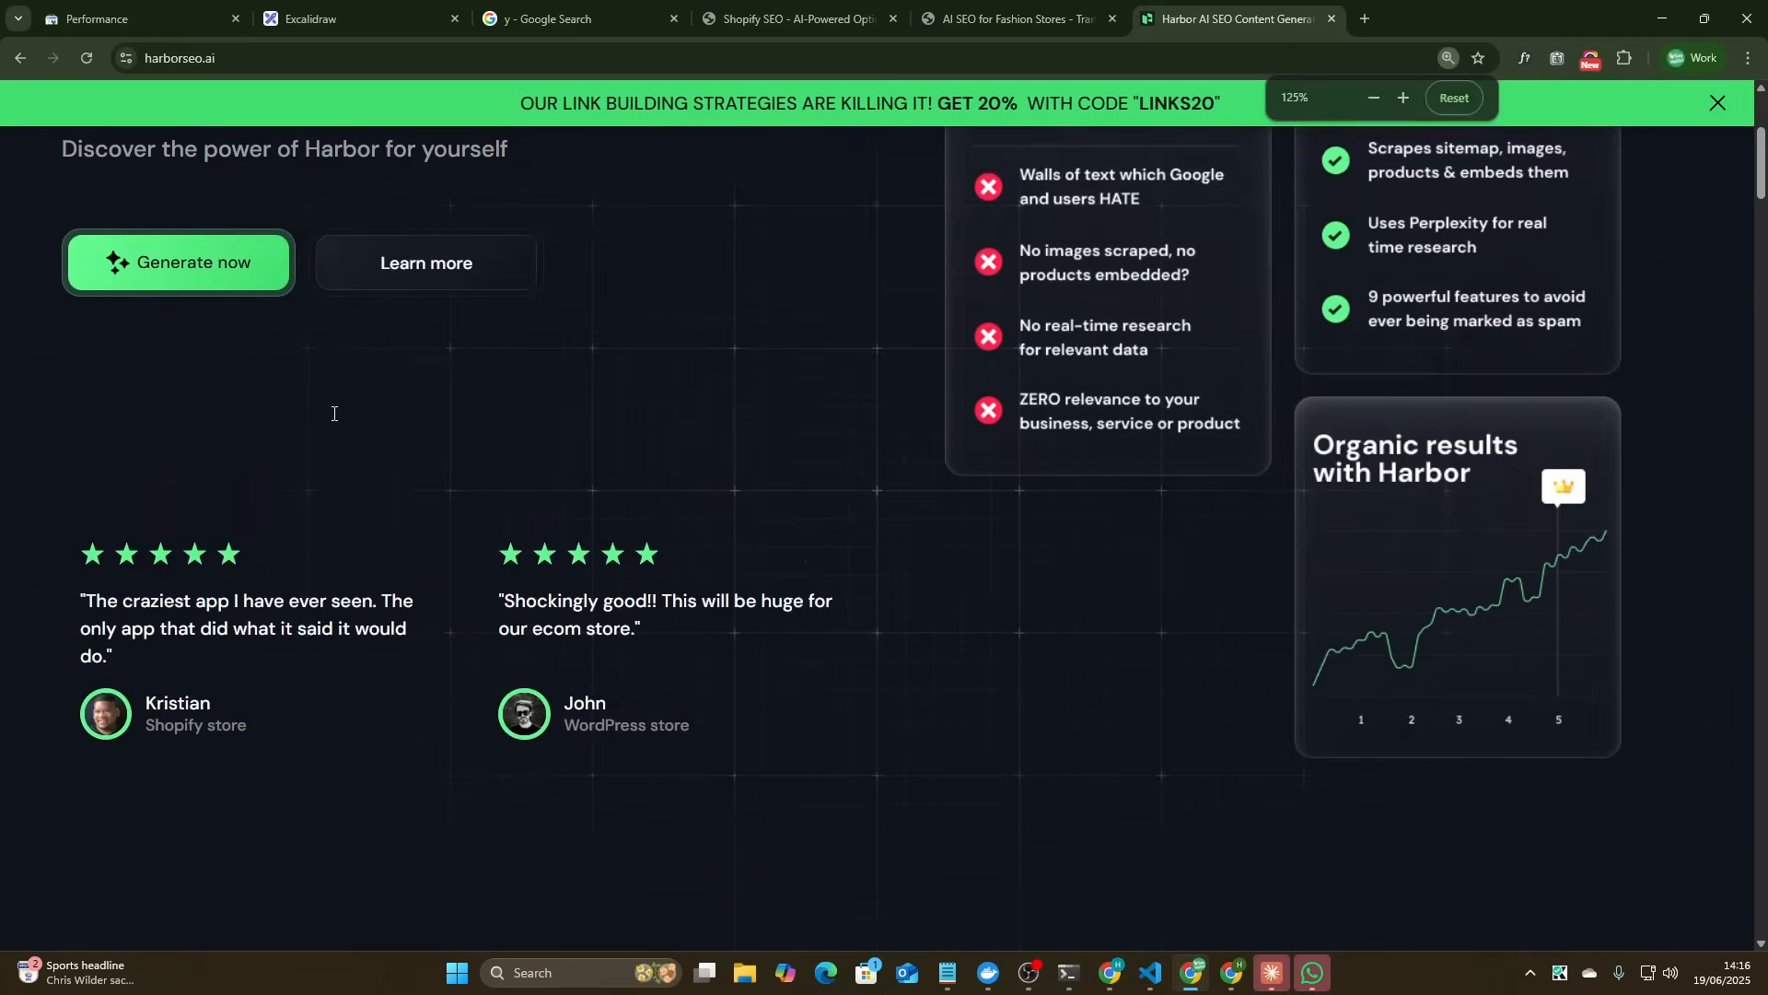
pyautogui.scroll(-3)
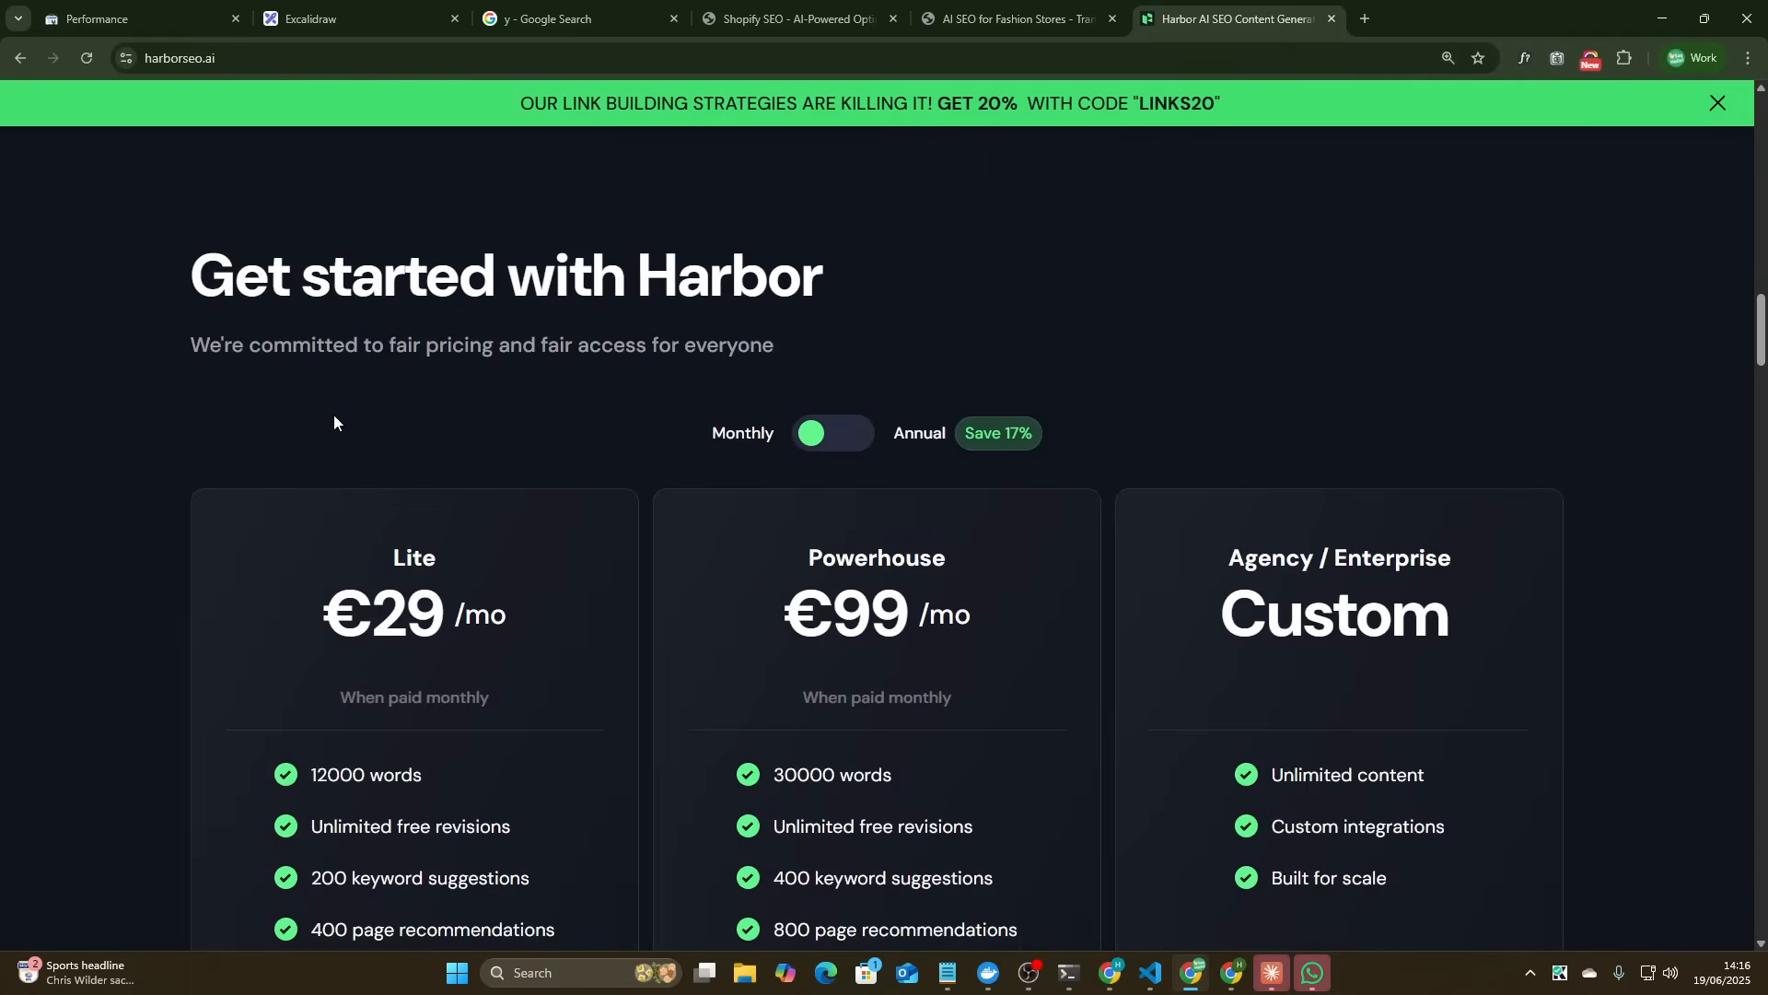
pyautogui.scroll(3)
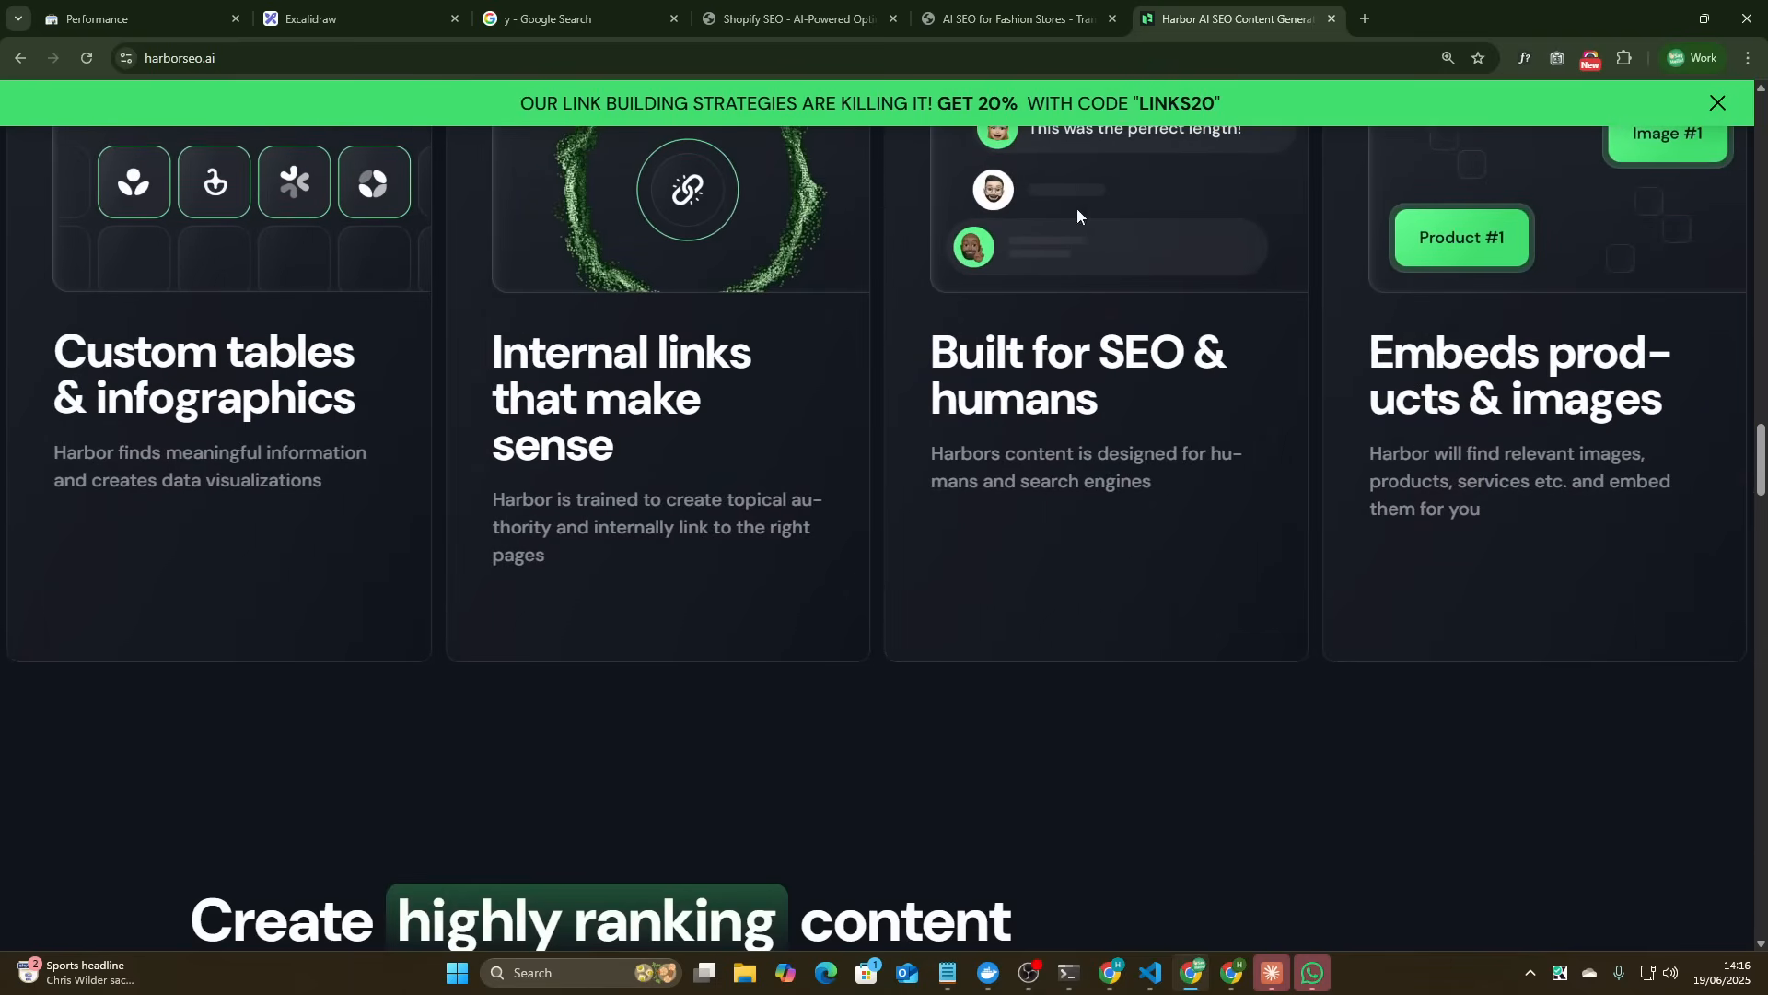
pyautogui.moveTo(618, 613)
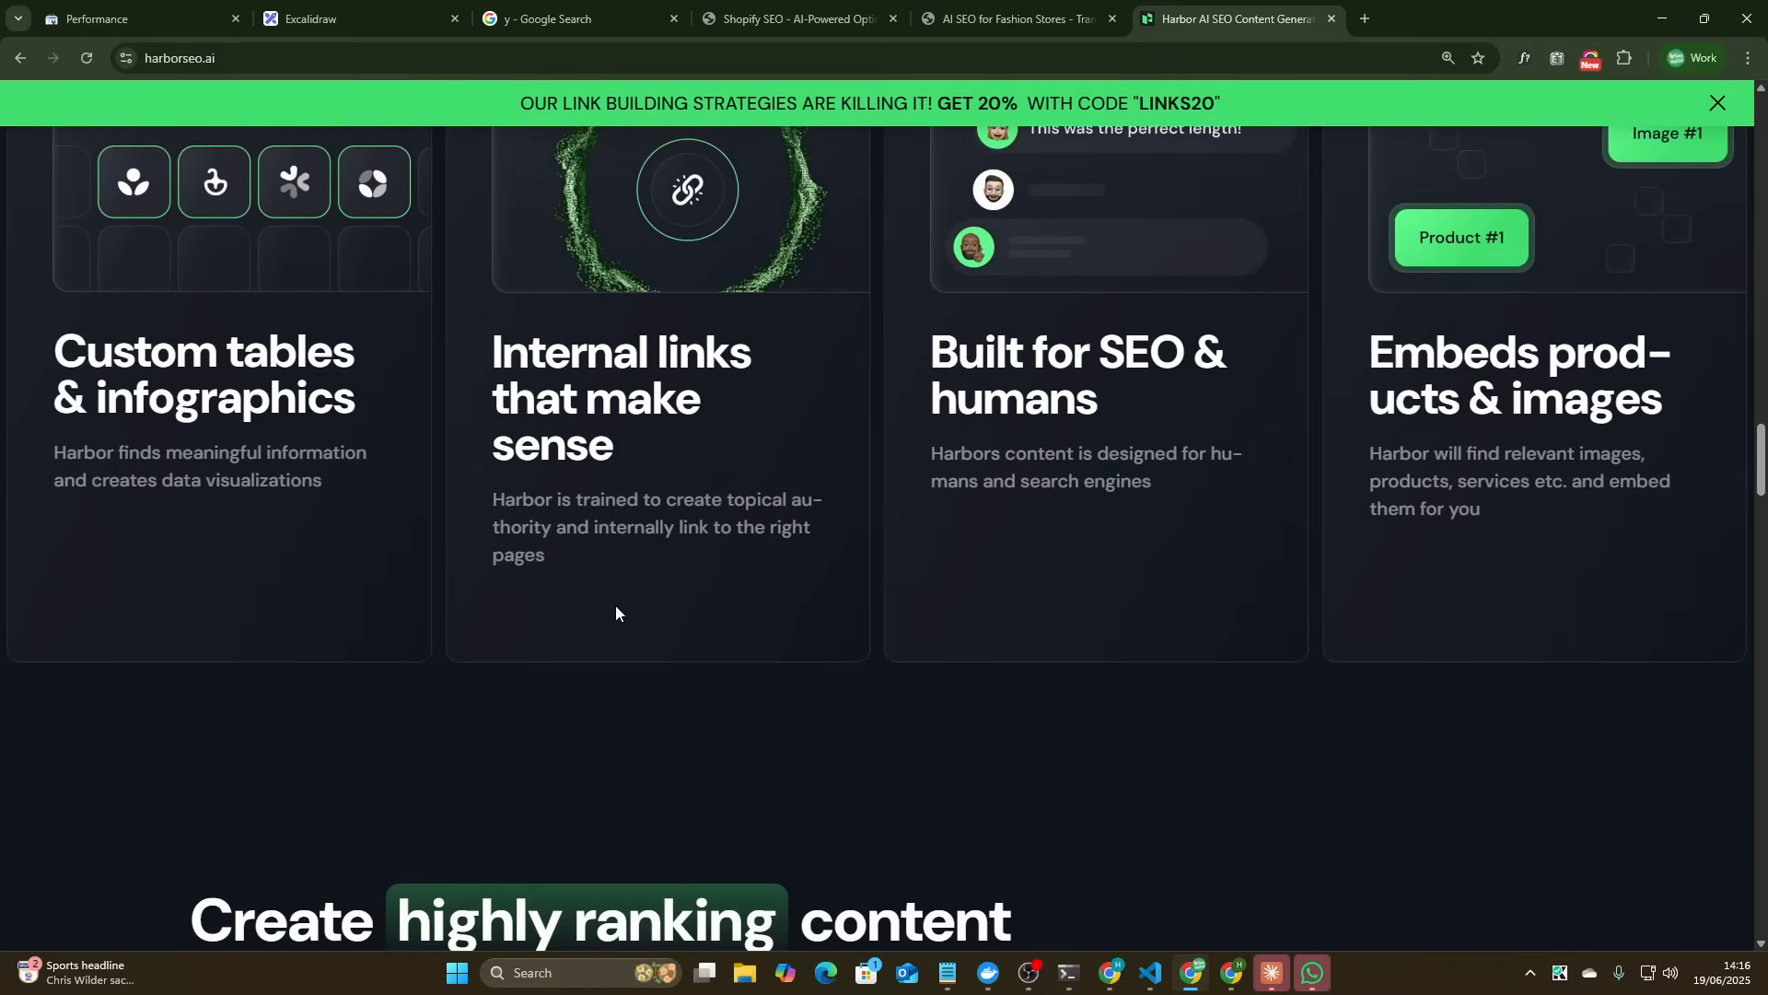
pyautogui.scroll(-3)
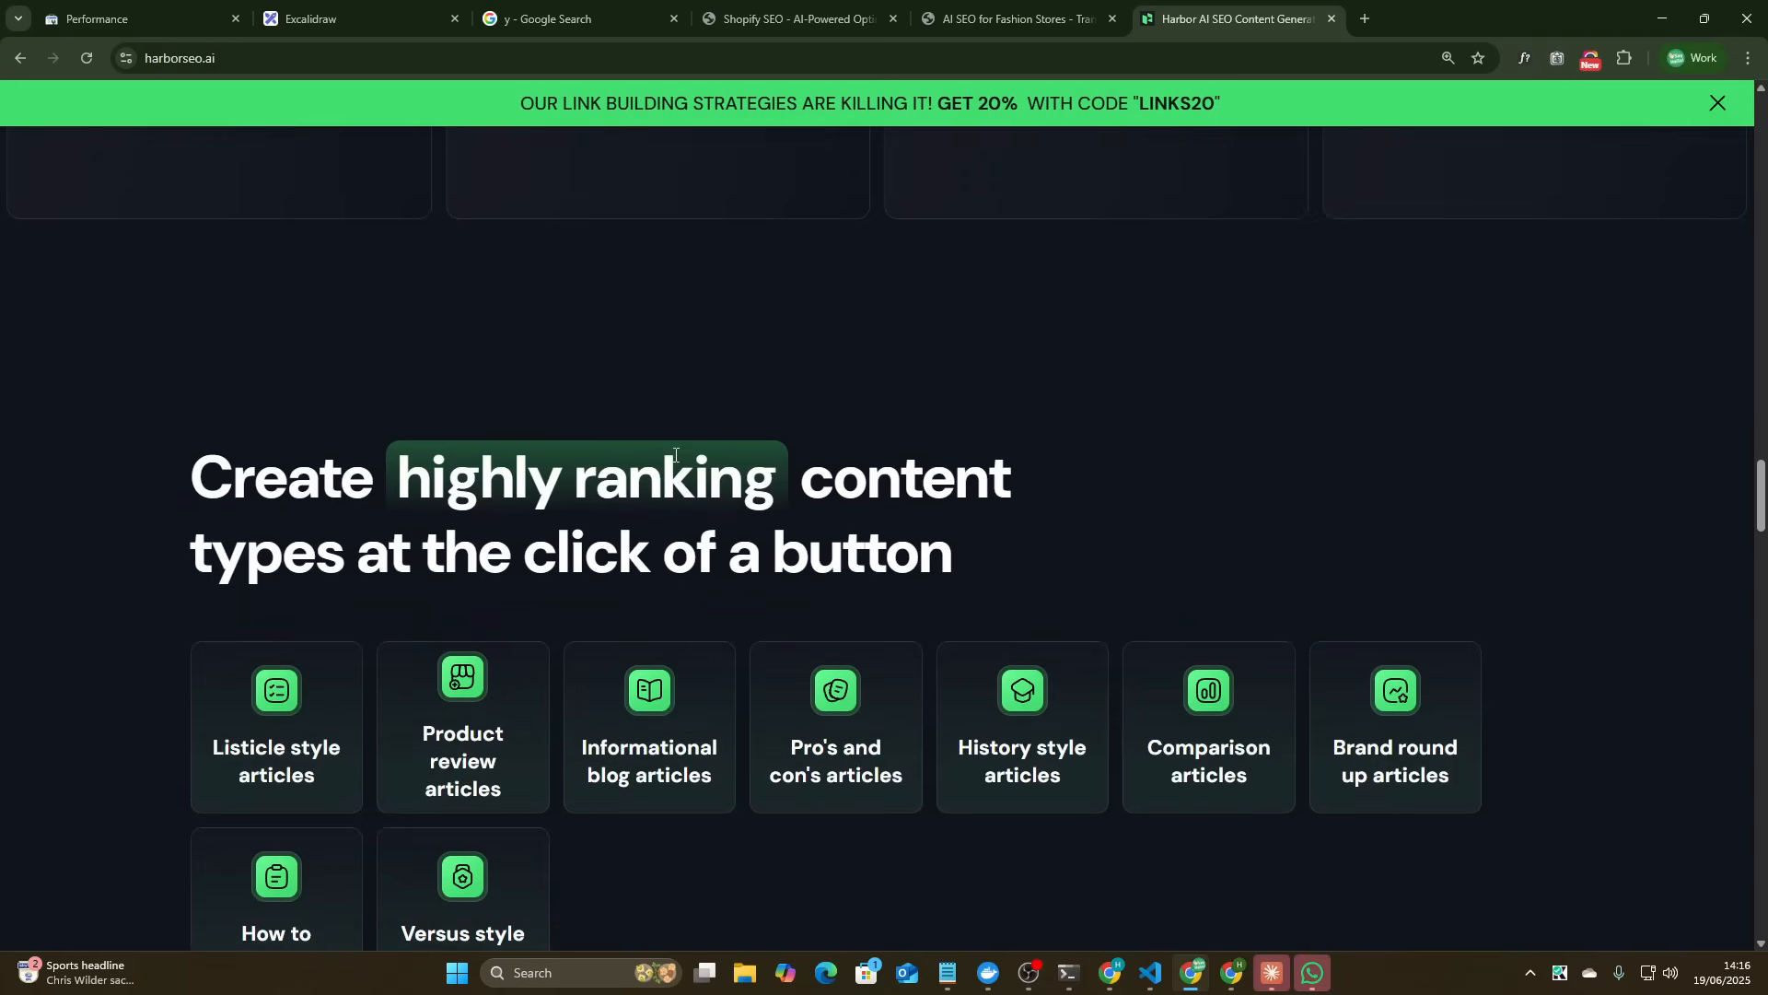
pyautogui.scroll(-3)
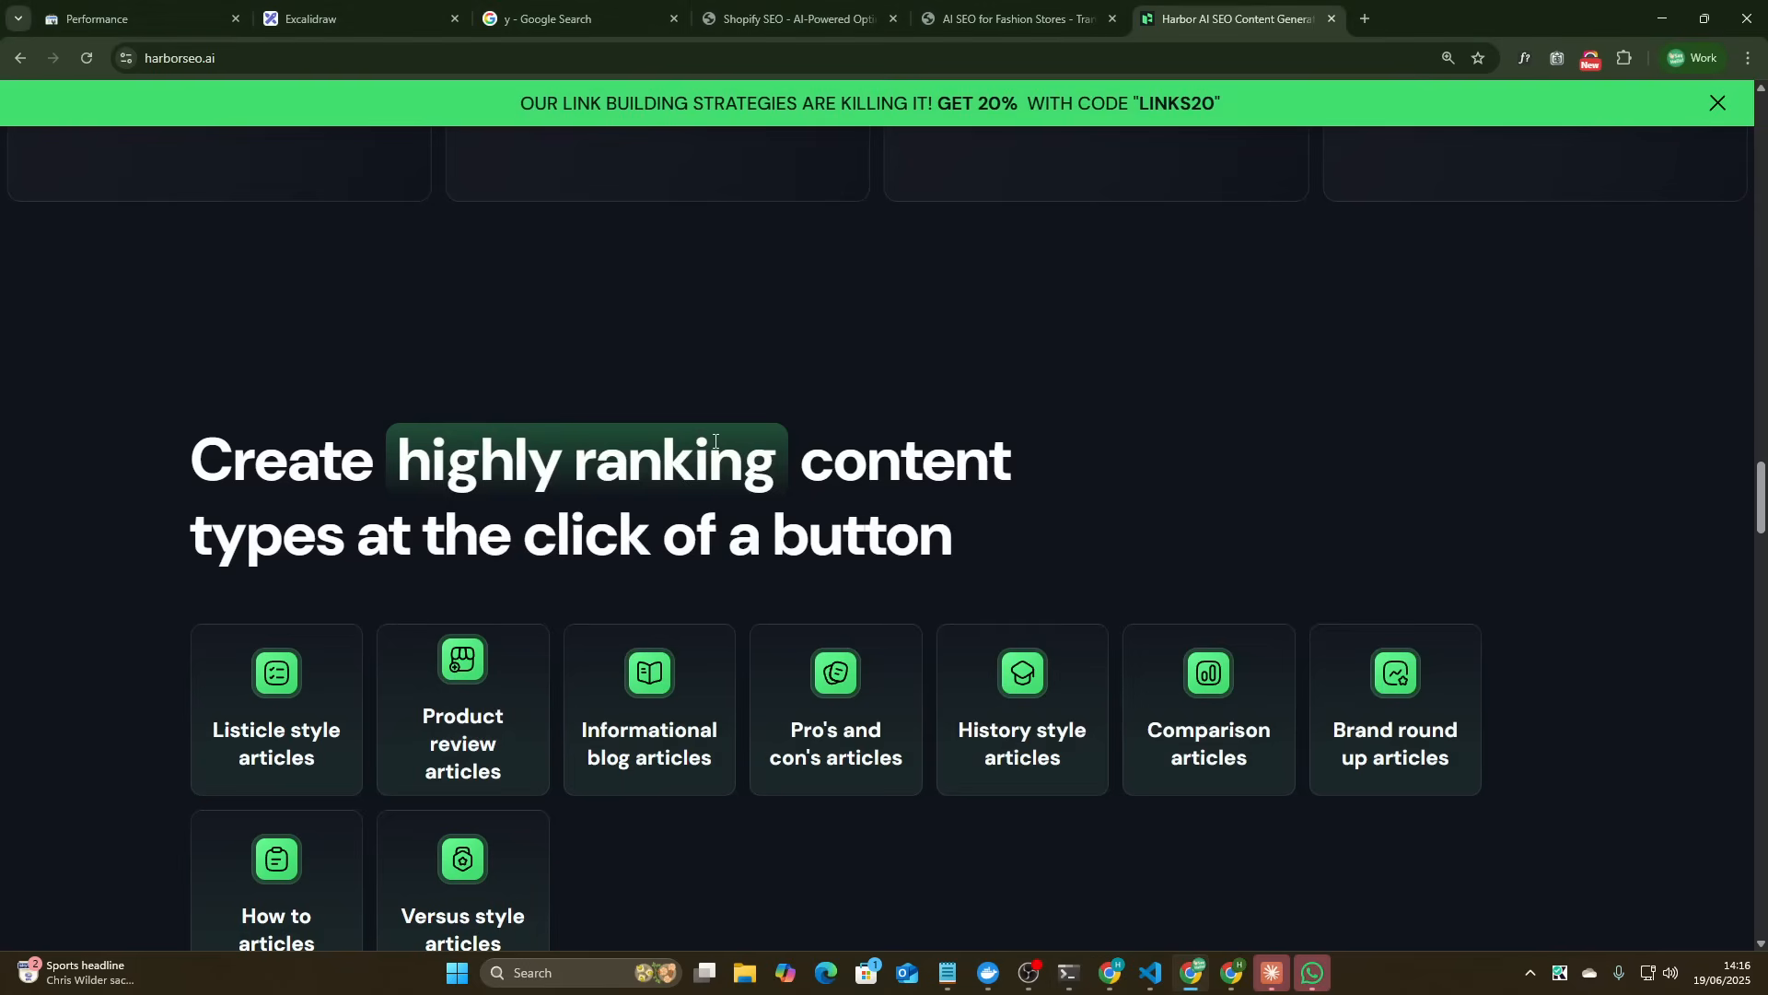
pyautogui.click(324, 19)
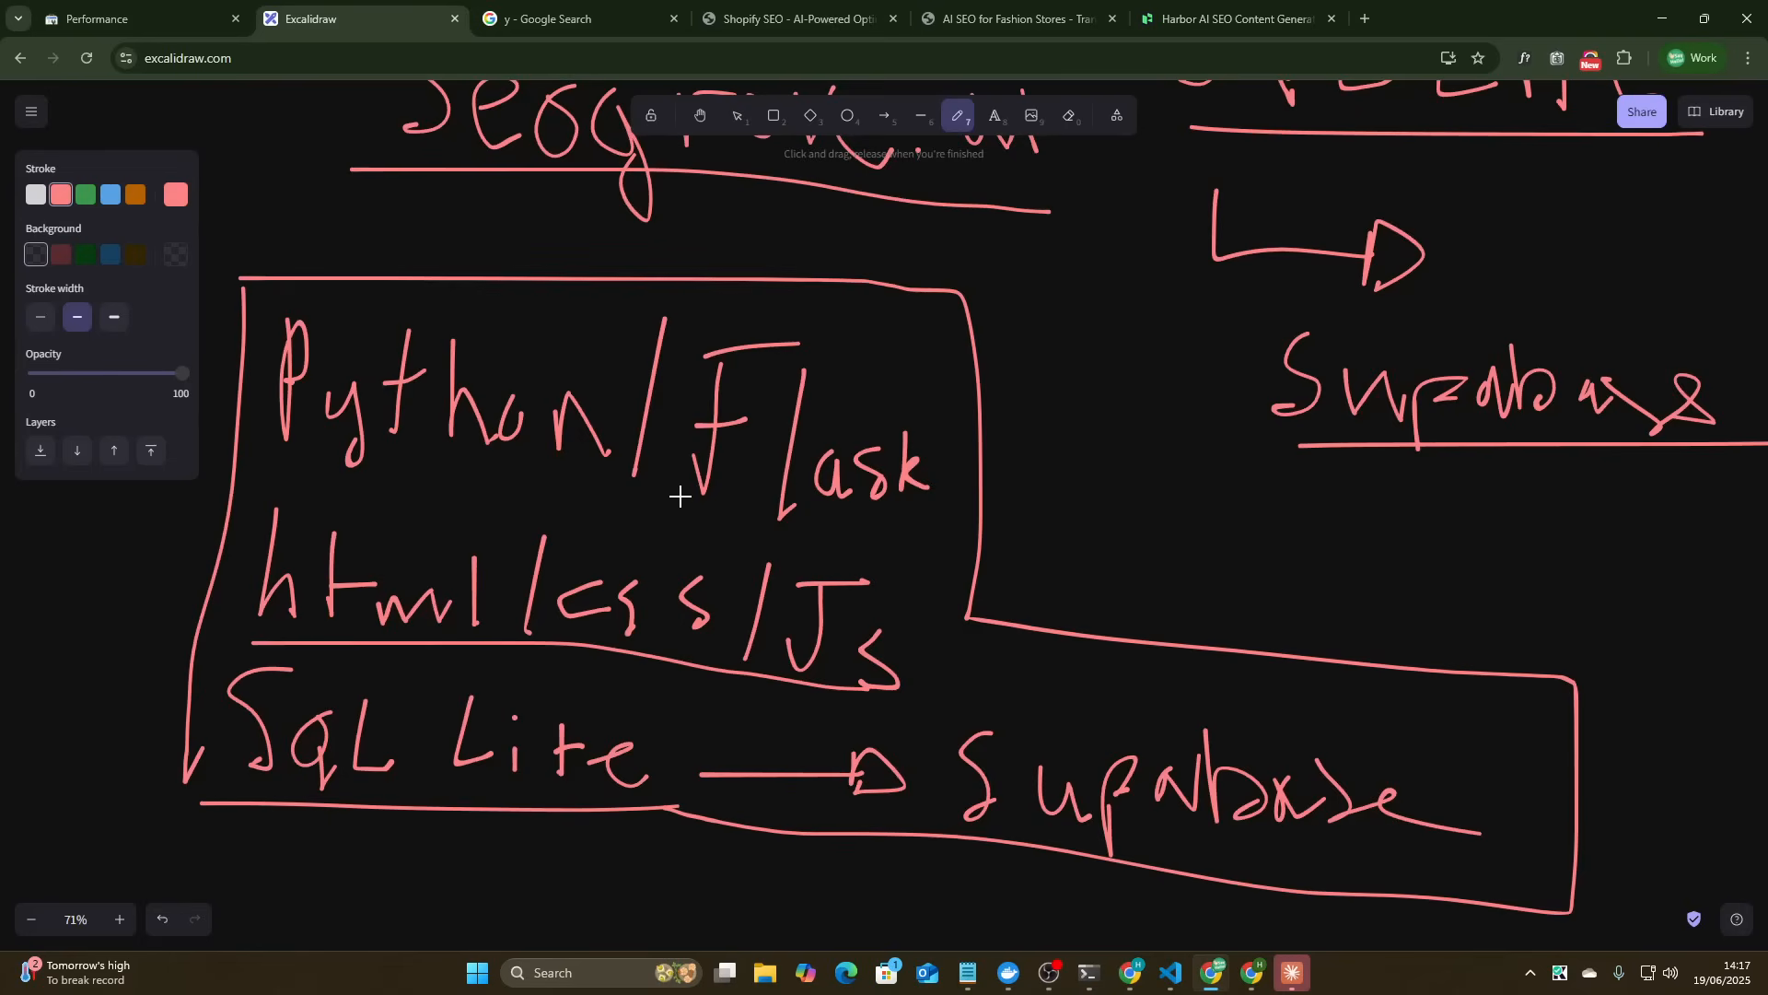
# Step: Hand-write the weeks note under the outlined stack diagram and underline it
pyautogui.scroll(-3)
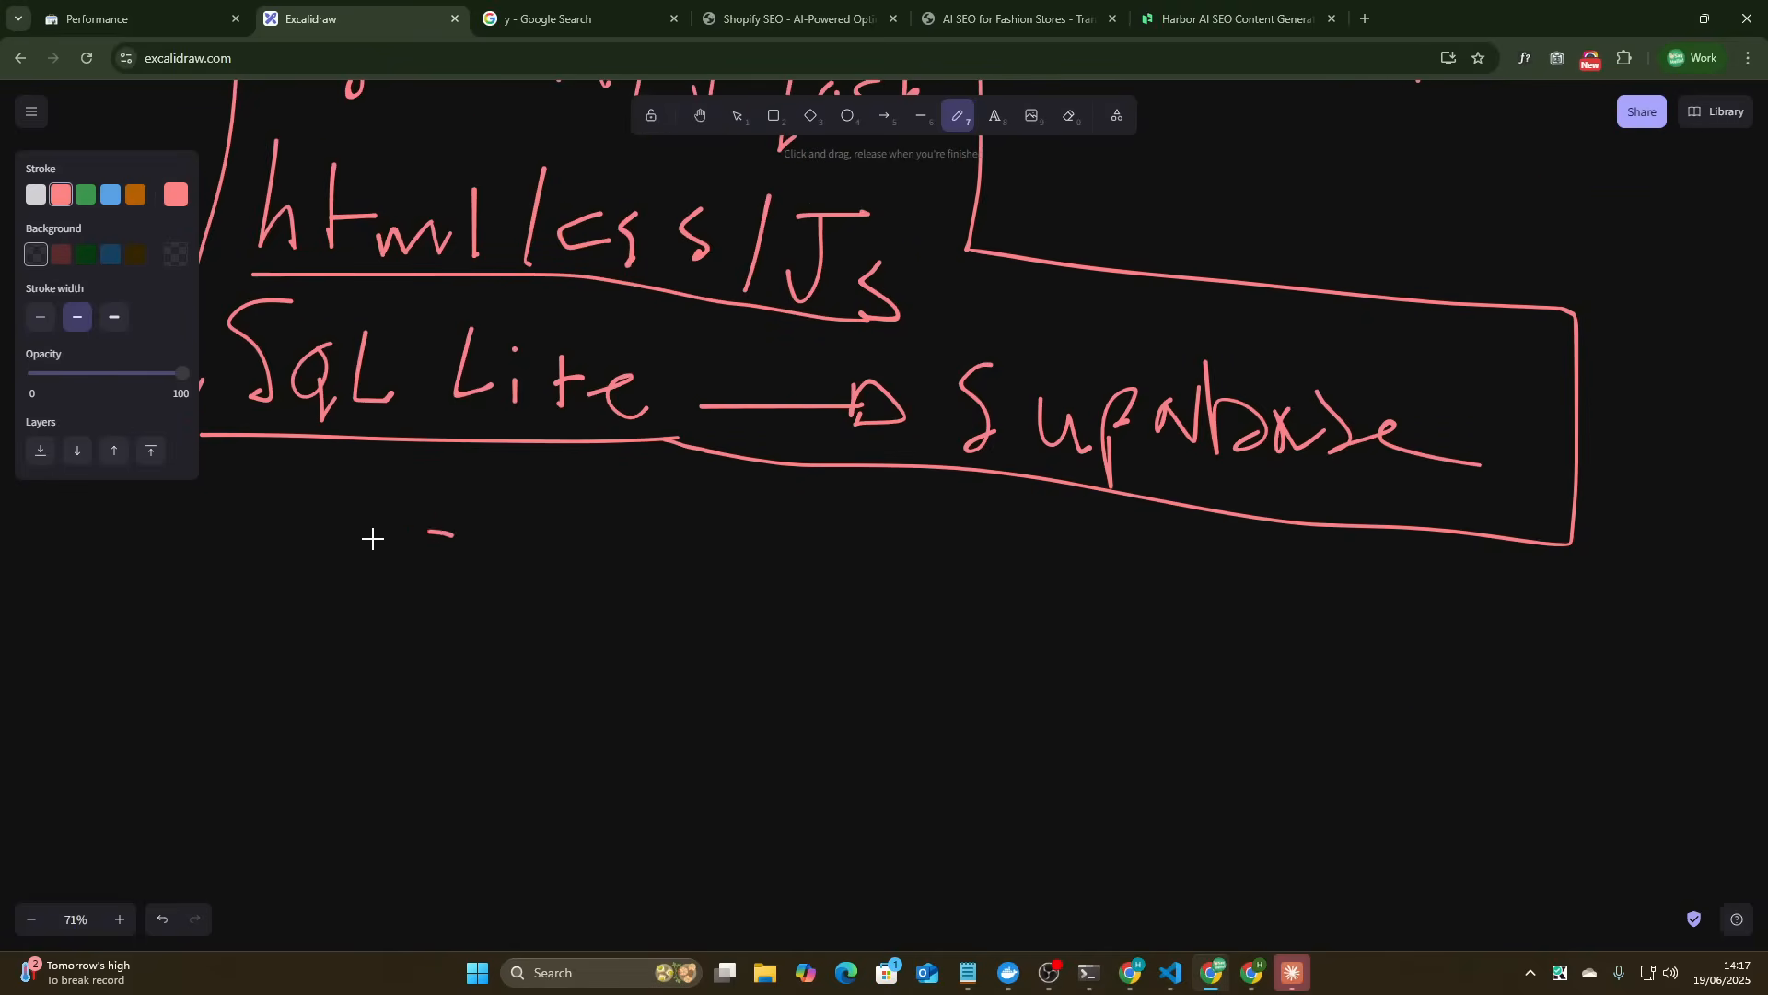
pyautogui.moveTo(361, 542); pyautogui.dragTo(767, 677)
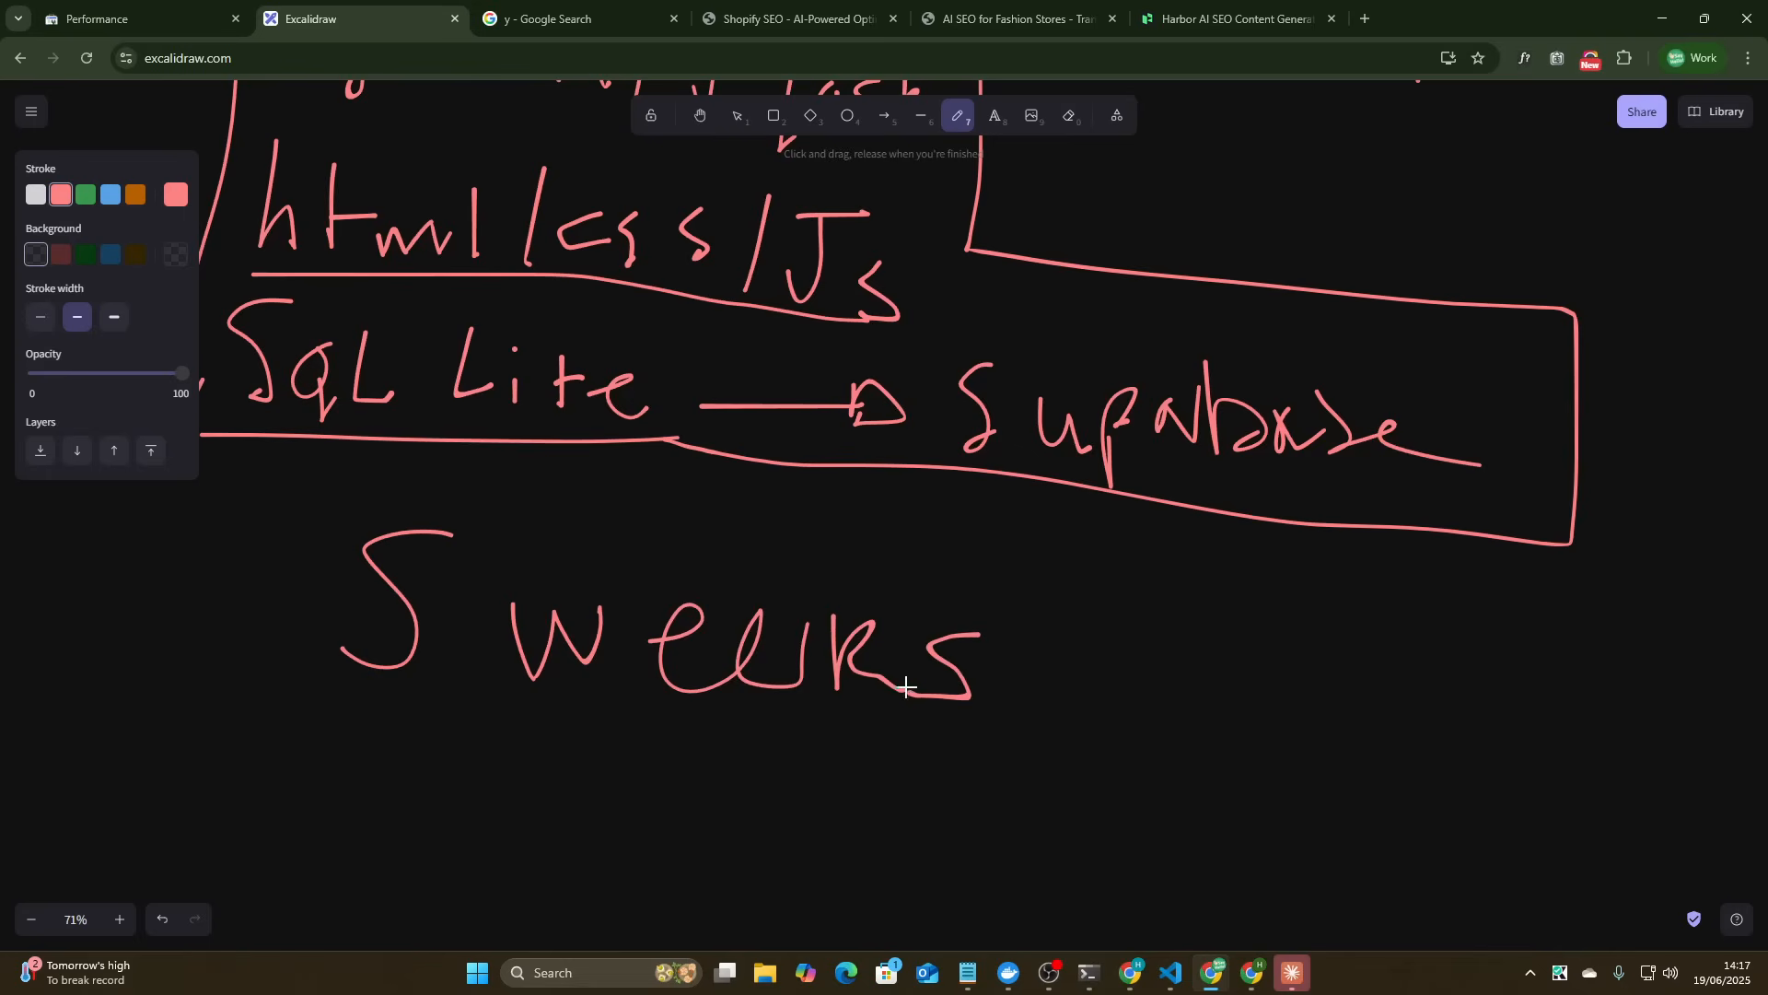
pyautogui.moveTo(304, 722); pyautogui.dragTo(1105, 722)
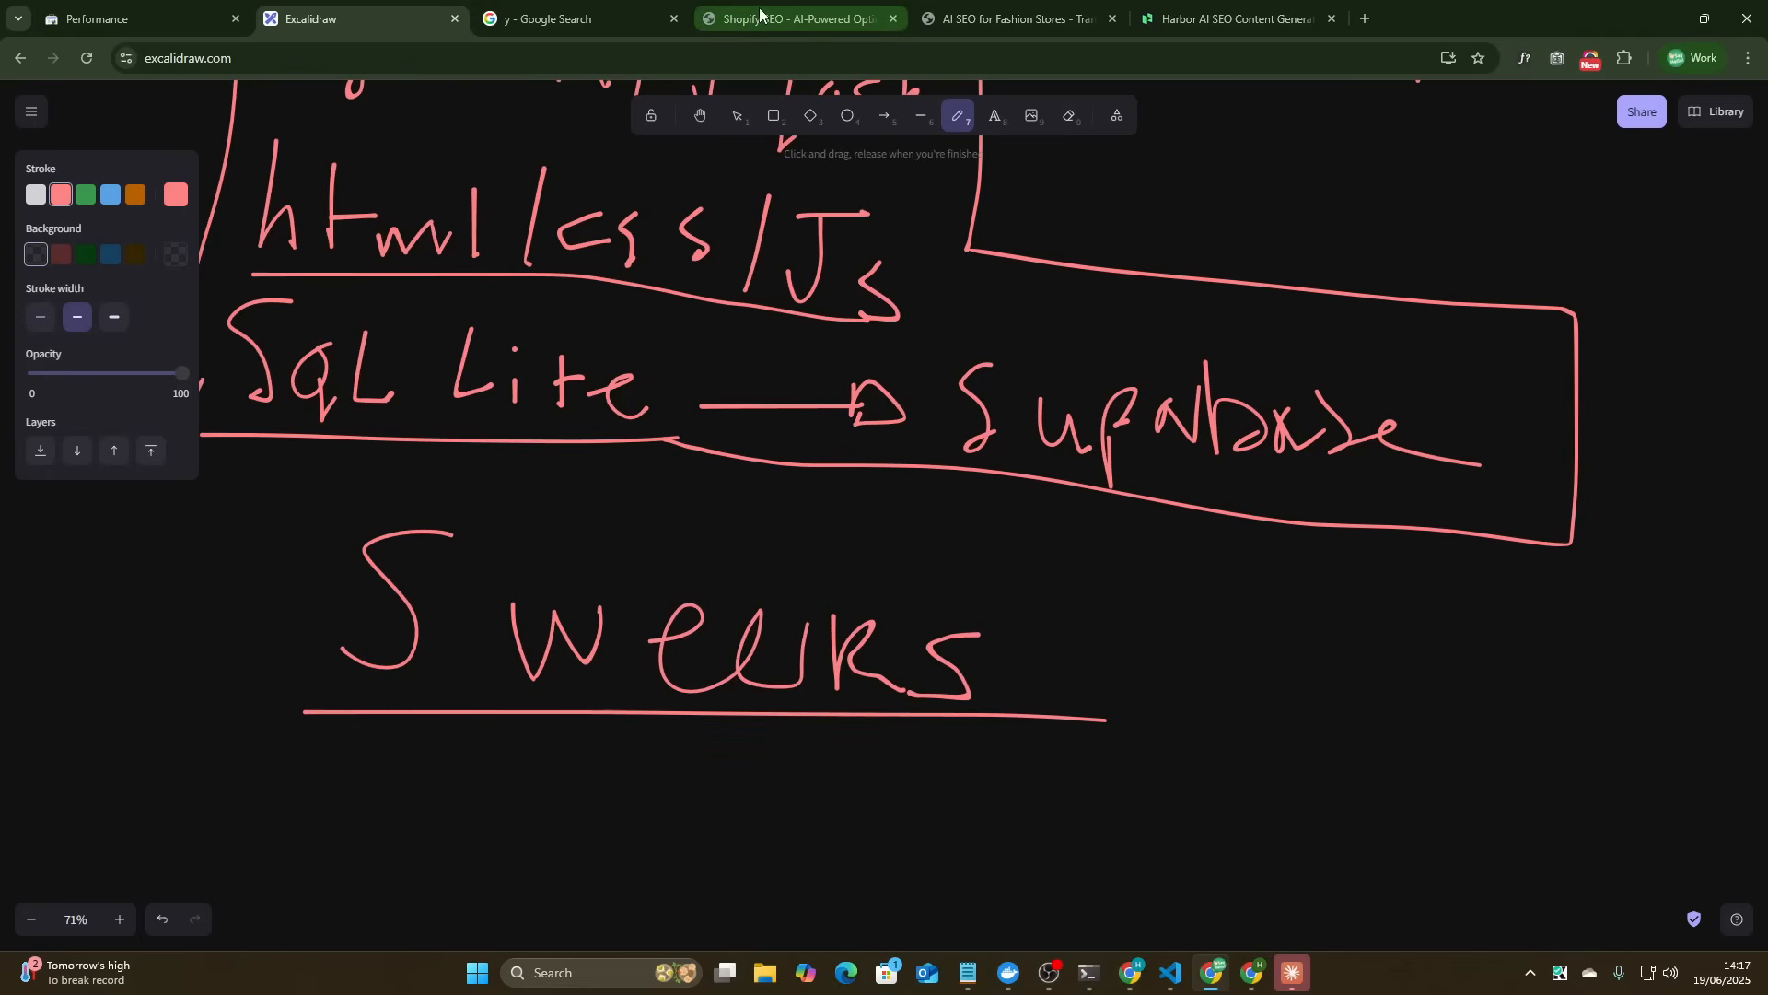
pyautogui.click(786, 18)
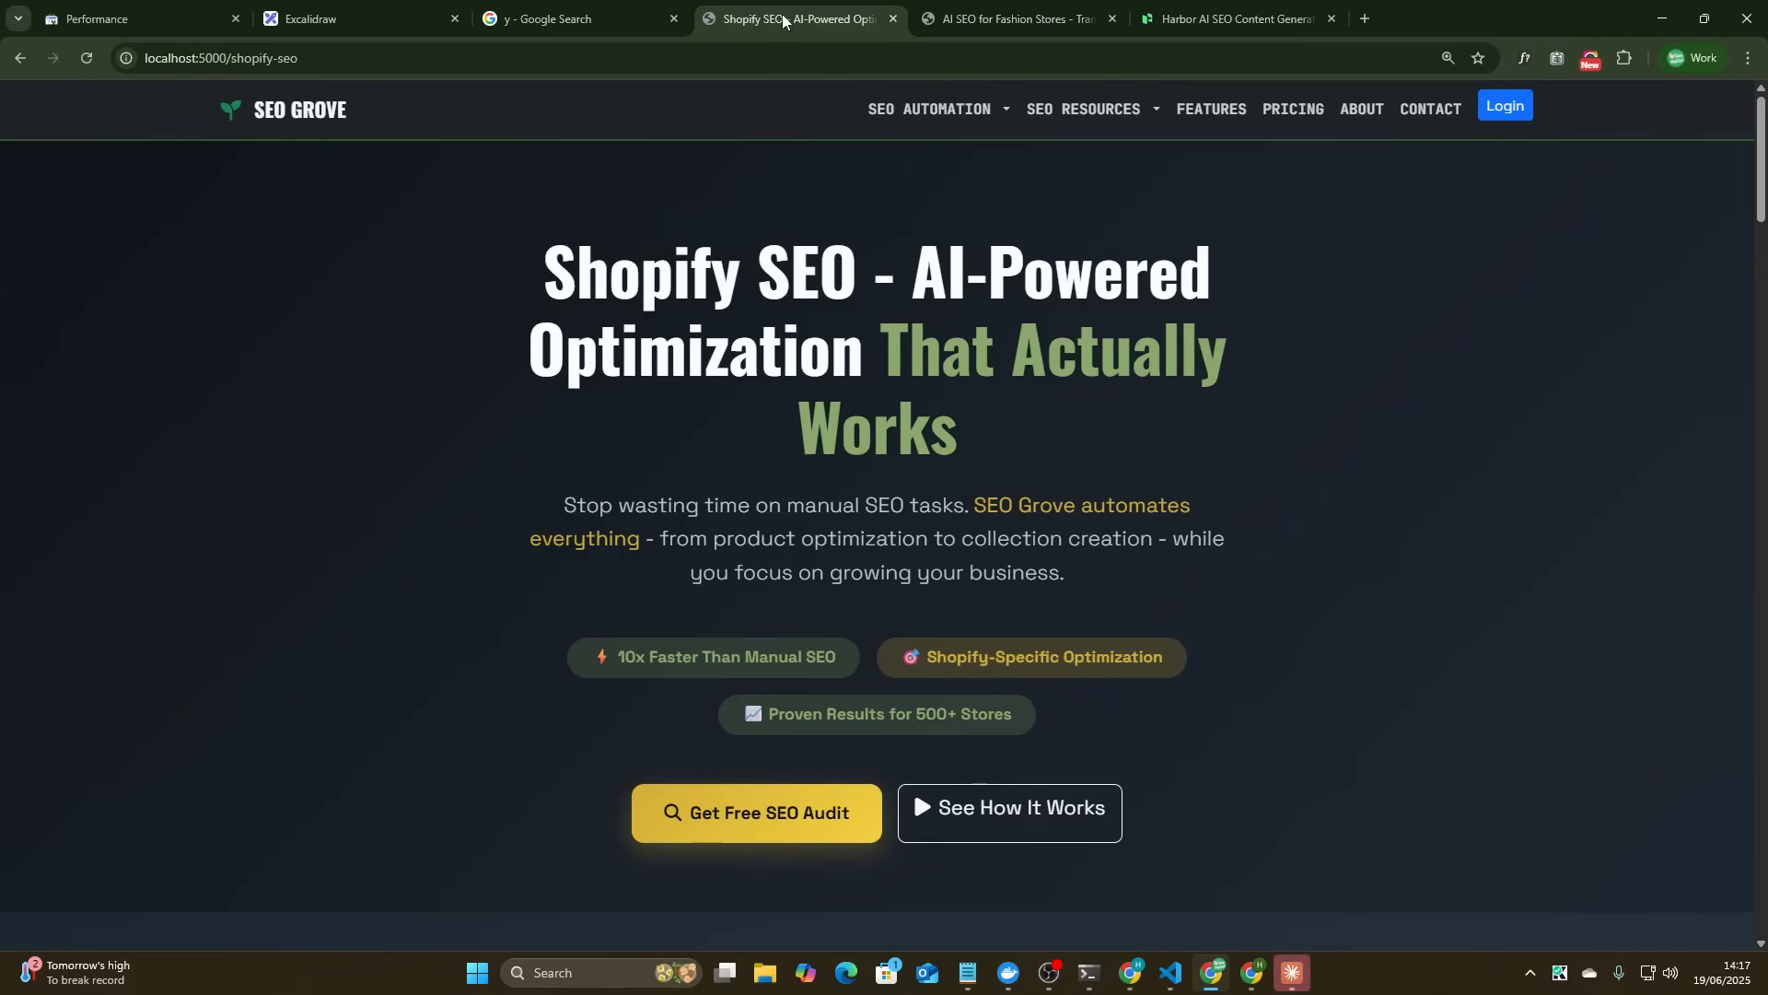
pyautogui.click(1505, 105)
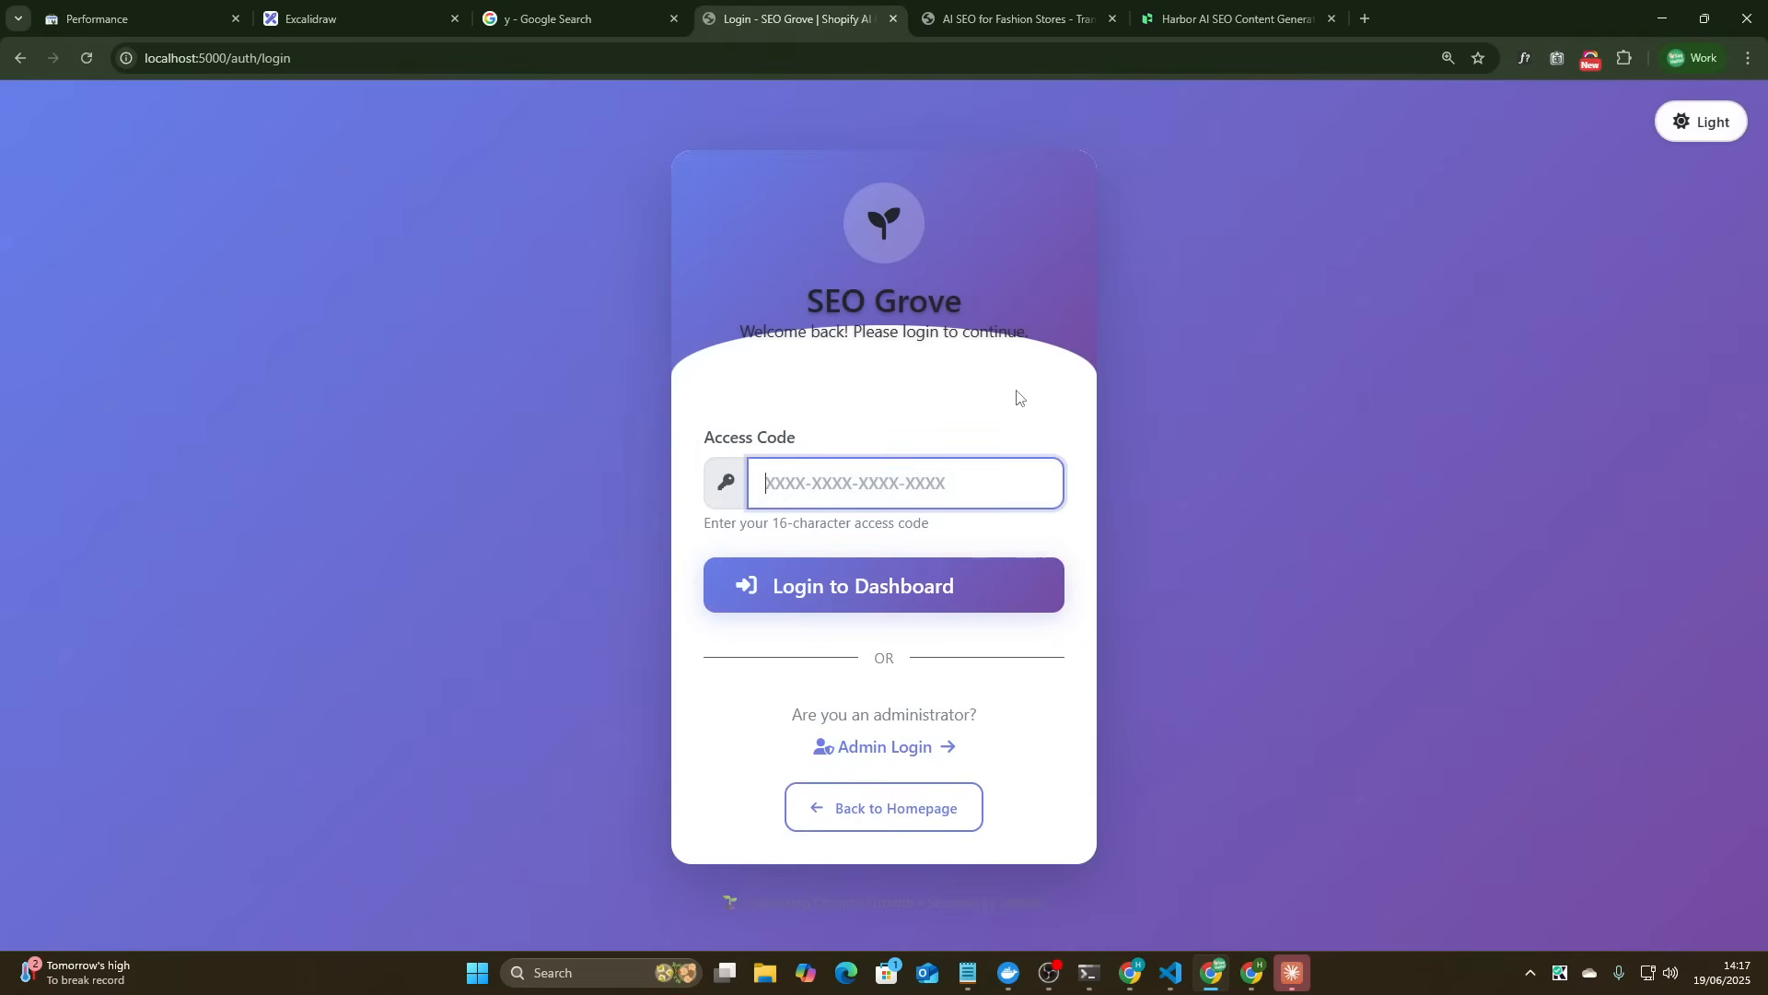
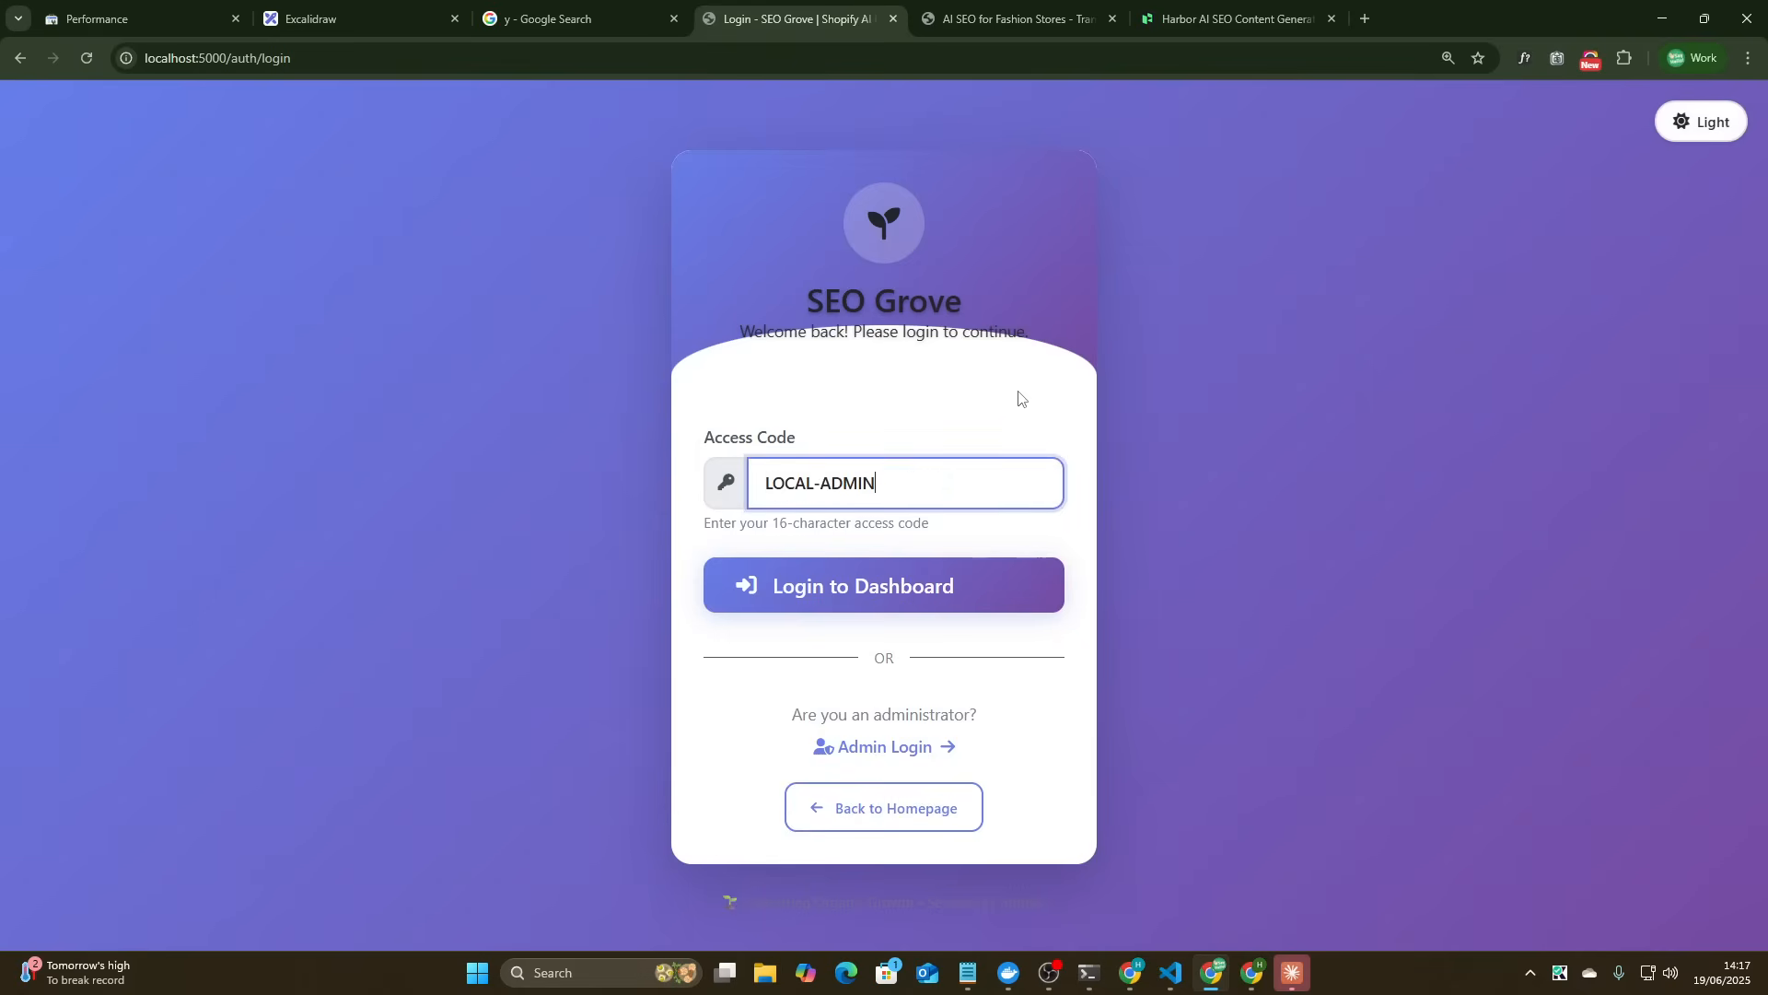
pyautogui.click(883, 584)
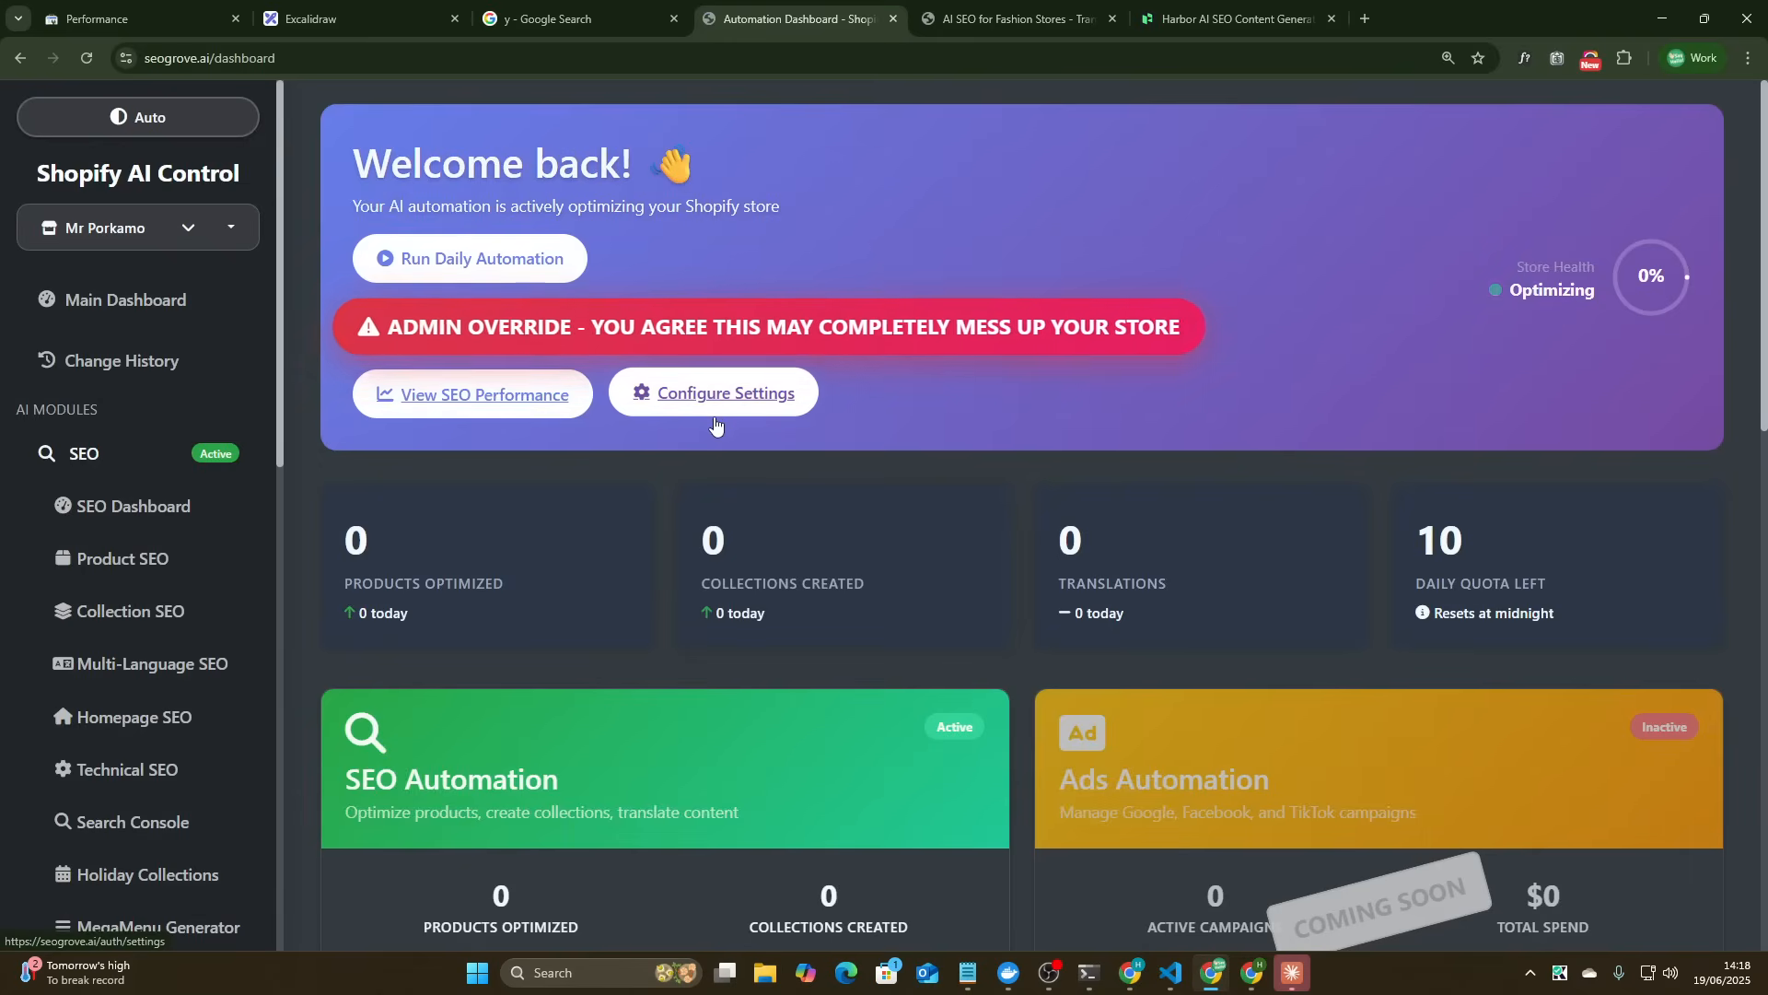
pyautogui.scroll(-3)
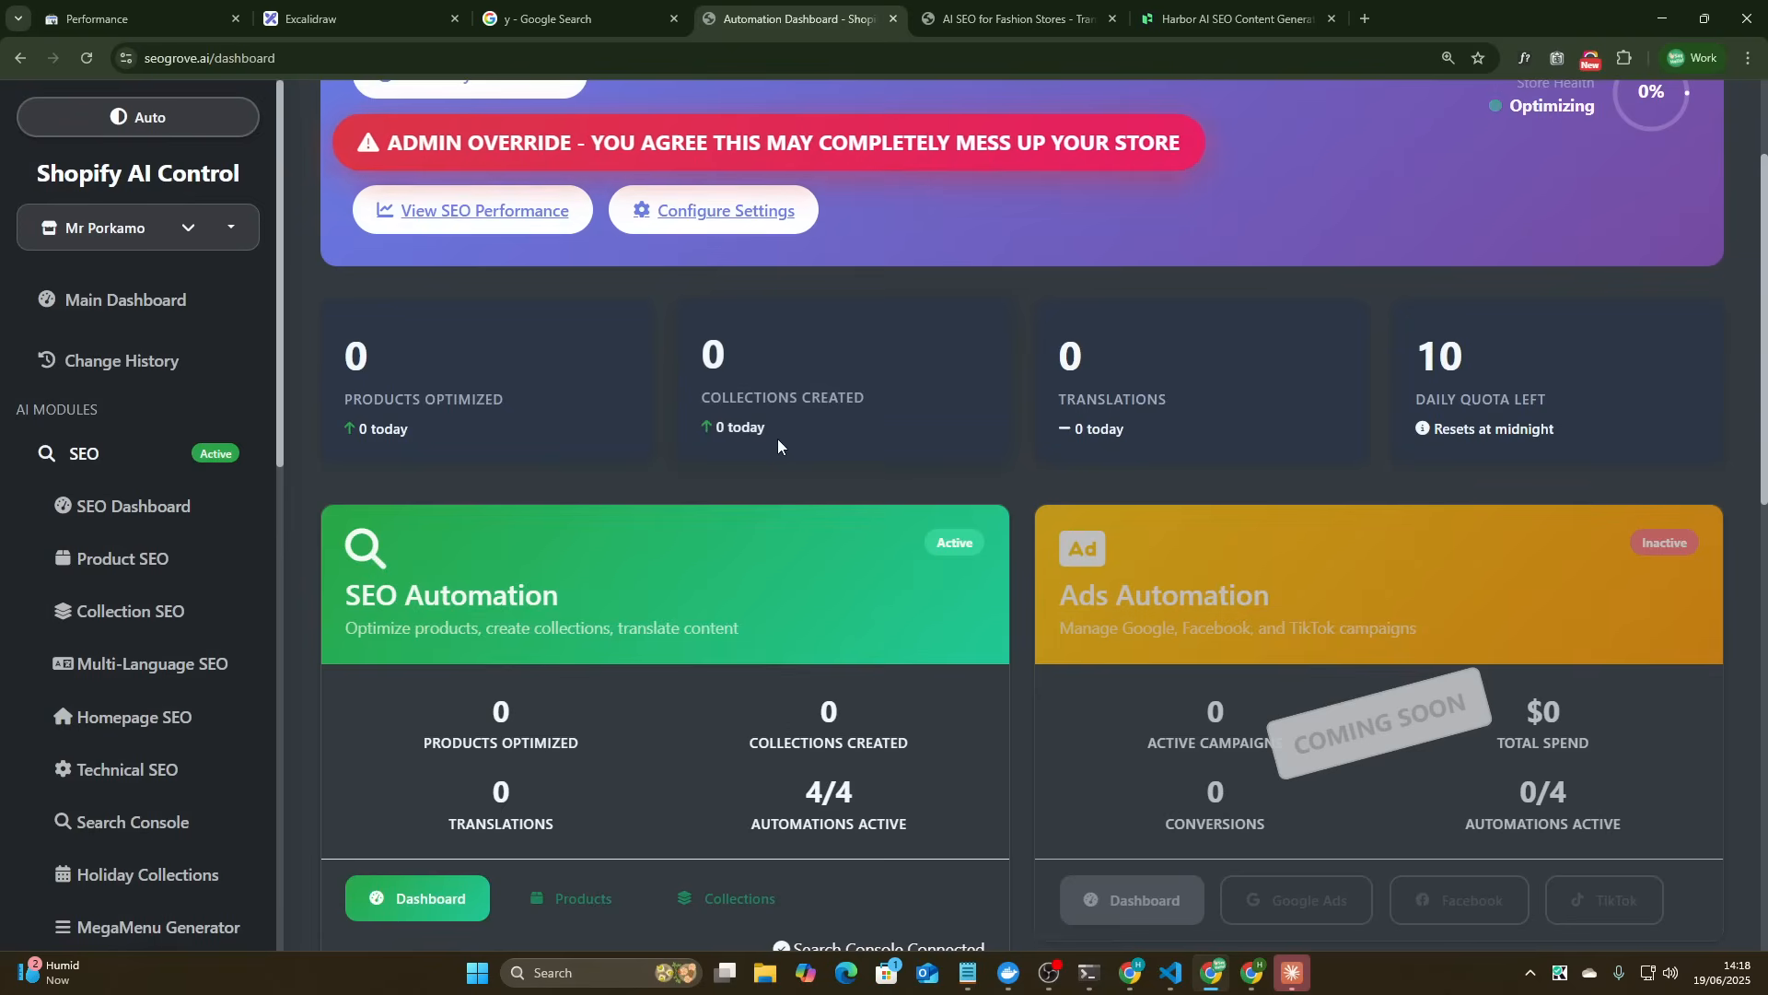
pyautogui.moveTo(574, 468)
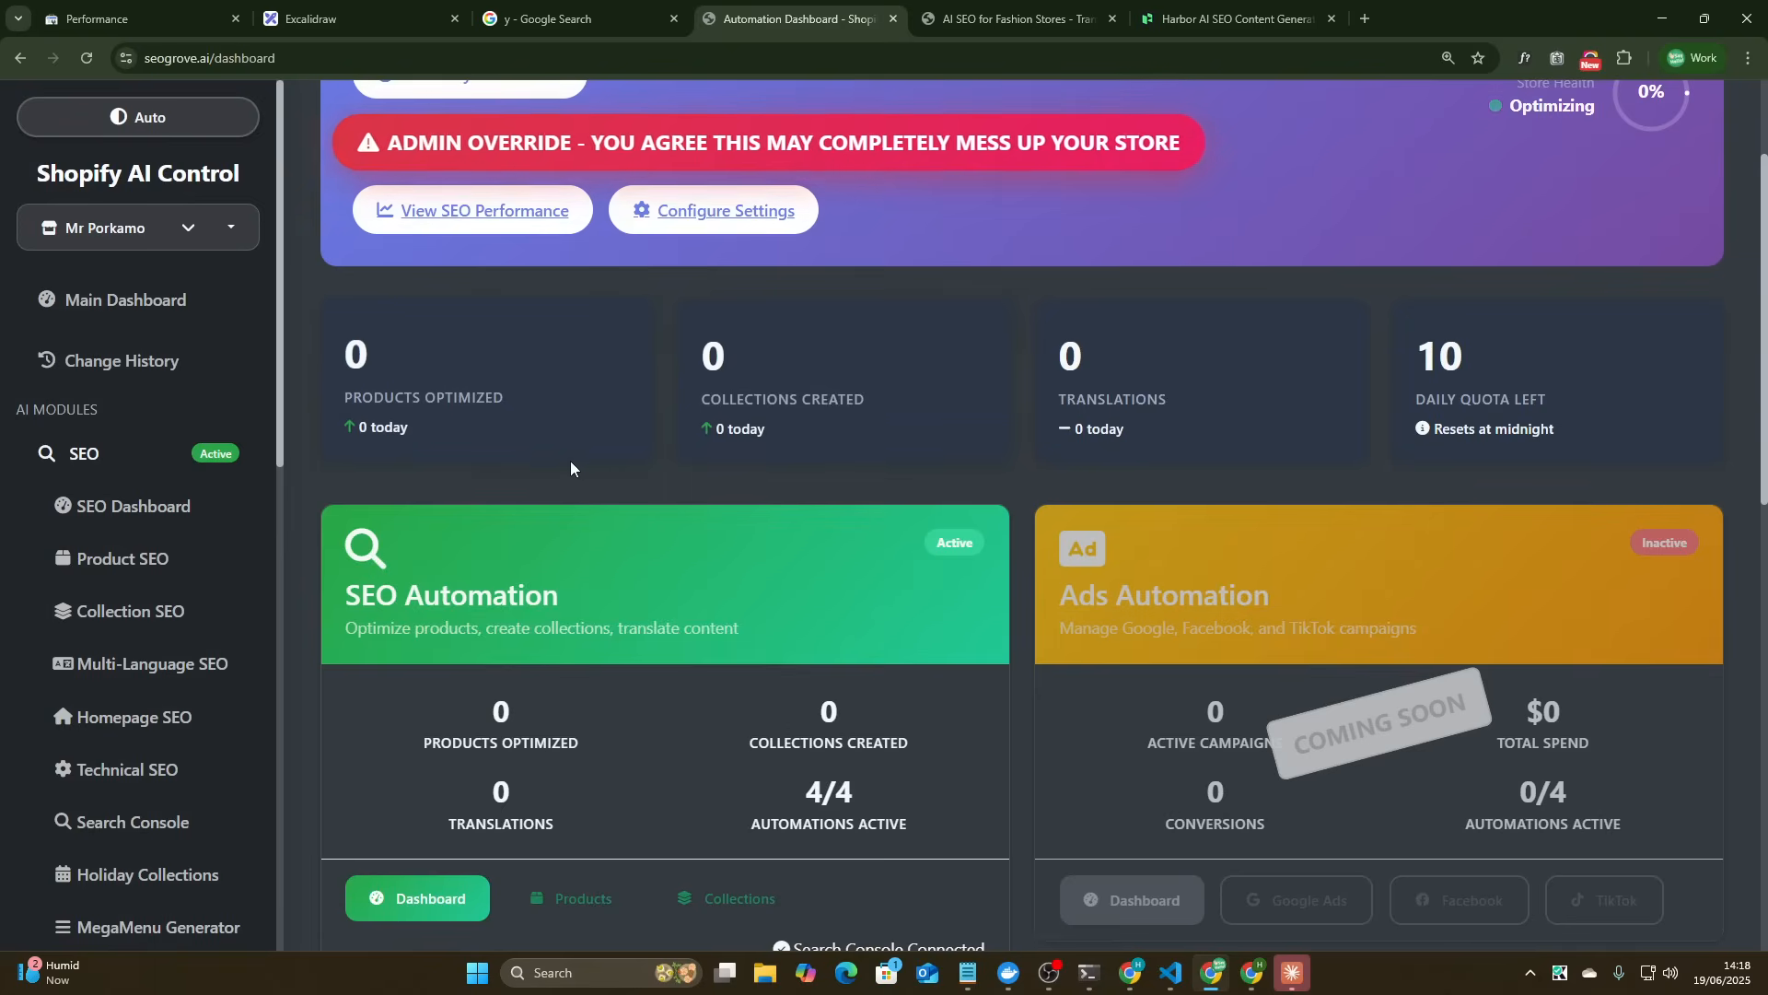
pyautogui.moveTo(187, 597)
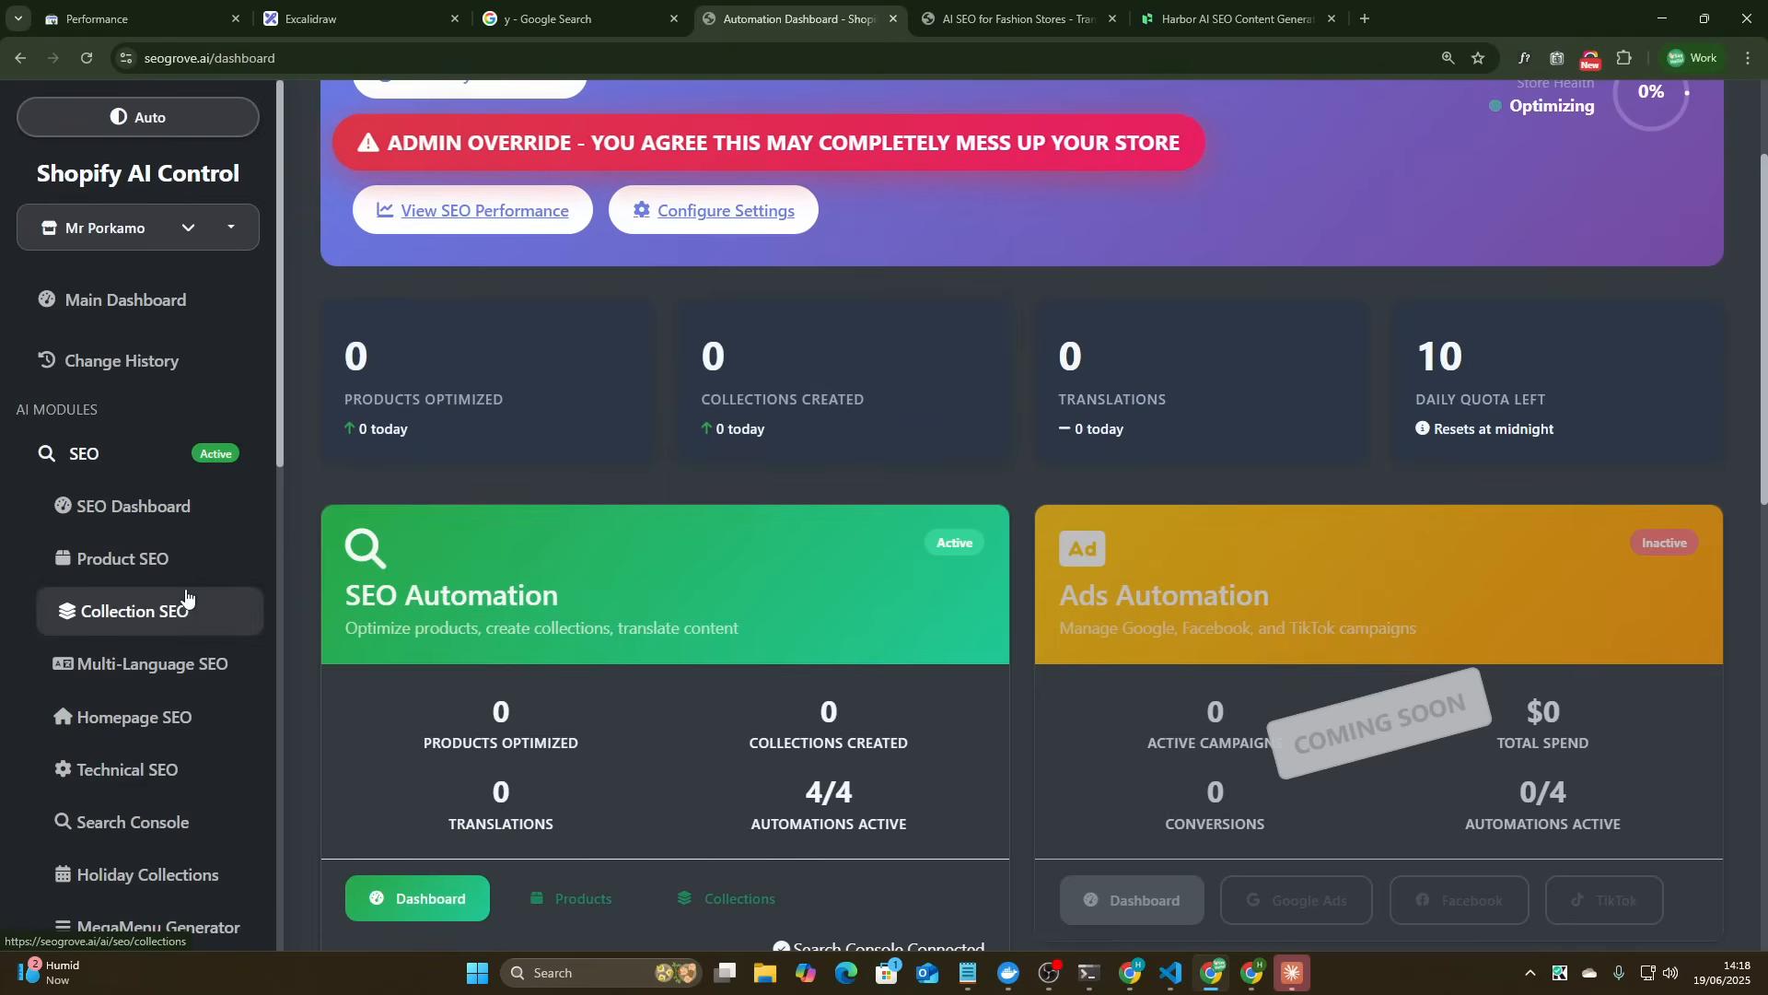
pyautogui.scroll(-3)
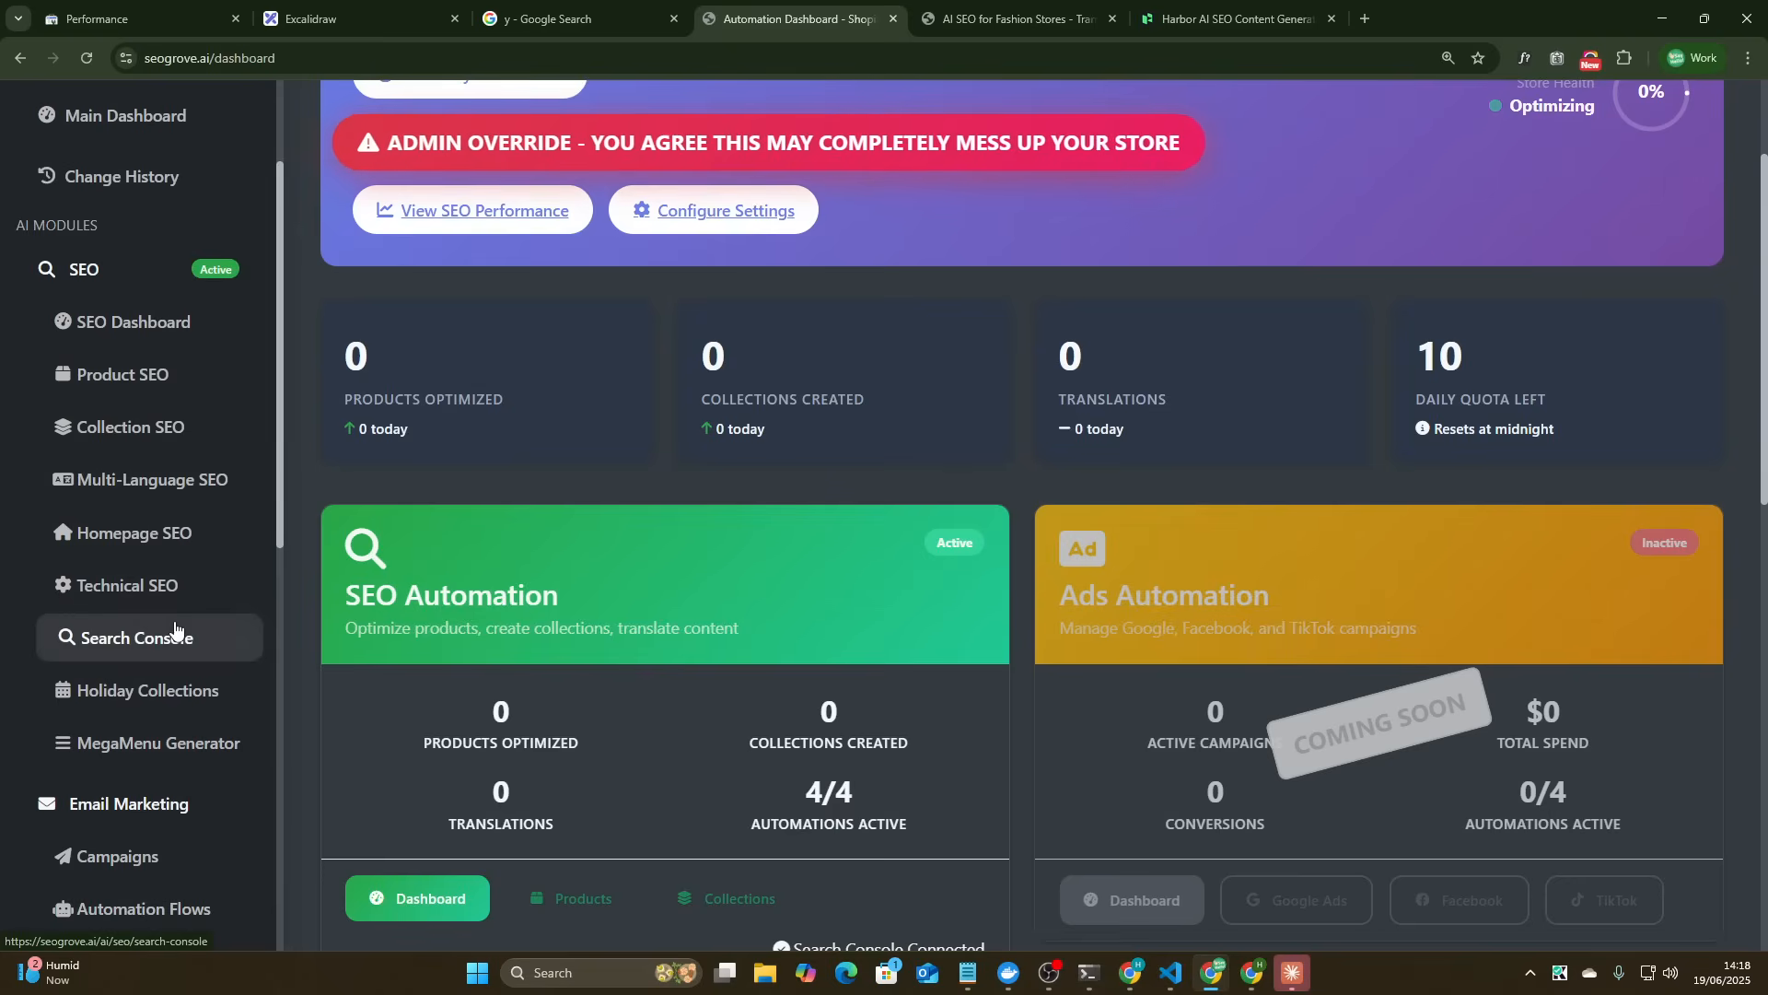
pyautogui.moveTo(190, 626)
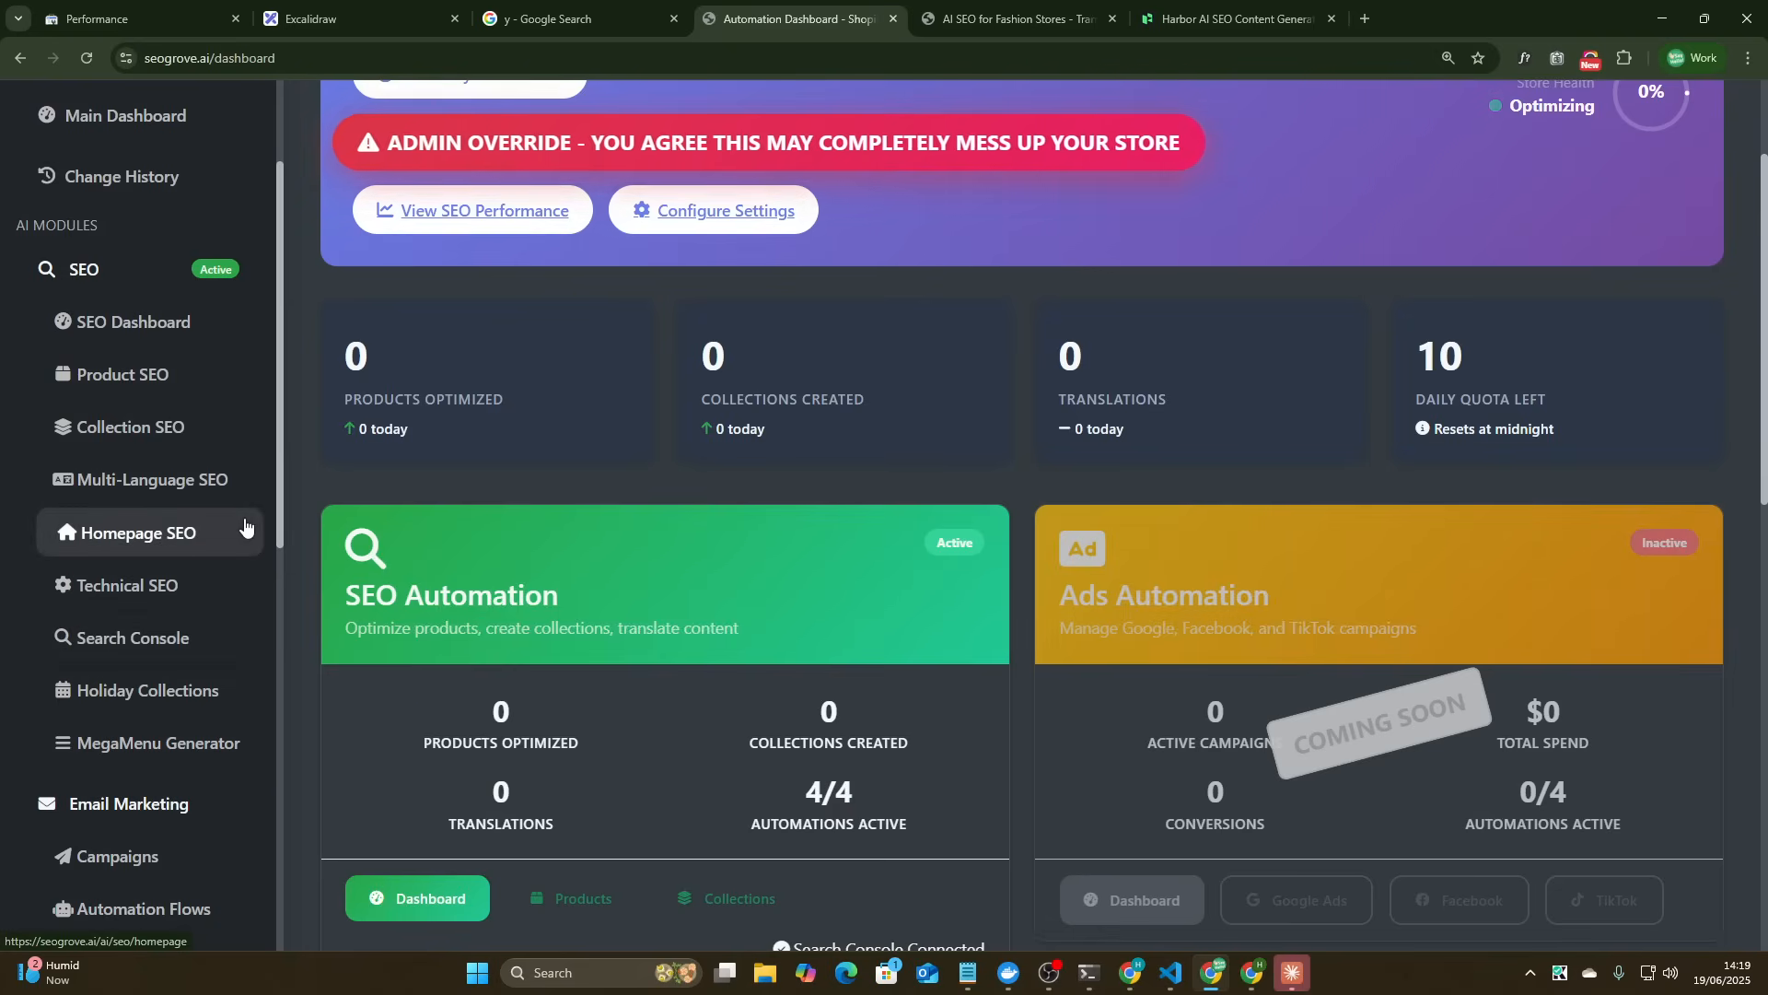
pyautogui.scroll(-3)
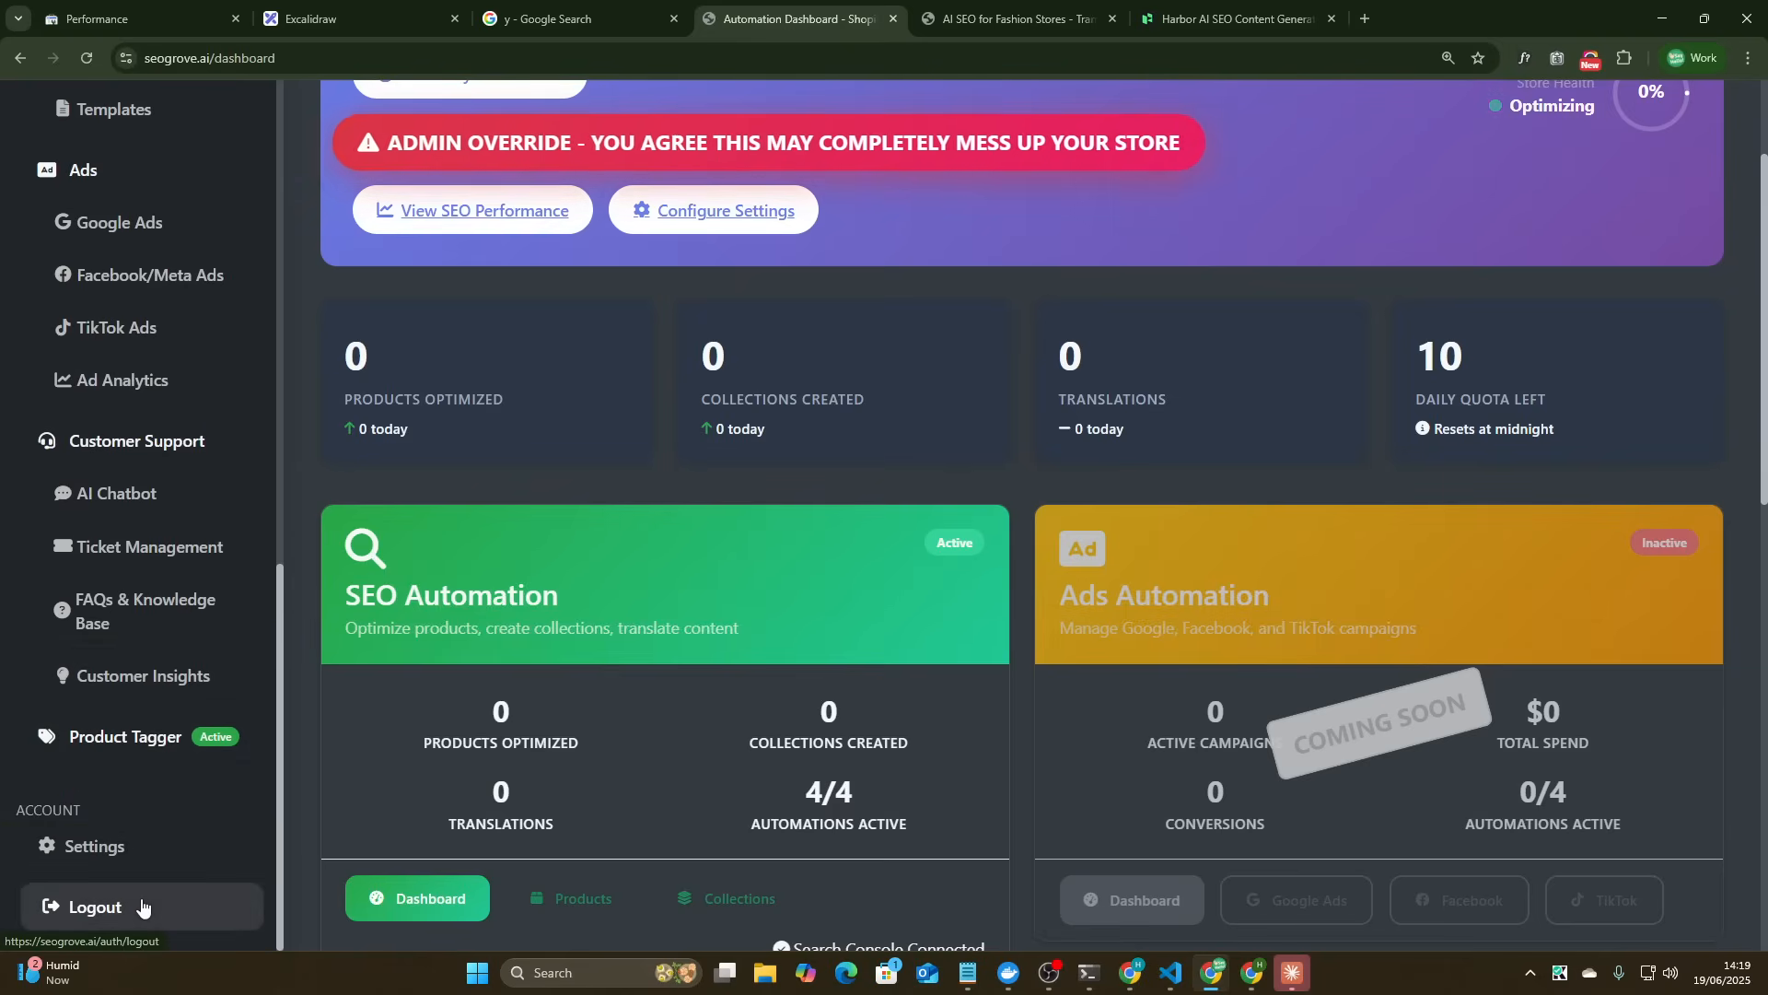
pyautogui.click(95, 907)
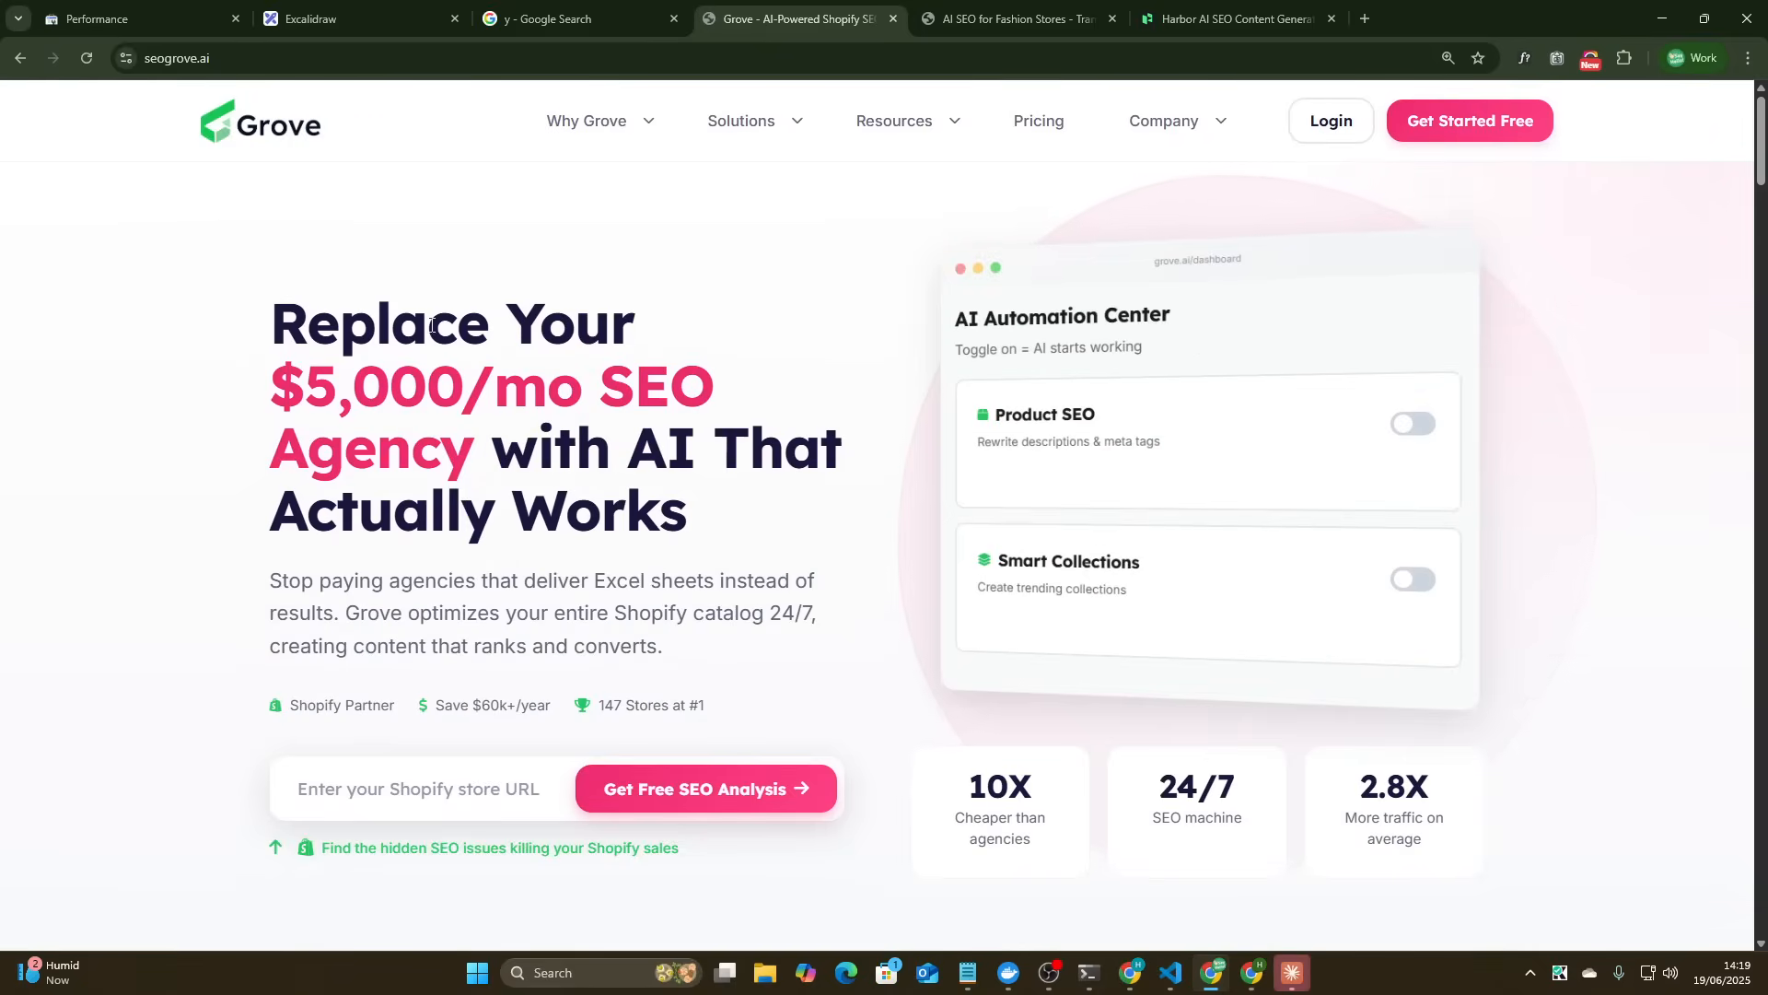
pyautogui.write('https://seogrove.ai/pre')
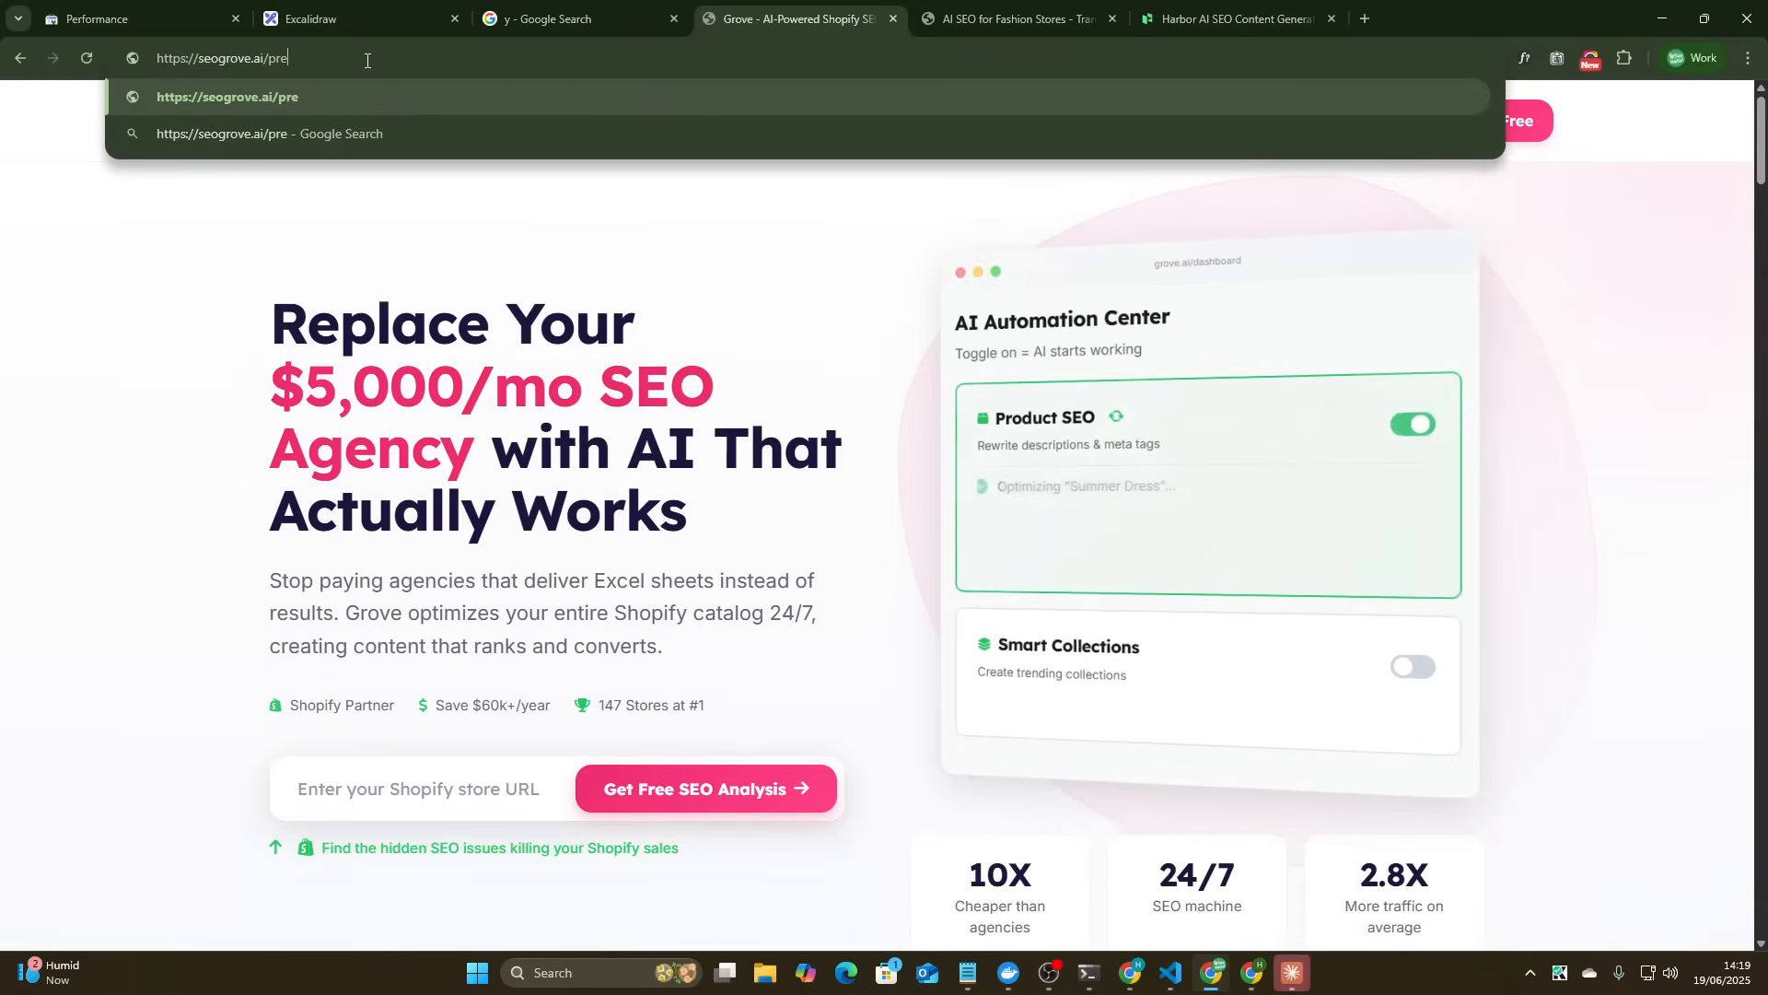
pyautogui.press('Enter')
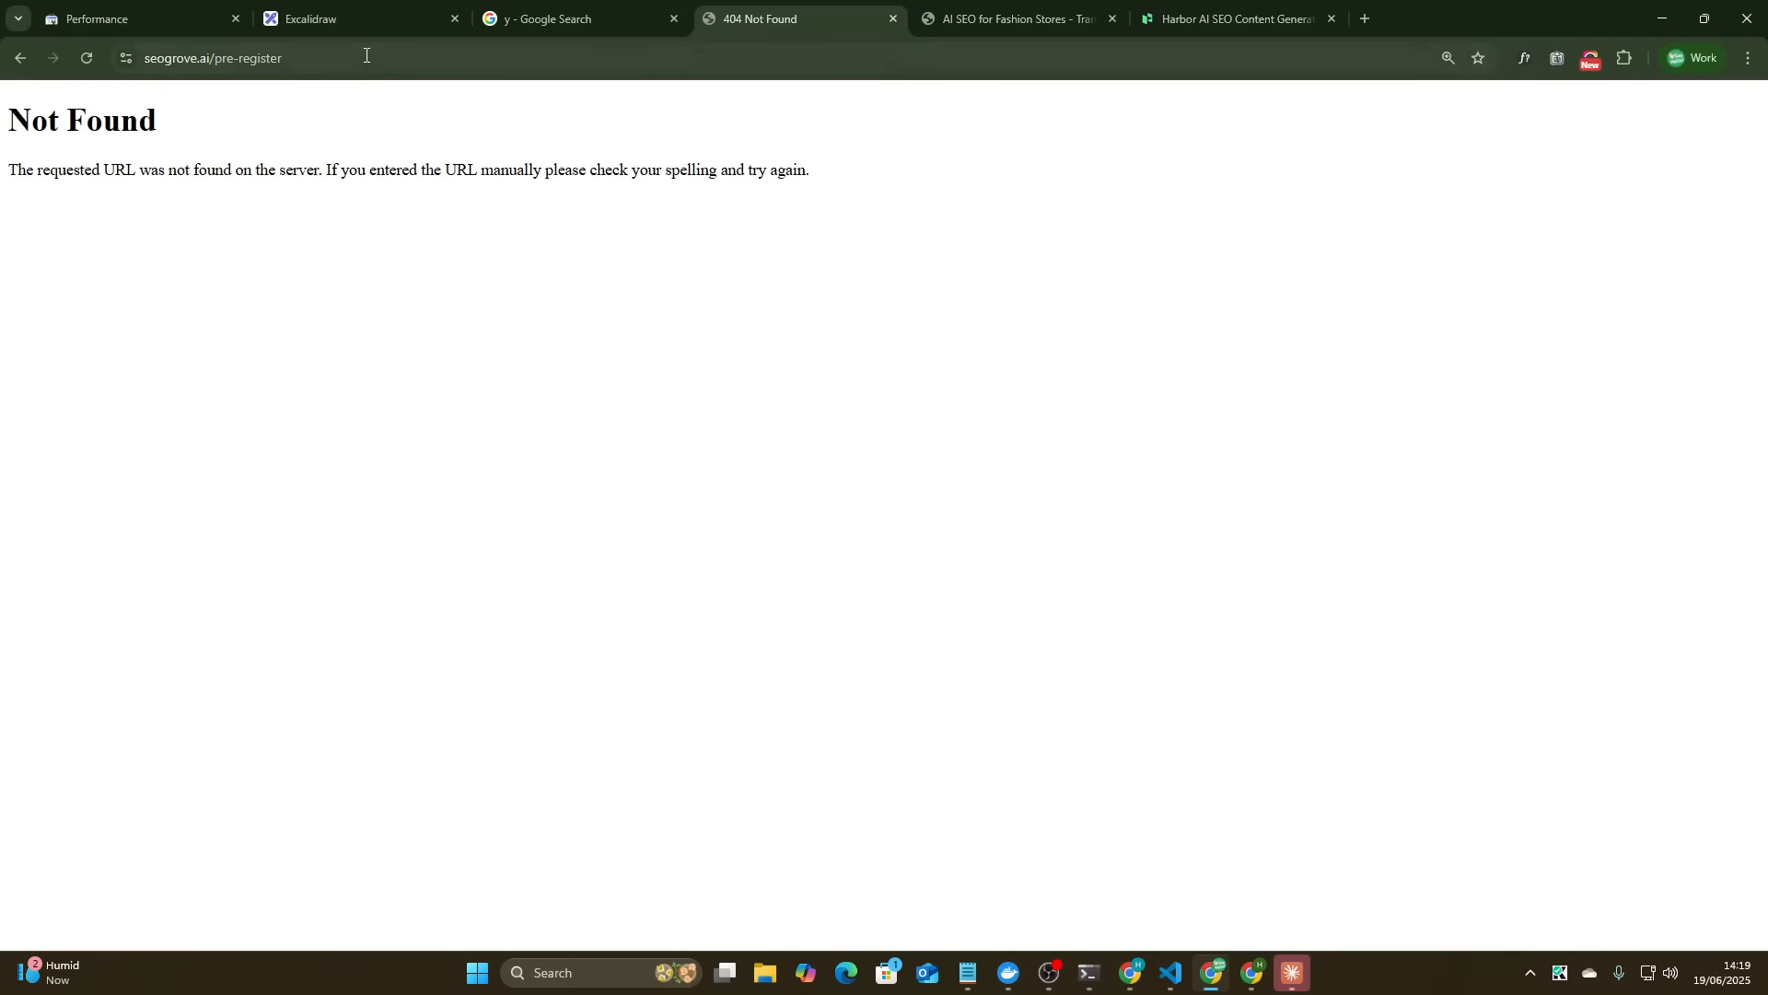
pyautogui.moveTo(427, 235)
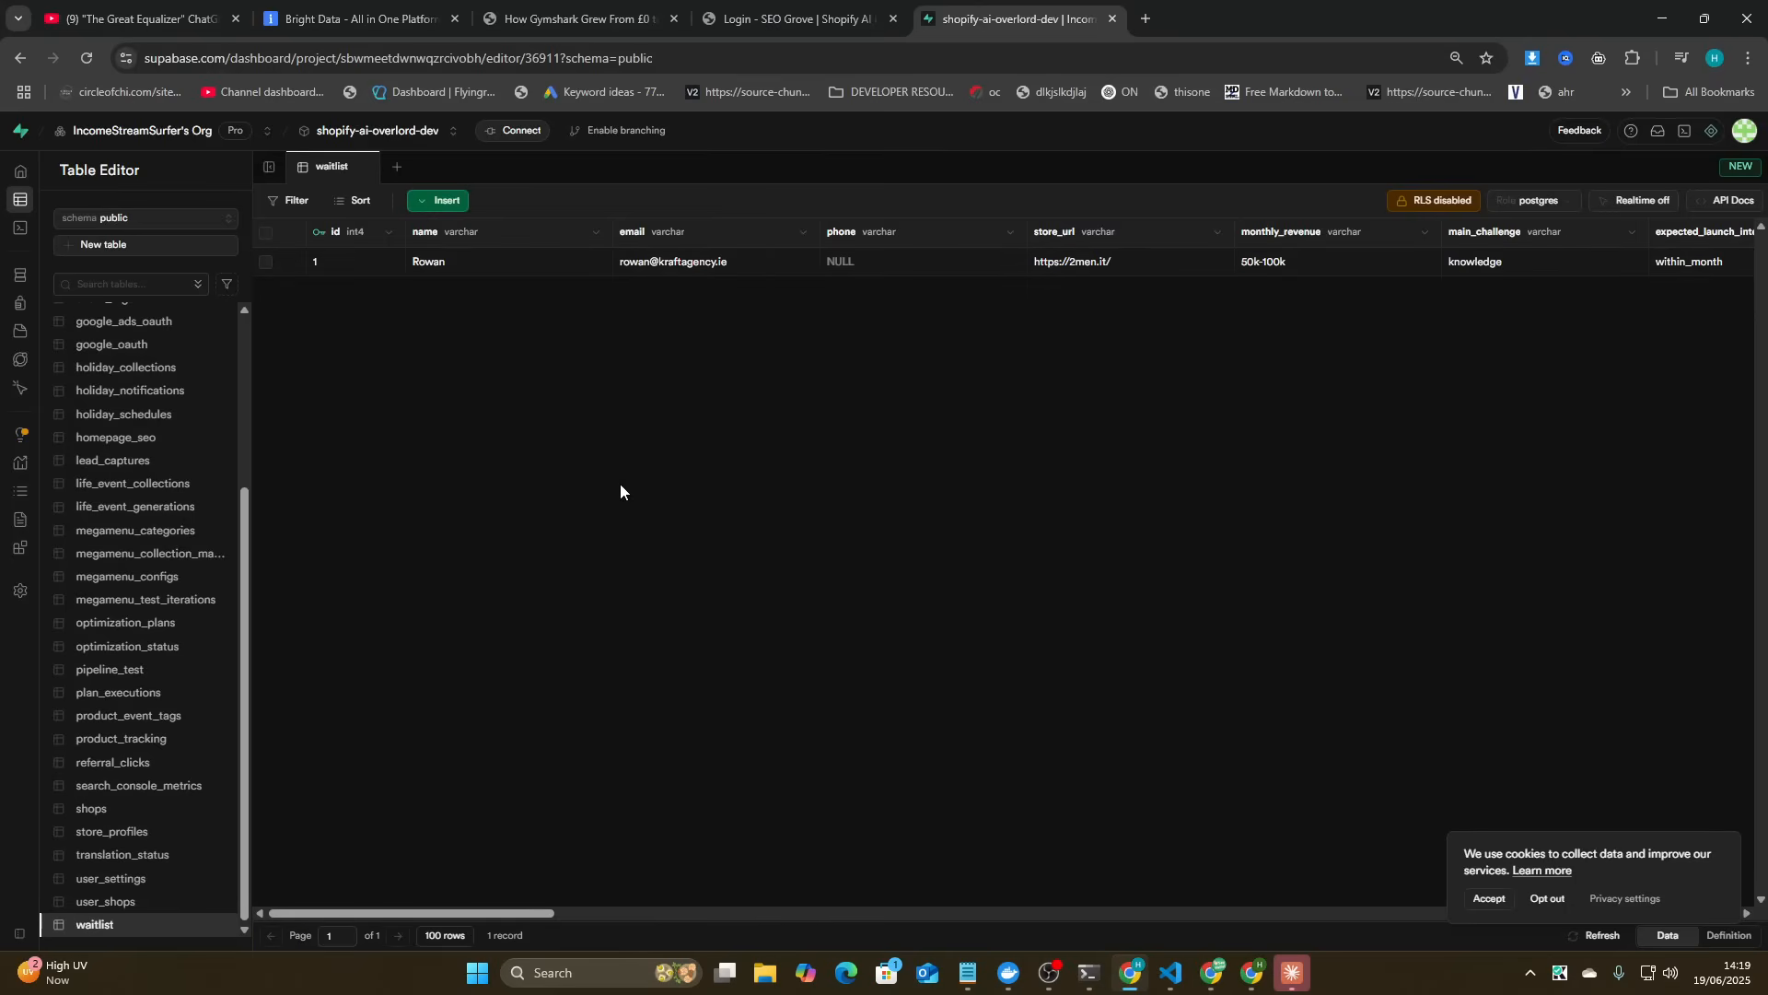
pyautogui.moveTo(629, 487)
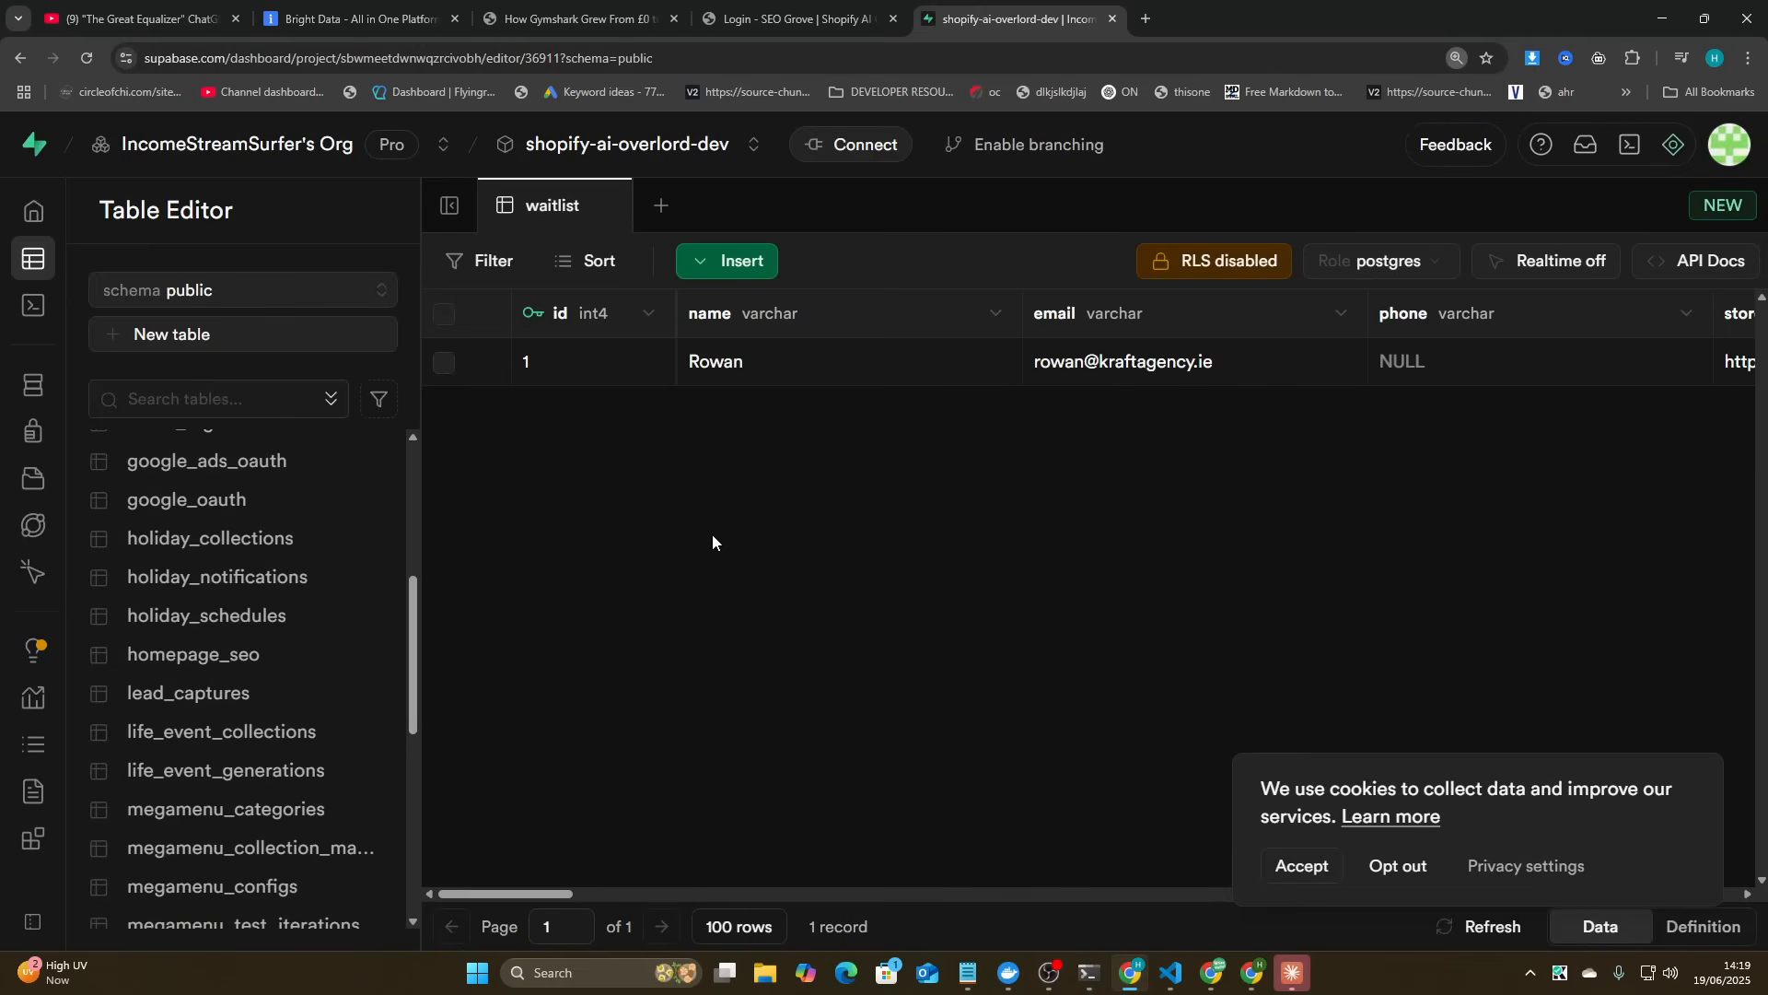
# Step: Dismiss the Supabase cookie notice over the waitlist table
pyautogui.click(1301, 865)
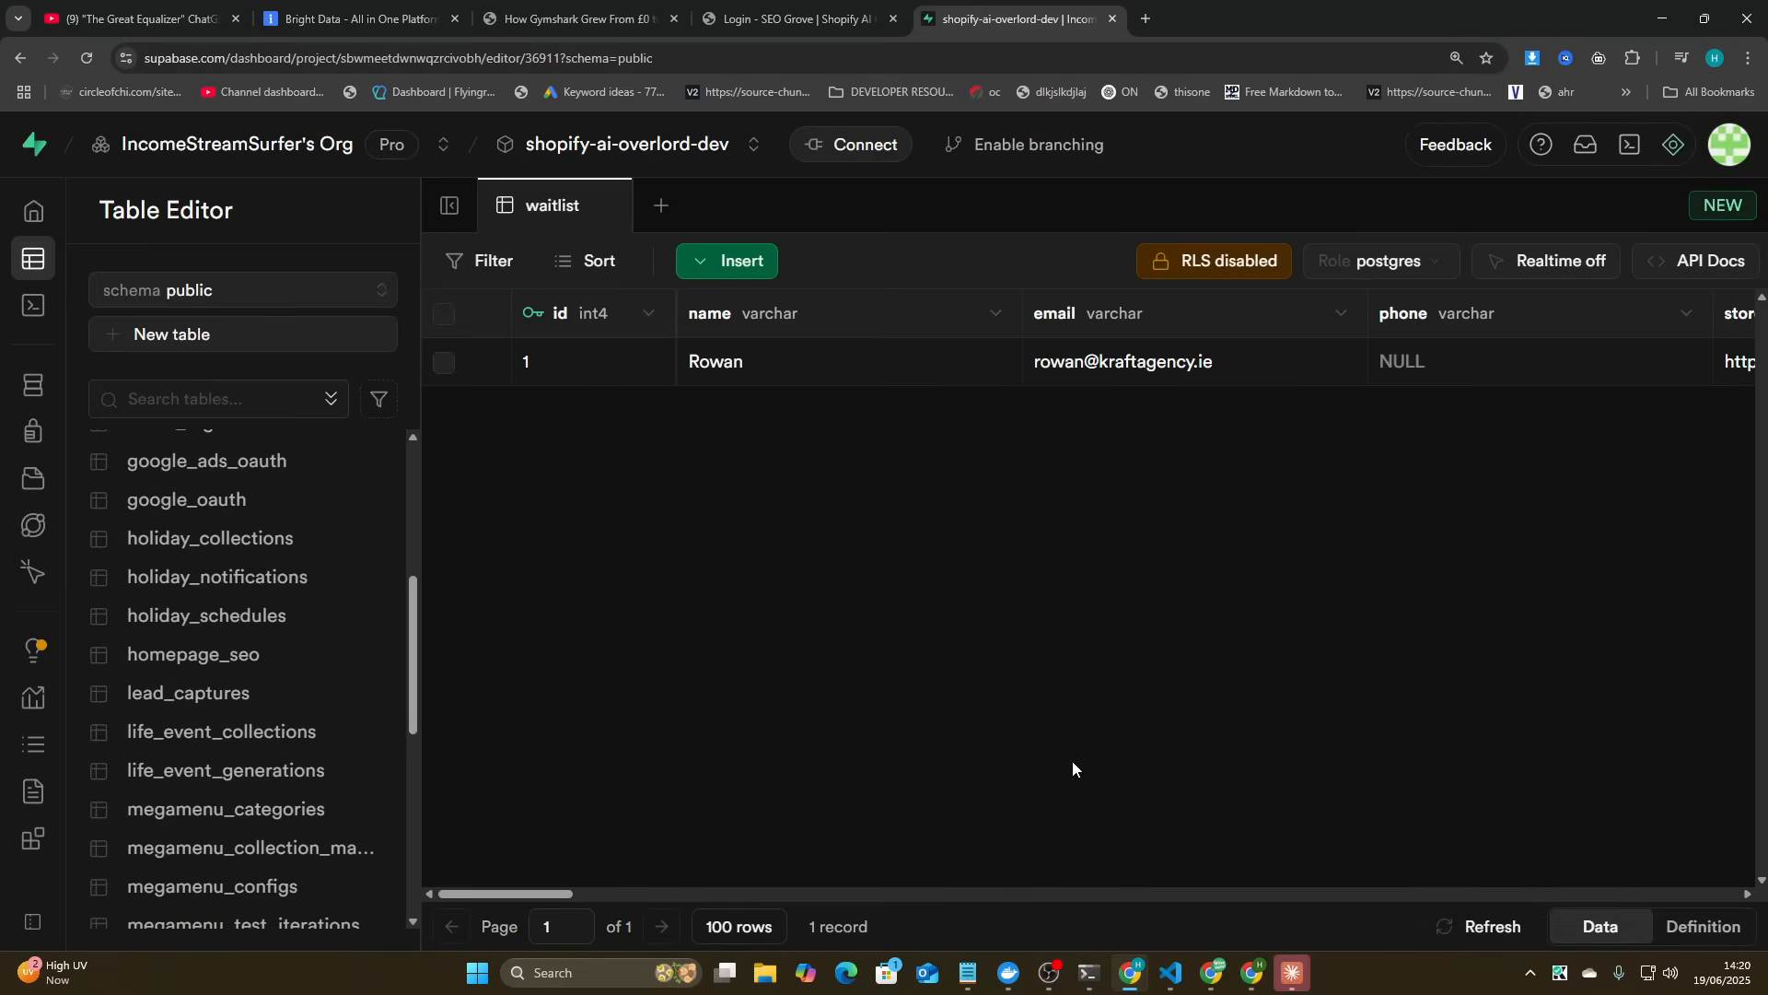
pyautogui.moveTo(878, 633)
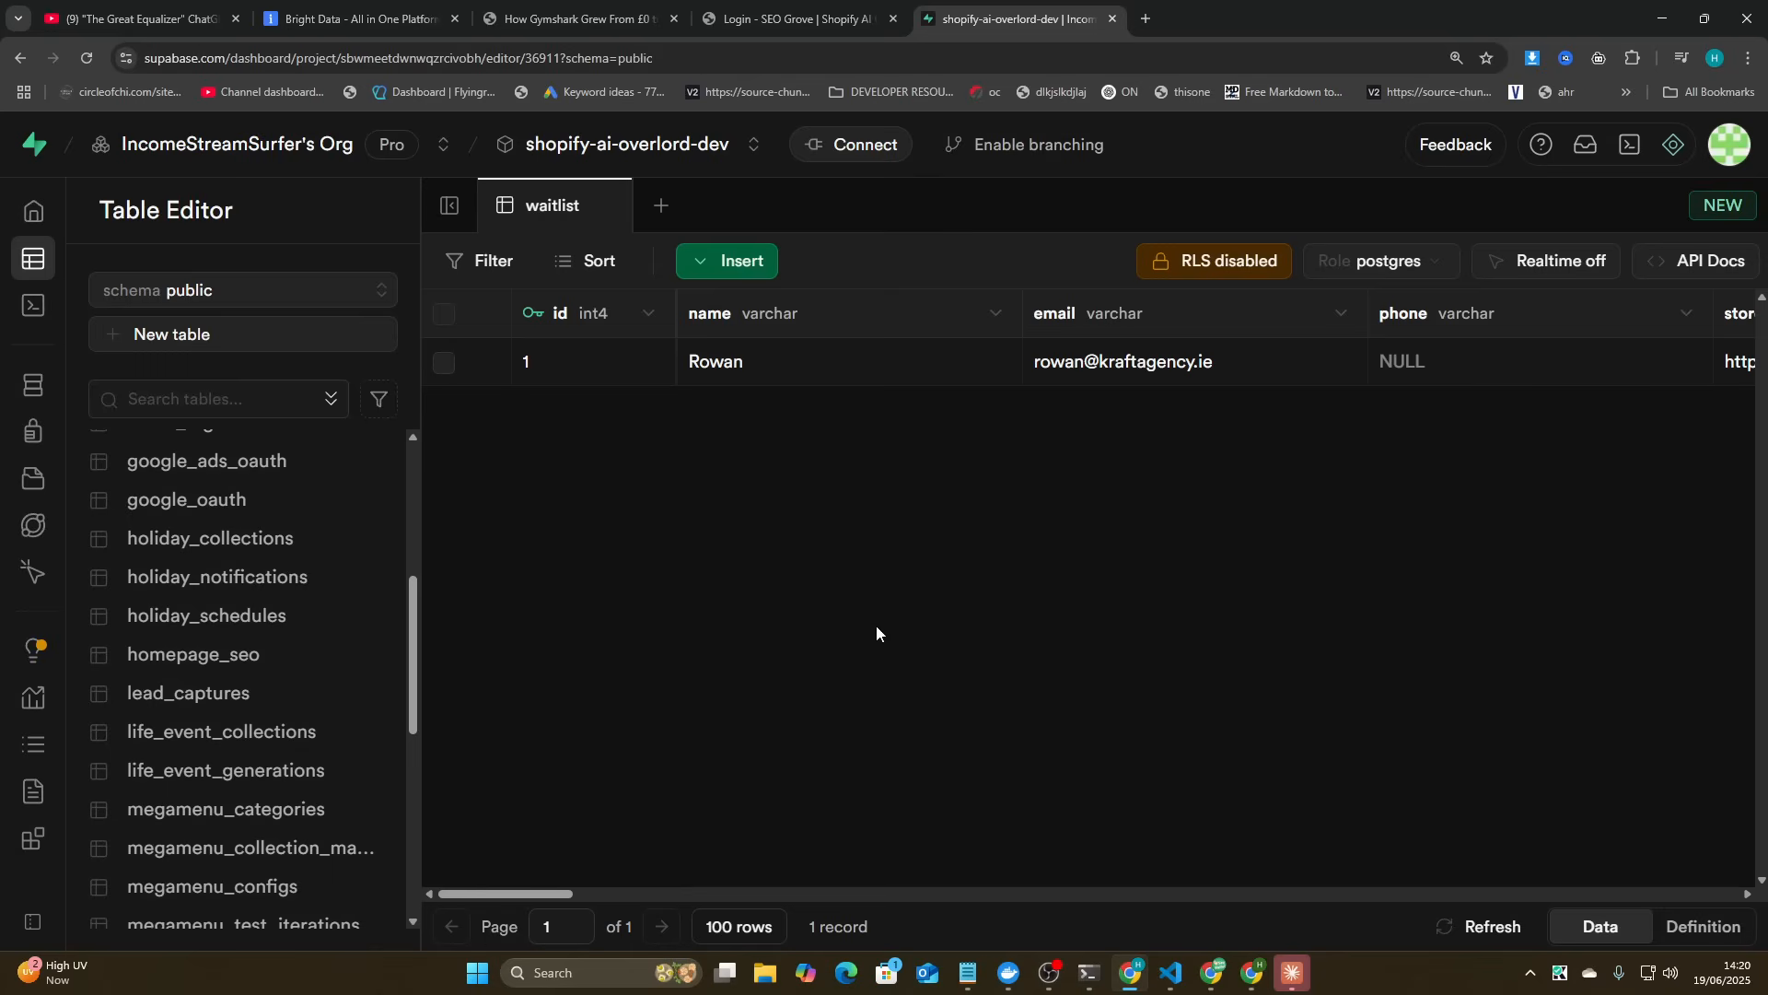
pyautogui.moveTo(798, 661)
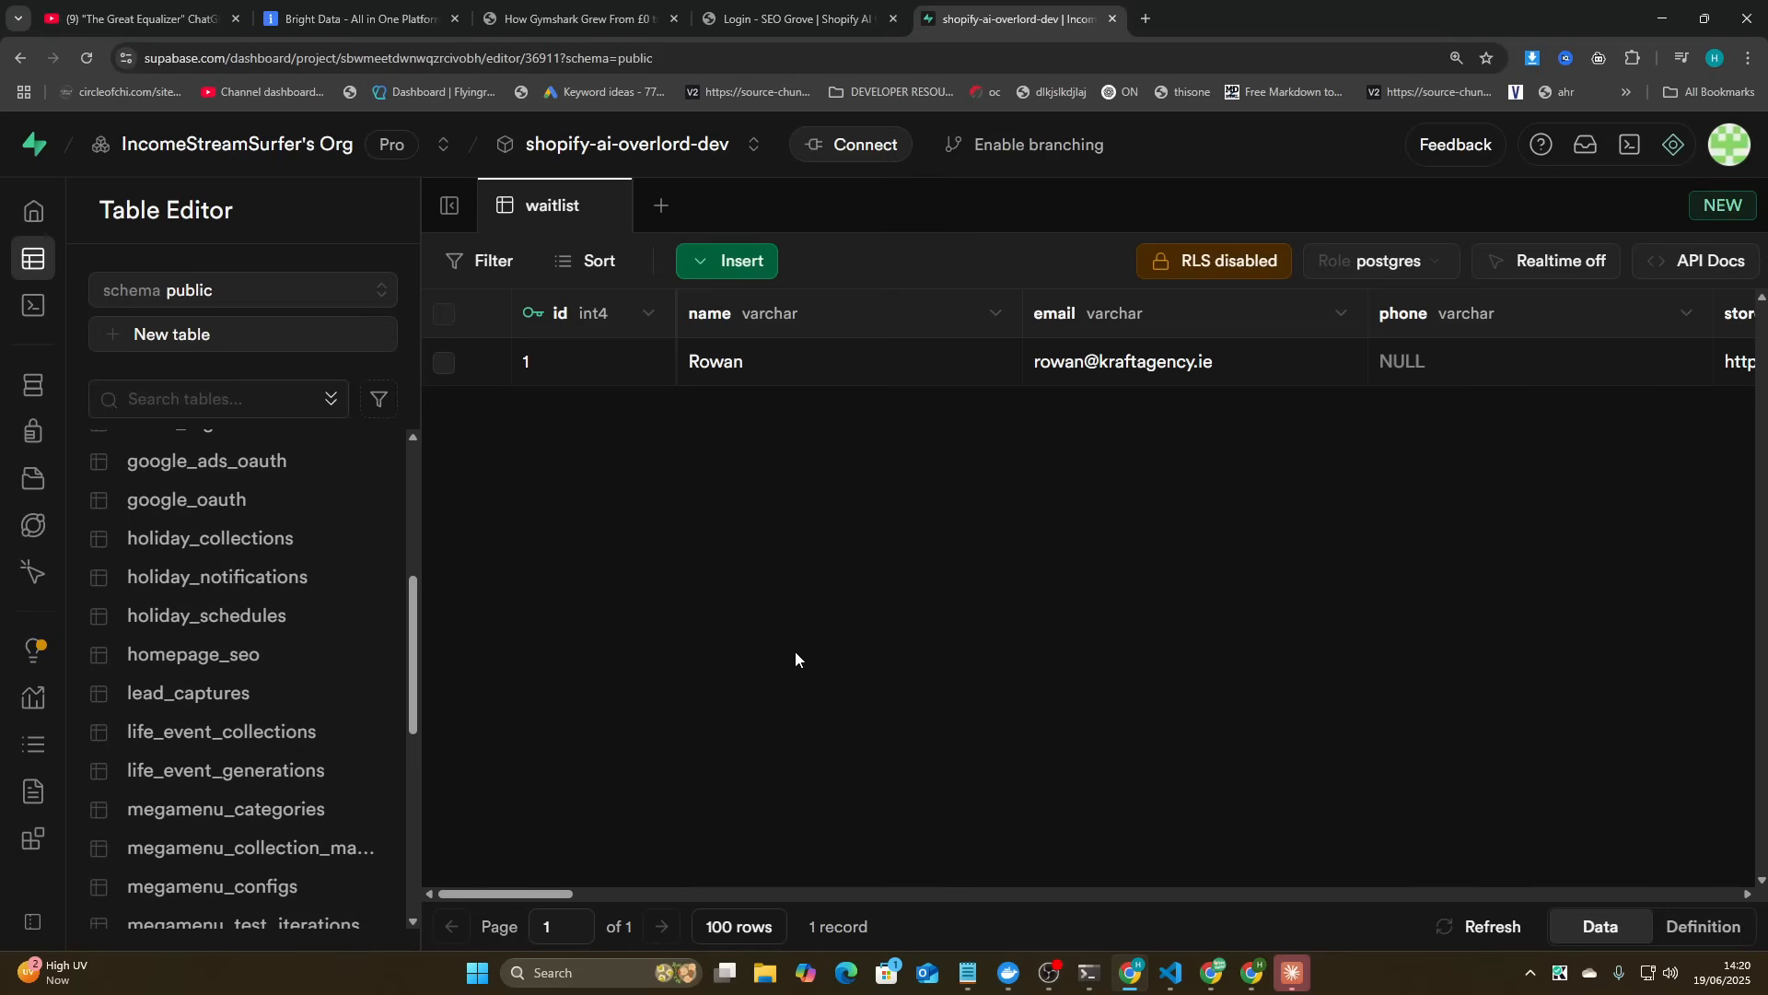
pyautogui.moveTo(827, 638)
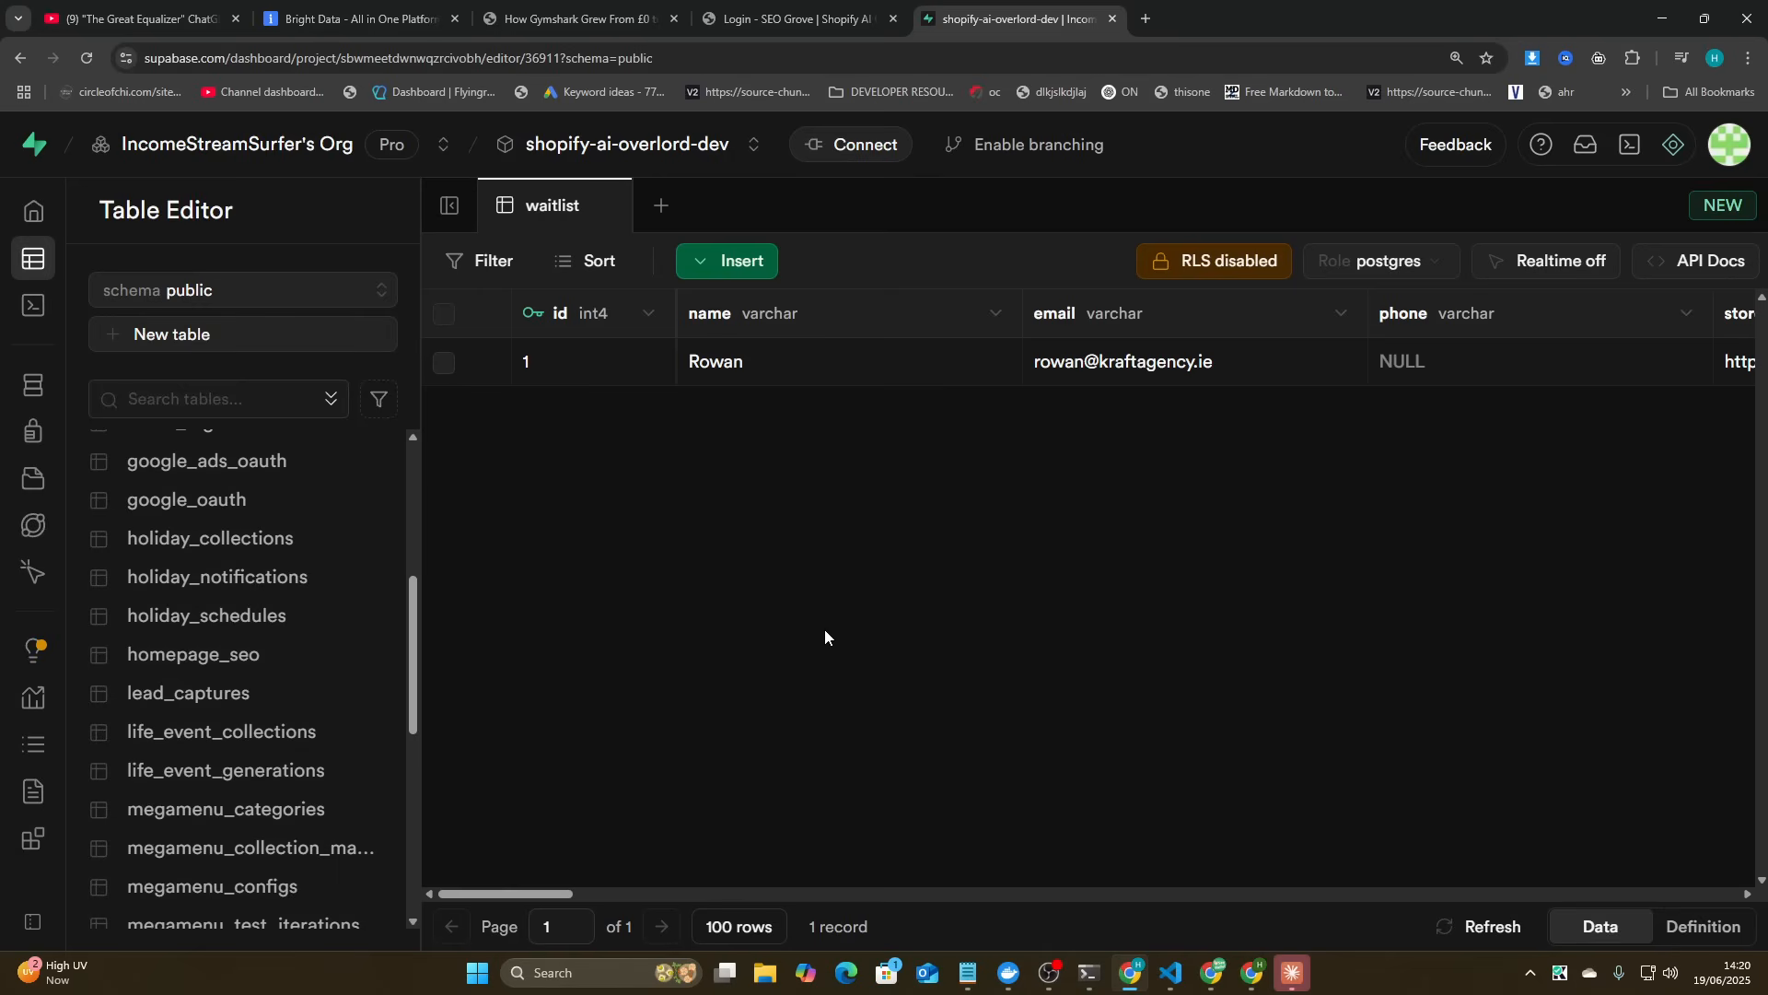
pyautogui.moveTo(620, 33)
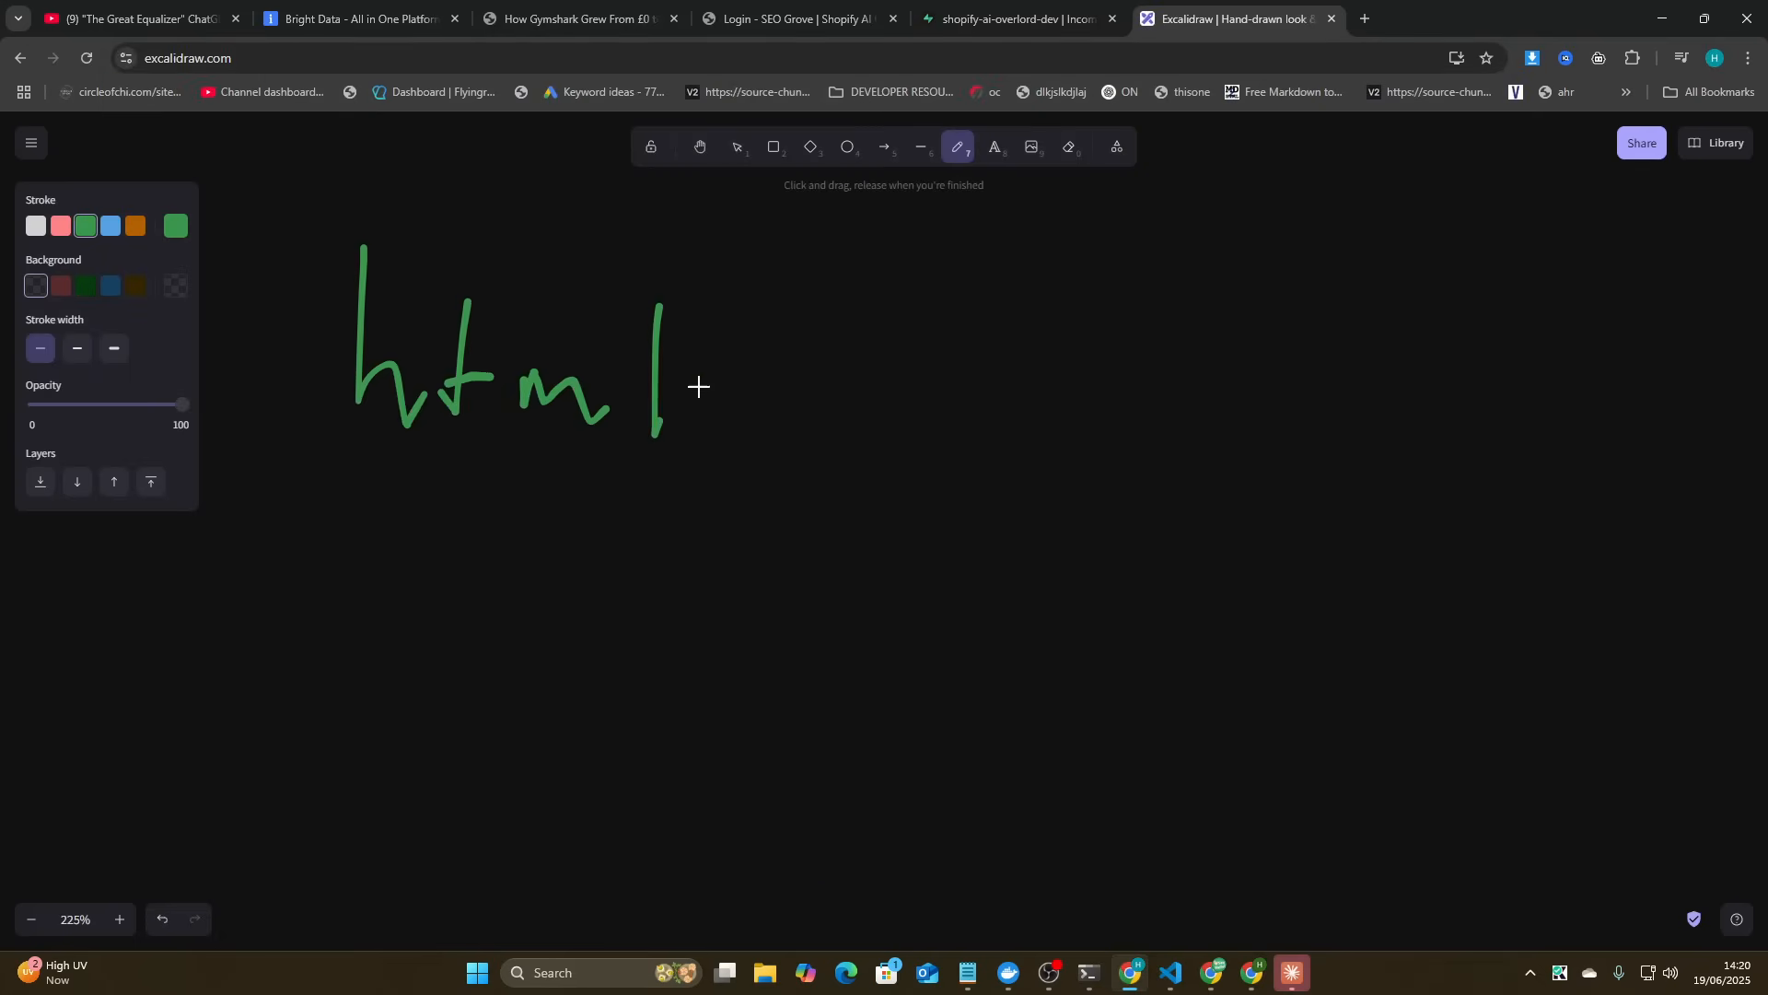
# Step: Write 'css/Js' after the green html lettering and draw a loop enclosing html/css/Js
pyautogui.moveTo(761, 304); pyautogui.dragTo(1026, 440)
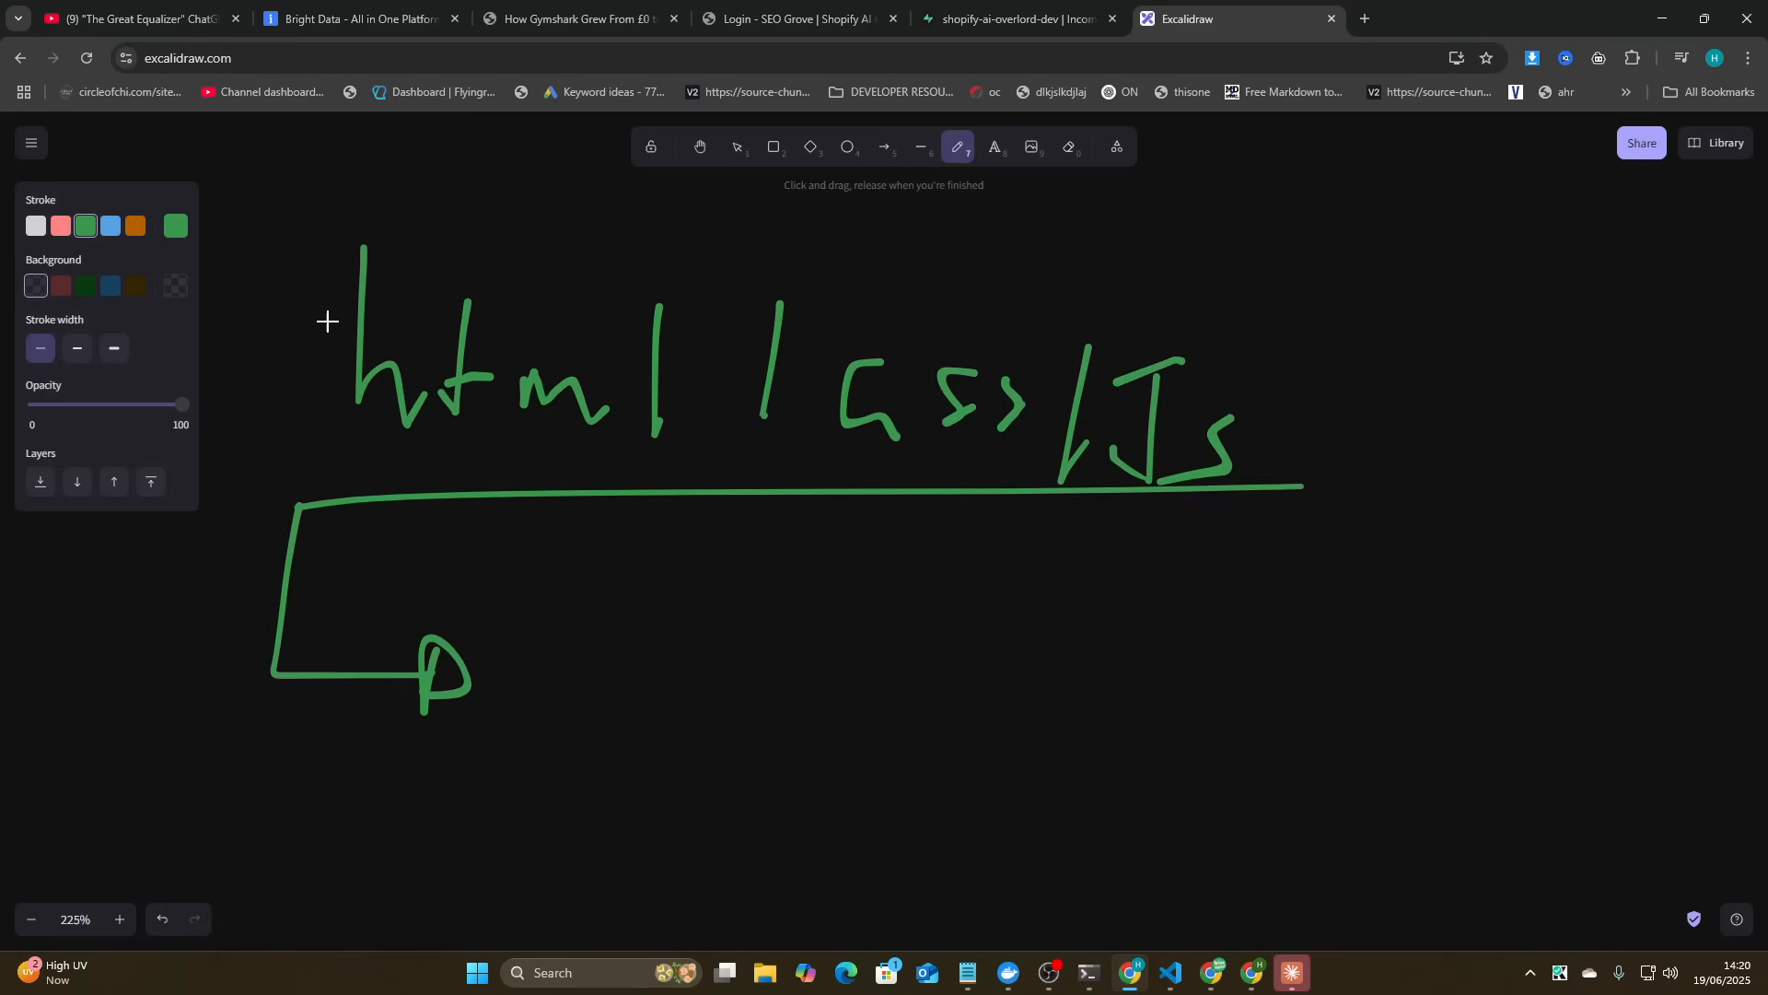
pyautogui.moveTo(270, 192); pyautogui.dragTo(1274, 497)
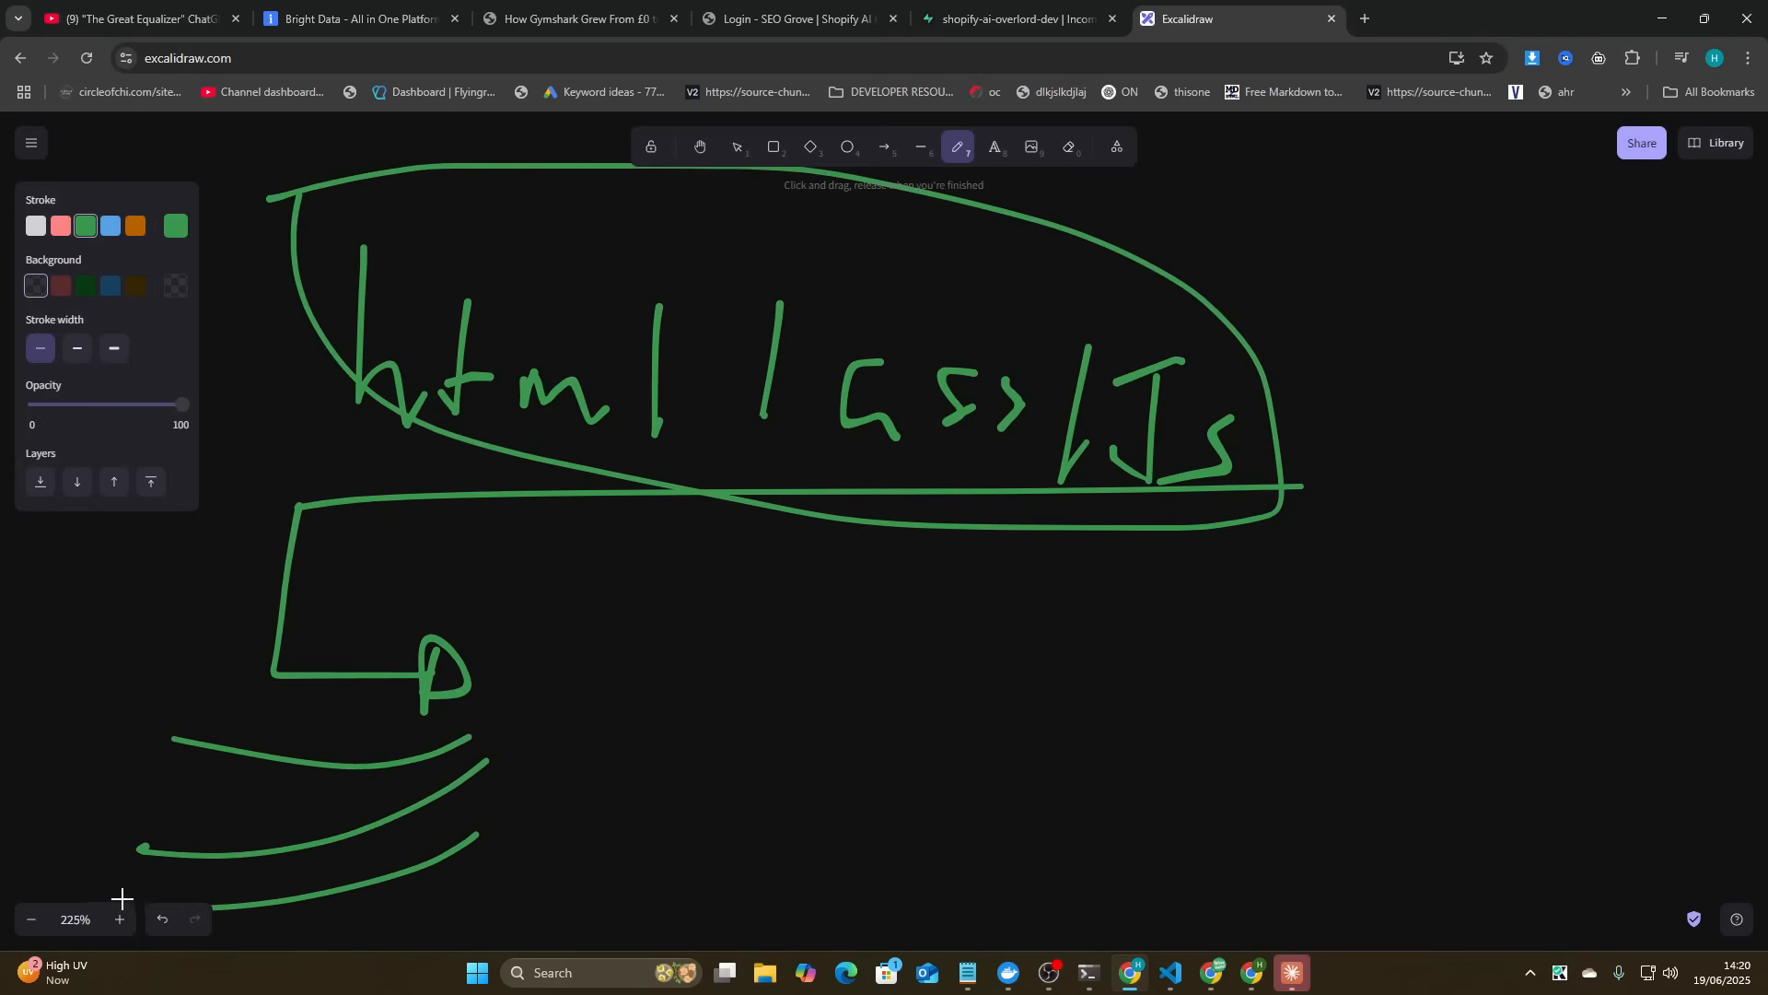
pyautogui.scroll(-3)
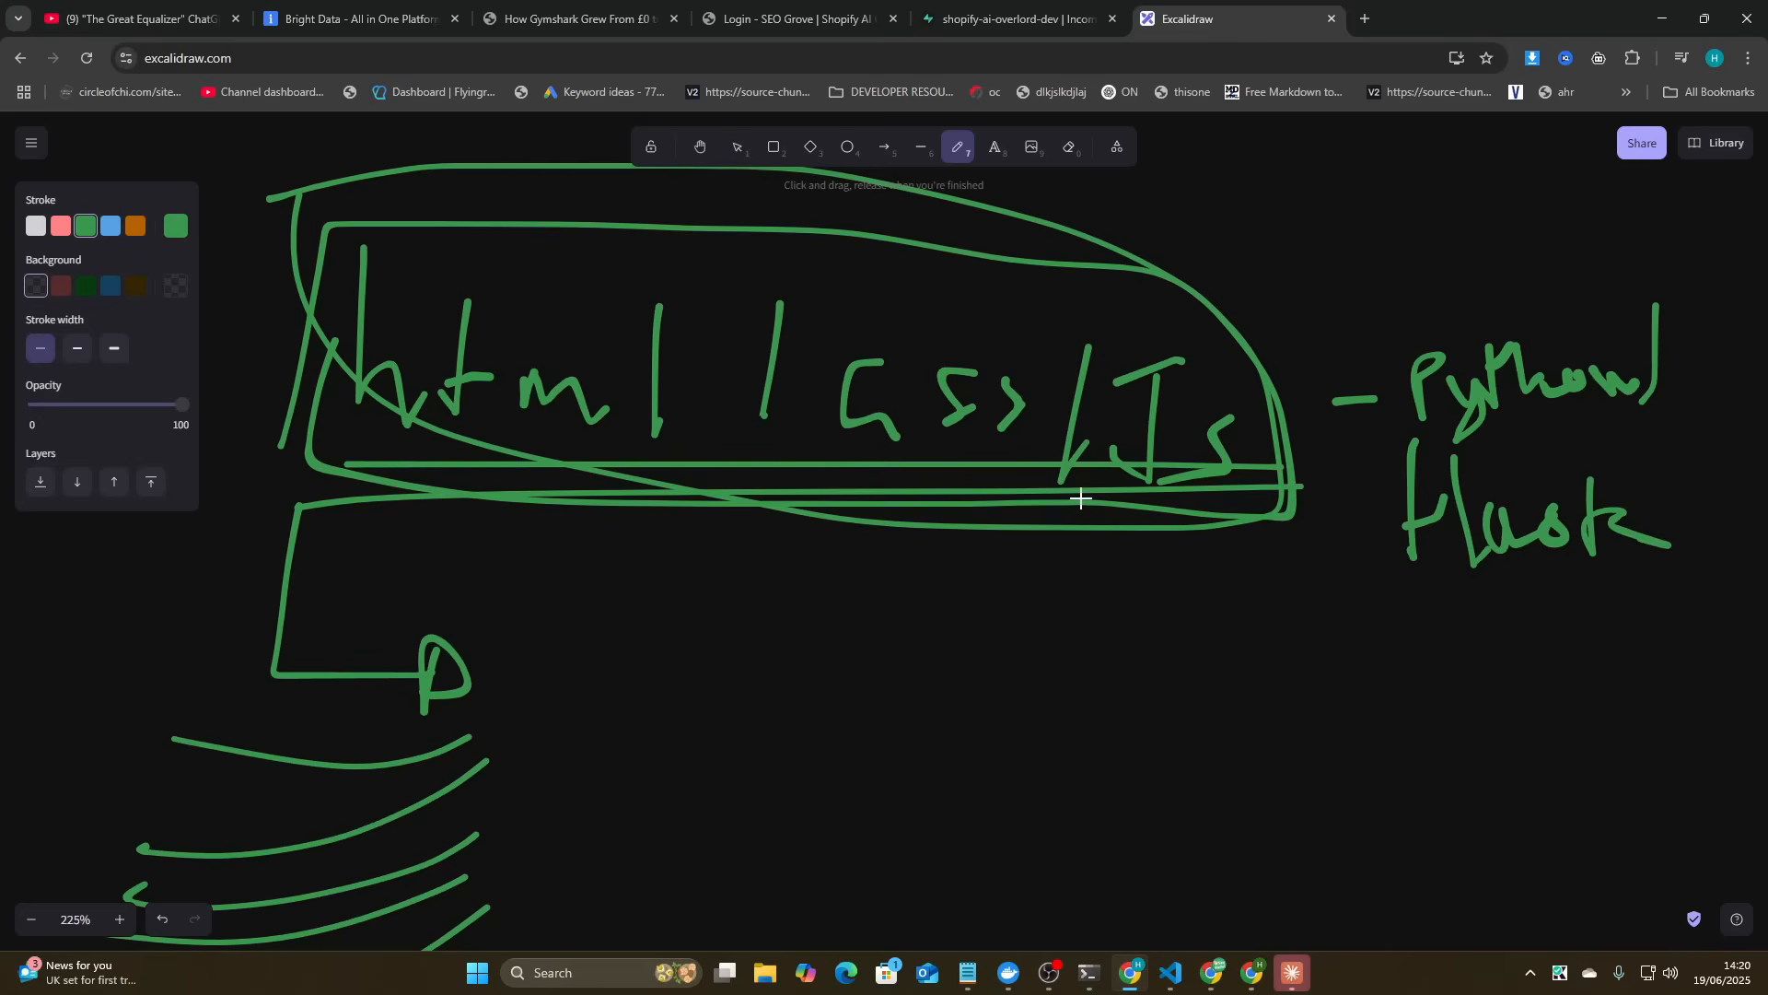
pyautogui.moveTo(1083, 498)
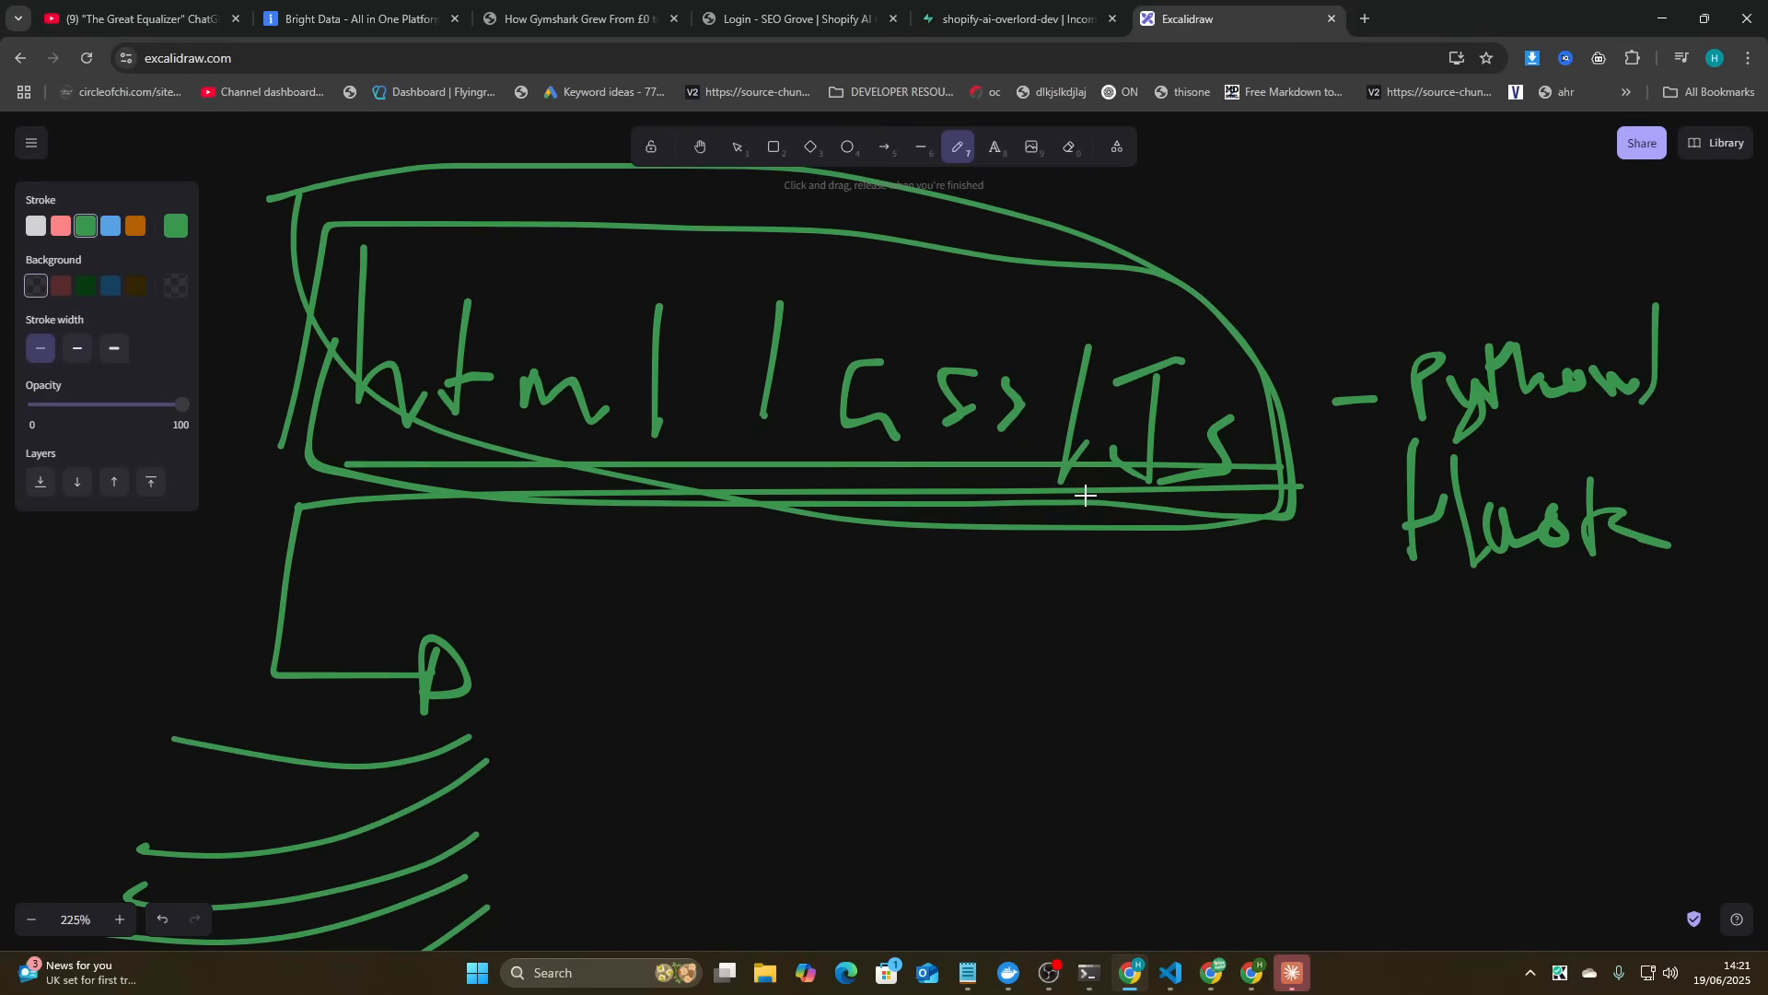
pyautogui.scroll(-3)
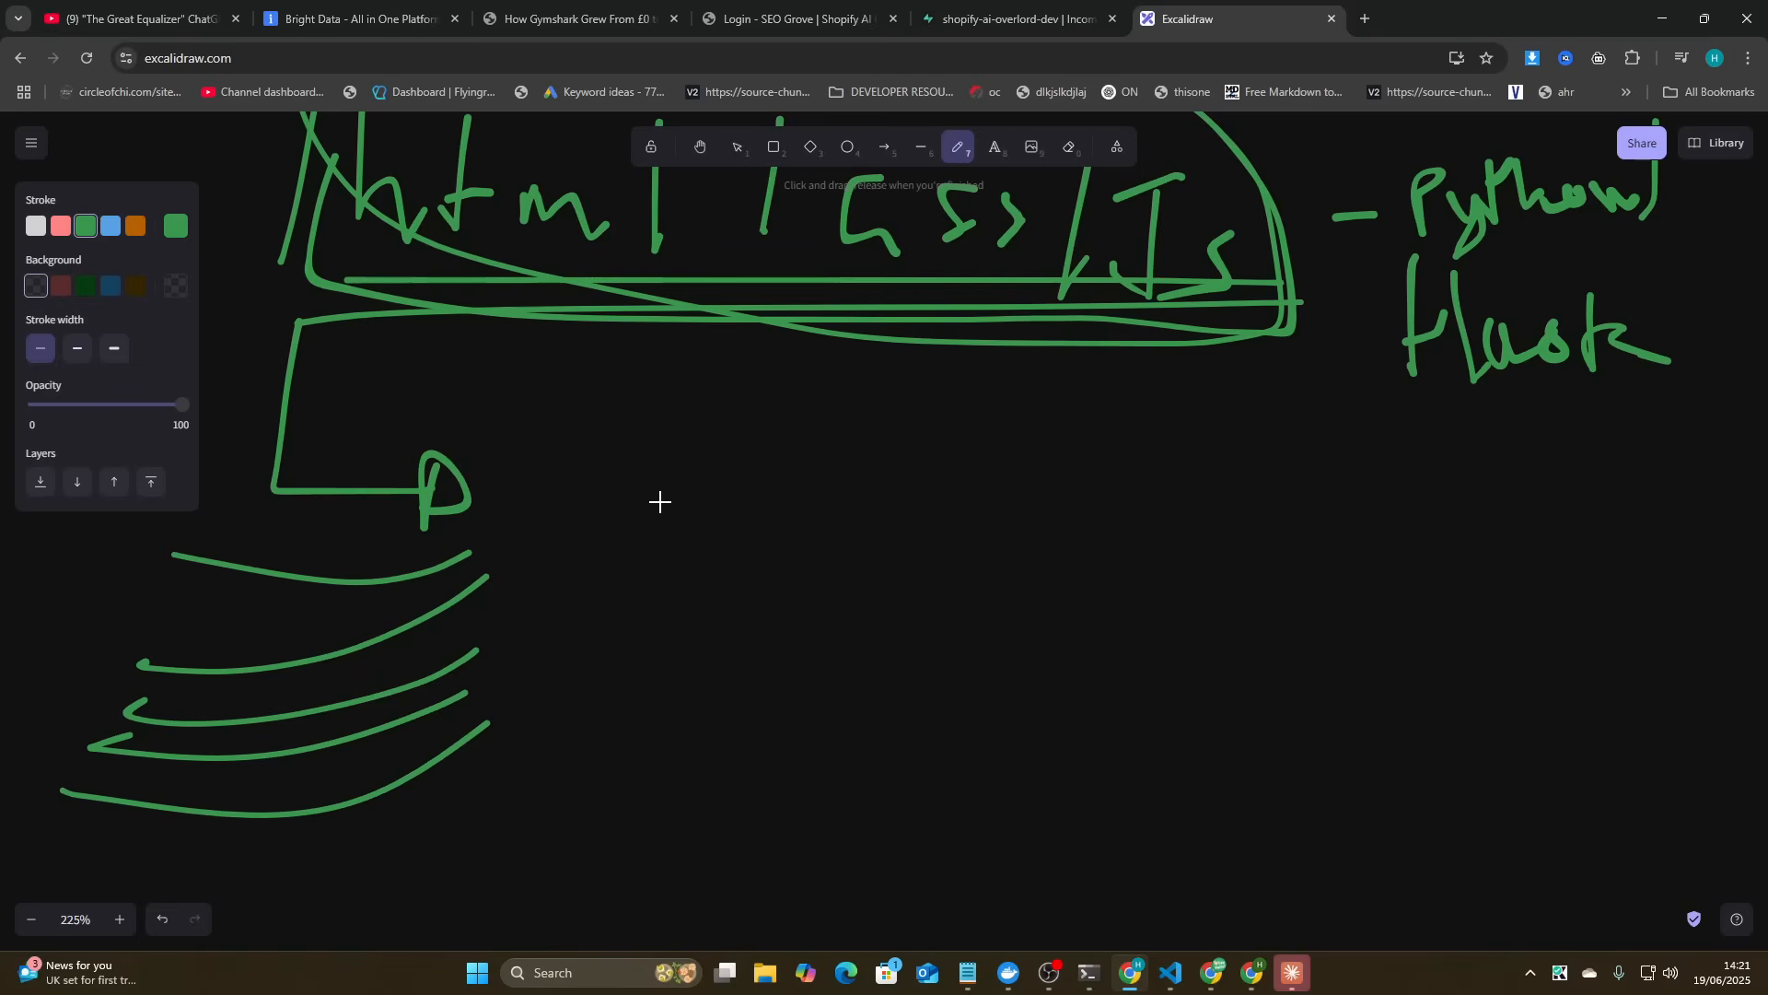
# Step: Sketch three freehand ovals in a row beside the D shape
pyautogui.moveTo(626, 468); pyautogui.dragTo(626, 563)
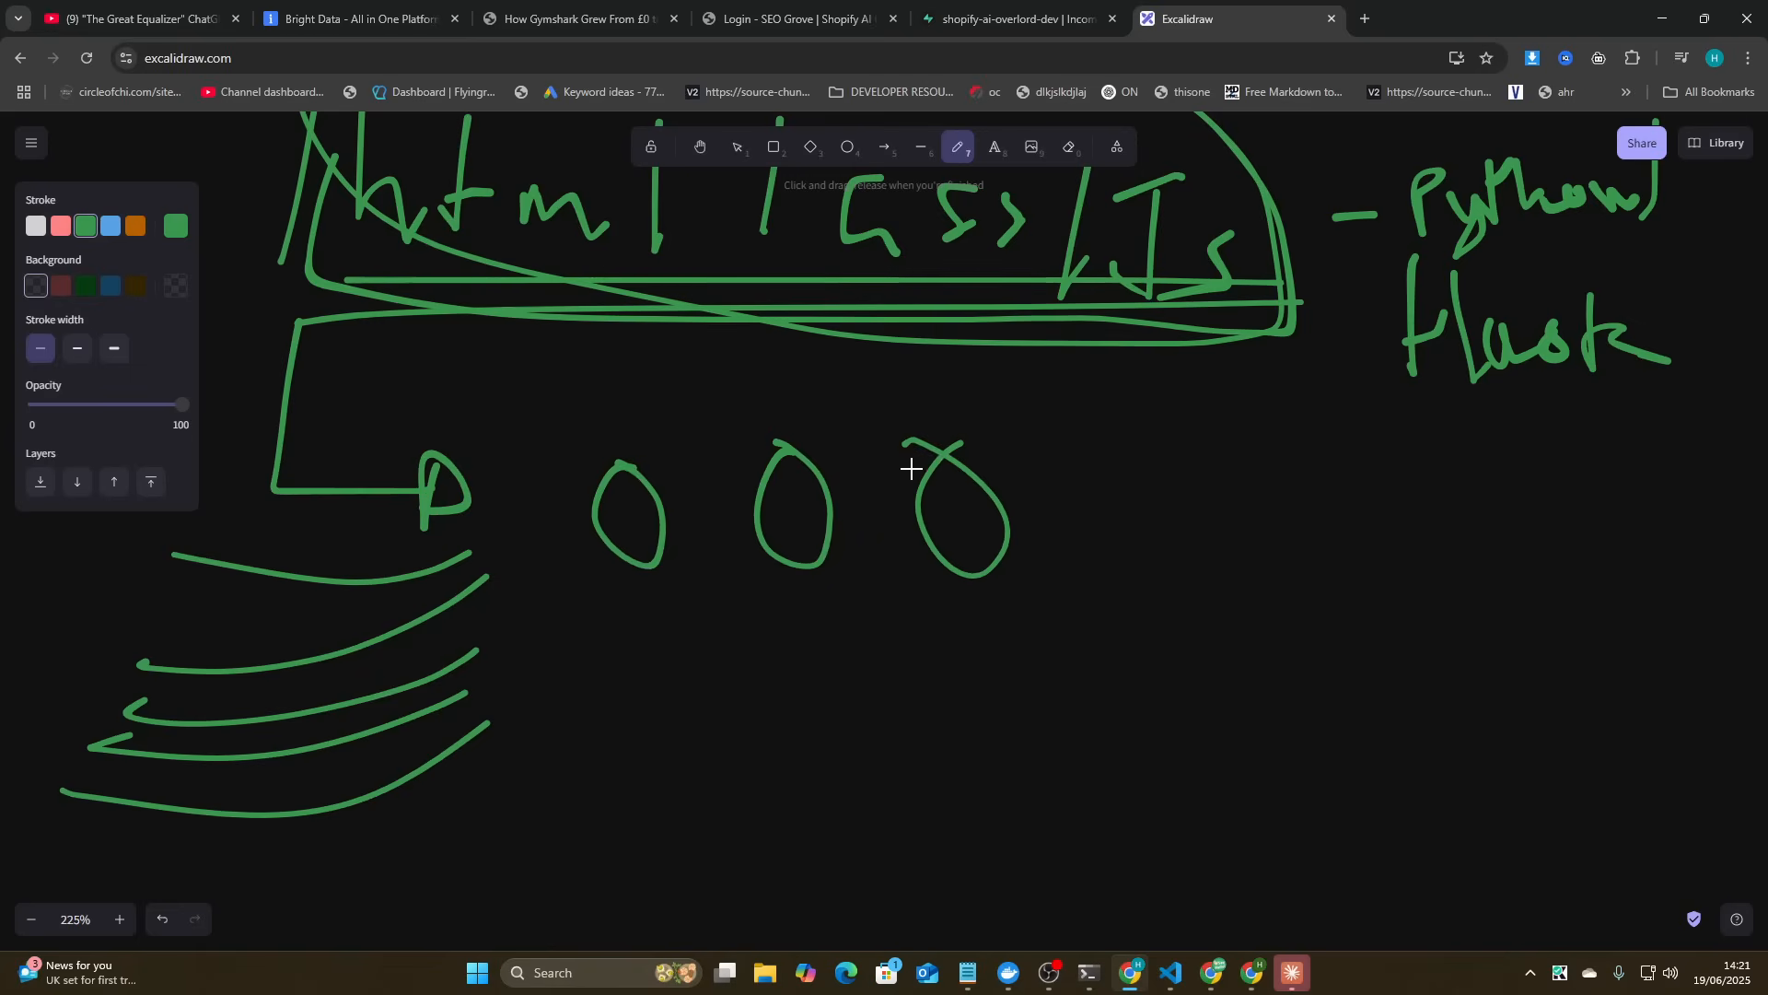
pyautogui.moveTo(999, 472)
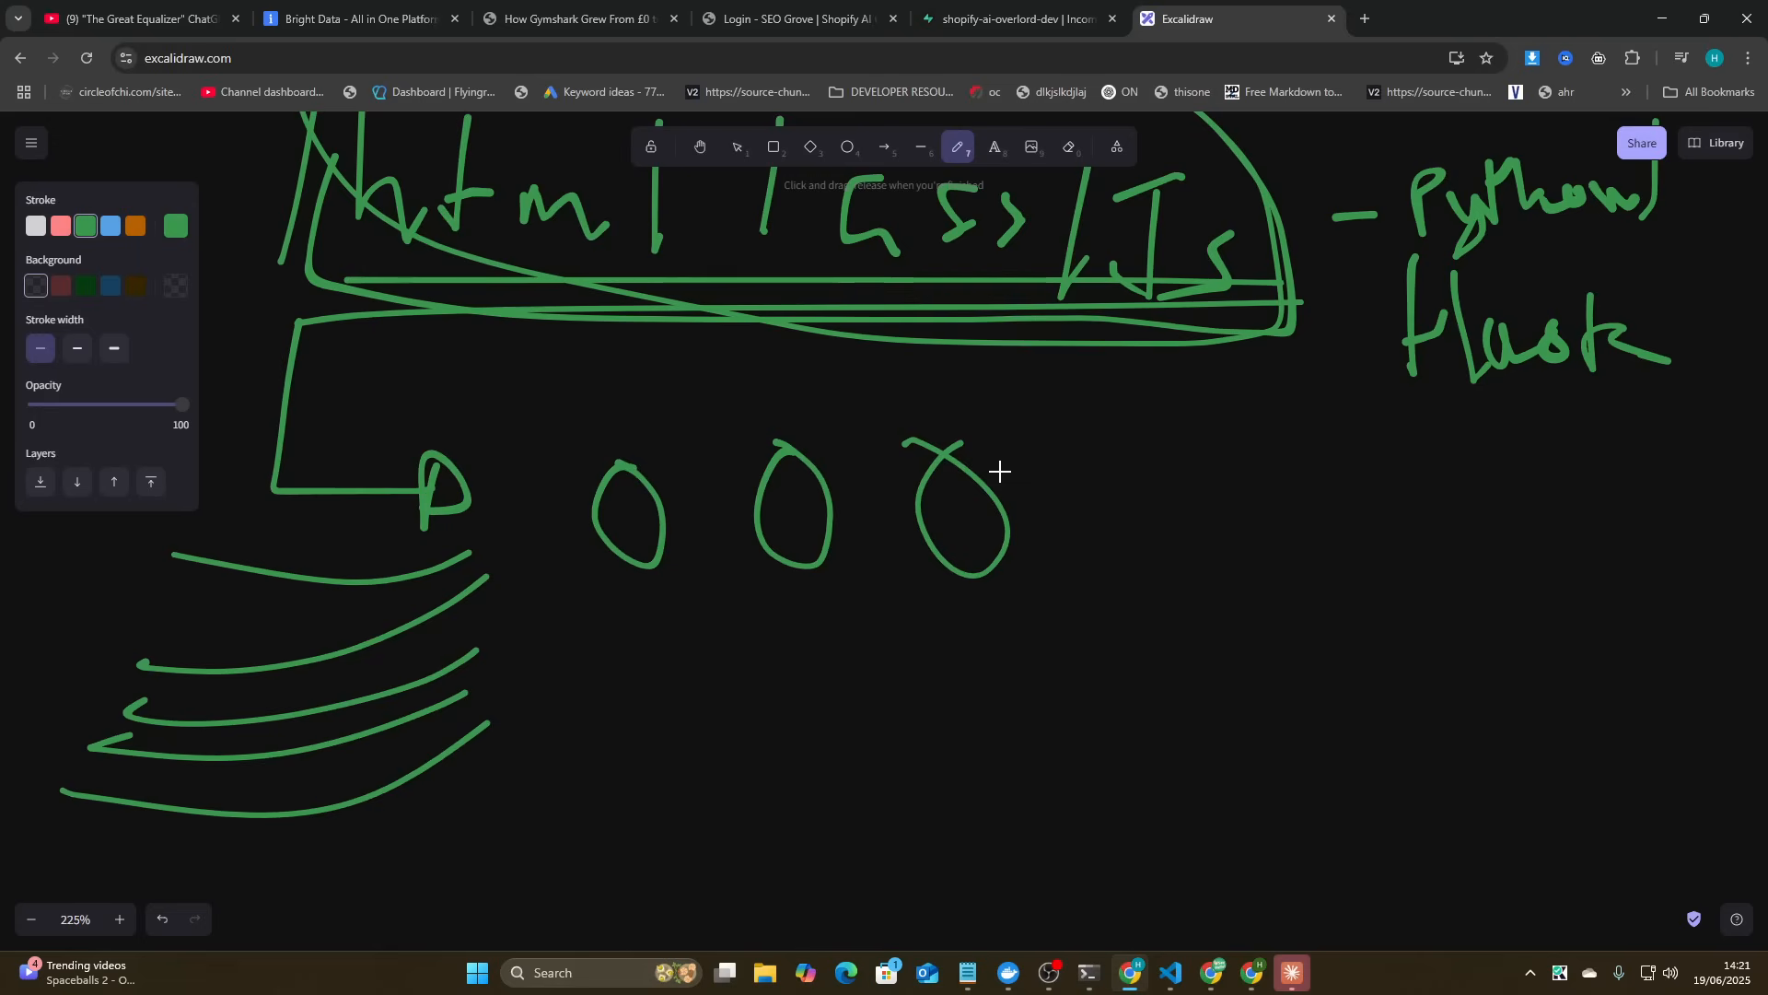
pyautogui.moveTo(911, 380)
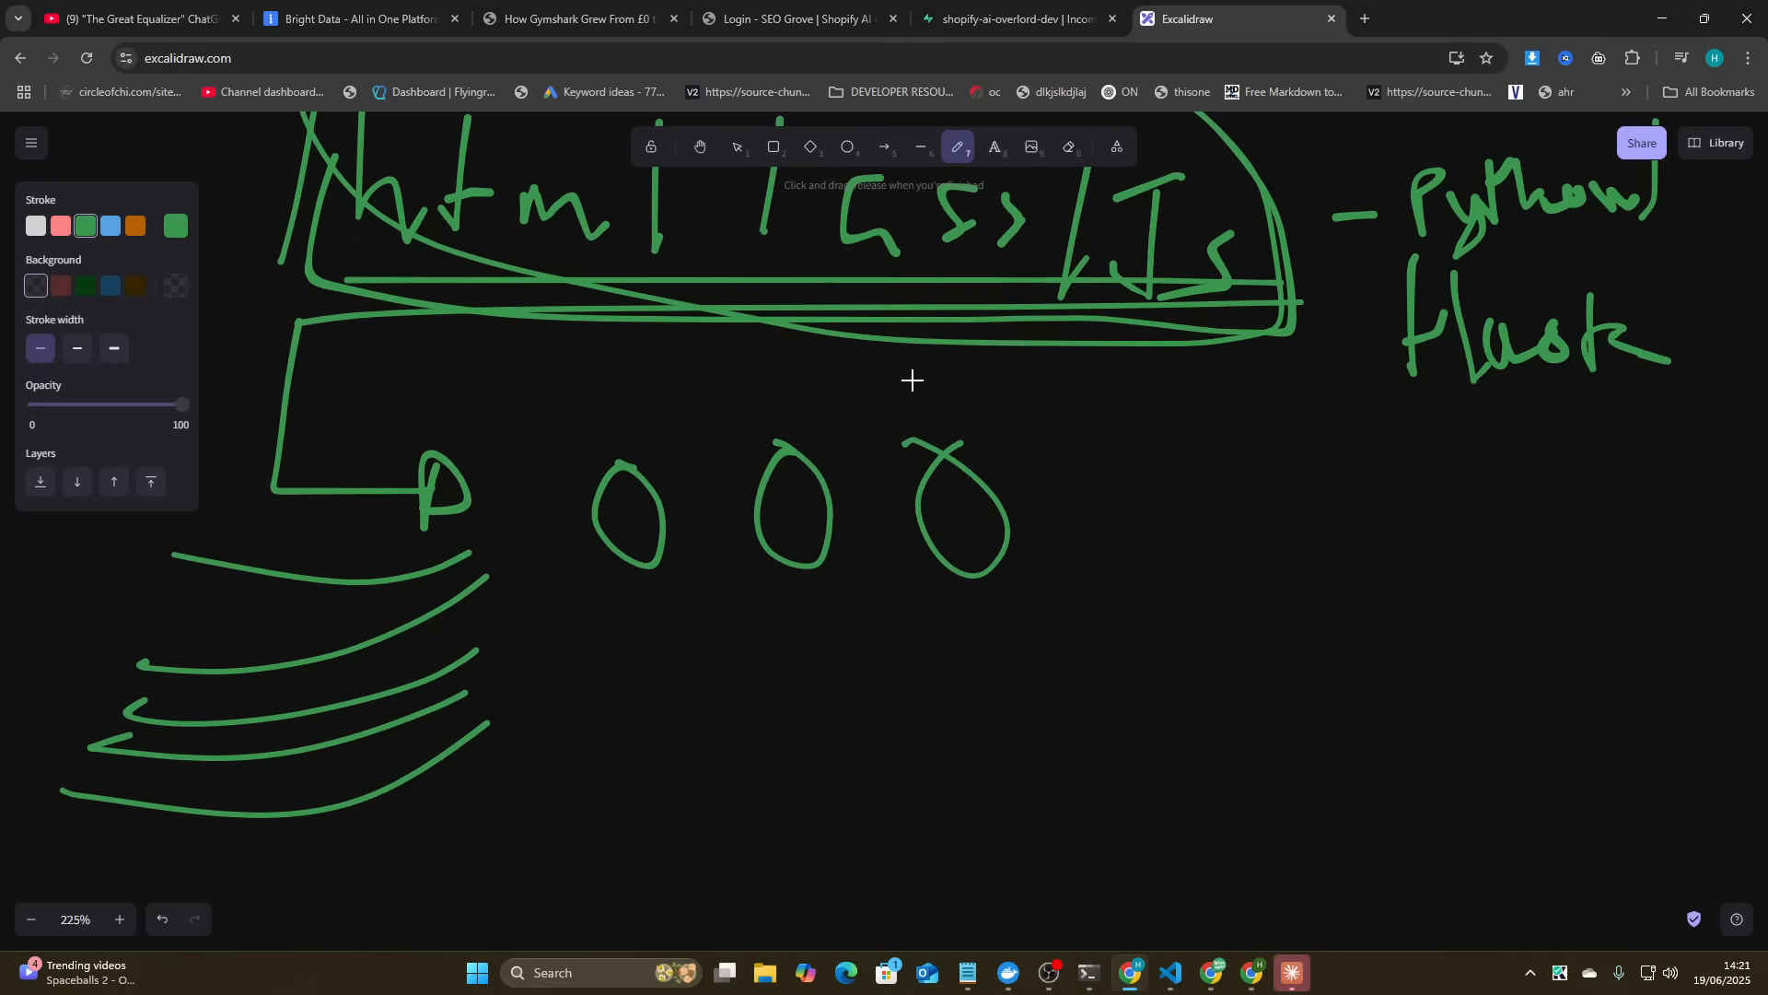